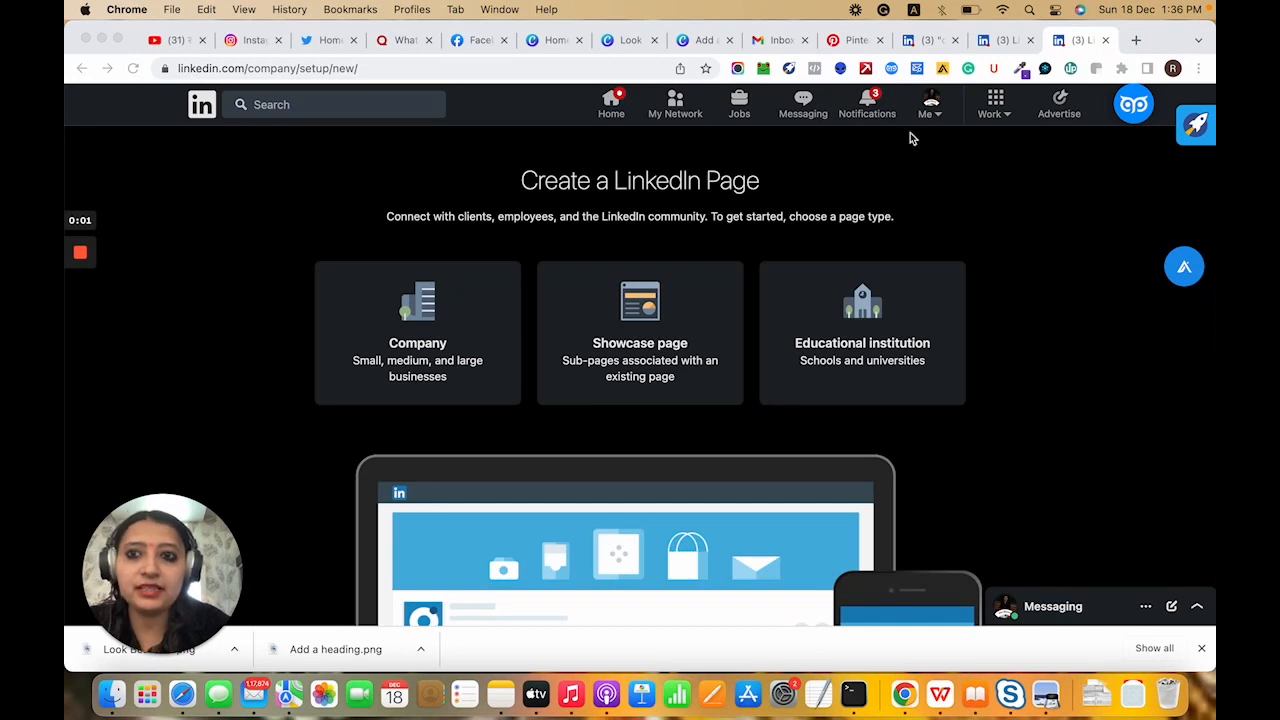
{"action": "mouse_move", "coordinate": [196, 264]}
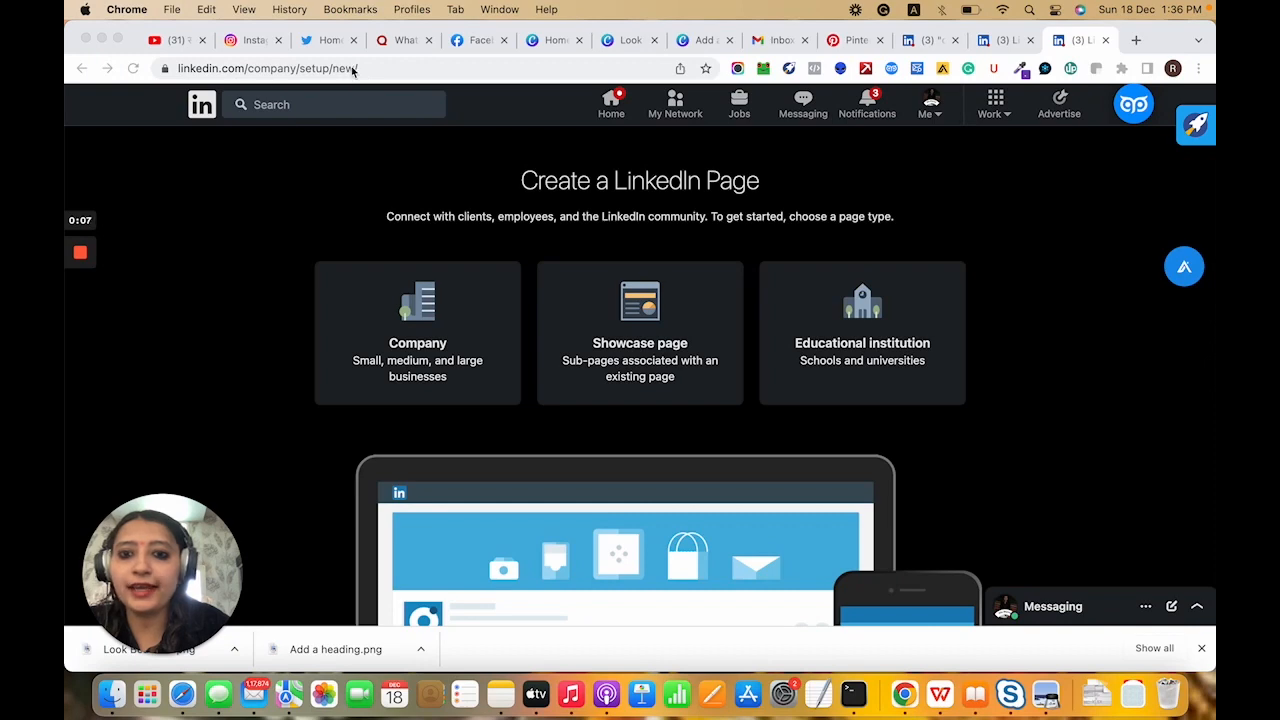
From the account menu, start creating a new LinkedIn Company page
{"action": "left_click", "coordinate": [1004, 40]}
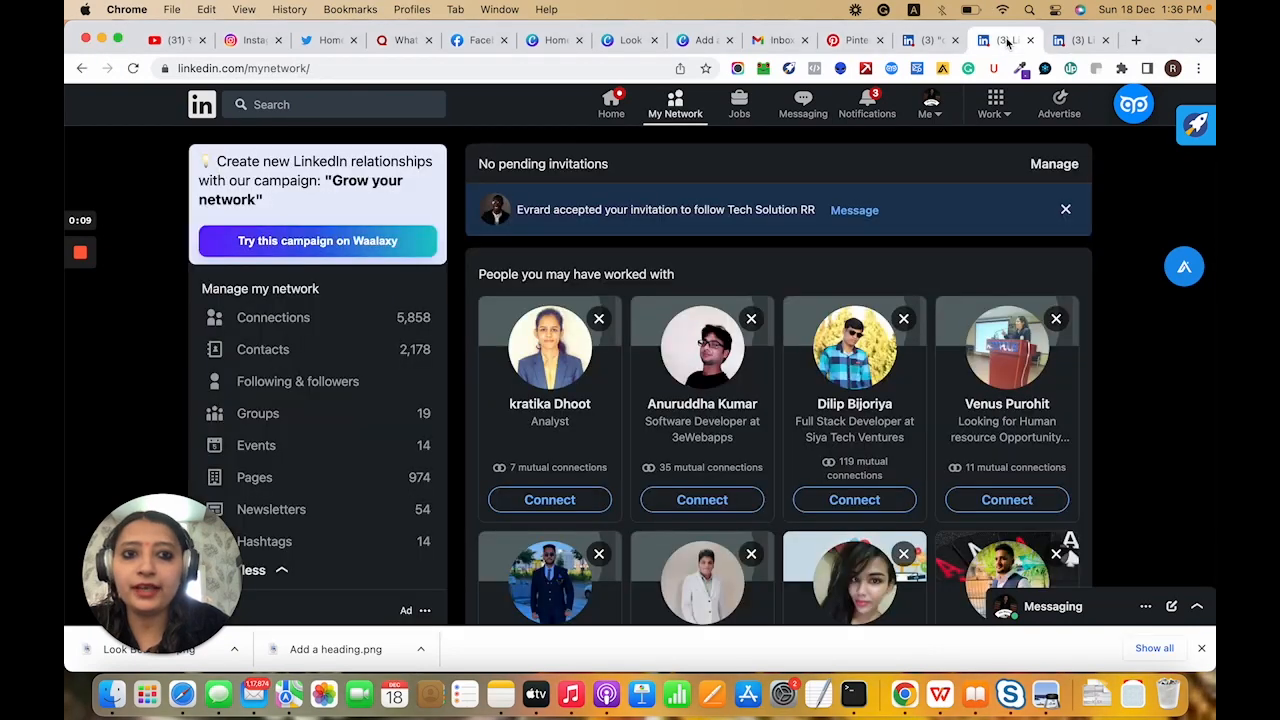
{"action": "left_click", "coordinate": [928, 104]}
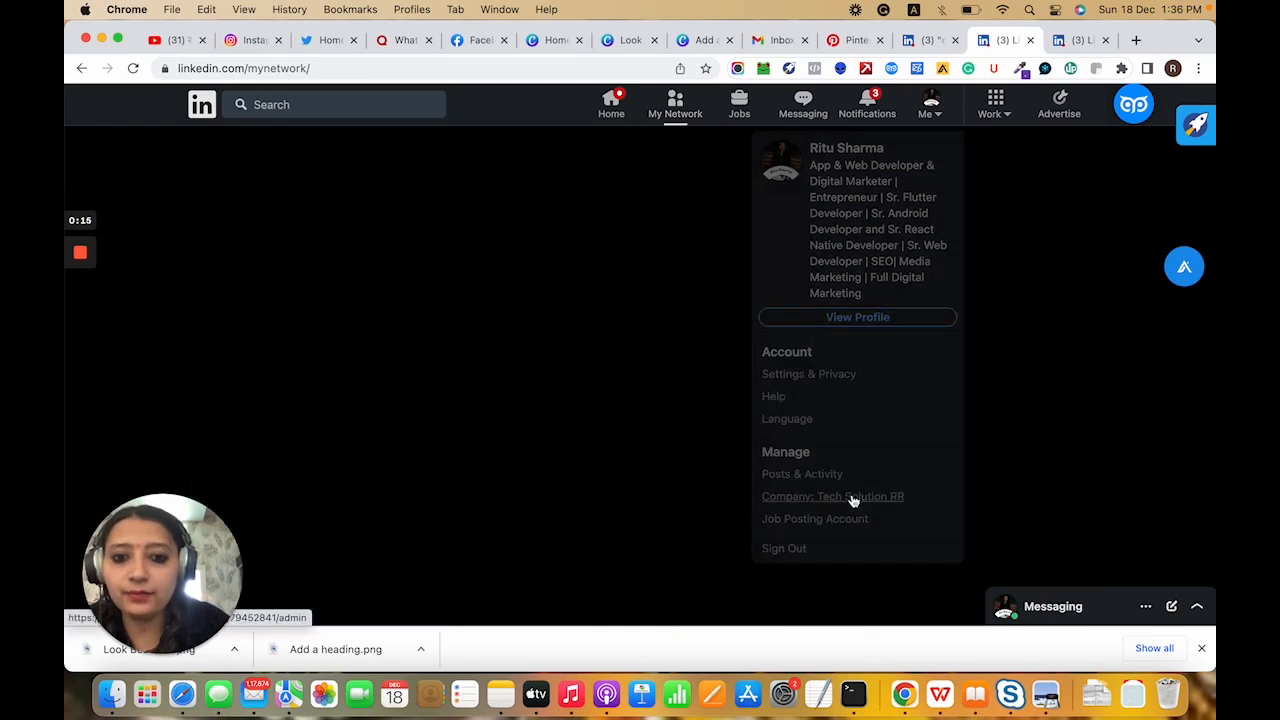
{"action": "left_click", "coordinate": [832, 496]}
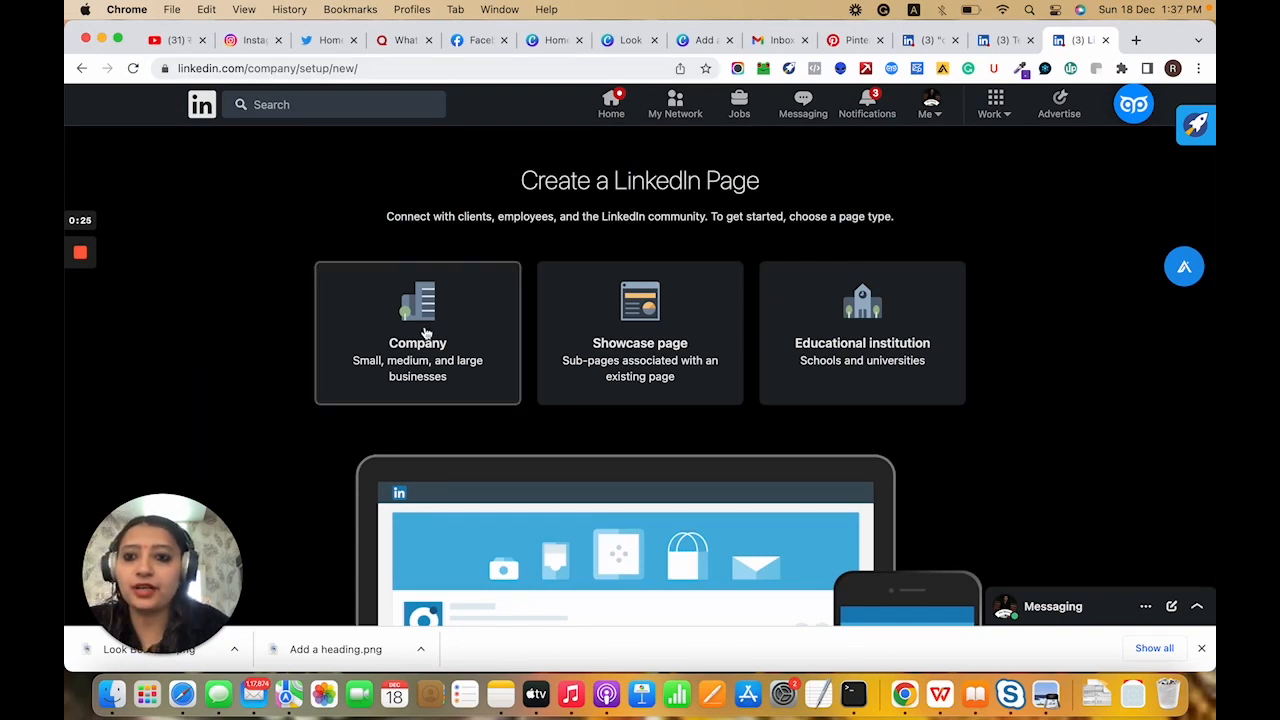
{"action": "mouse_move", "coordinate": [360, 352]}
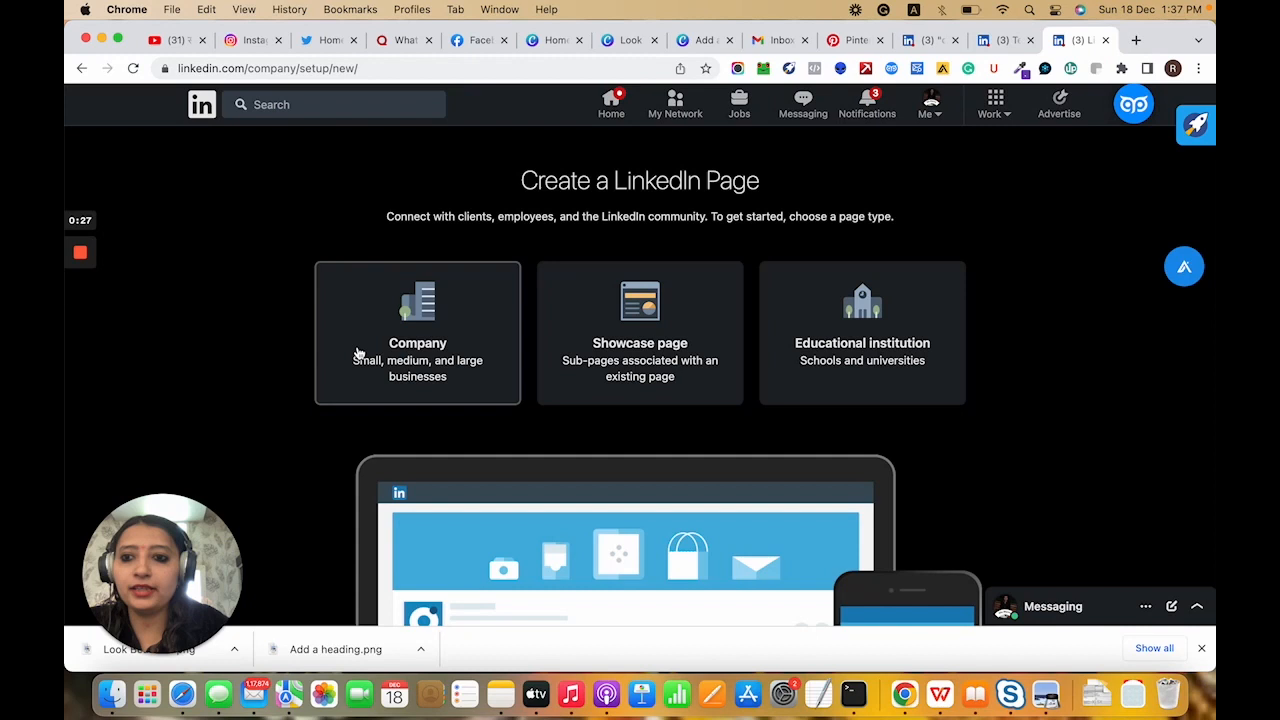
{"action": "mouse_move", "coordinate": [694, 376]}
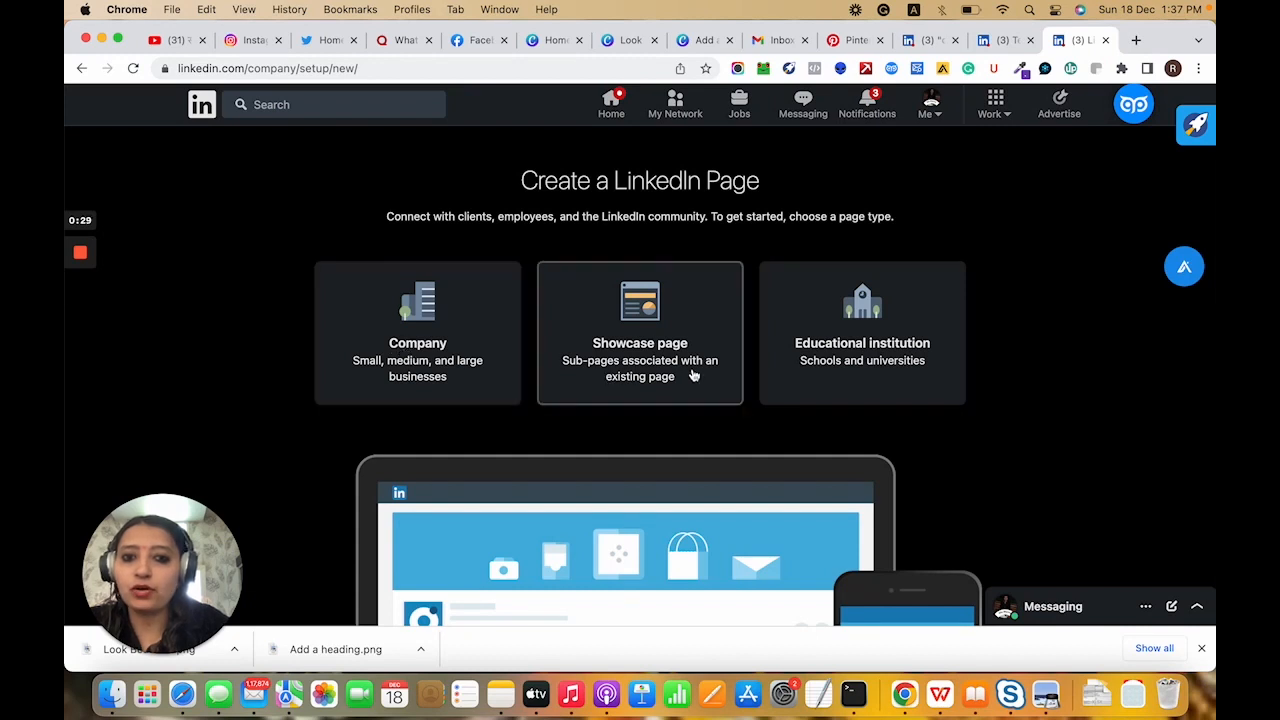
{"action": "mouse_move", "coordinate": [884, 376]}
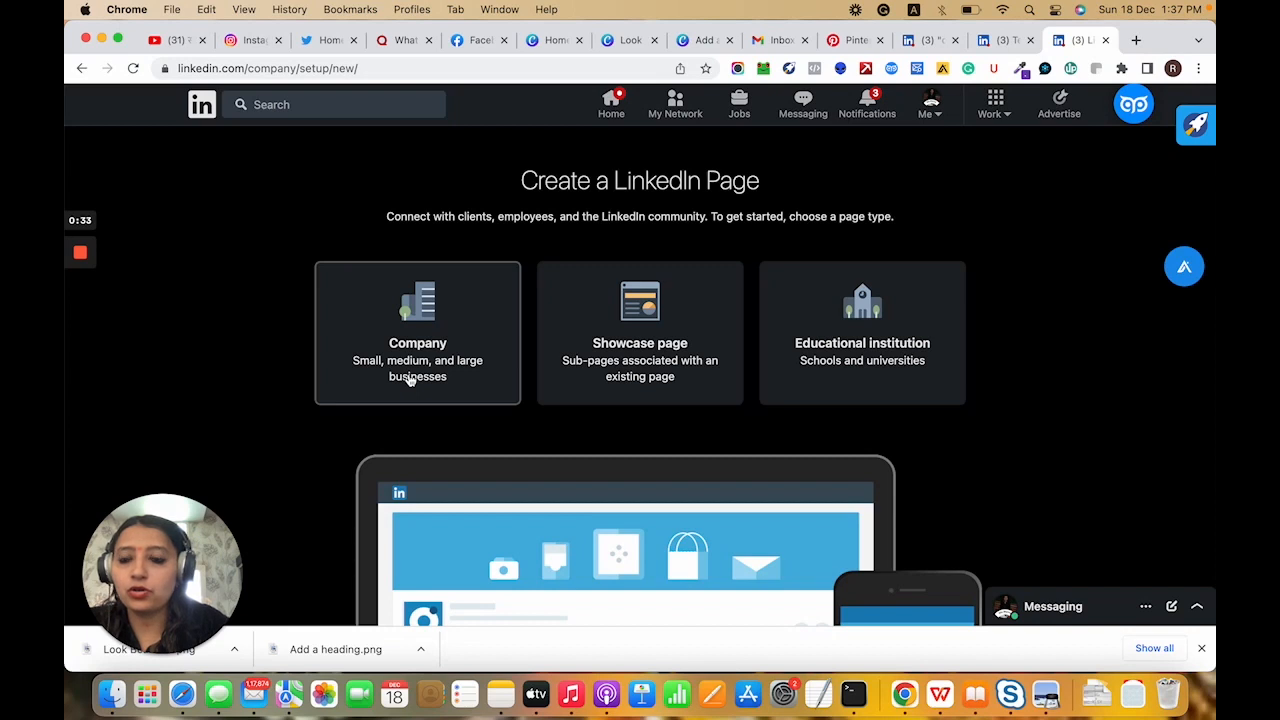
{"action": "mouse_move", "coordinate": [480, 368]}
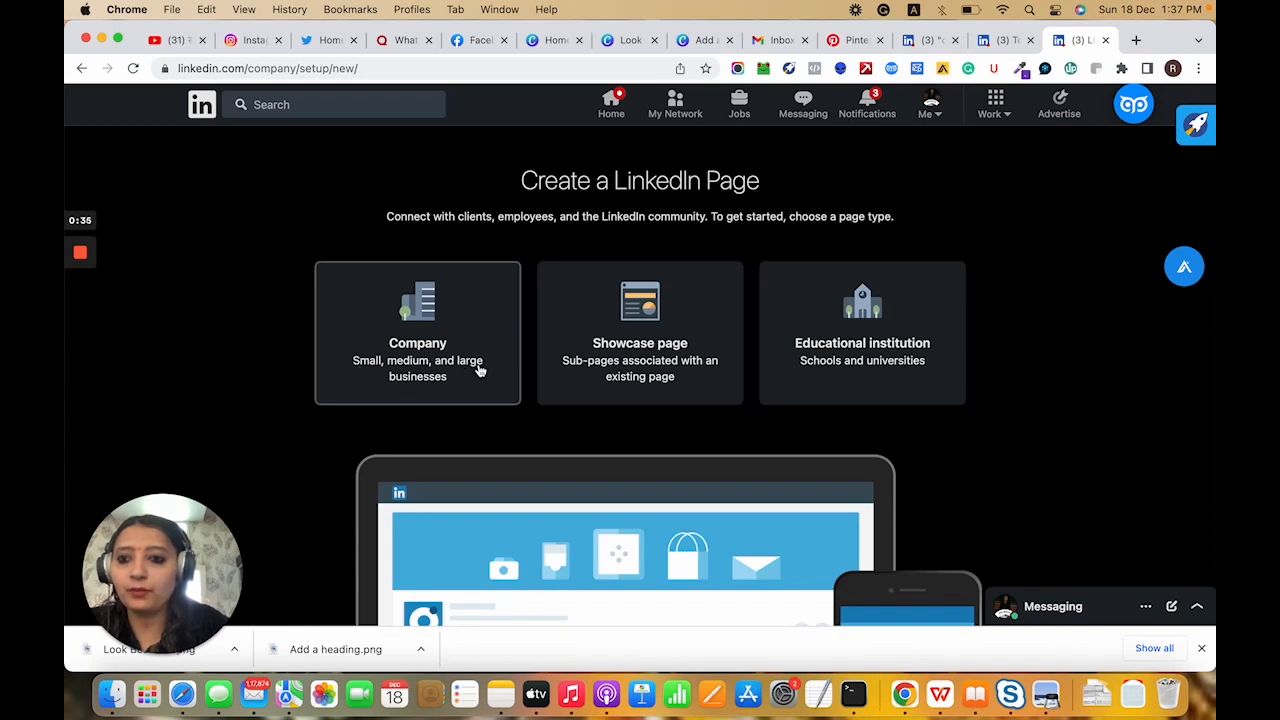
{"action": "mouse_move", "coordinate": [640, 390]}
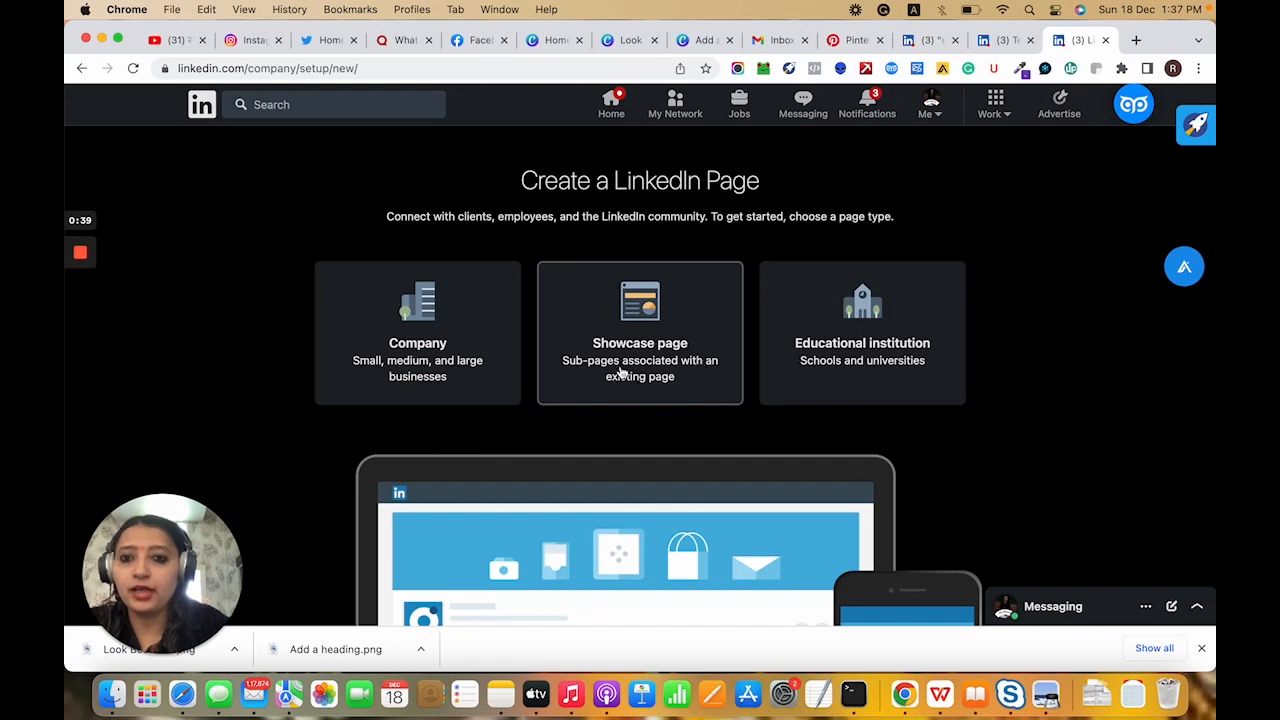
{"action": "mouse_move", "coordinate": [662, 378]}
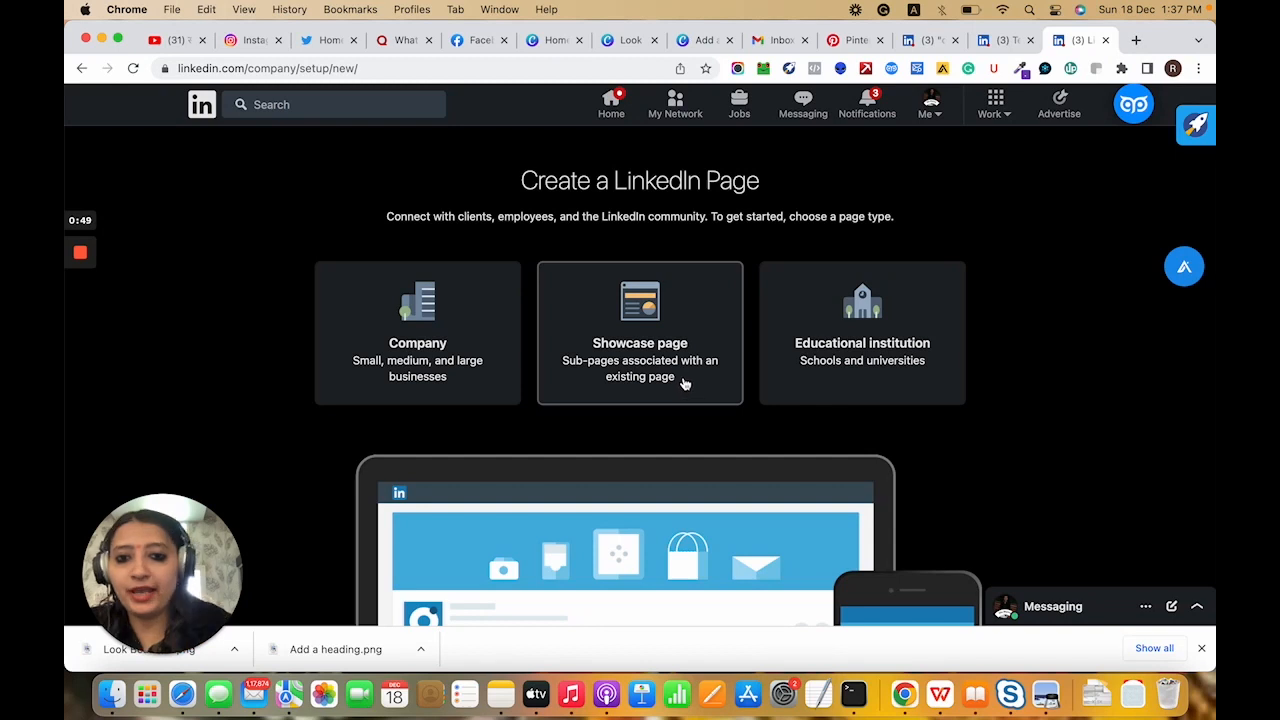
{"action": "mouse_move", "coordinate": [836, 344]}
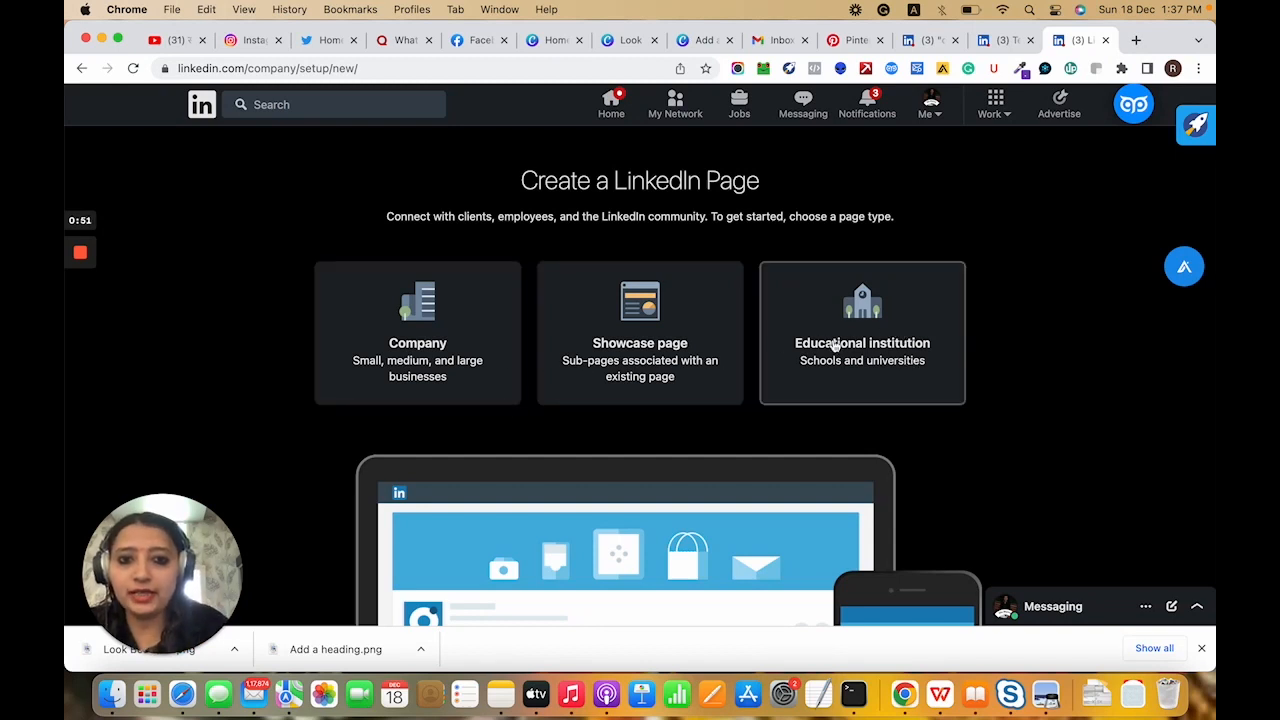
{"action": "mouse_move", "coordinate": [1008, 456]}
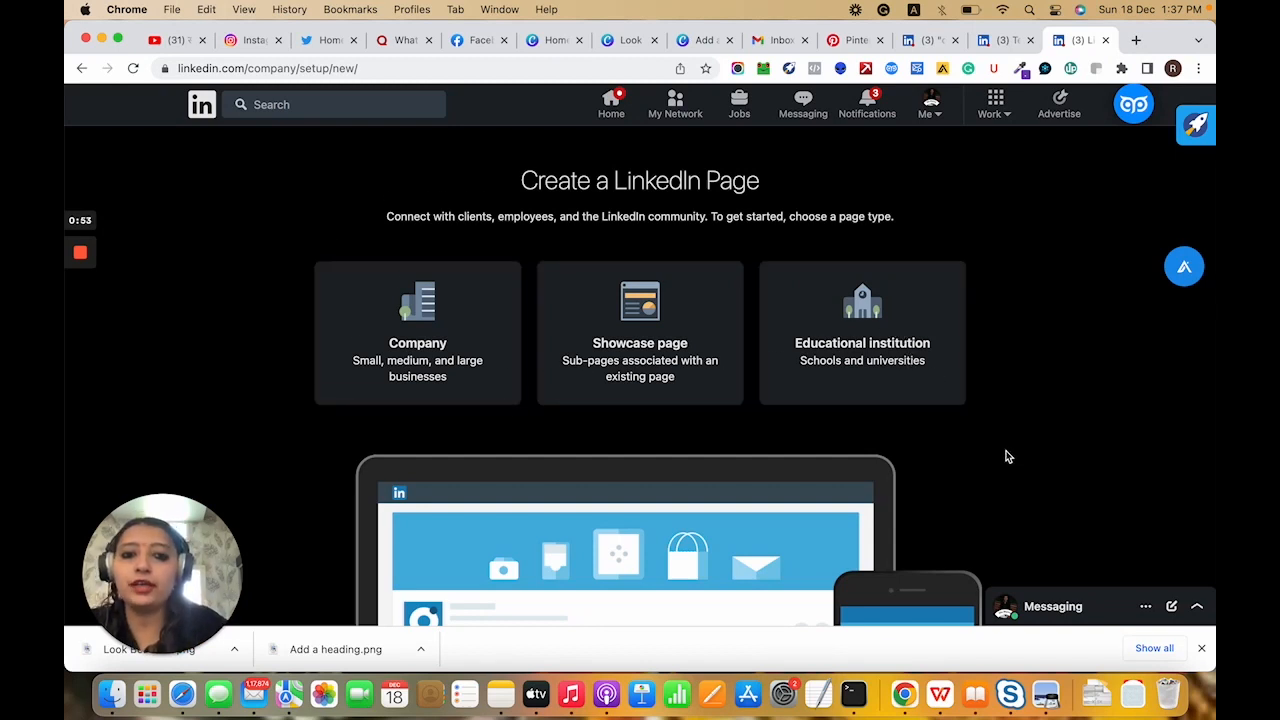
Scroll through the empty company details form and its page preview
{"action": "scroll", "scroll_direction": "down", "scroll_amount": 3}
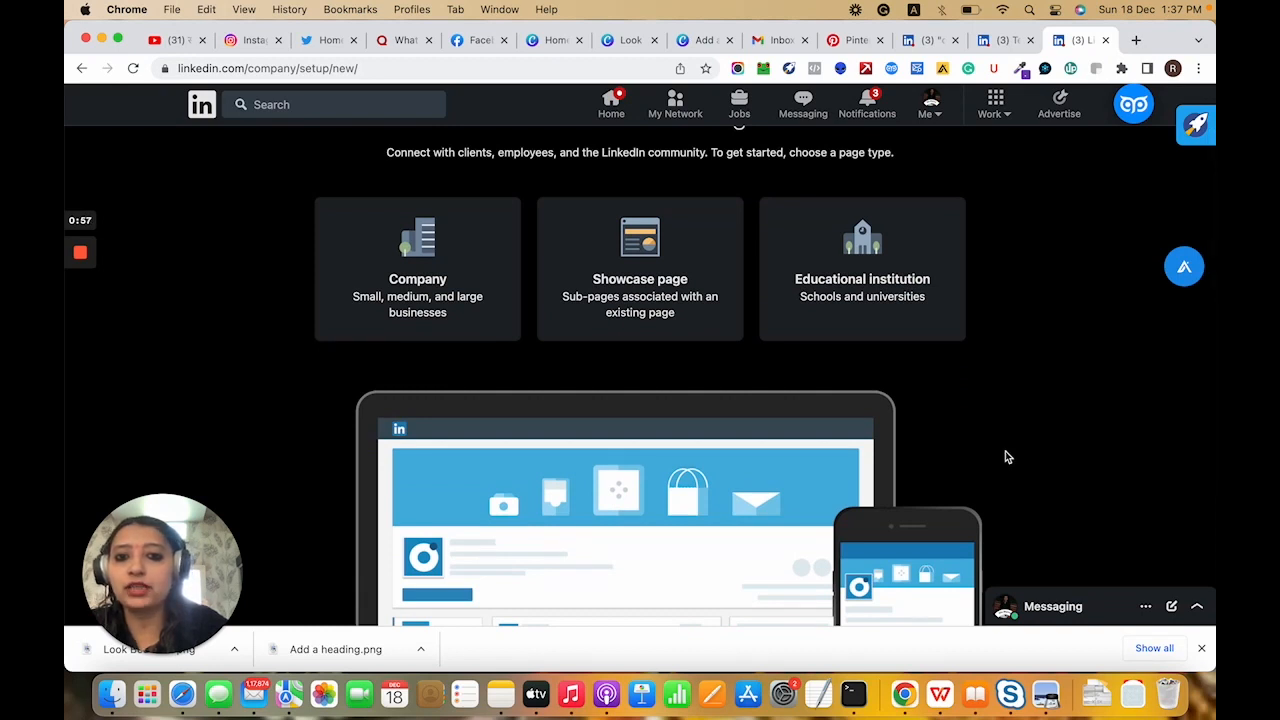
{"action": "mouse_move", "coordinate": [862, 284]}
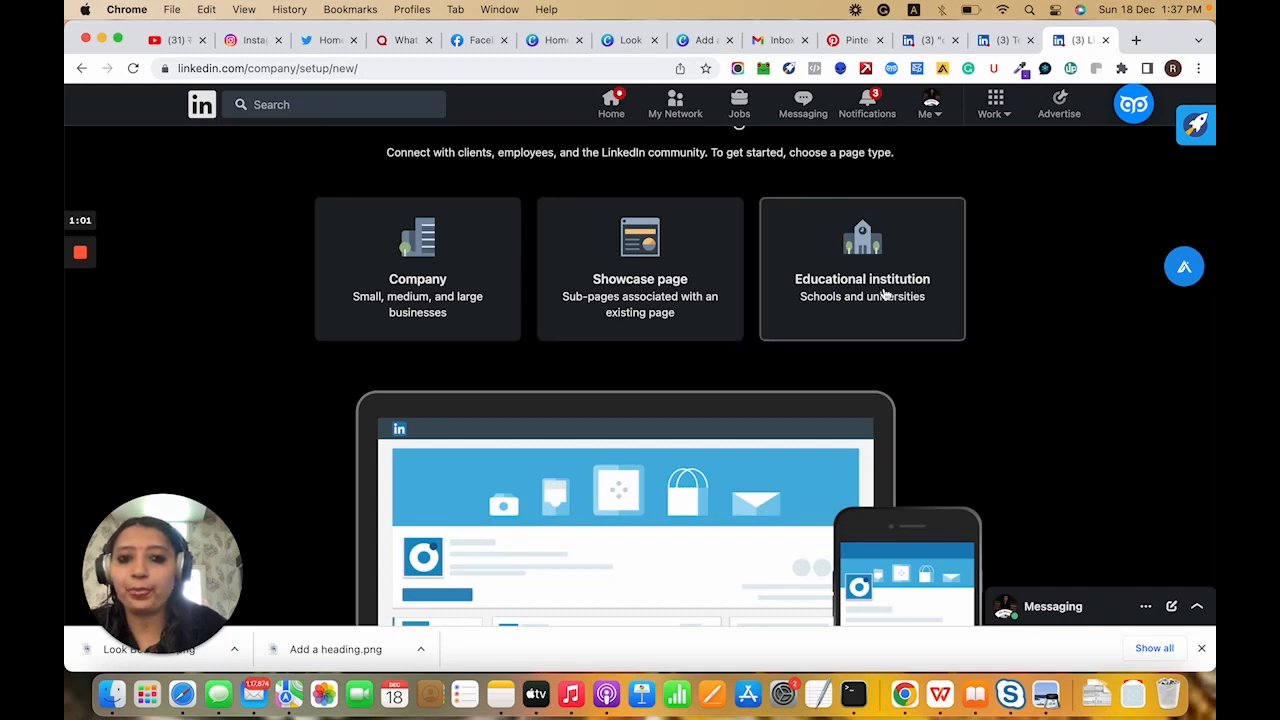
{"action": "scroll", "scroll_direction": "down", "scroll_amount": 3}
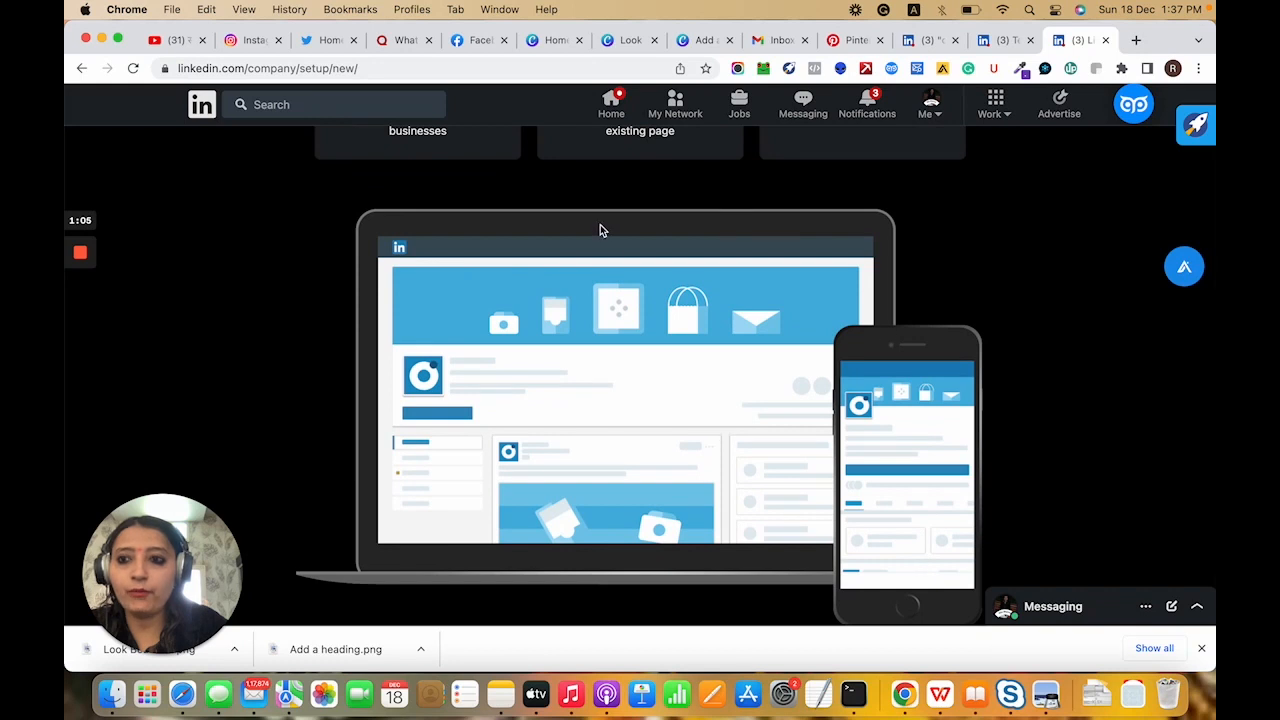
{"action": "mouse_move", "coordinate": [884, 344]}
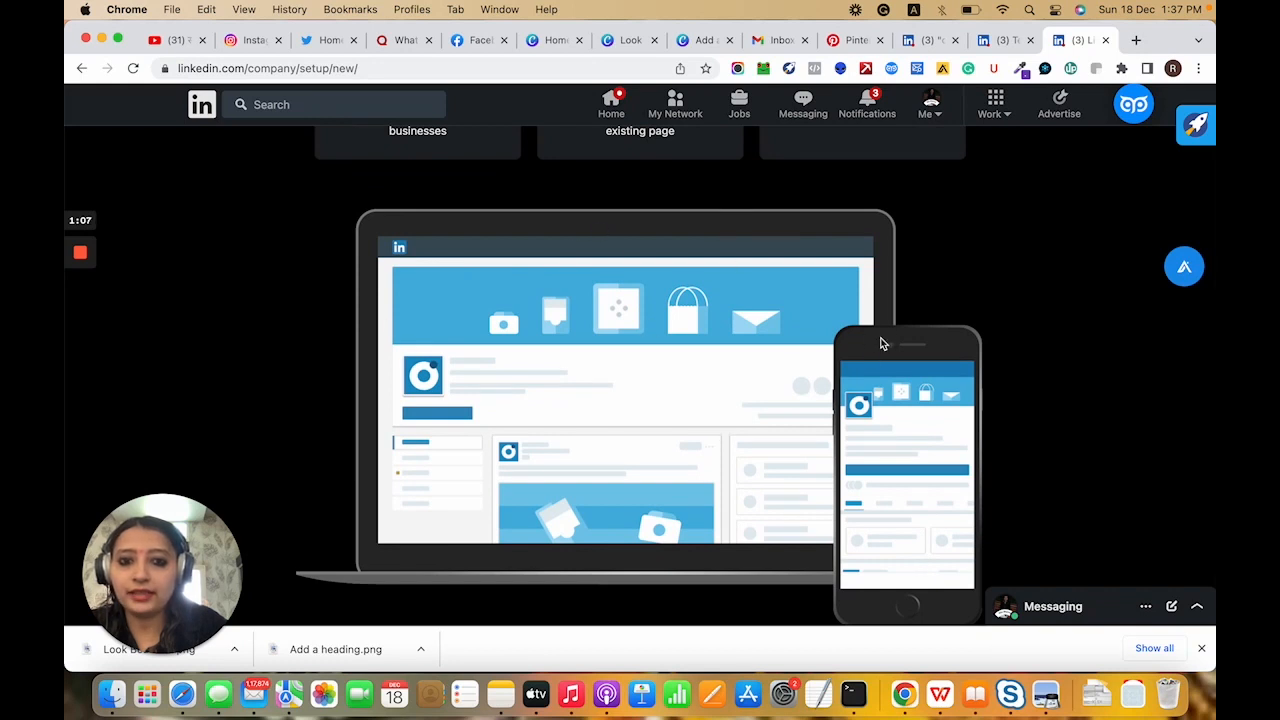
{"action": "mouse_move", "coordinate": [888, 336]}
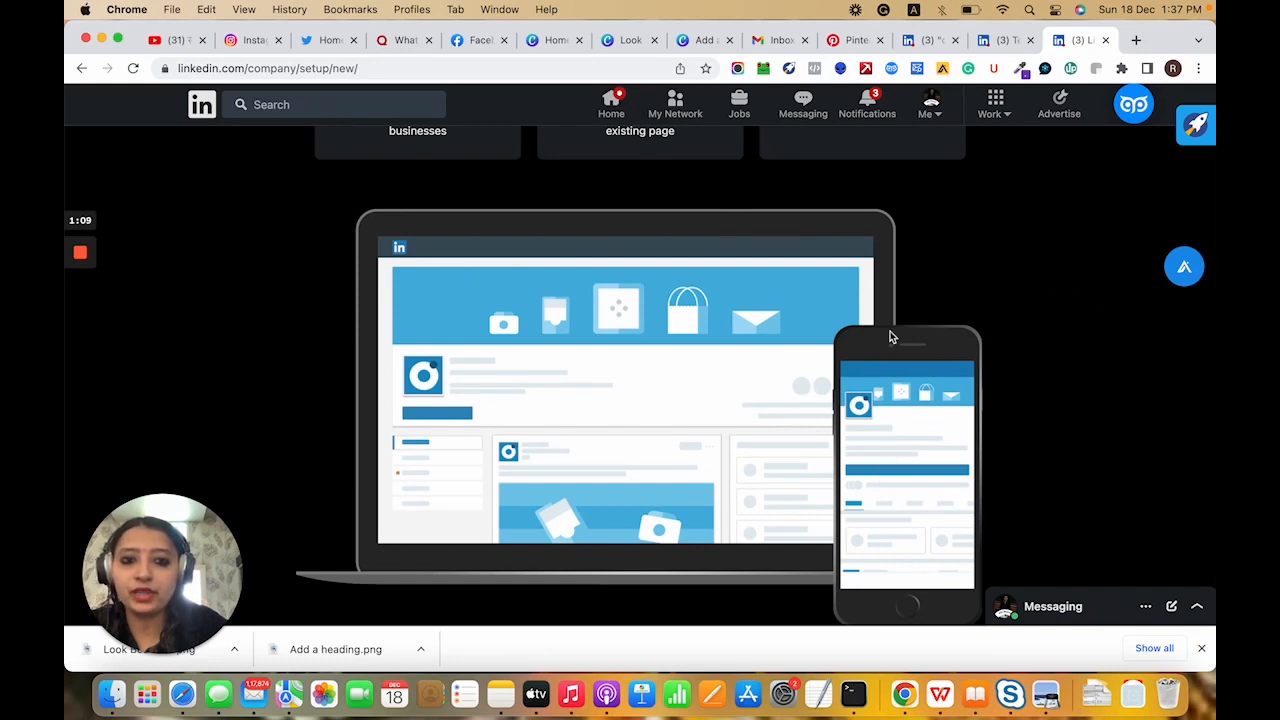
{"action": "scroll", "scroll_direction": "up", "scroll_amount": 3}
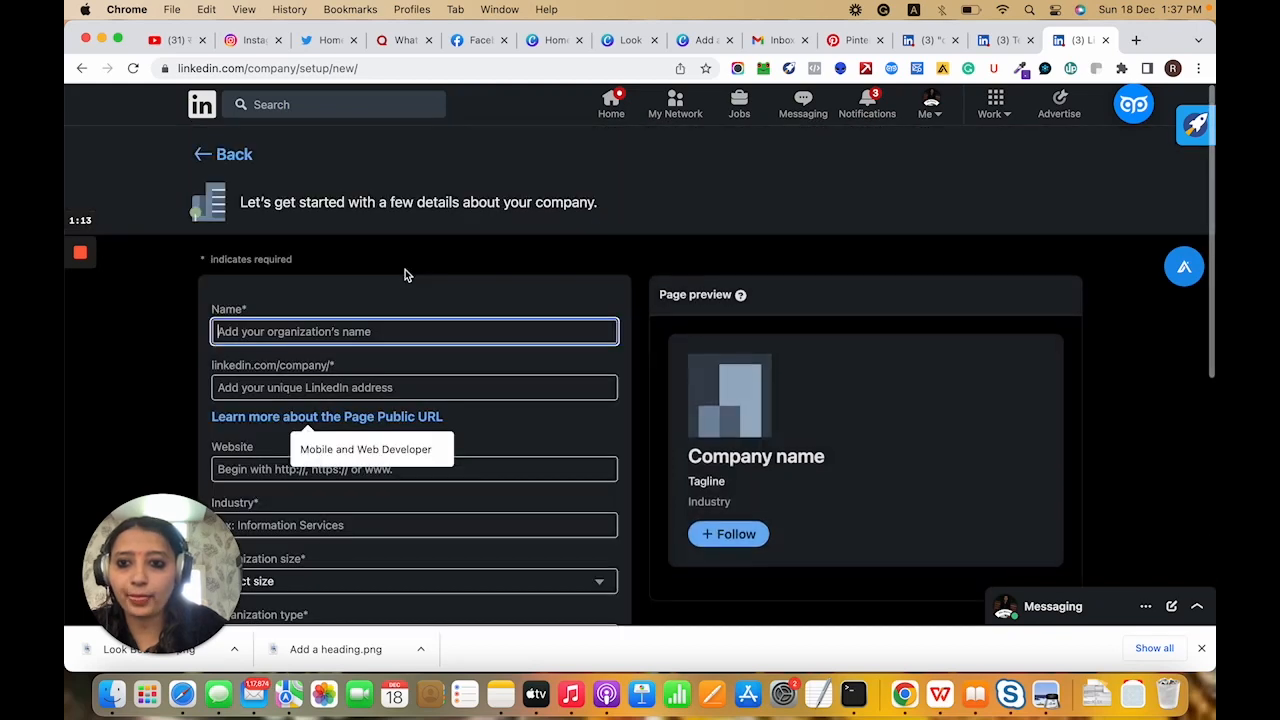
{"action": "mouse_move", "coordinate": [224, 154]}
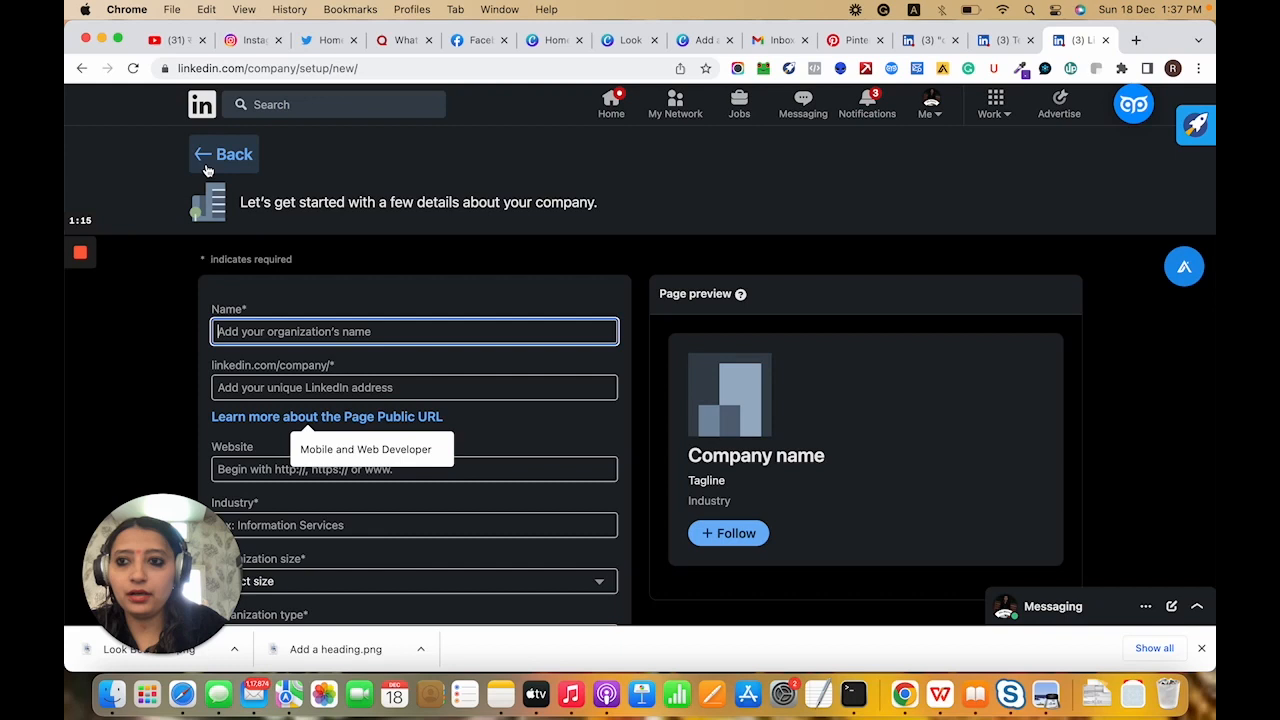
{"action": "left_click", "coordinate": [224, 154]}
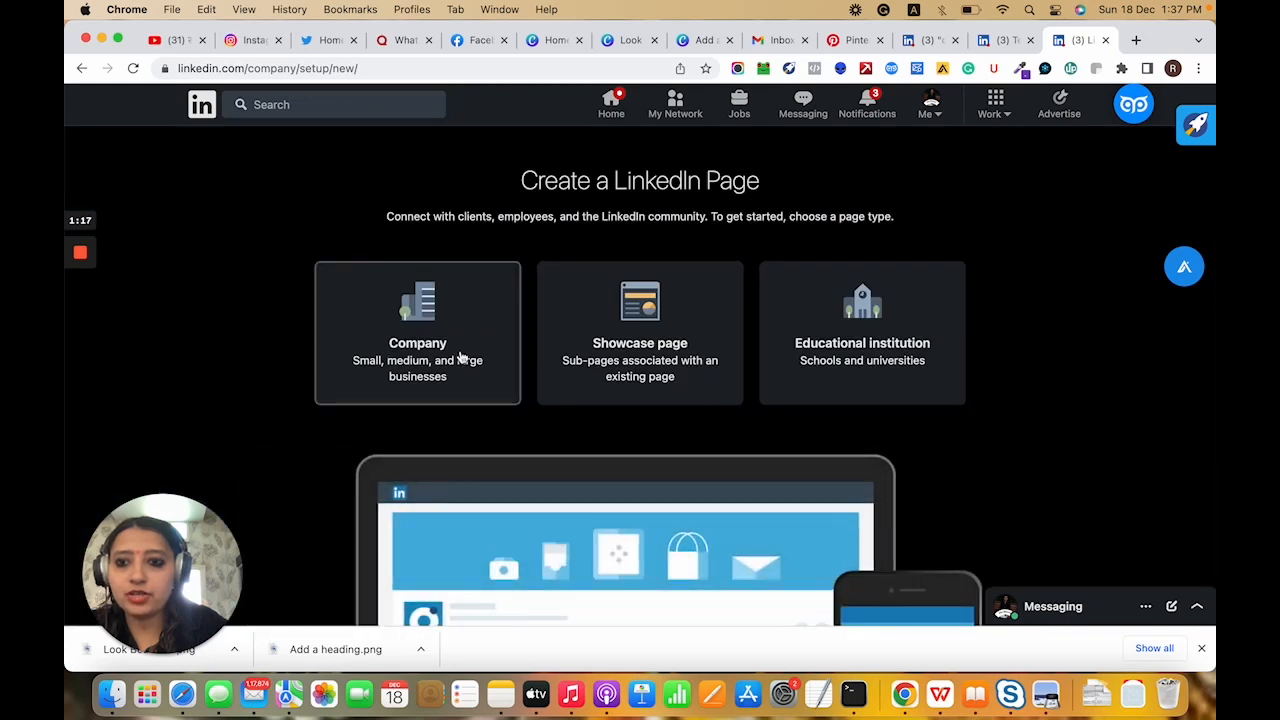
{"action": "left_click", "coordinate": [416, 332]}
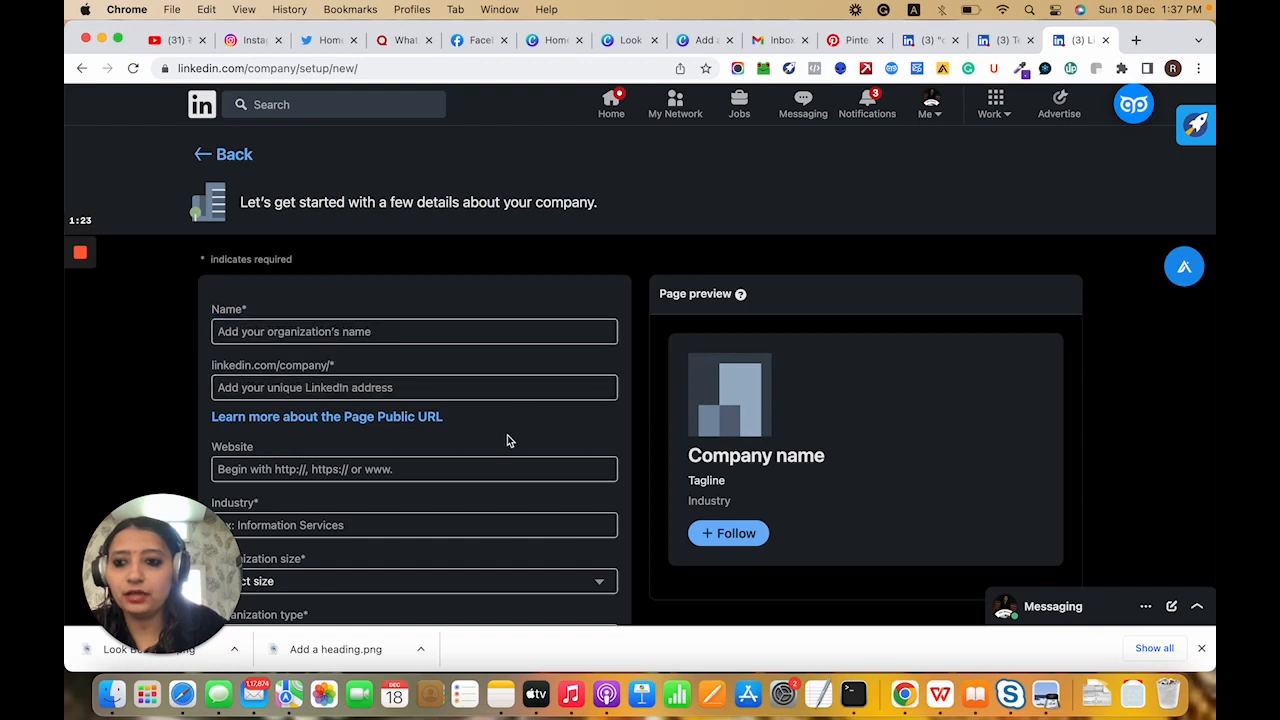
{"action": "scroll", "scroll_direction": "down", "scroll_amount": 3}
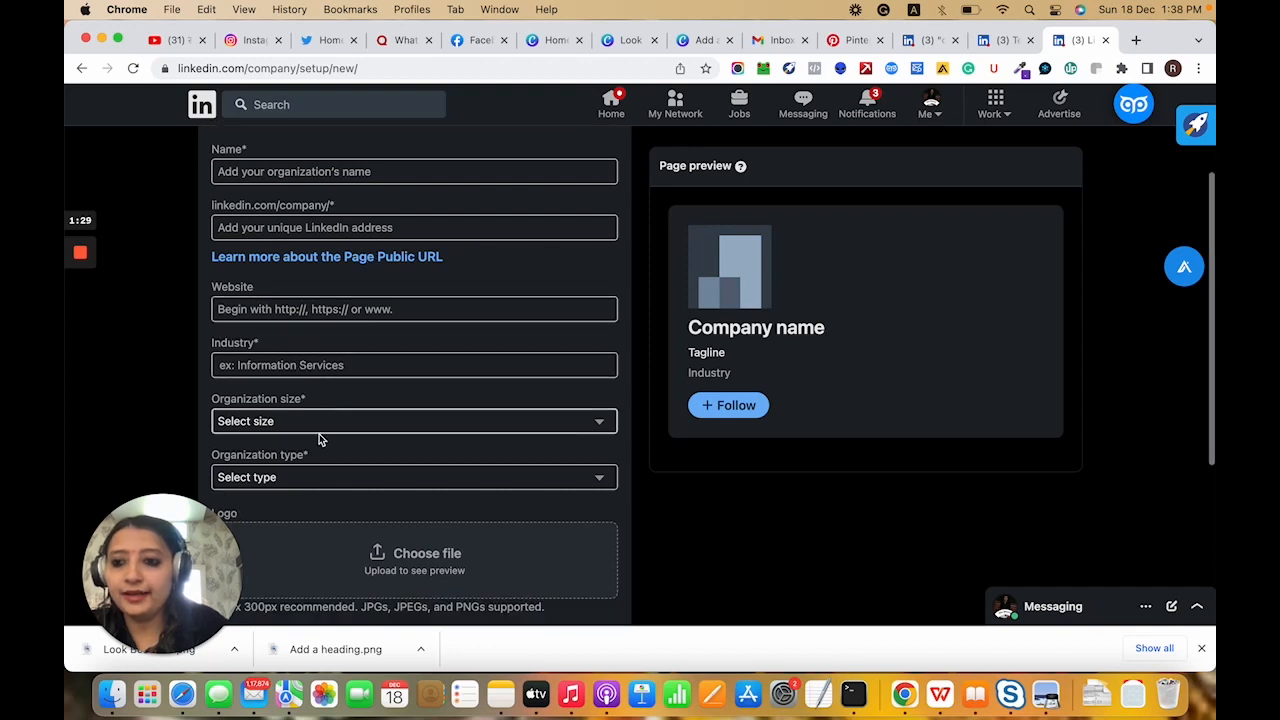
{"action": "scroll", "scroll_direction": "down", "scroll_amount": 3}
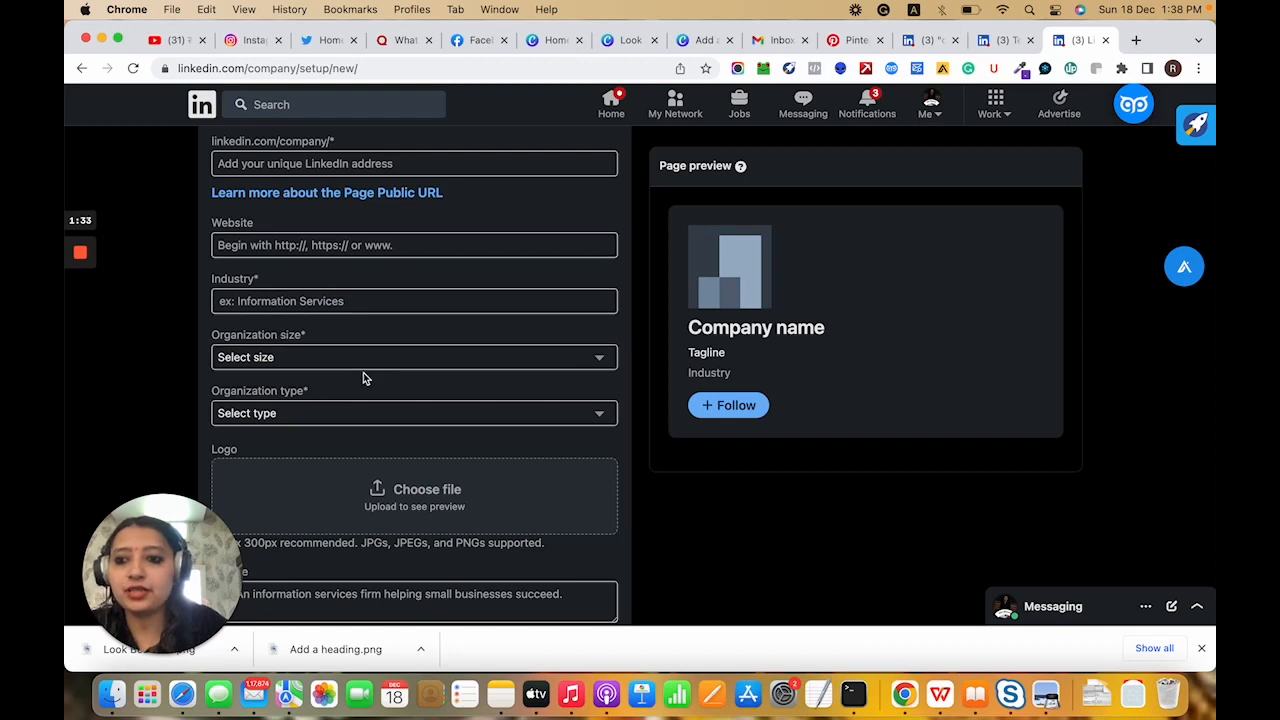
{"action": "scroll", "scroll_direction": "down", "scroll_amount": 3}
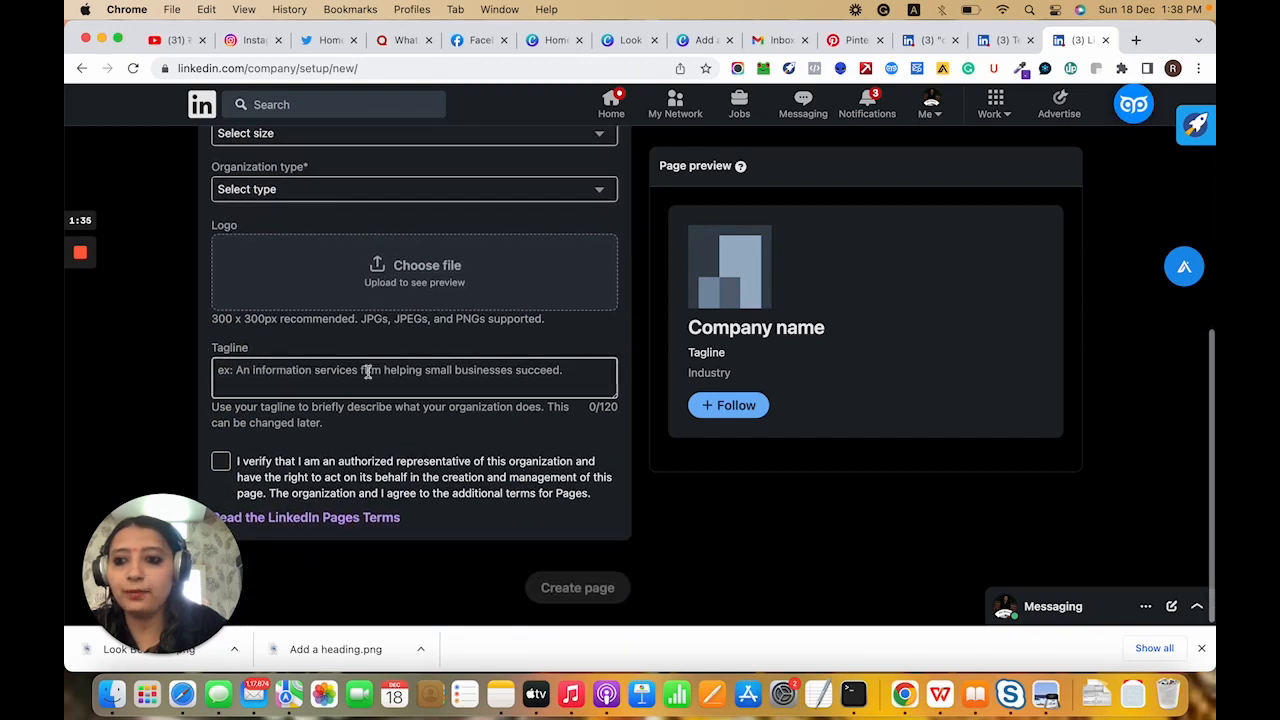
{"action": "scroll", "scroll_direction": "up", "scroll_amount": 3}
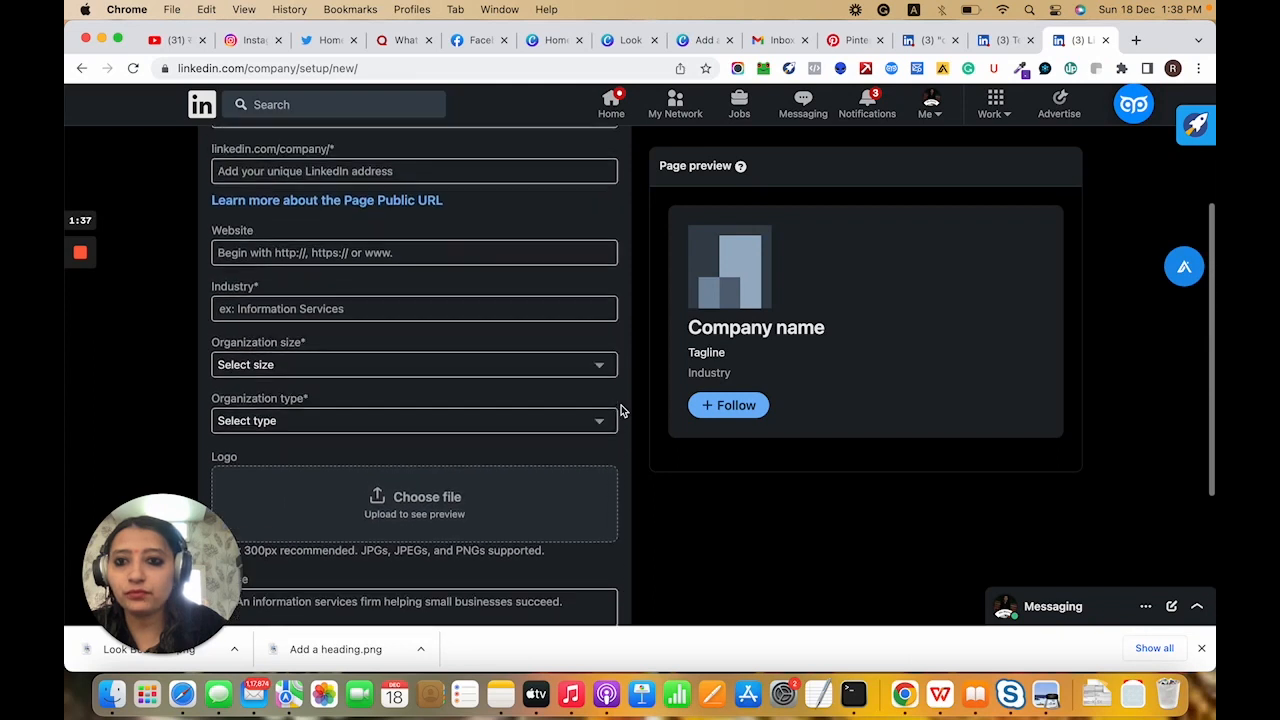
{"action": "scroll", "scroll_direction": "up", "scroll_amount": 3}
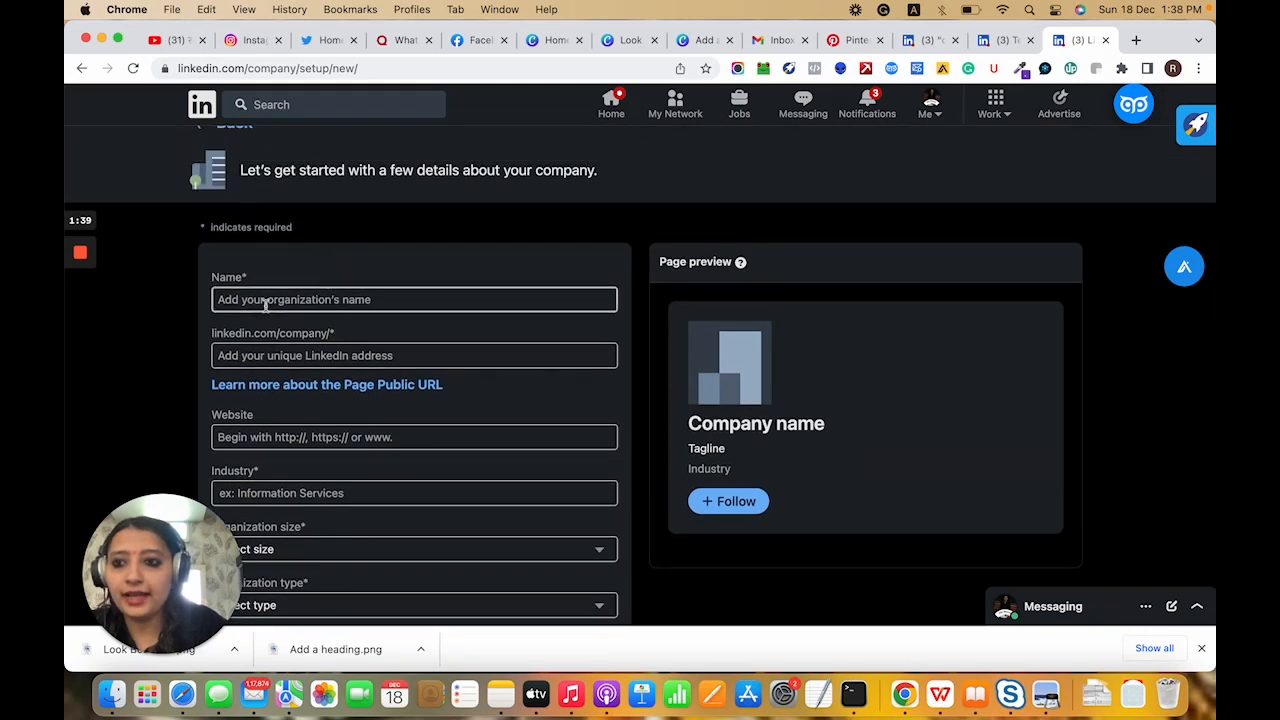
Enter 'Beauty Salon' as the page name and move to the public URL field
{"action": "left_click", "coordinate": [412, 300]}
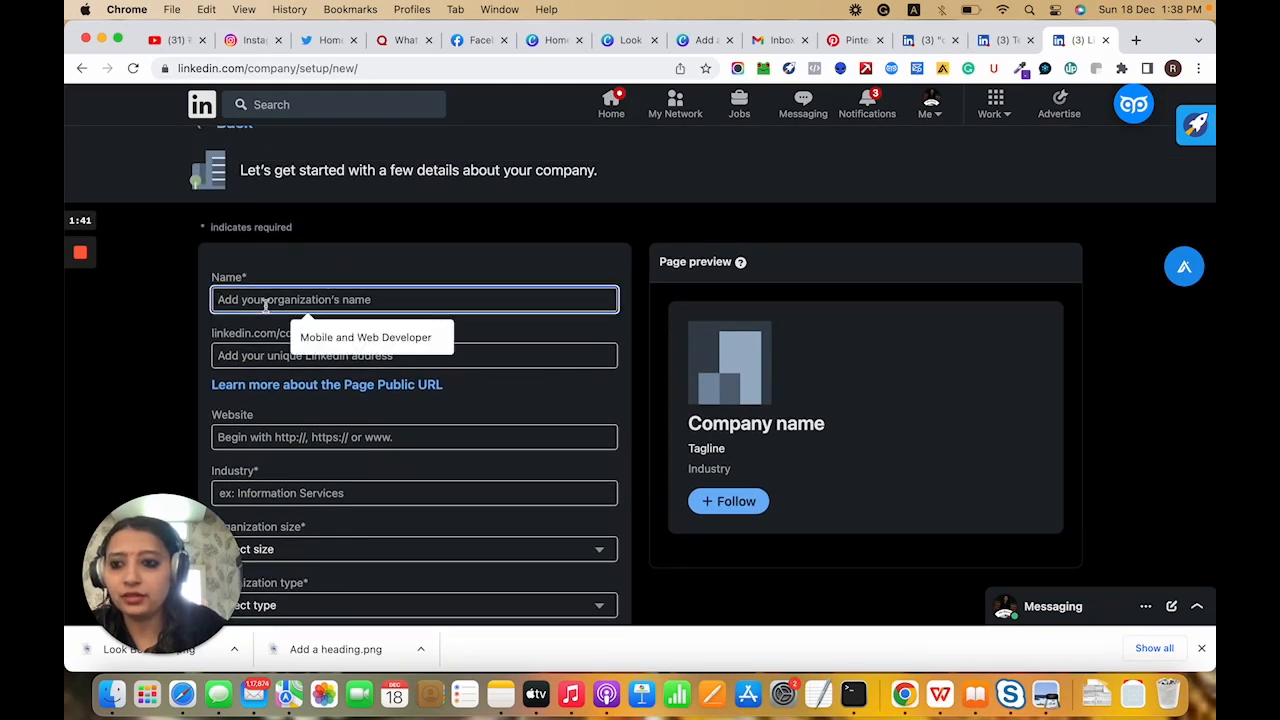
{"action": "type", "text": "B"}
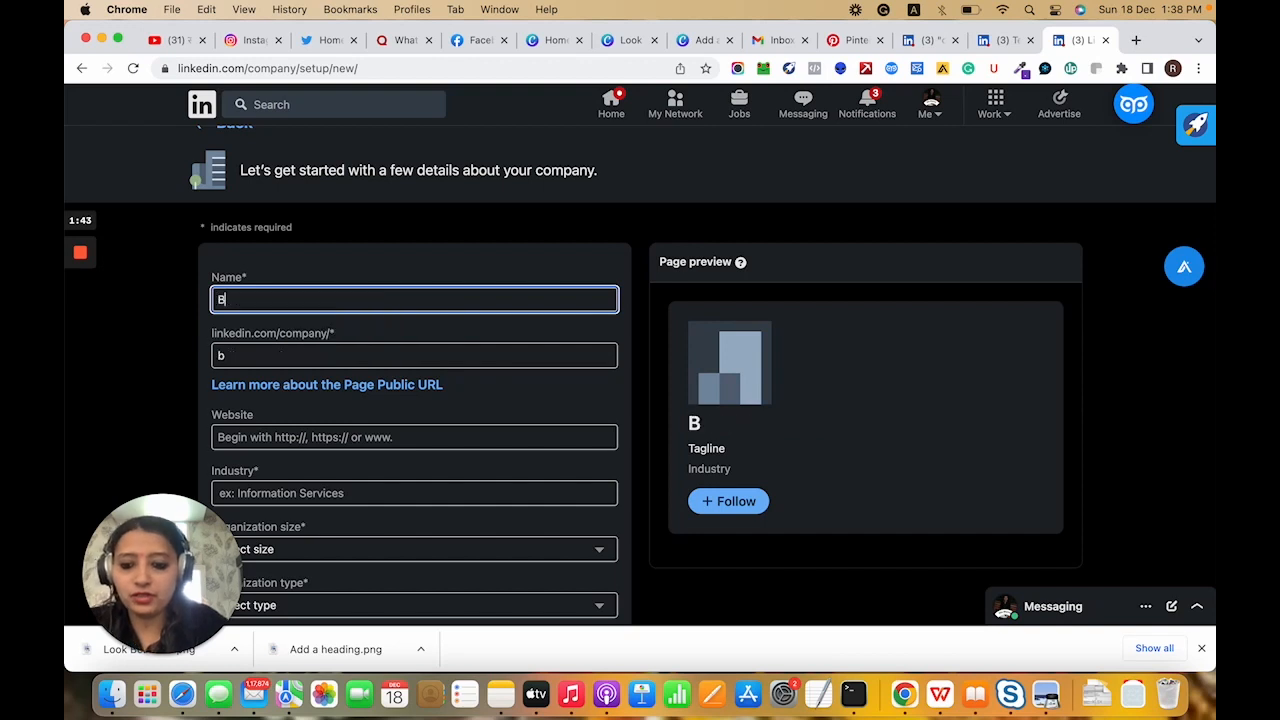
{"action": "type", "text": "eauty Salon"}
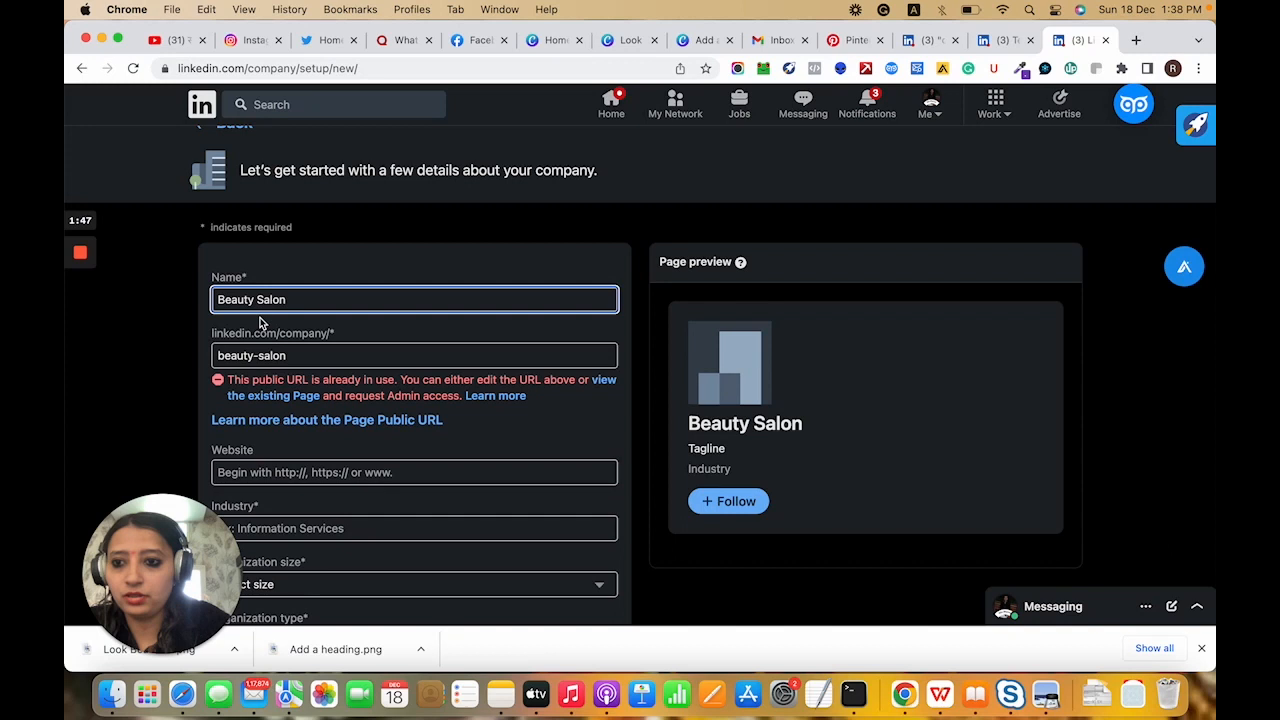
{"action": "left_click", "coordinate": [414, 356]}
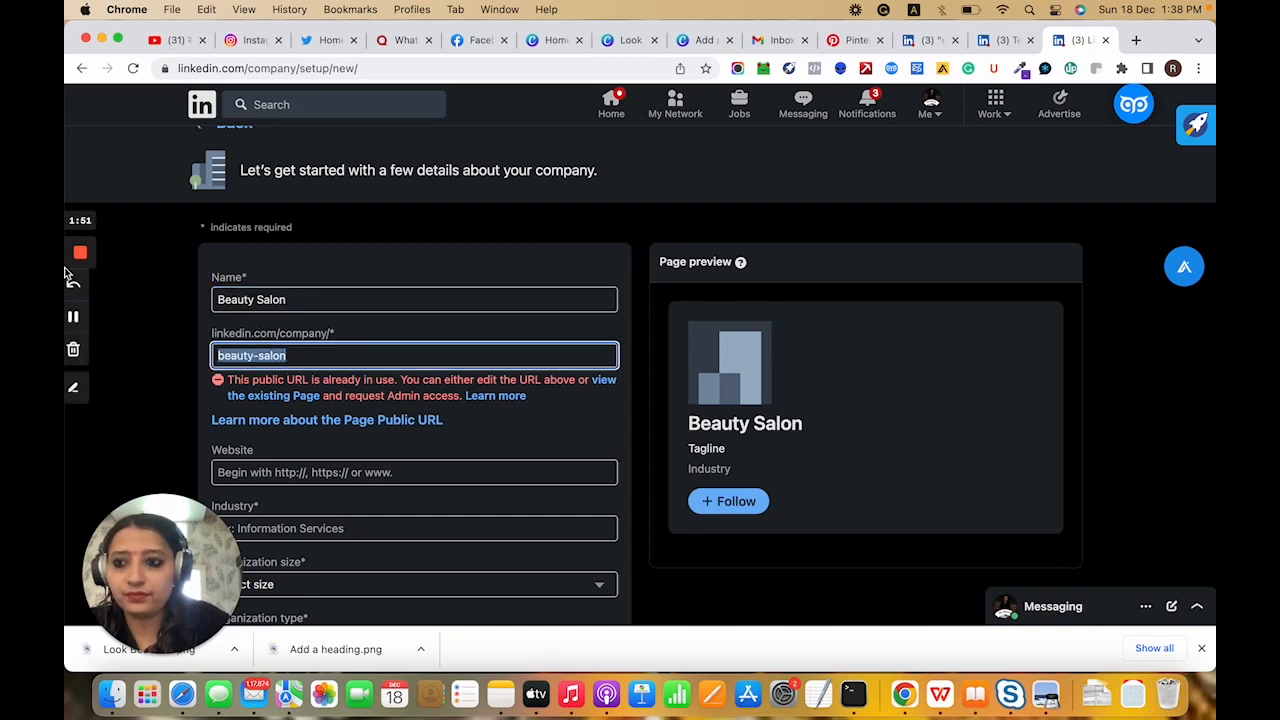
In another tab, go to your own profile via the Me menu to copy its link for the URL field
{"action": "left_click", "coordinate": [340, 300]}
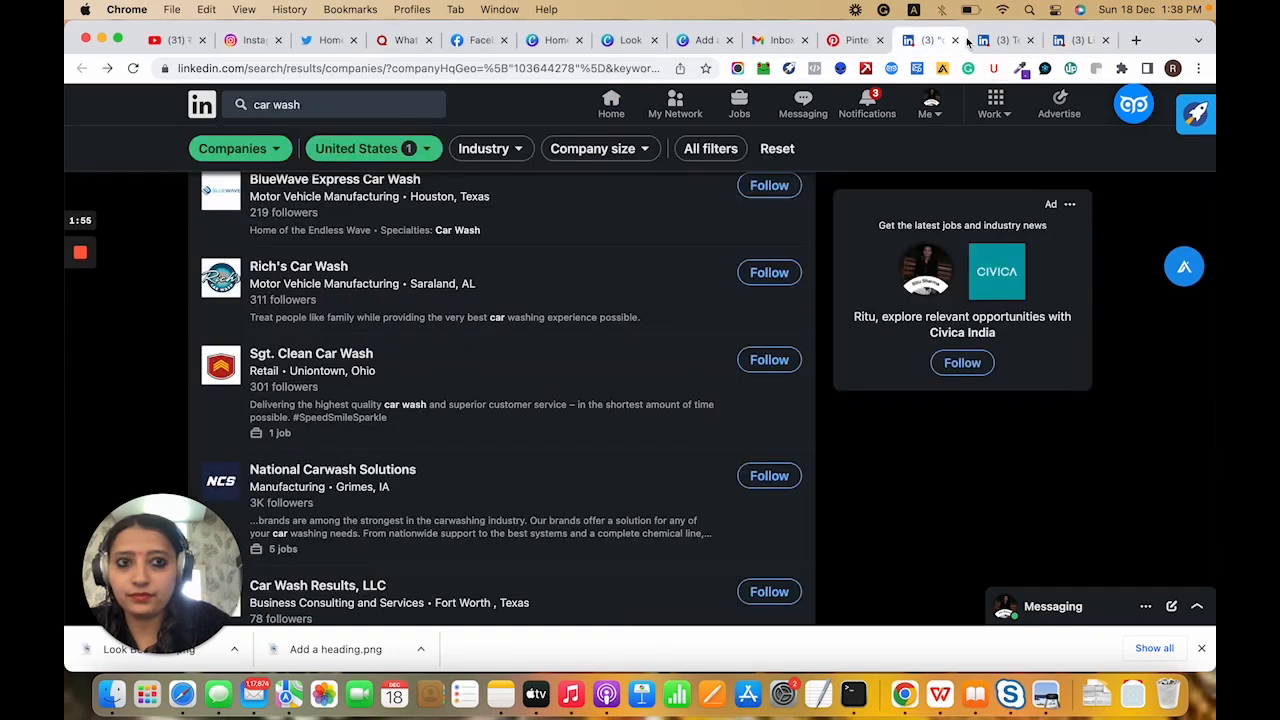
{"action": "left_click", "coordinate": [1004, 40]}
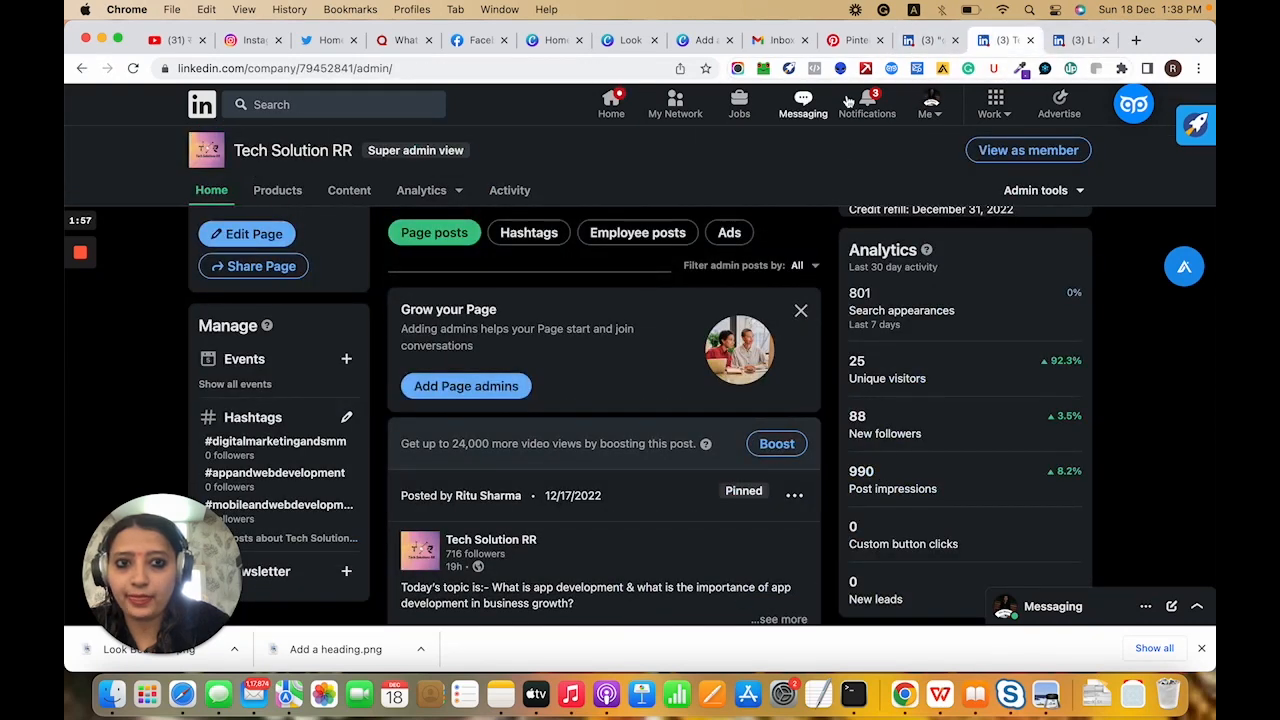
{"action": "left_click", "coordinate": [928, 104]}
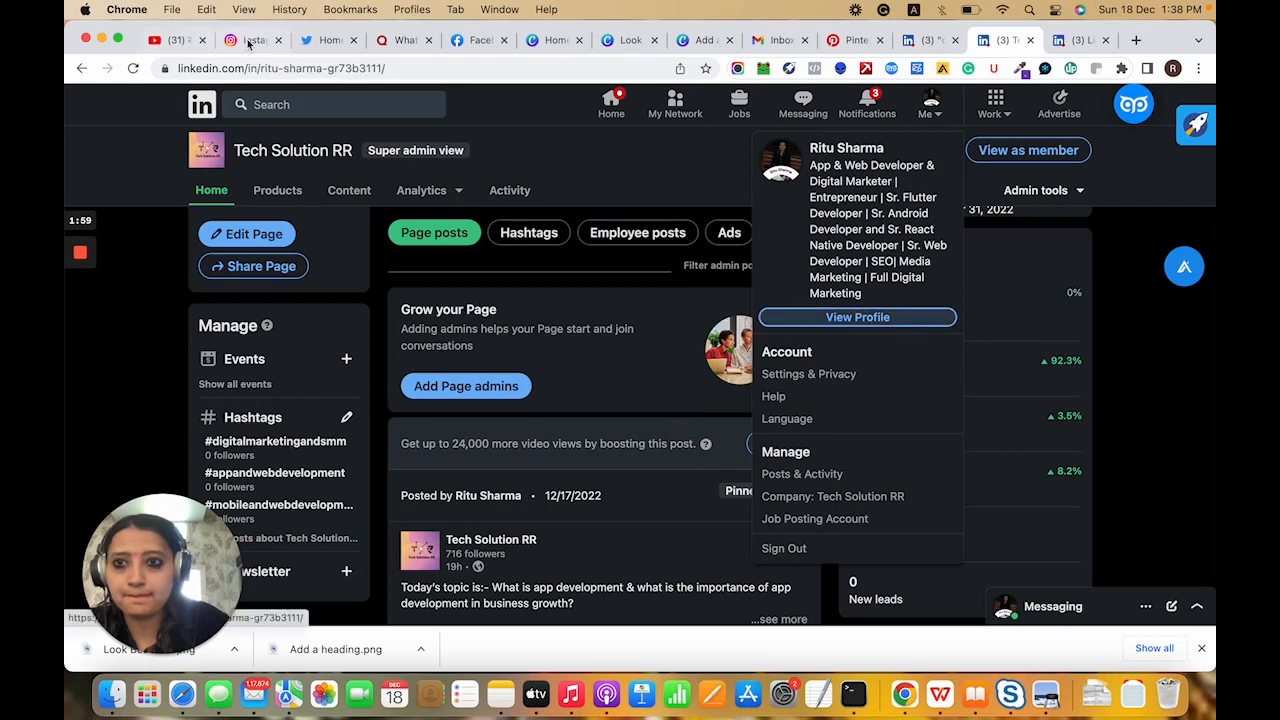
{"action": "left_click", "coordinate": [856, 316]}
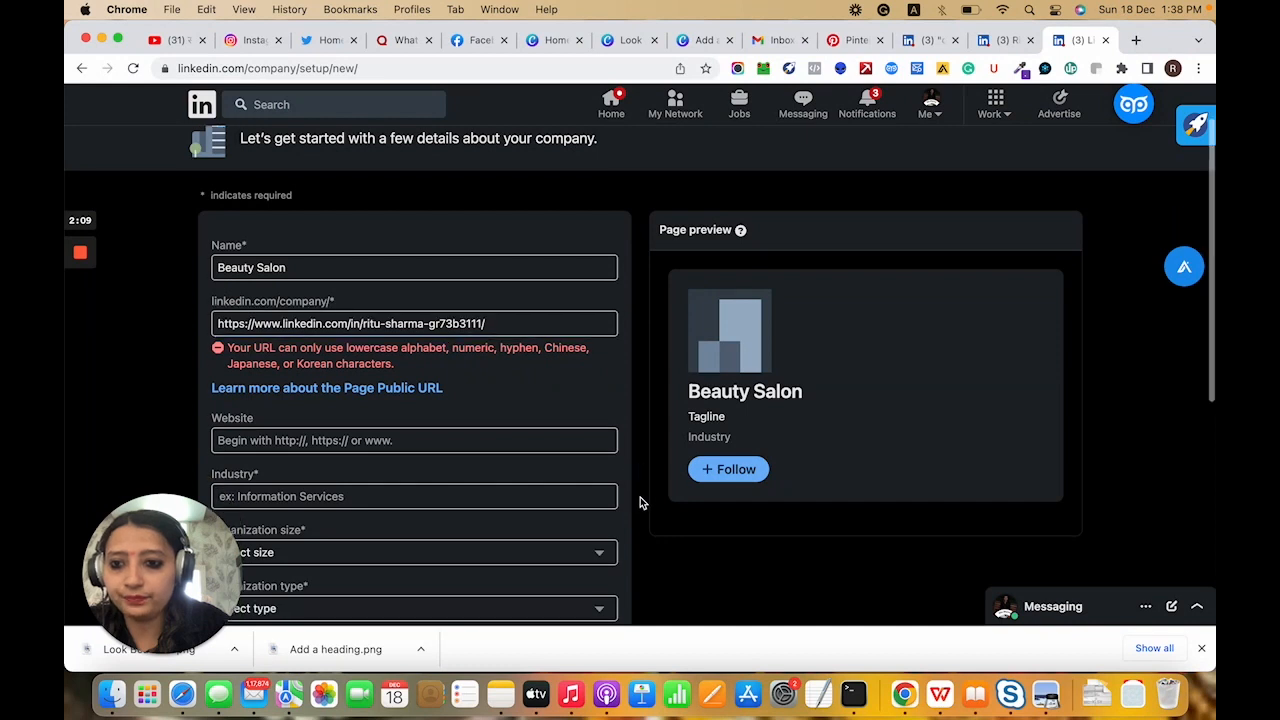
{"action": "scroll", "scroll_direction": "down", "scroll_amount": 3}
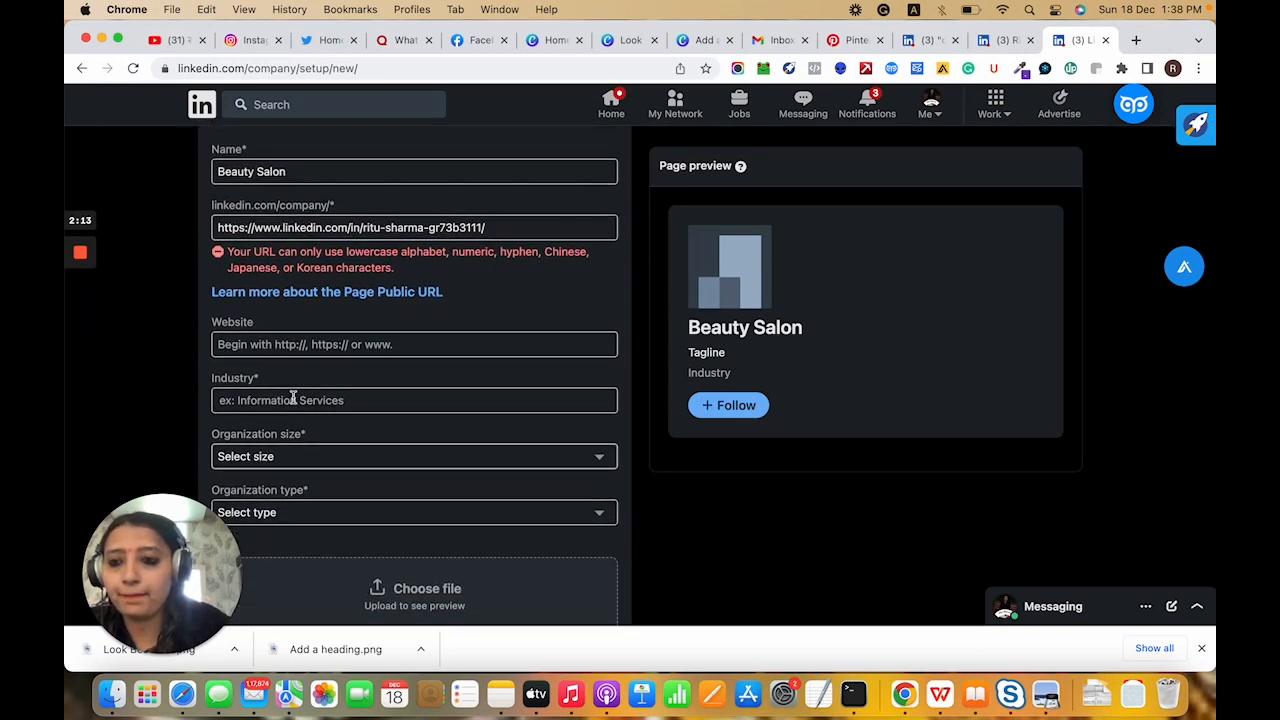
{"action": "left_click", "coordinate": [414, 344]}
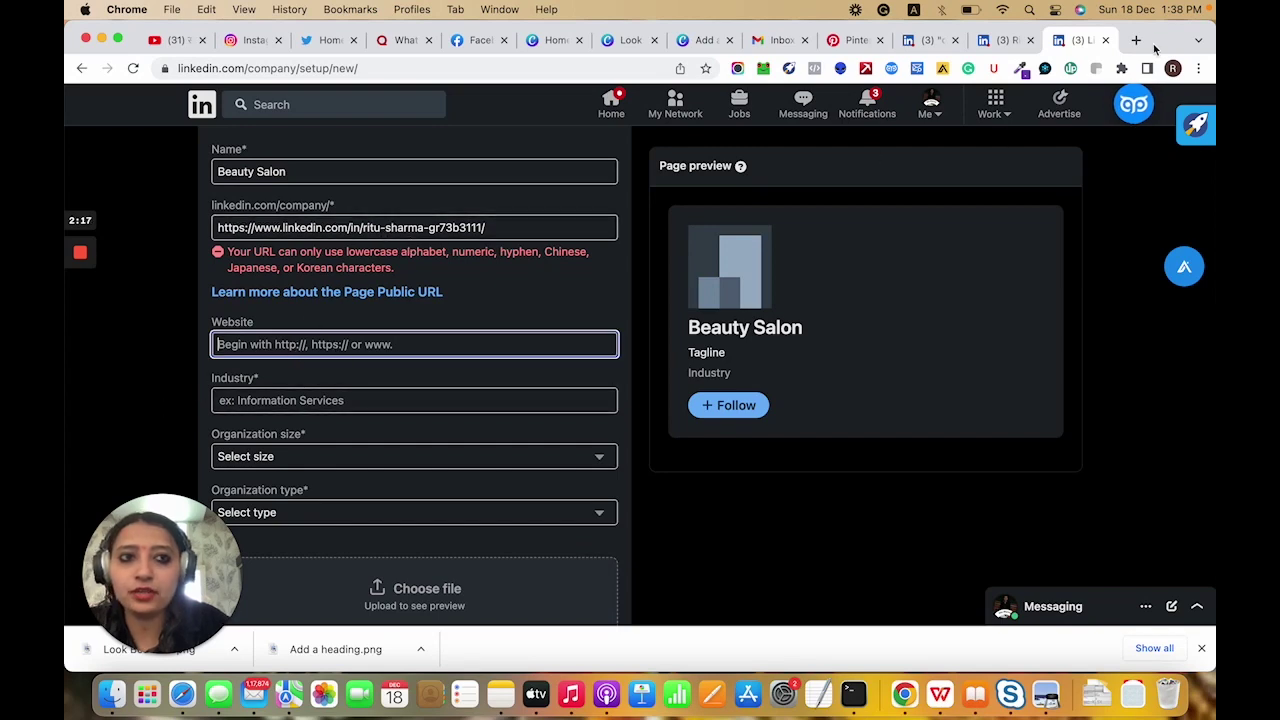
{"action": "left_click", "coordinate": [1136, 40]}
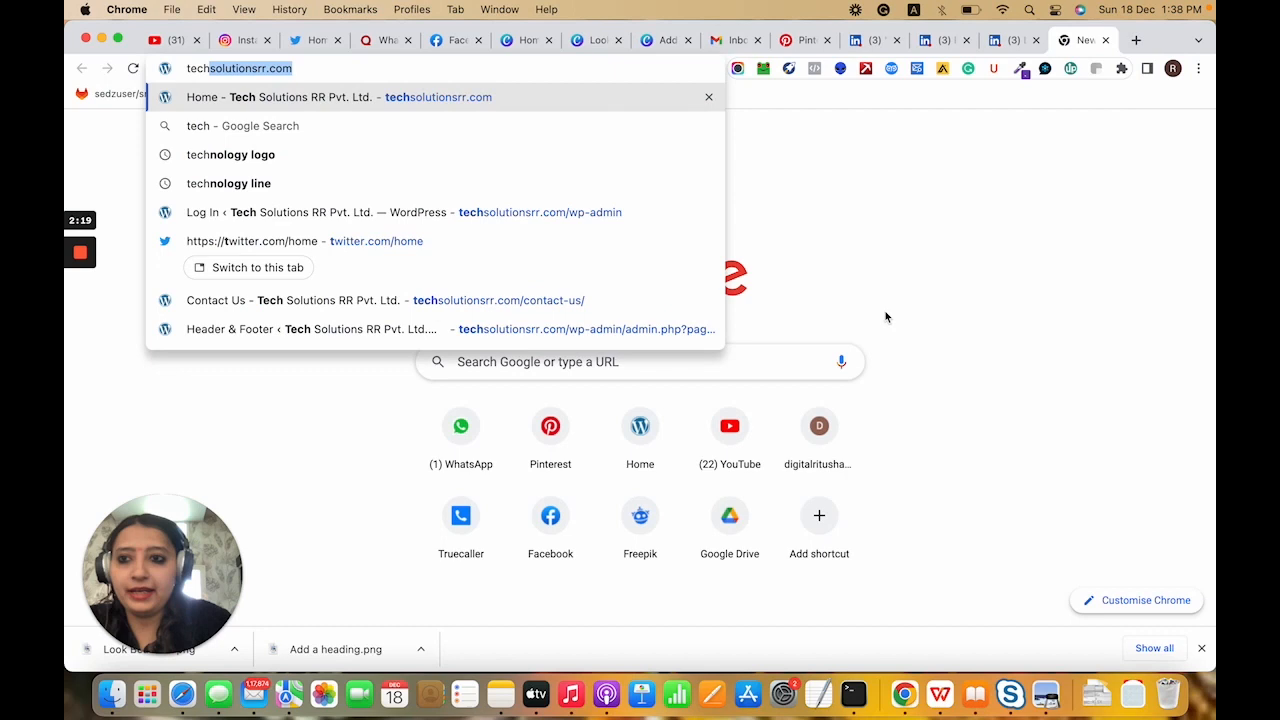
{"action": "key", "text": "Return"}
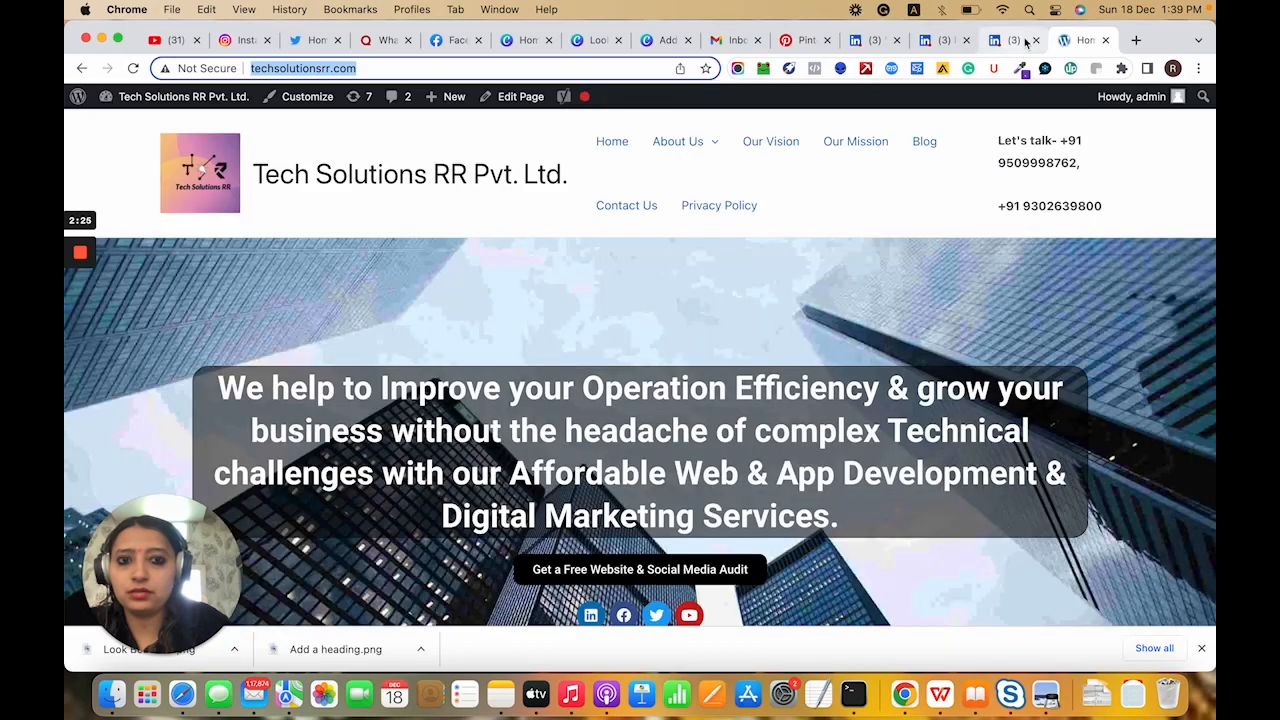
{"action": "left_click", "coordinate": [1010, 40]}
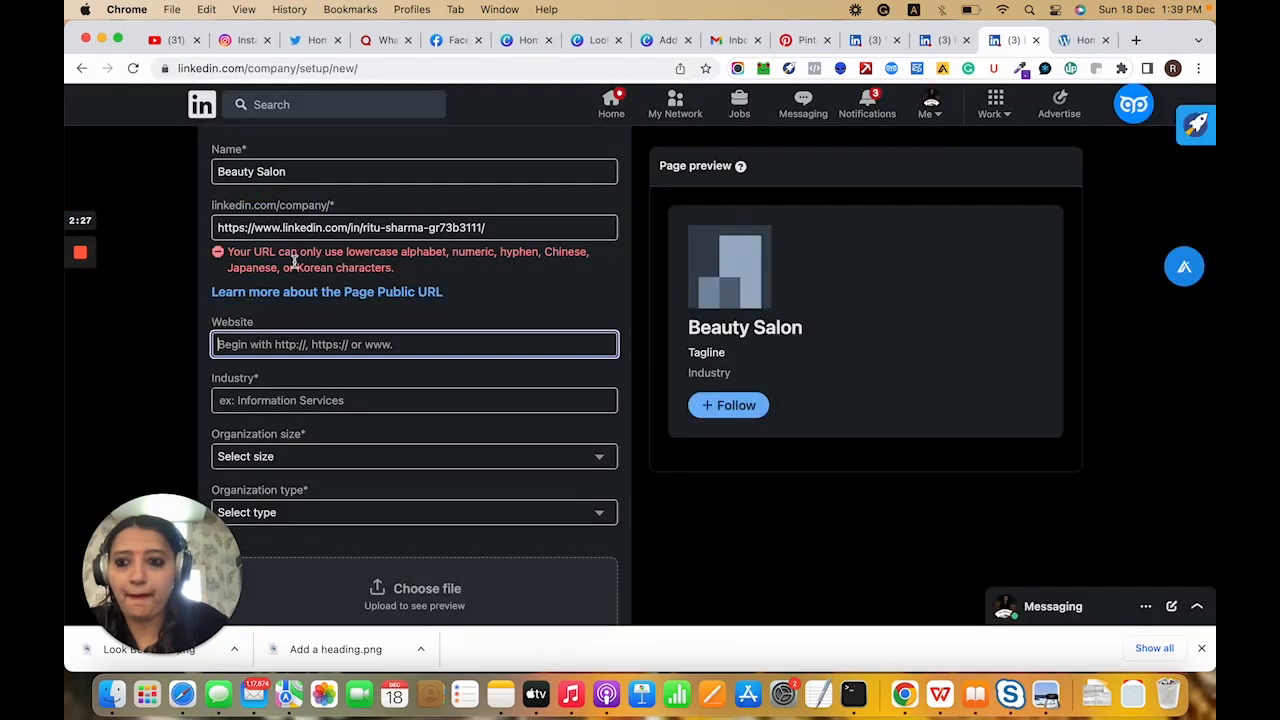
{"action": "type", "text": "http://techsolutionsrr.com/"}
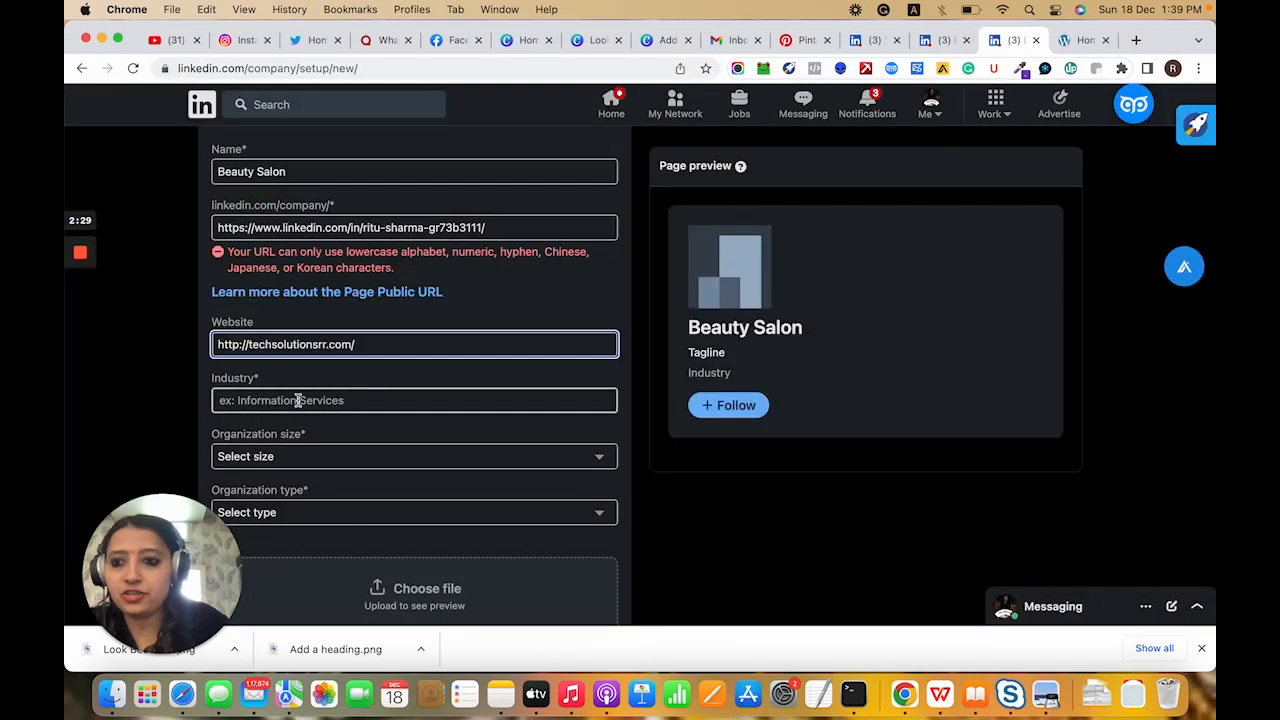
Try industry keywords (Beauty, Heal..., salon), leaving the unmatched text 'beaut' in the Industry field
{"action": "type", "text": "Beauty"}
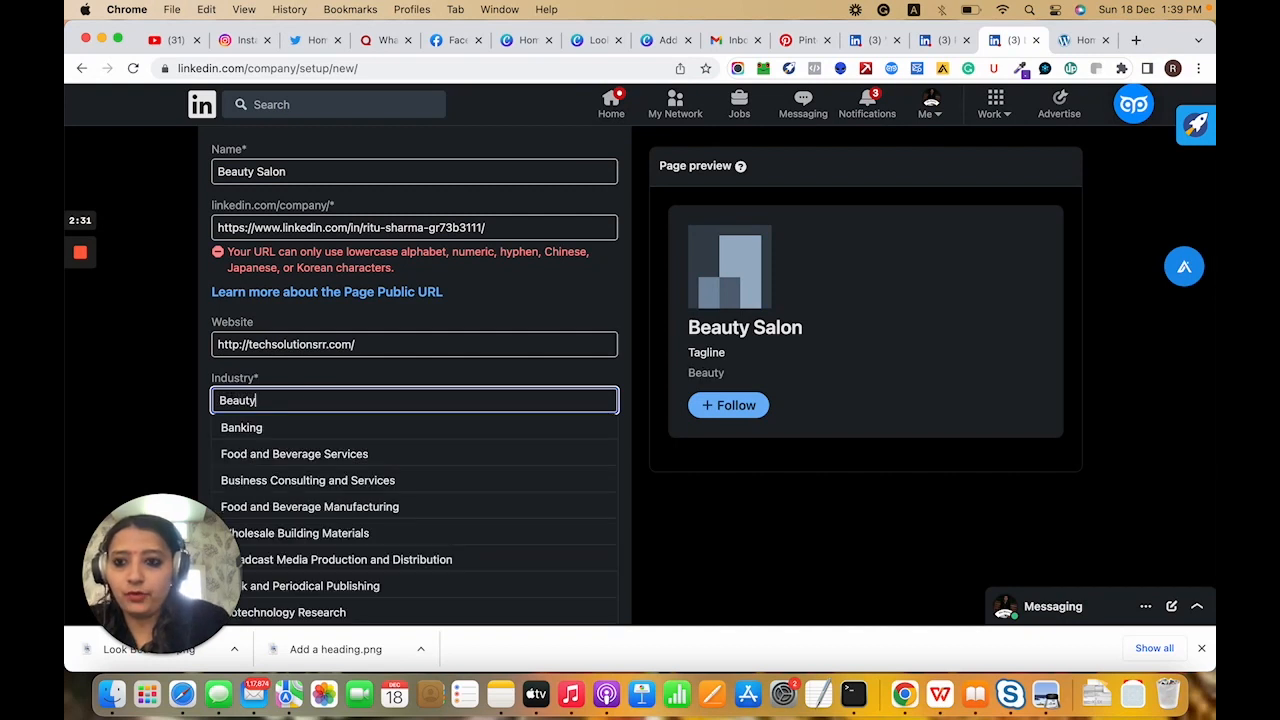
{"action": "left_click", "coordinate": [414, 400]}
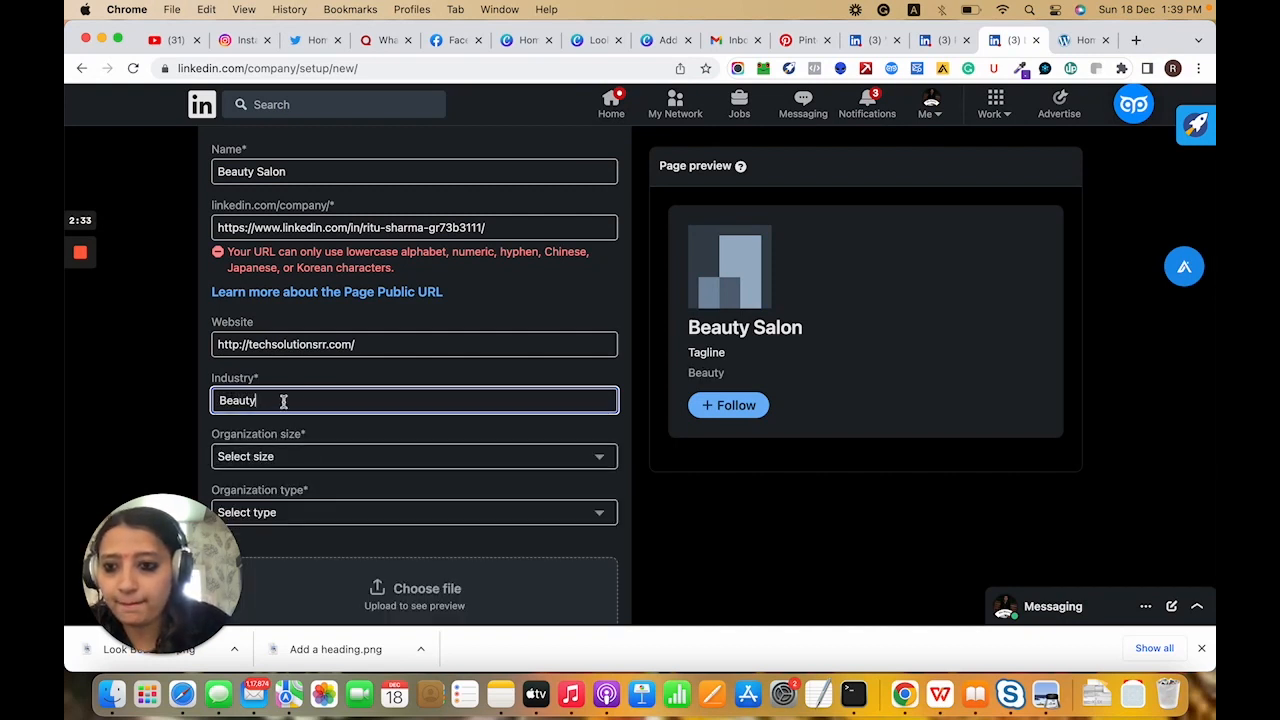
{"action": "type", "text": "Heal"}
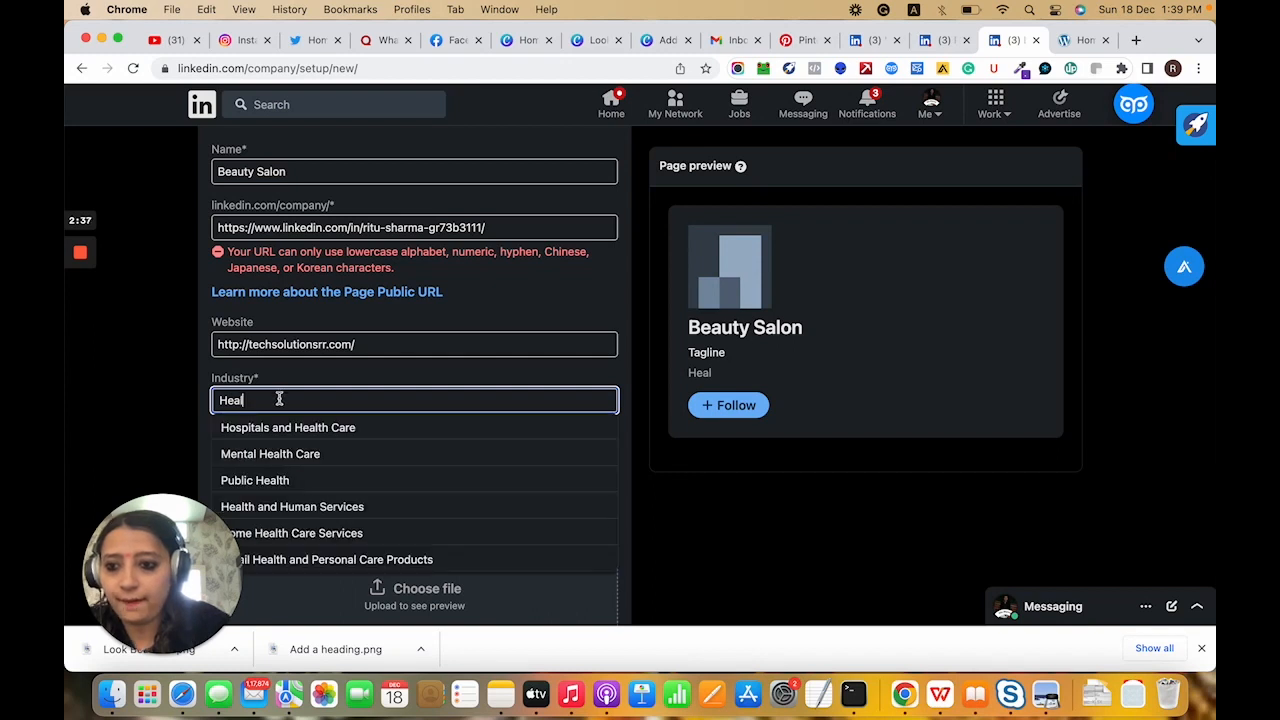
{"action": "mouse_move", "coordinate": [182, 536]}
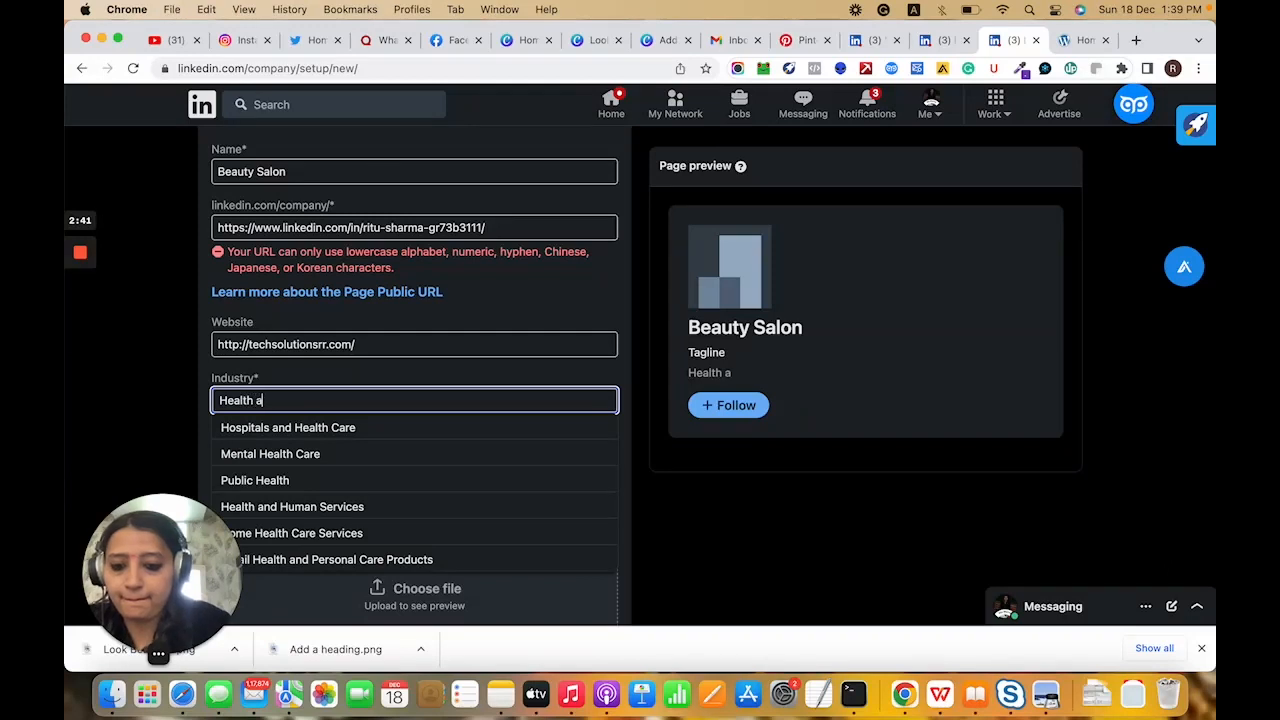
{"action": "type", "text": "nd"}
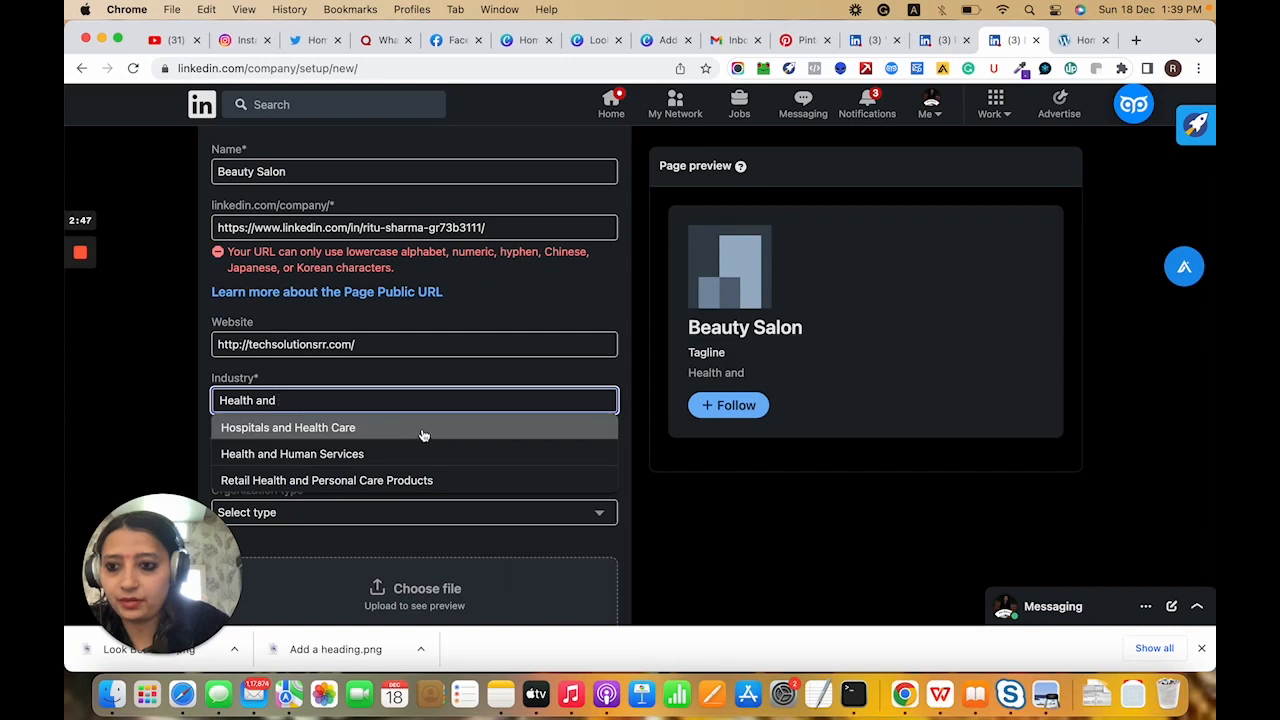
{"action": "type", "text": "bea"}
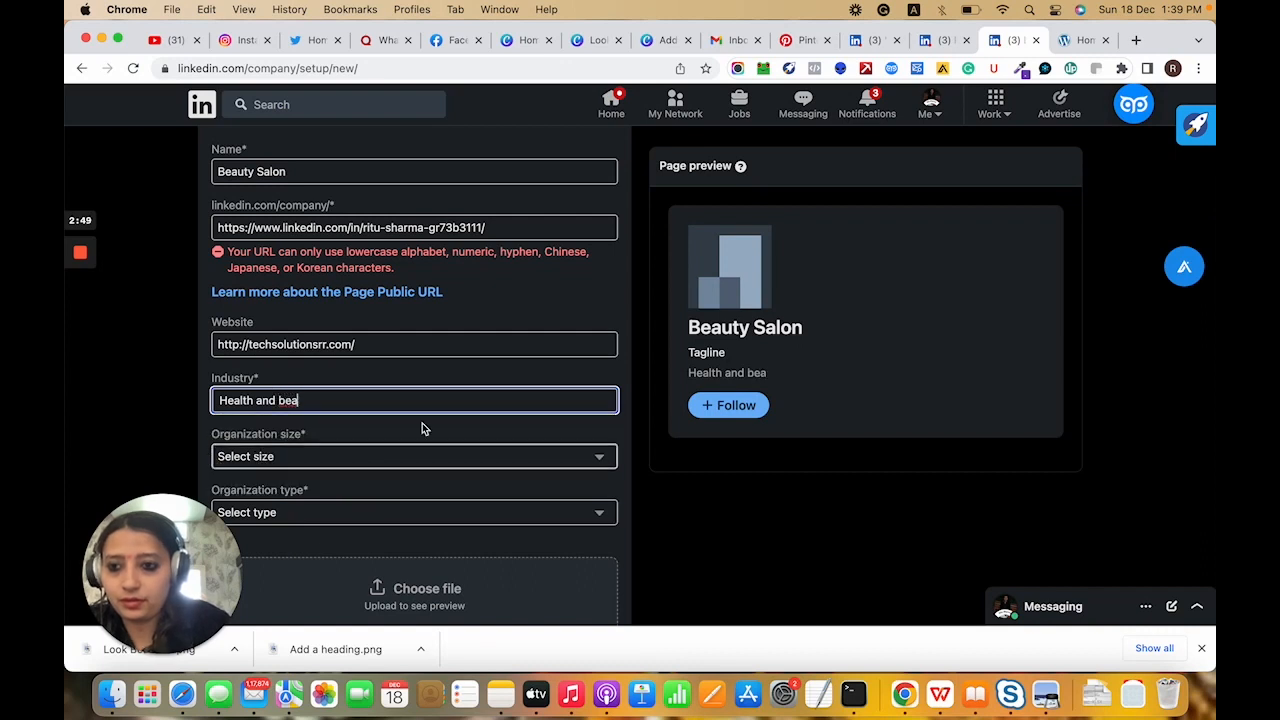
{"action": "double_click", "coordinate": [288, 400]}
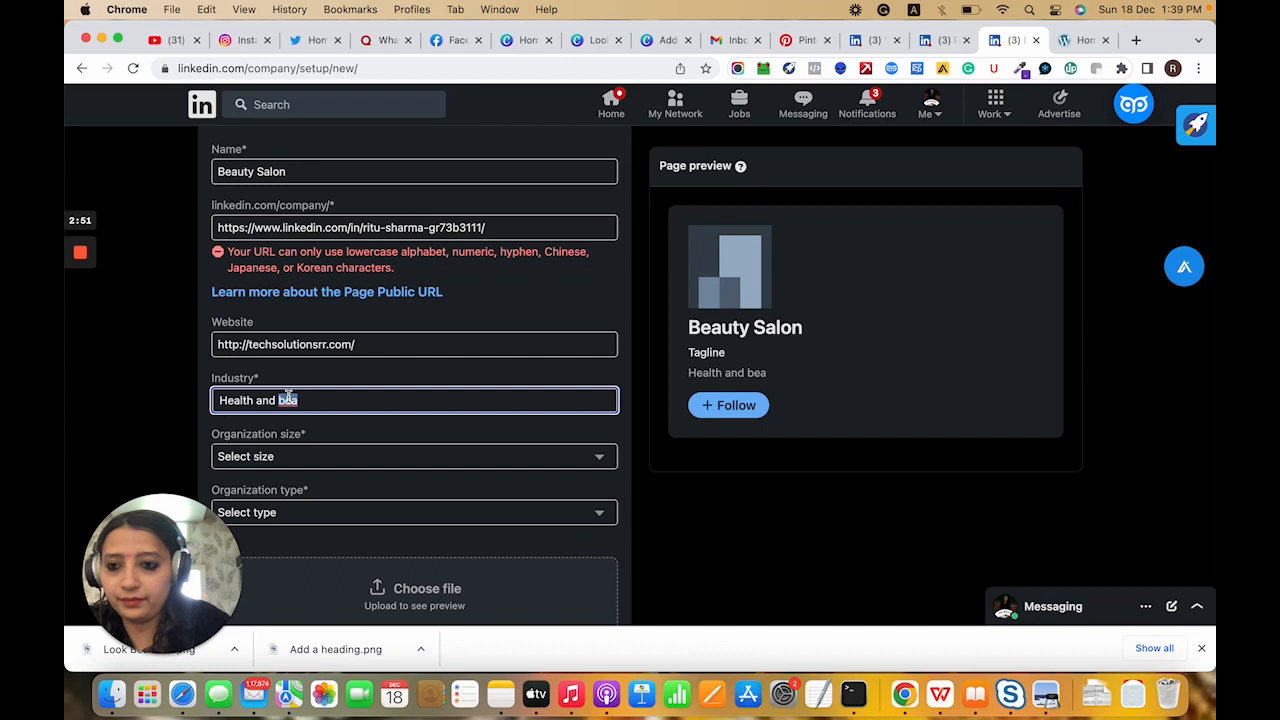
{"action": "key", "text": "backspace"}
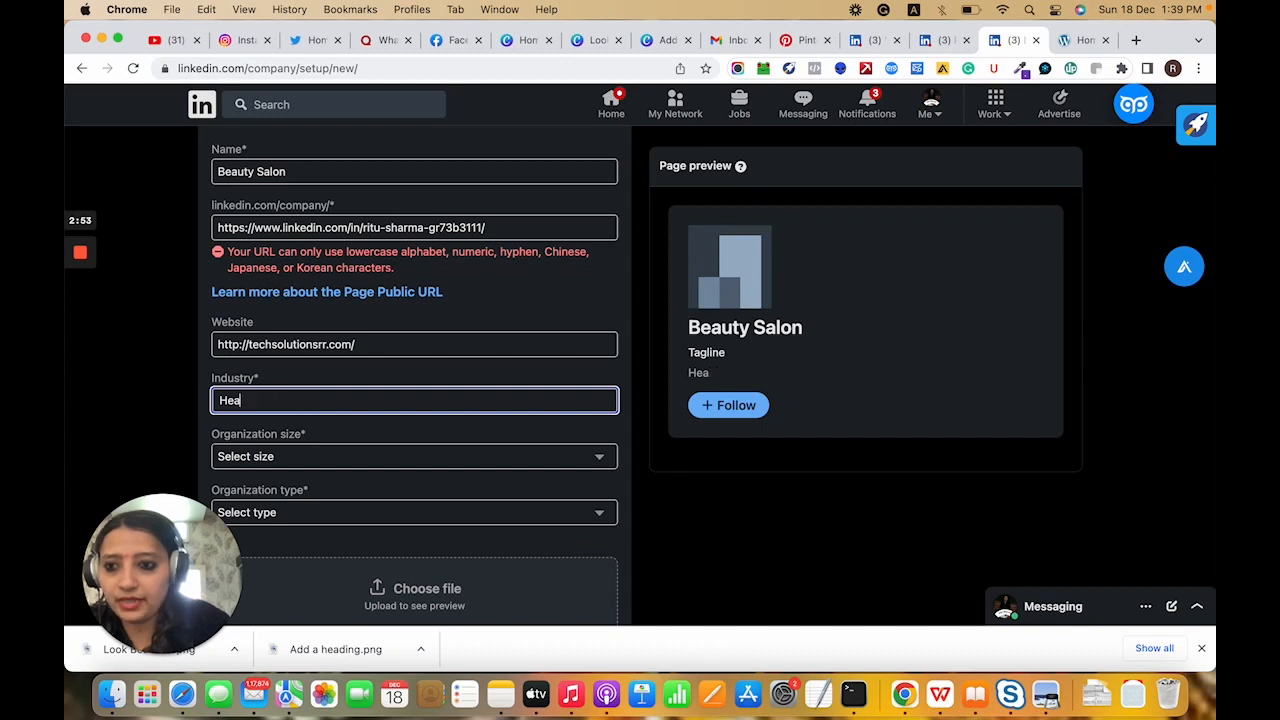
{"action": "type", "text": "salon"}
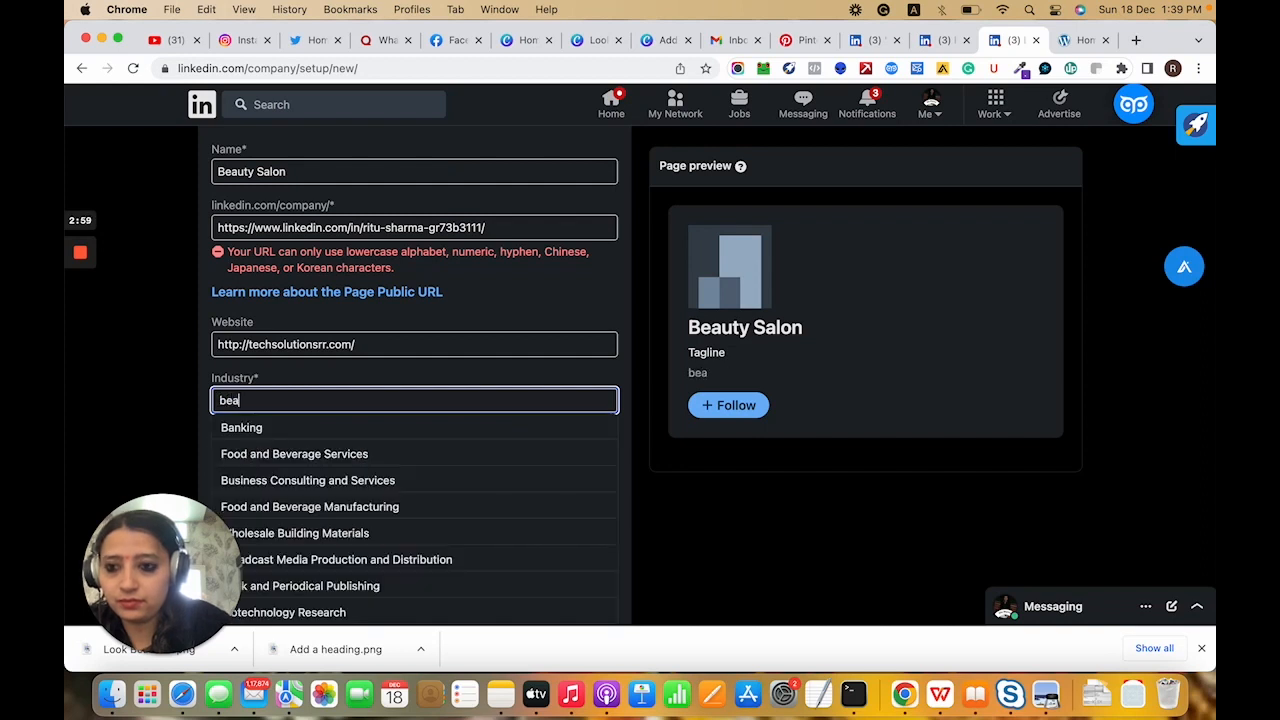
{"action": "type", "text": "o"}
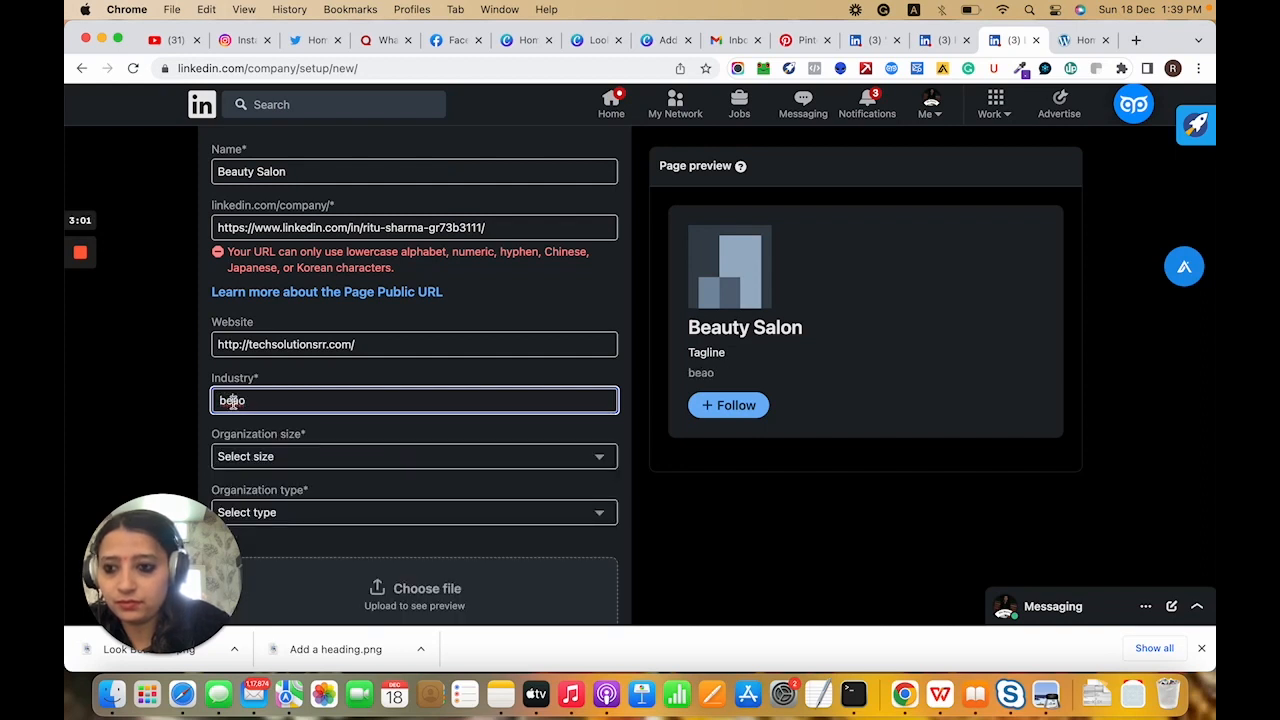
{"action": "type", "text": "beaut"}
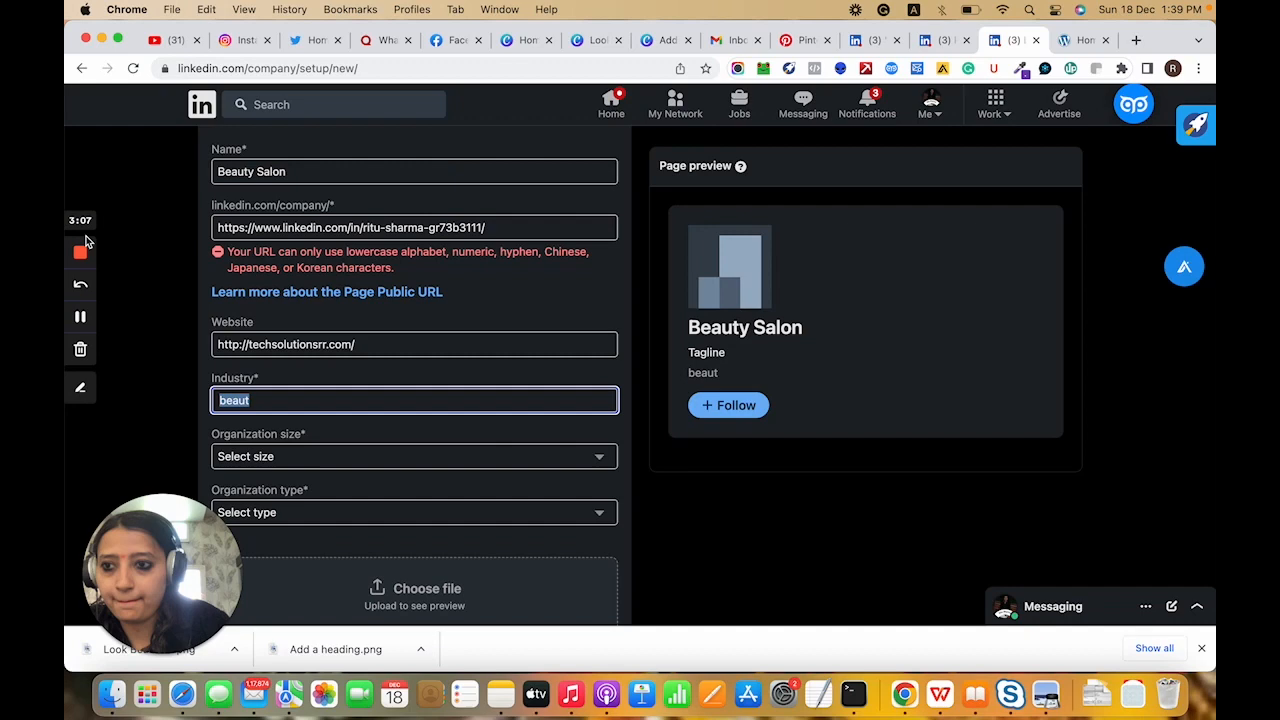
{"action": "mouse_move", "coordinate": [80, 252]}
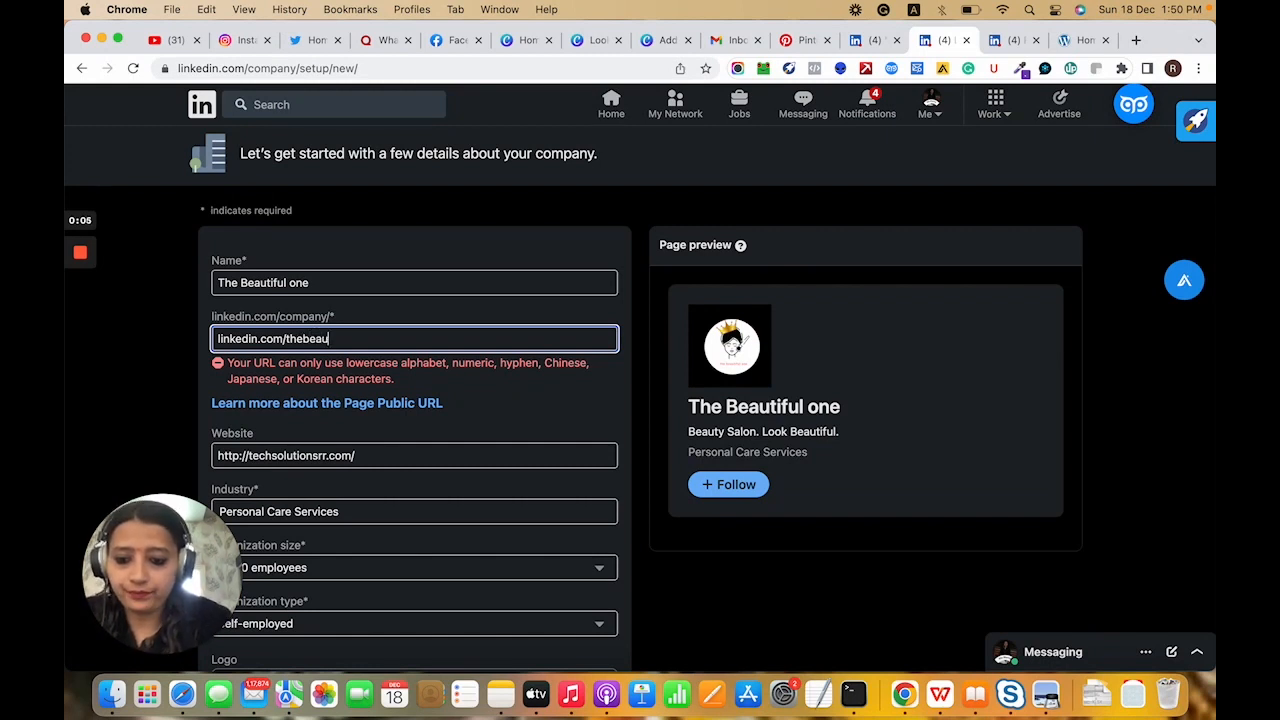
{"action": "type", "text": "tf"}
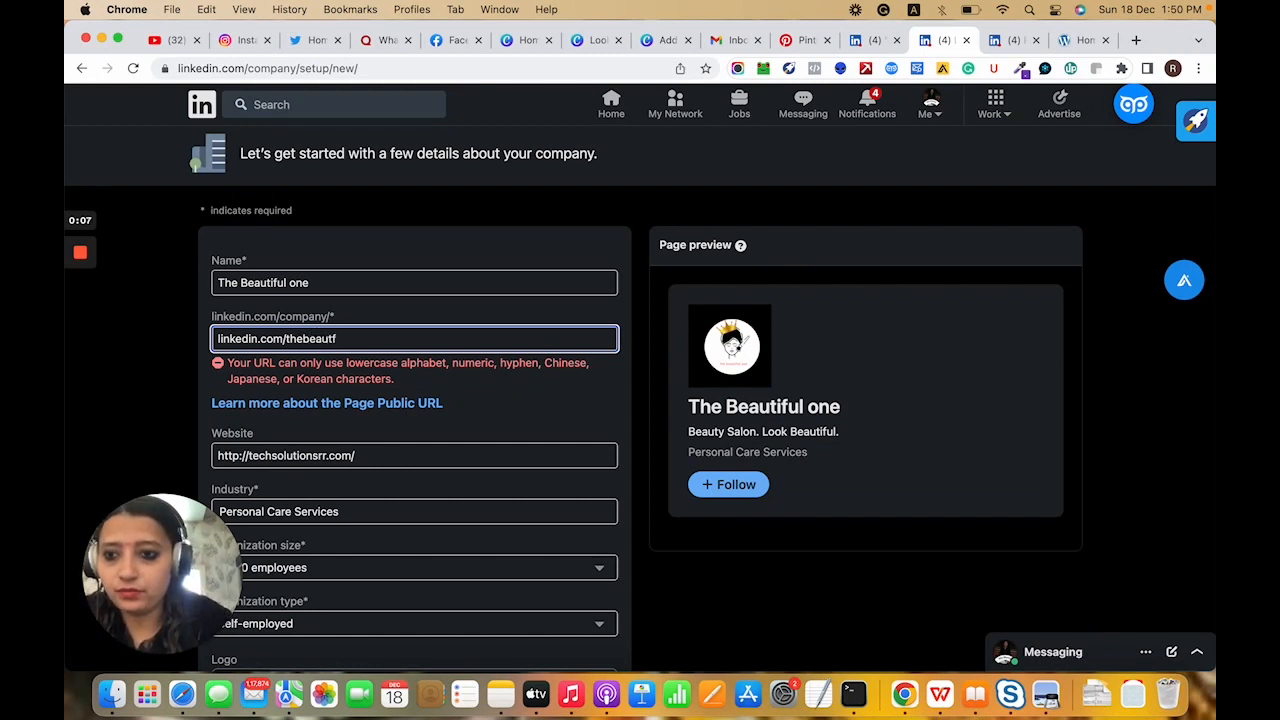
{"action": "key", "text": "Backspace"}
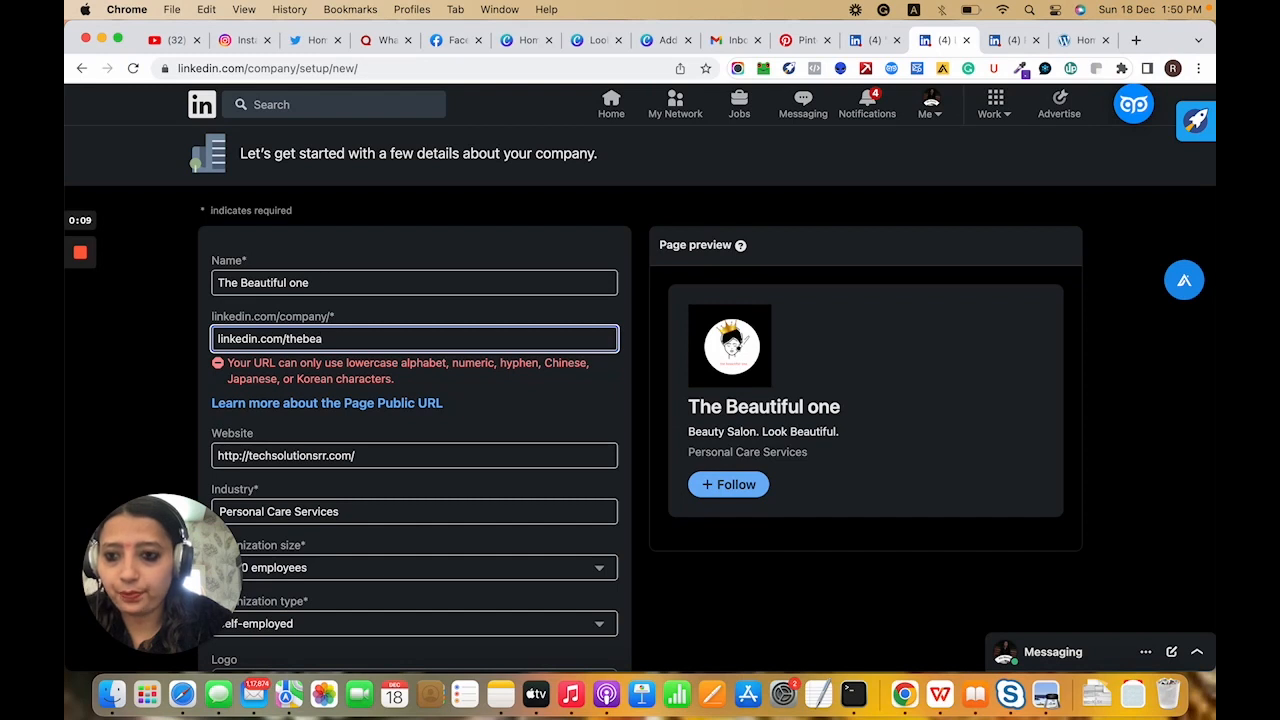
{"action": "type", "text": "uty"}
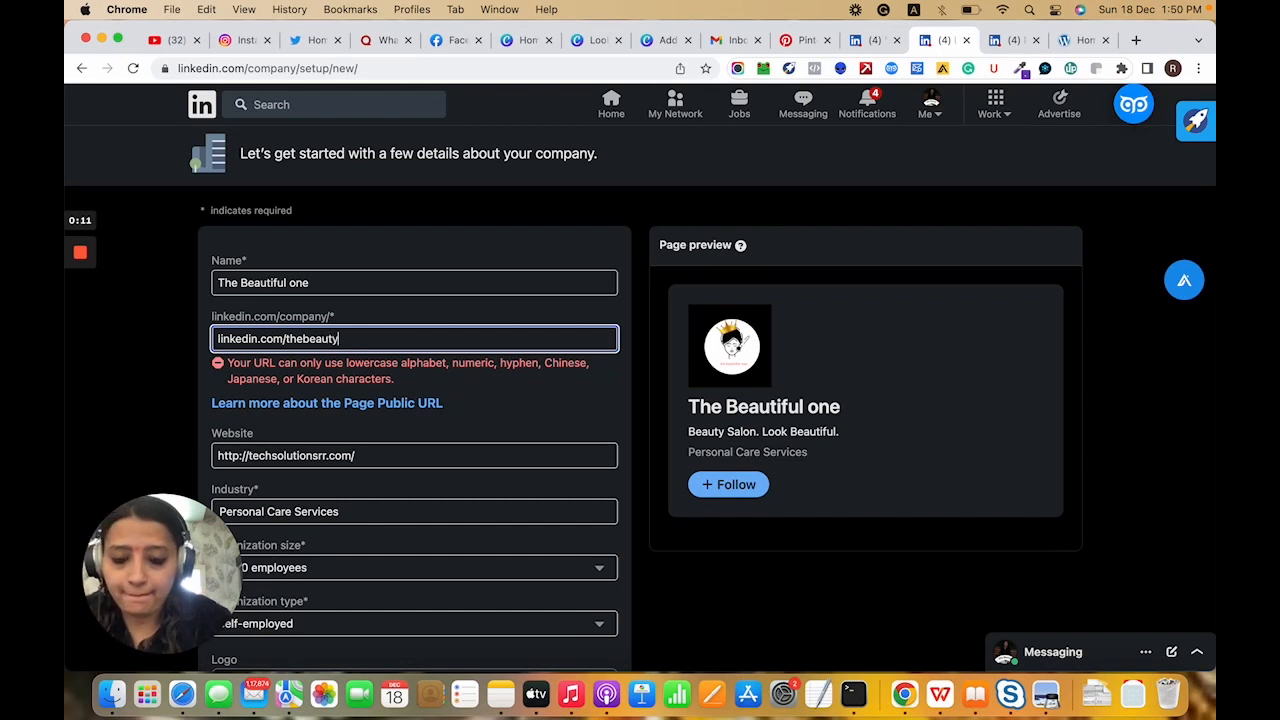
{"action": "type", "text": "fulone"}
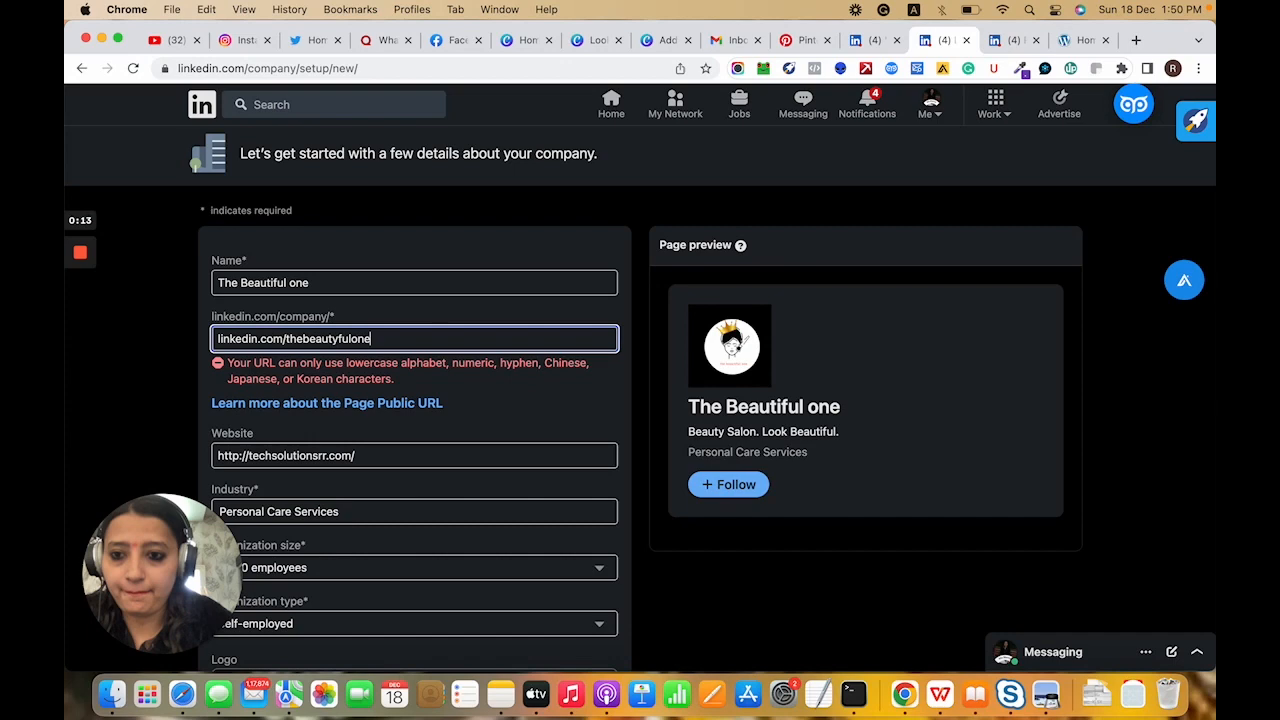
{"action": "scroll", "scroll_direction": "down", "scroll_amount": 3}
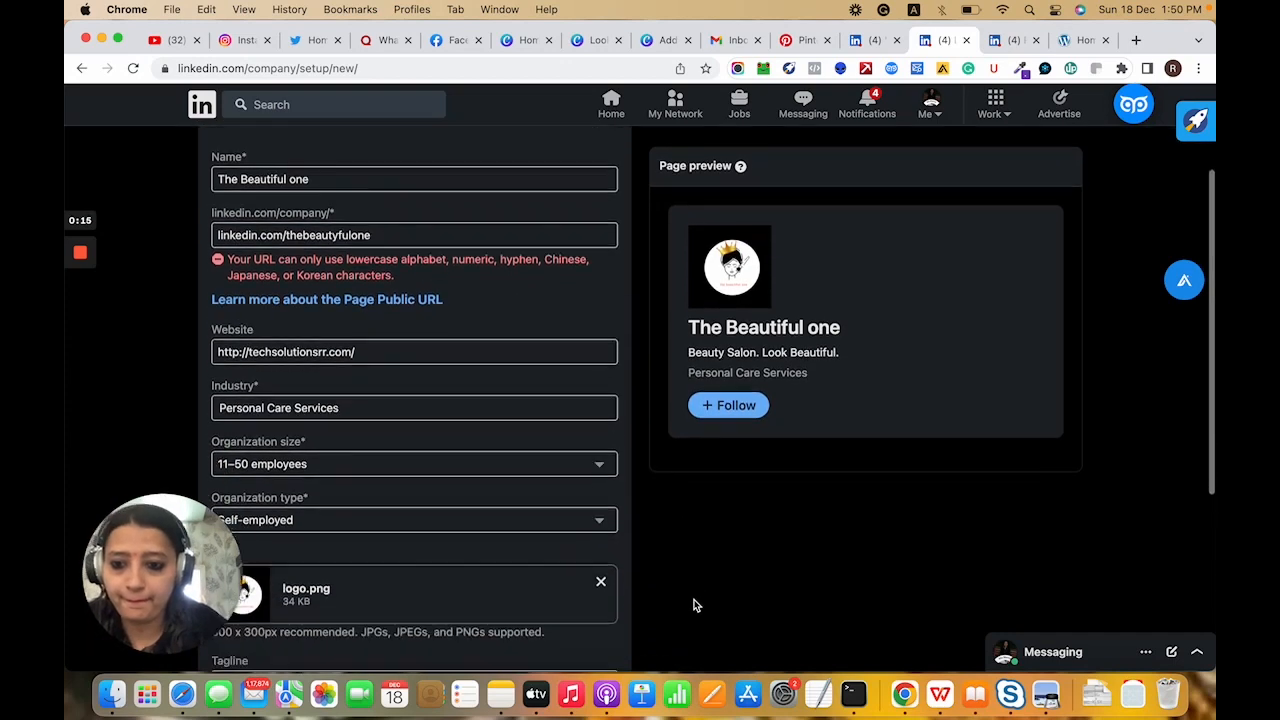
{"action": "scroll", "scroll_direction": "down", "scroll_amount": 3}
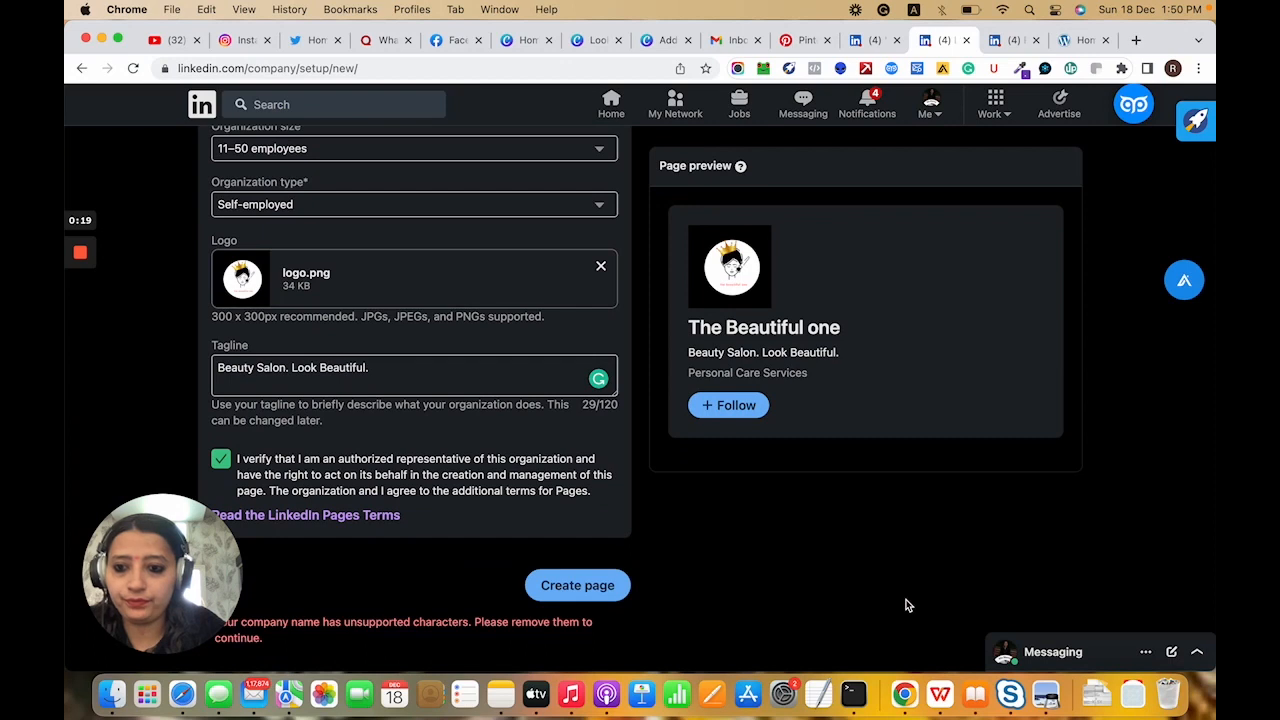
{"action": "scroll", "scroll_direction": "down", "scroll_amount": 3}
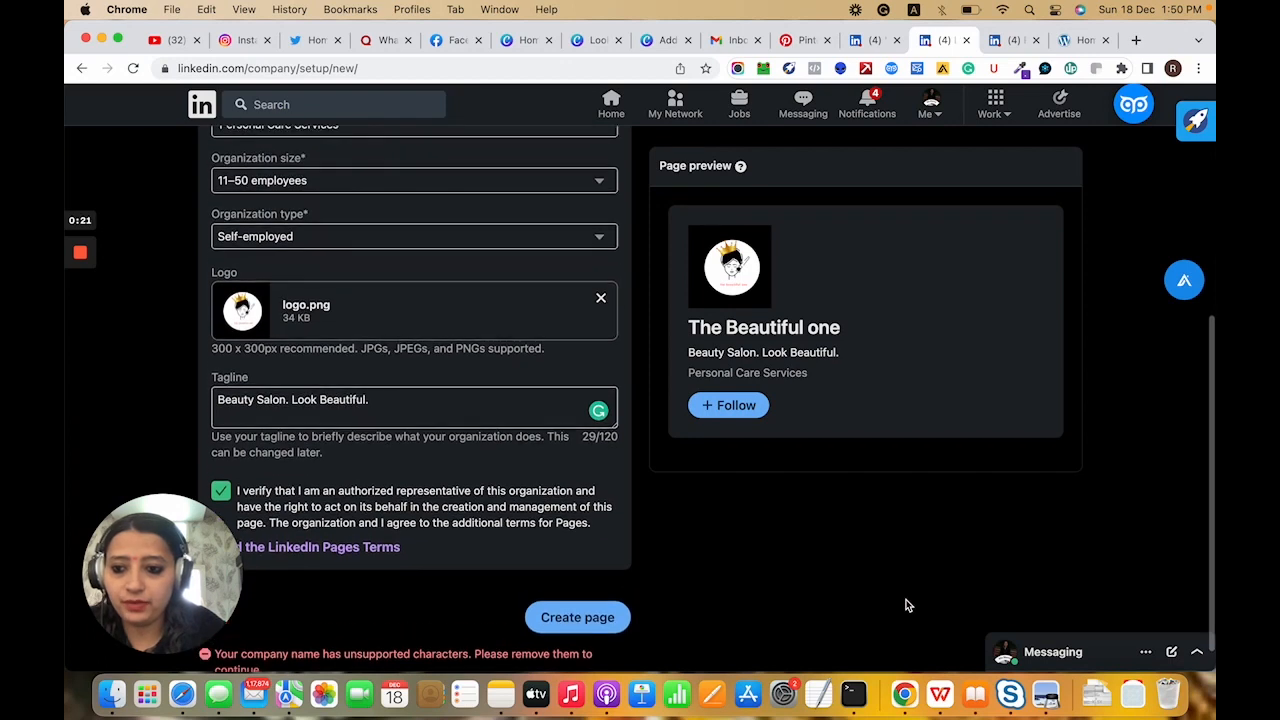
{"action": "scroll", "scroll_direction": "up", "scroll_amount": 3}
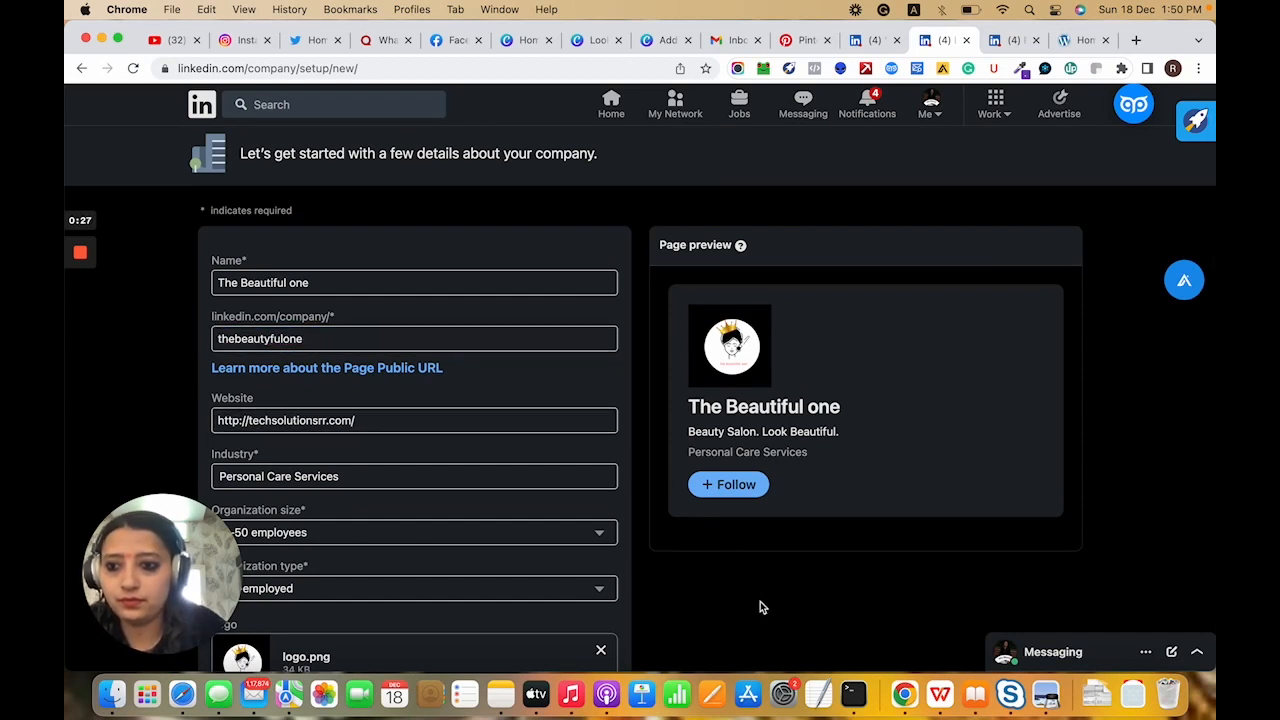
{"action": "scroll", "scroll_direction": "down", "scroll_amount": 3}
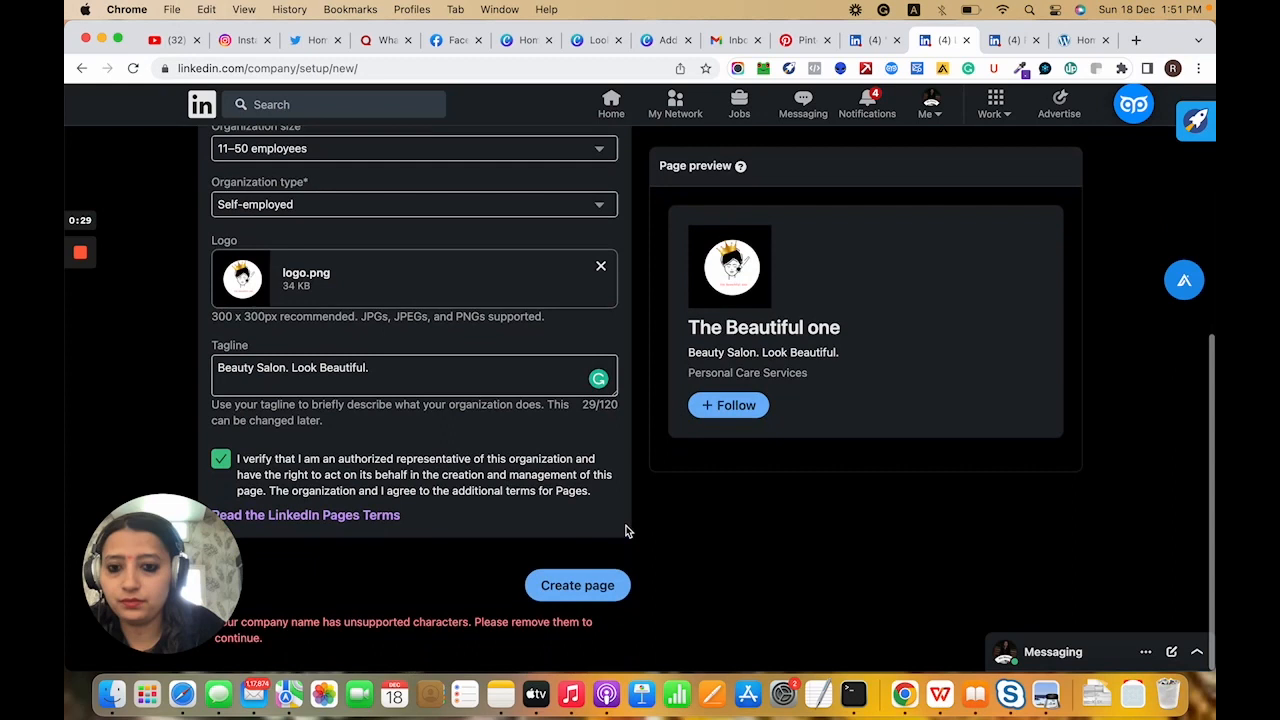
{"action": "scroll", "scroll_direction": "up", "scroll_amount": 3}
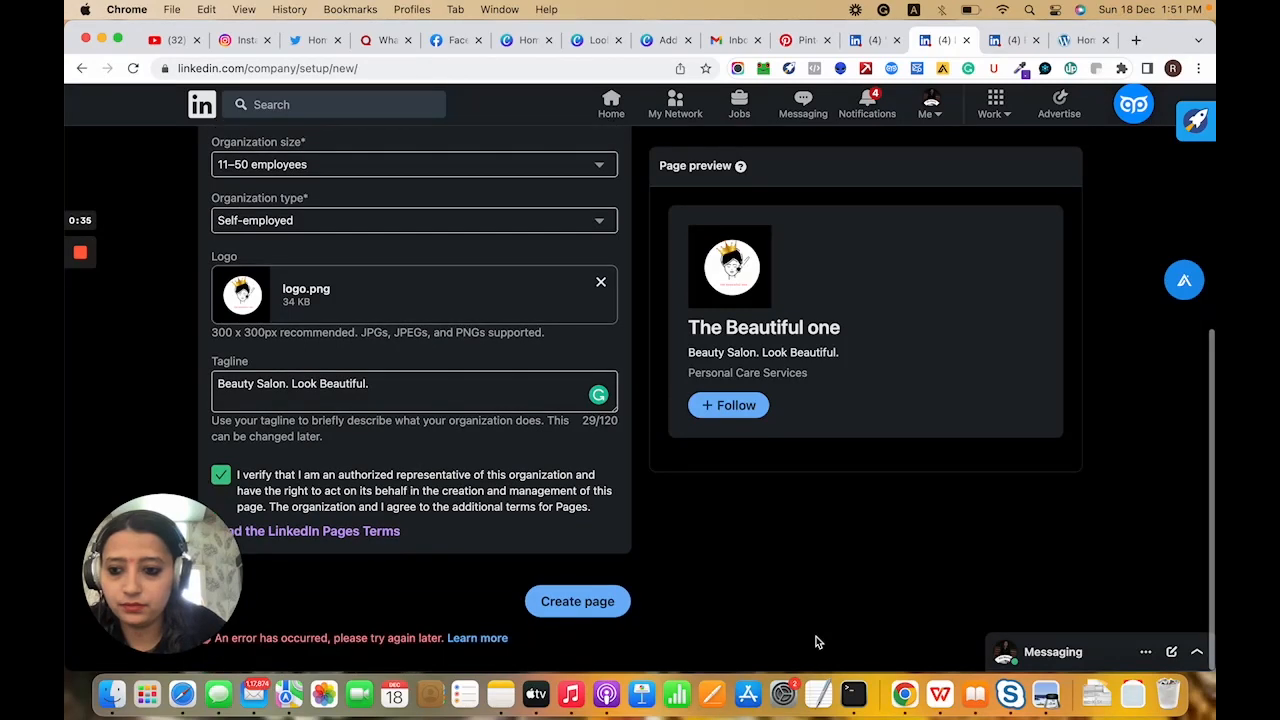
Change the in-use public URL to thebeautyfulonesalon and submit Create page
{"action": "scroll", "scroll_direction": "up", "scroll_amount": 3}
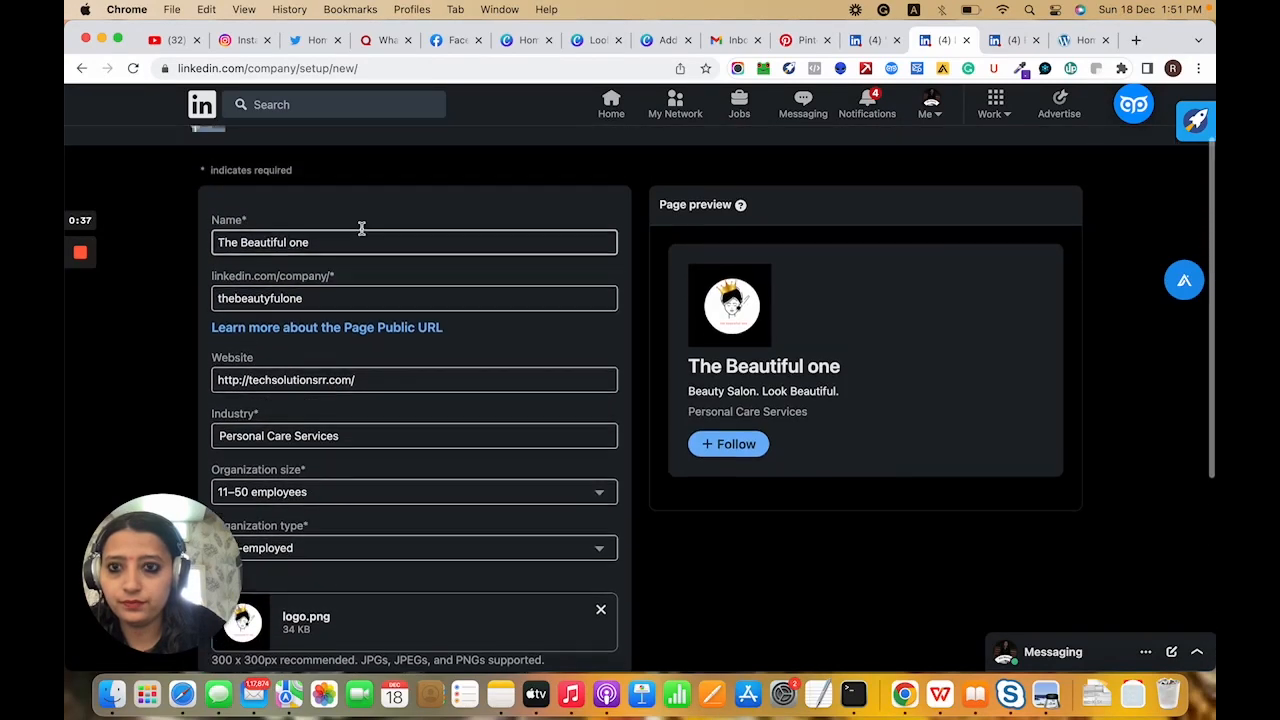
{"action": "scroll", "scroll_direction": "down", "scroll_amount": 3}
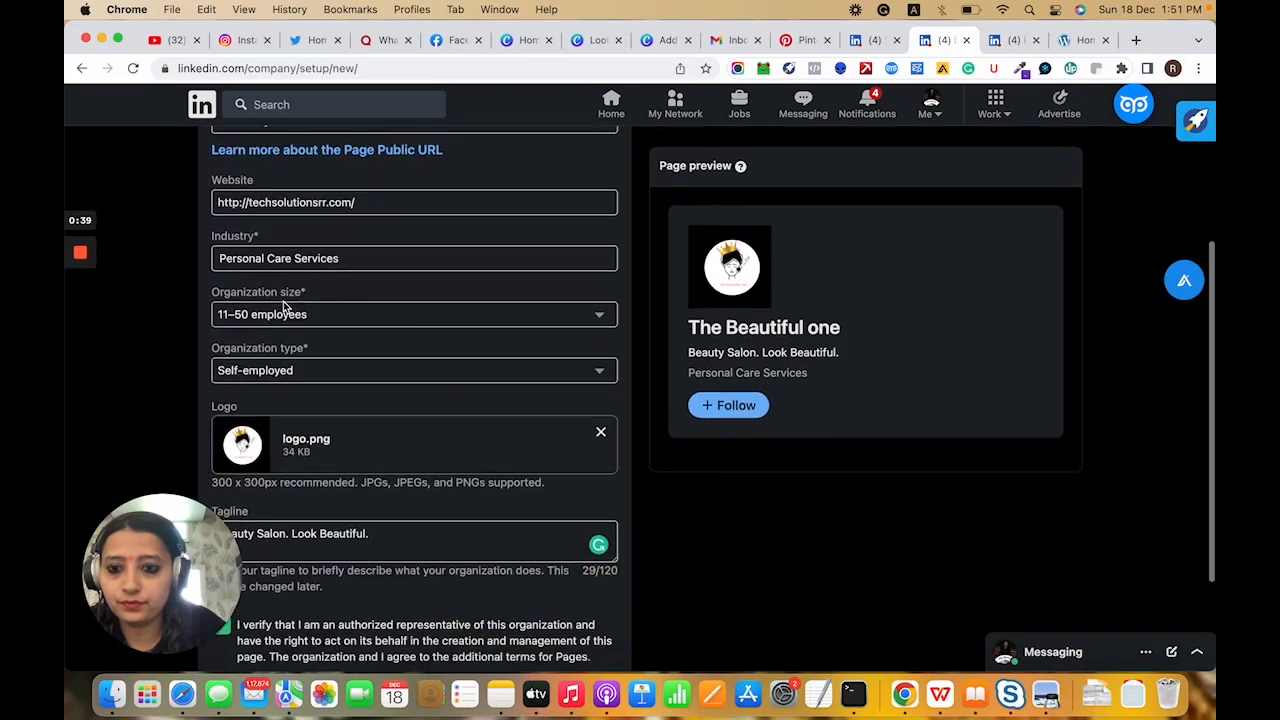
{"action": "scroll", "scroll_direction": "down", "scroll_amount": 3}
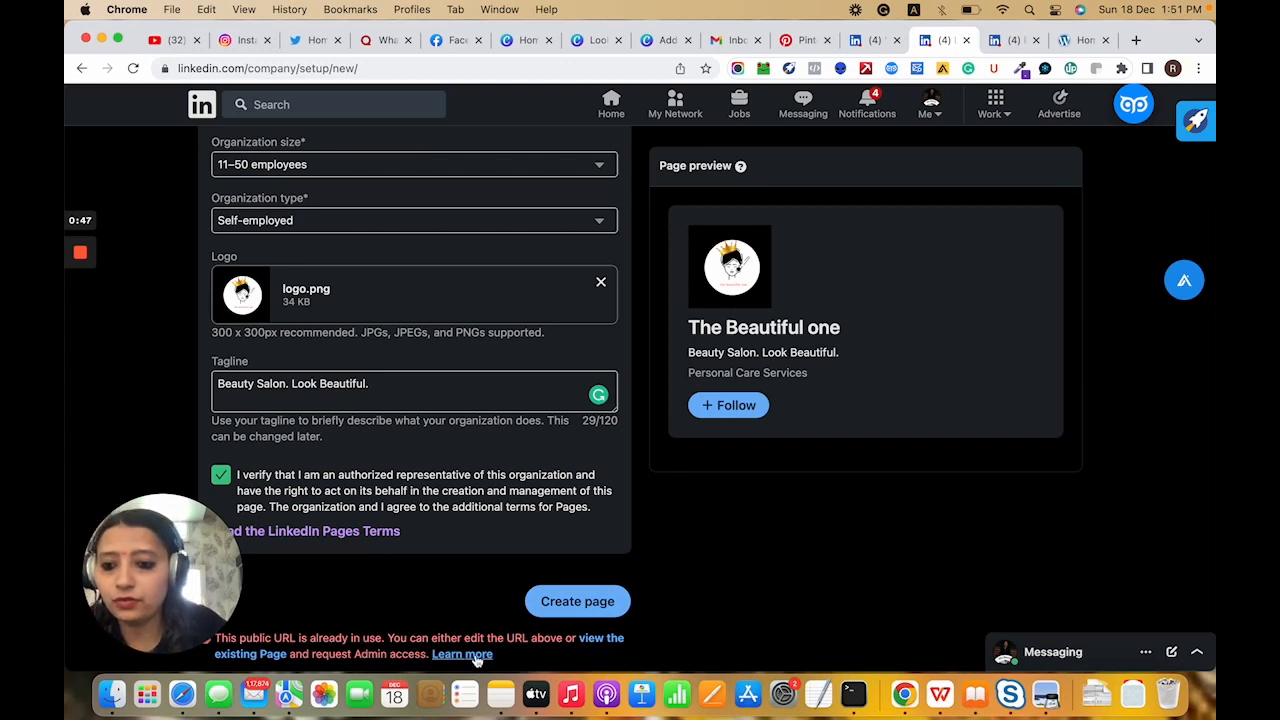
{"action": "mouse_move", "coordinate": [716, 656]}
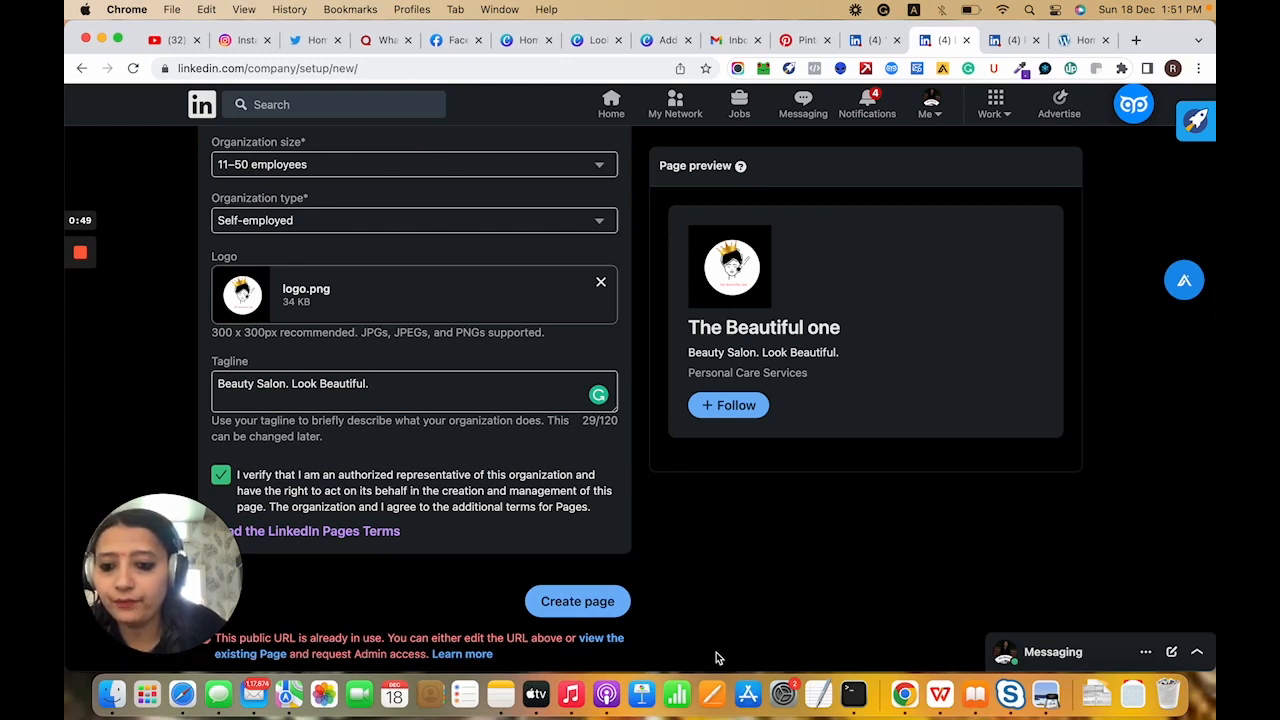
{"action": "scroll", "scroll_direction": "up", "scroll_amount": 3}
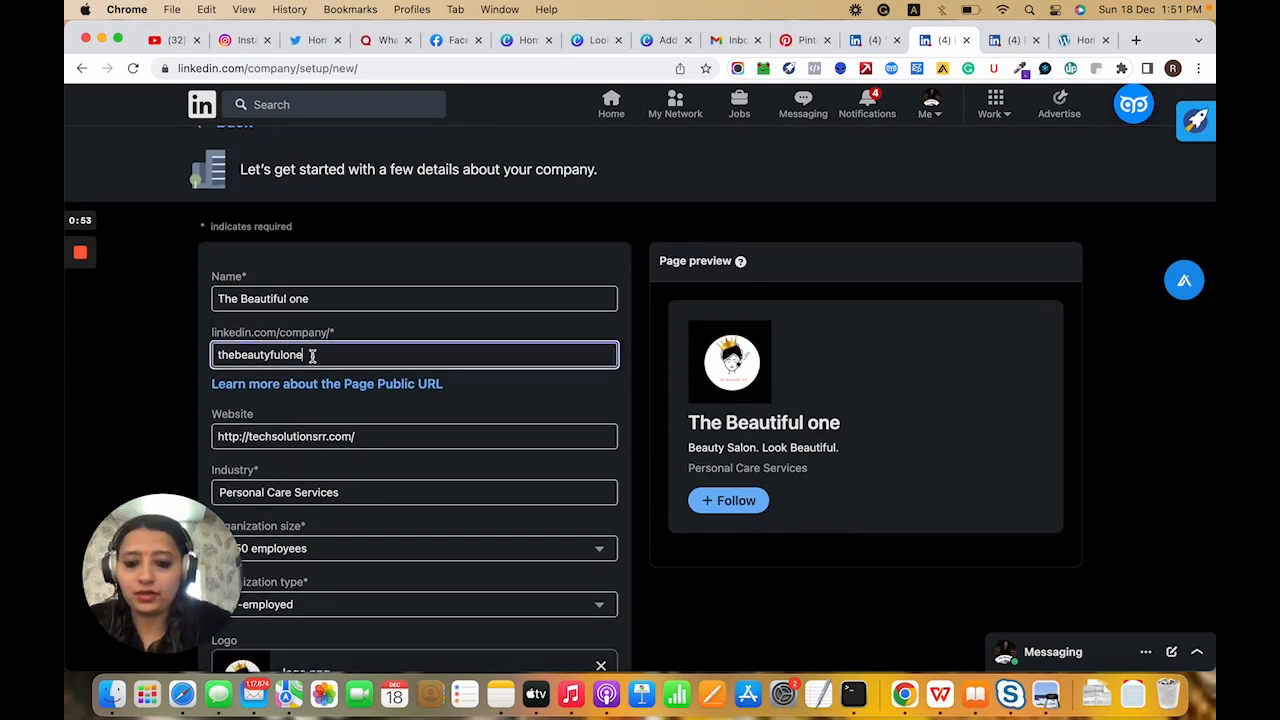
{"action": "type", "text": "salon"}
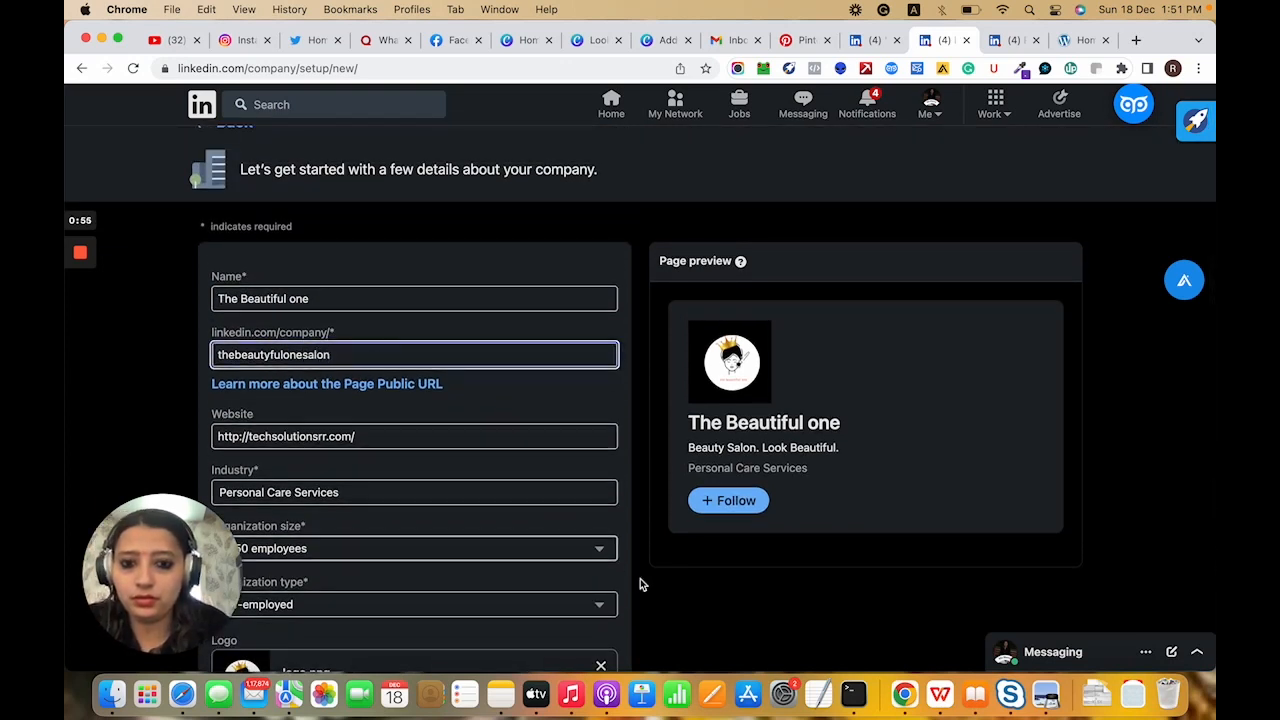
{"action": "scroll", "scroll_direction": "down", "scroll_amount": 3}
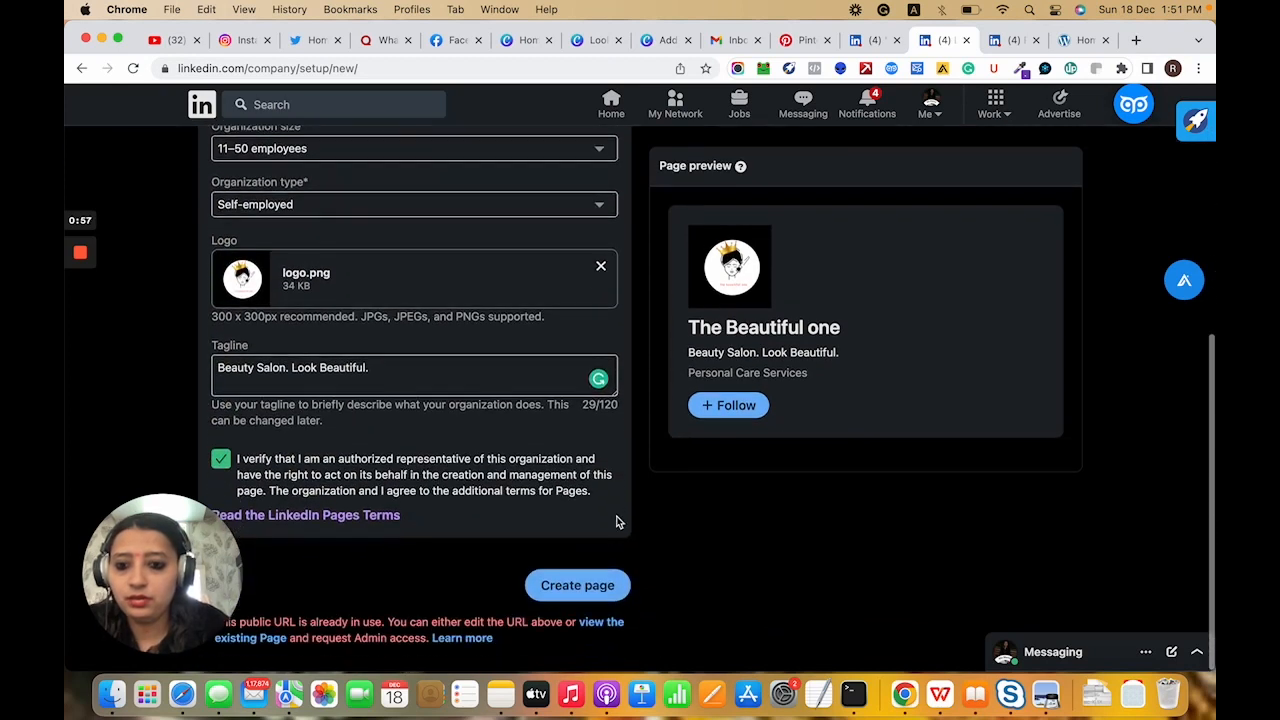
{"action": "scroll", "scroll_direction": "up", "scroll_amount": 3}
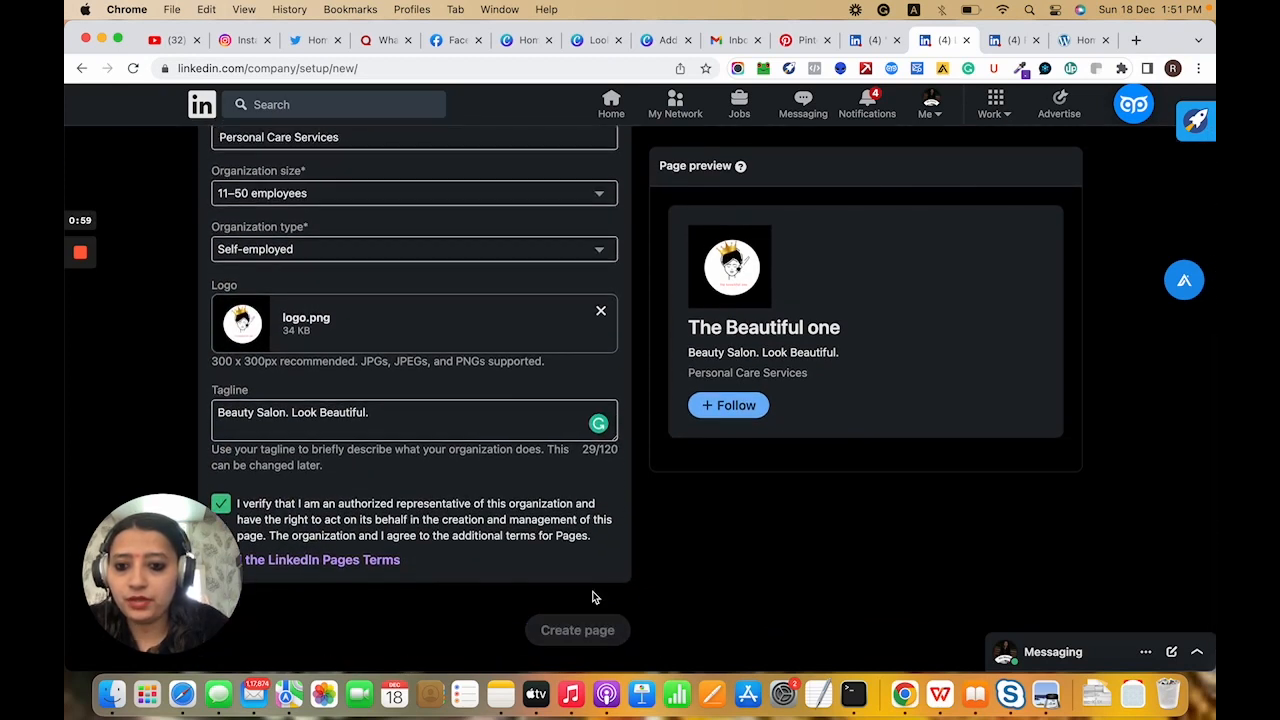
{"action": "mouse_move", "coordinate": [778, 628]}
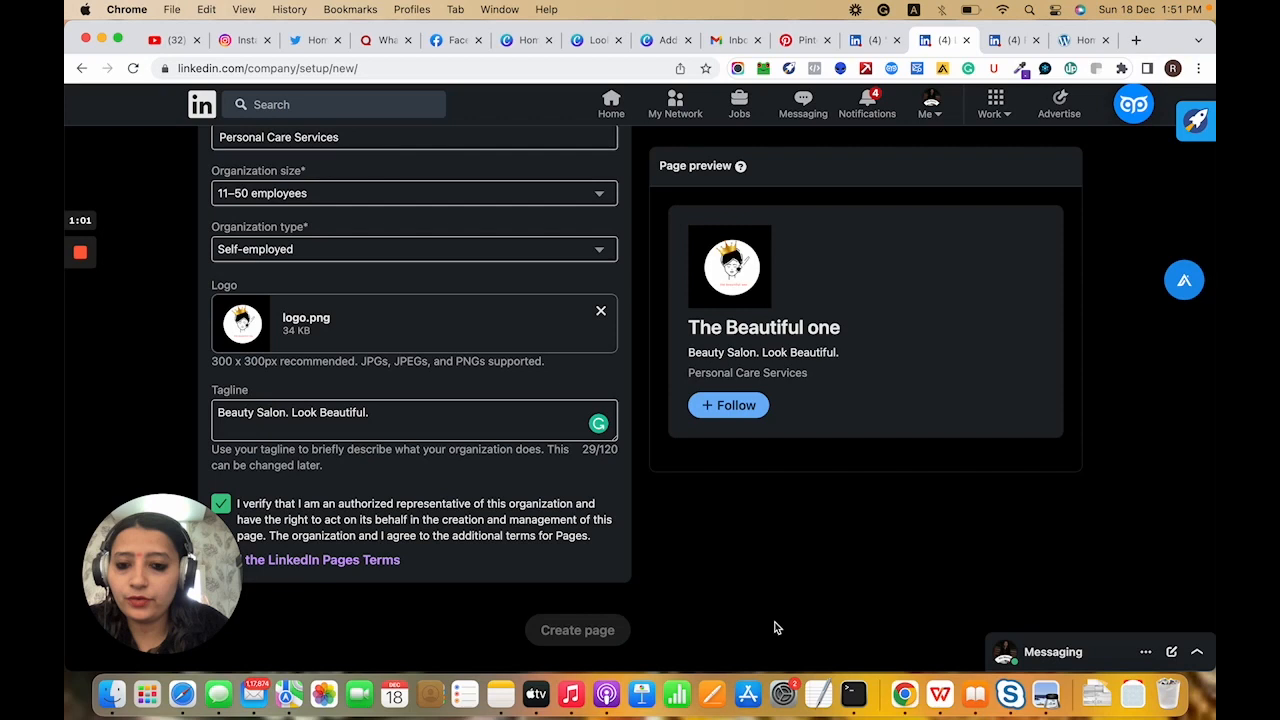
{"action": "mouse_move", "coordinate": [884, 570]}
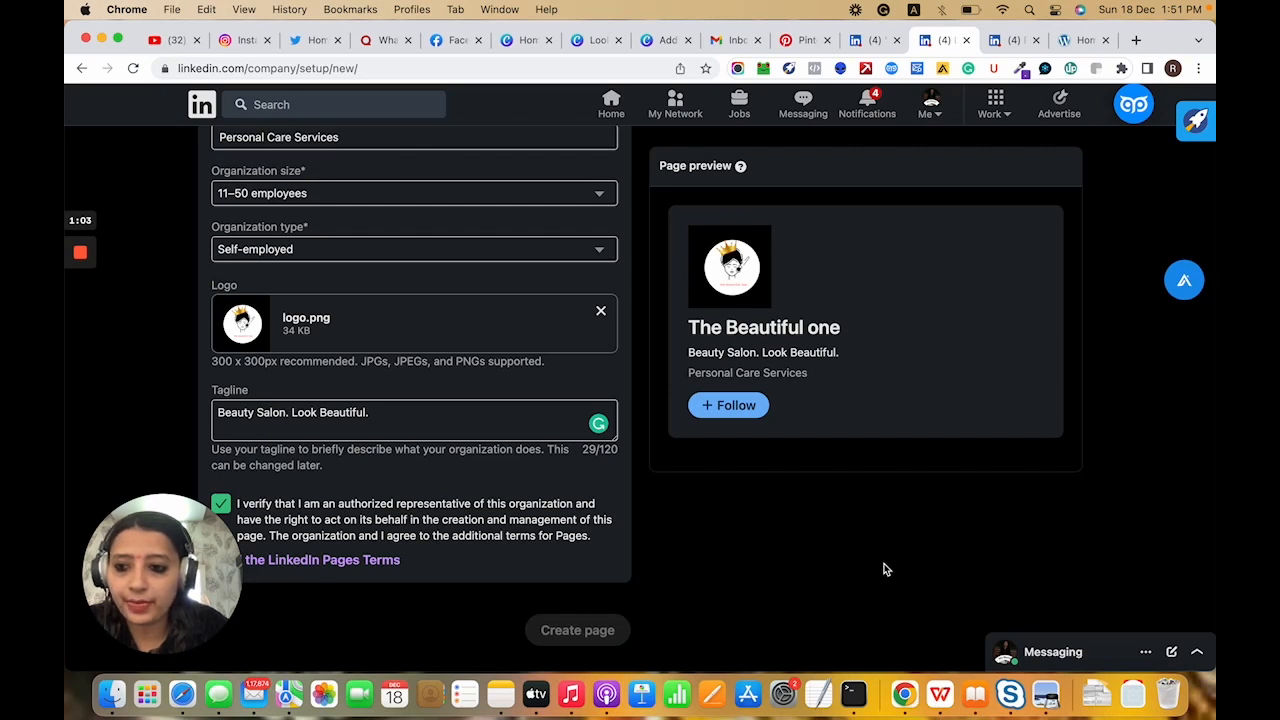
{"action": "mouse_move", "coordinate": [696, 424]}
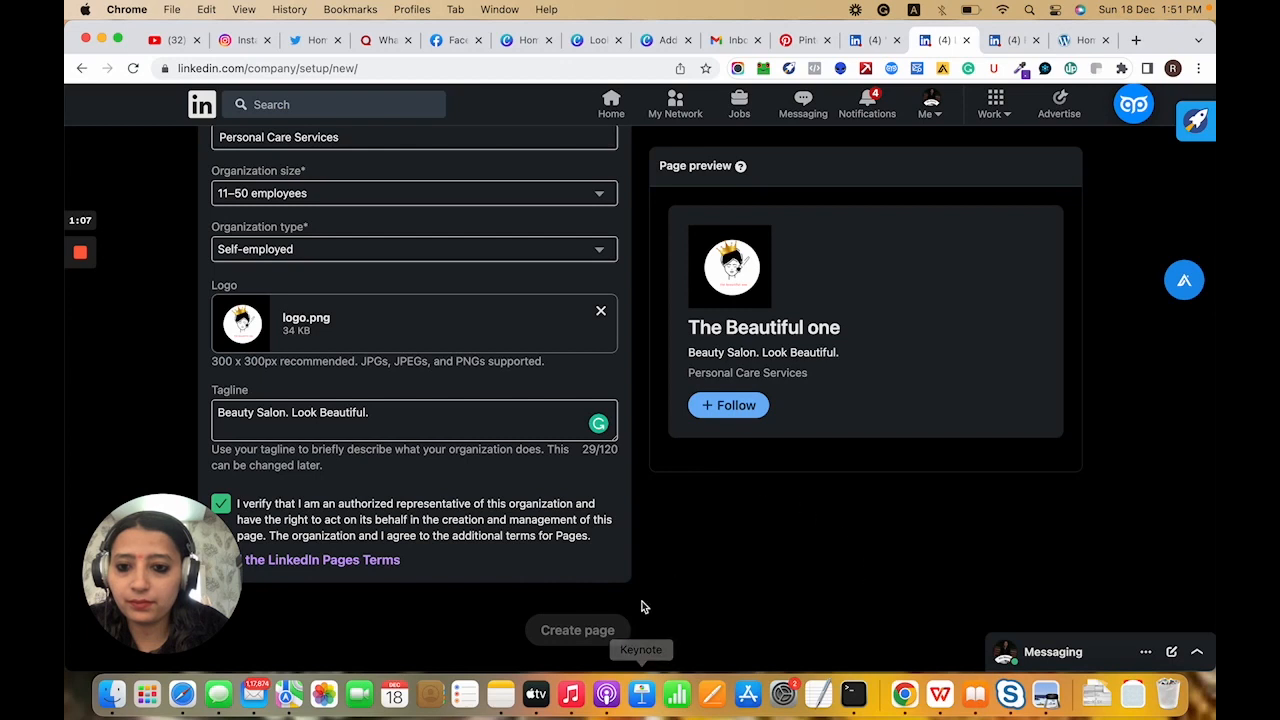
{"action": "mouse_move", "coordinate": [770, 580]}
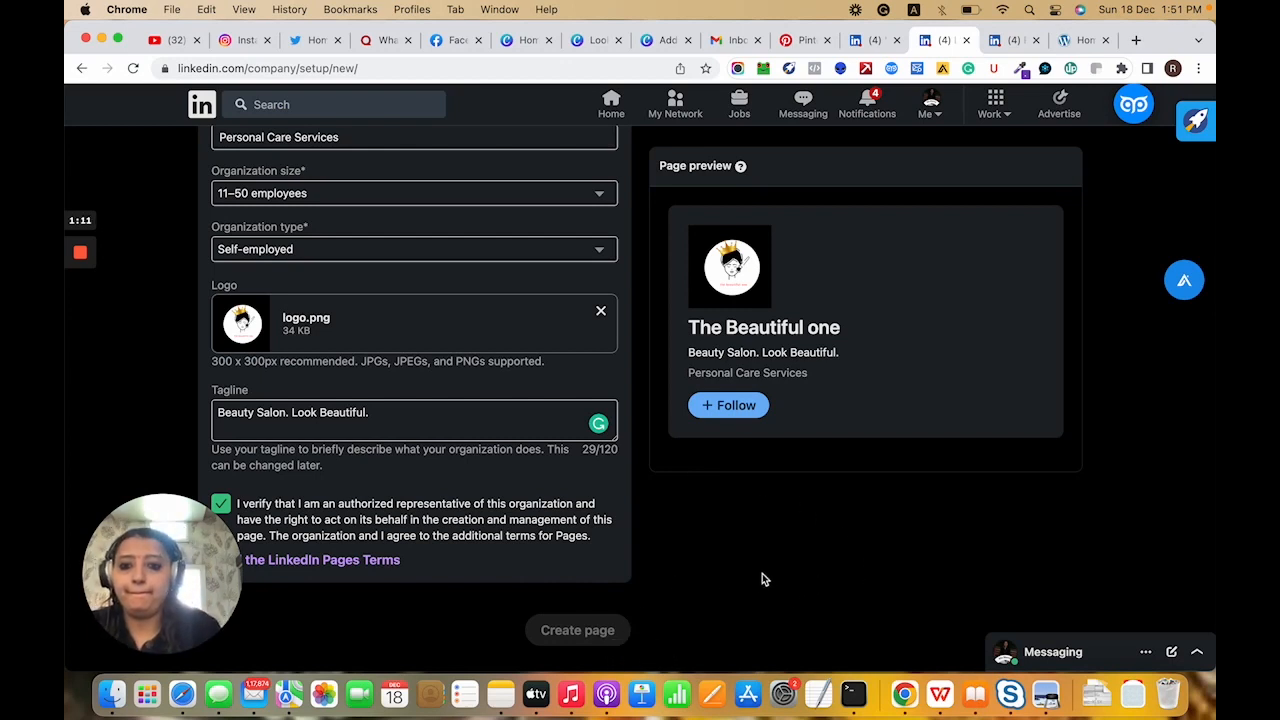
{"action": "scroll", "scroll_direction": "up", "scroll_amount": 3}
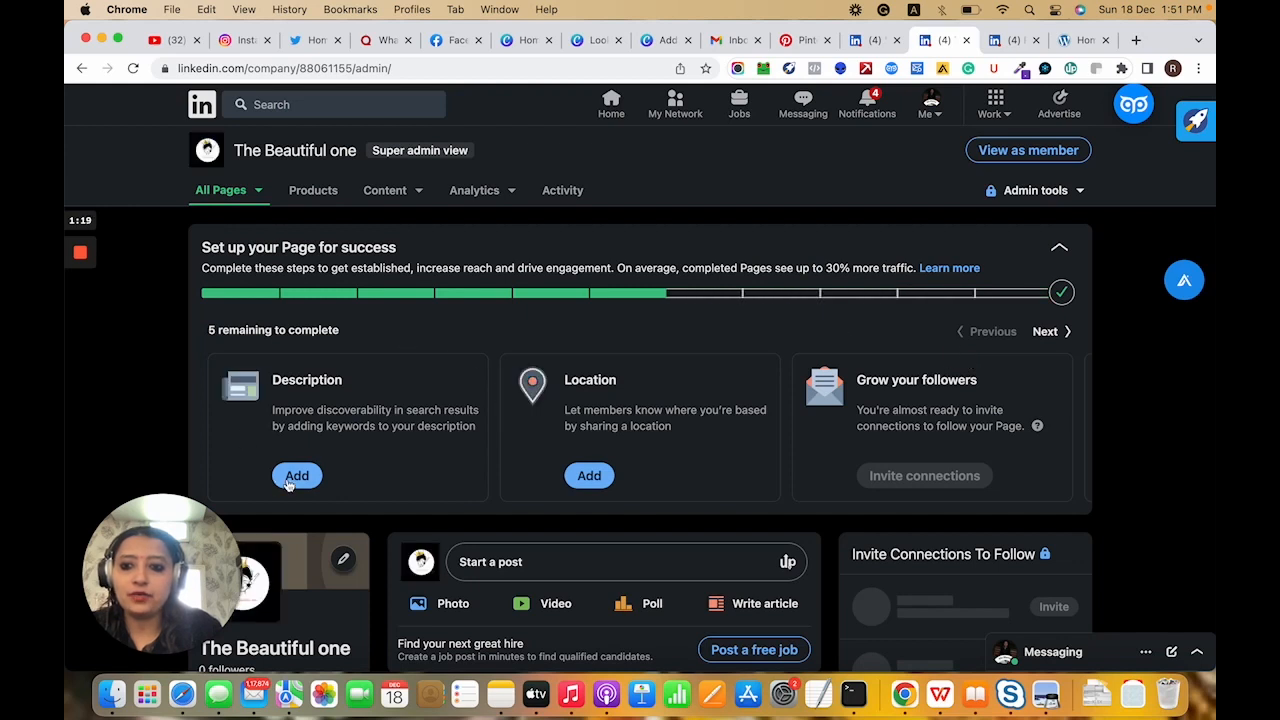
{"action": "mouse_move", "coordinate": [904, 524]}
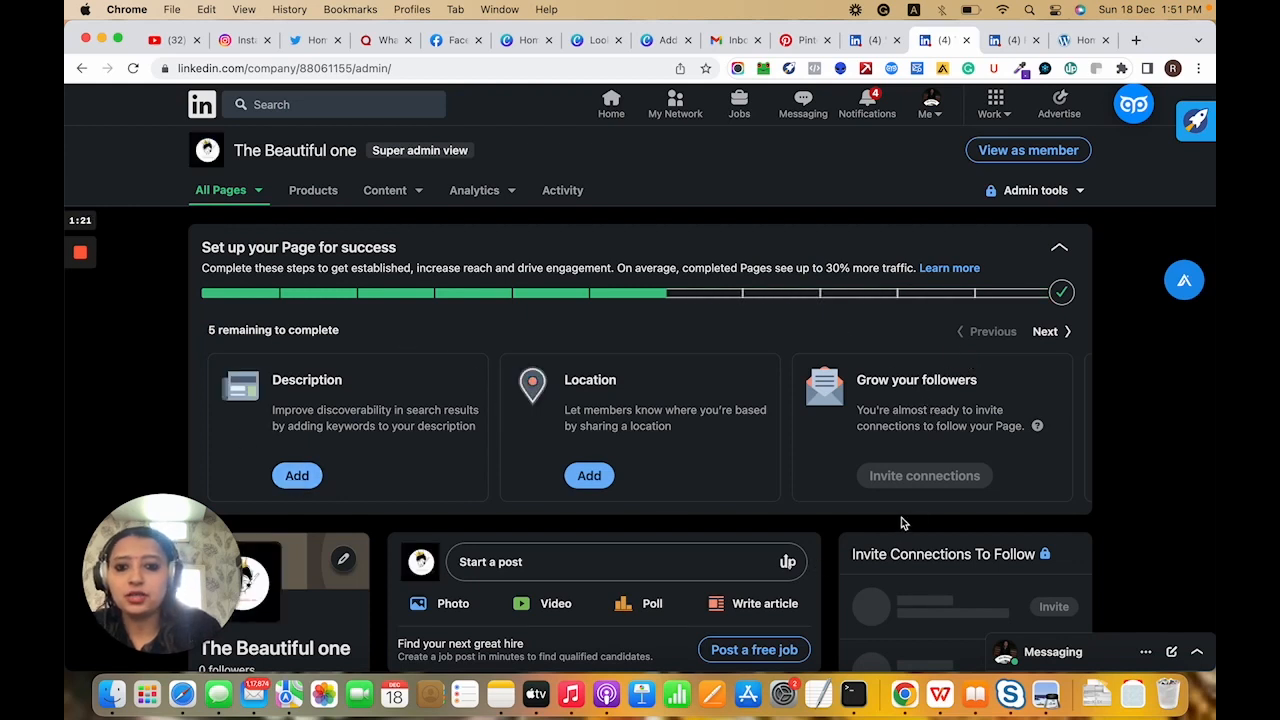
Scroll to the setup steps on the new page's Super admin view
{"action": "scroll", "scroll_direction": "down", "scroll_amount": 3}
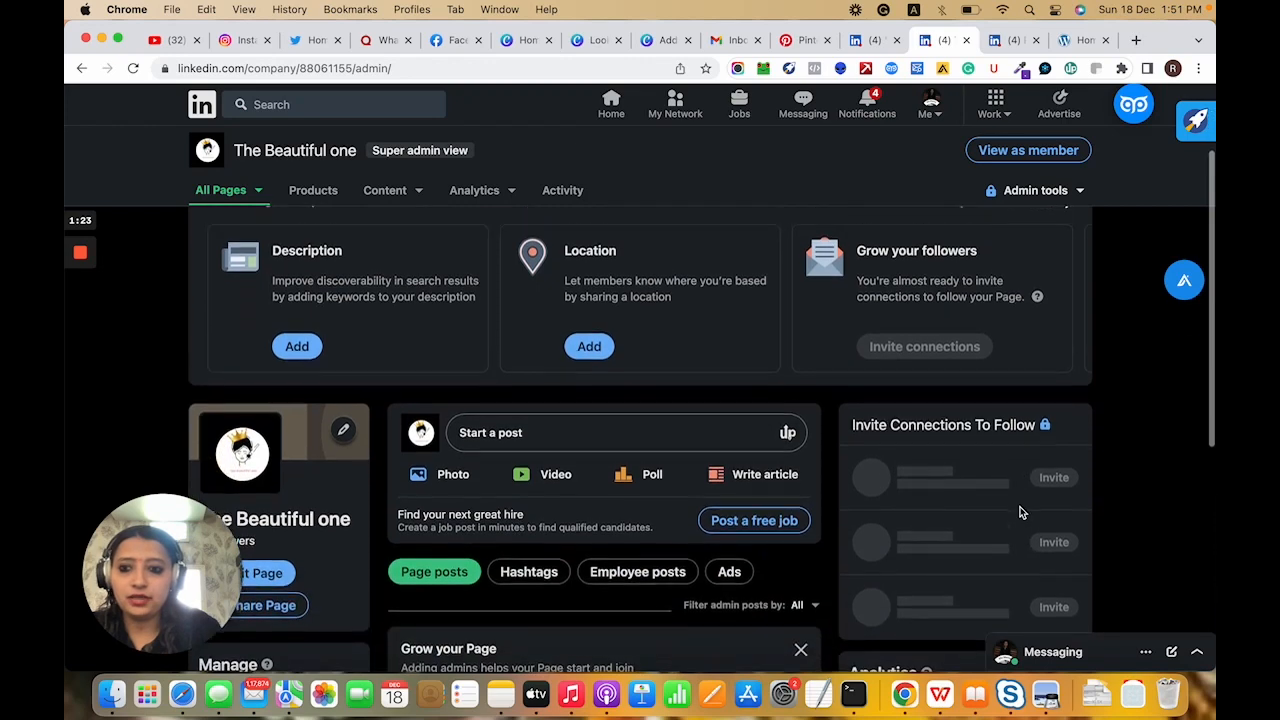
Open the Edit page dialog from Add description and browse its Page info and Buttons sections
{"action": "left_click", "coordinate": [296, 346]}
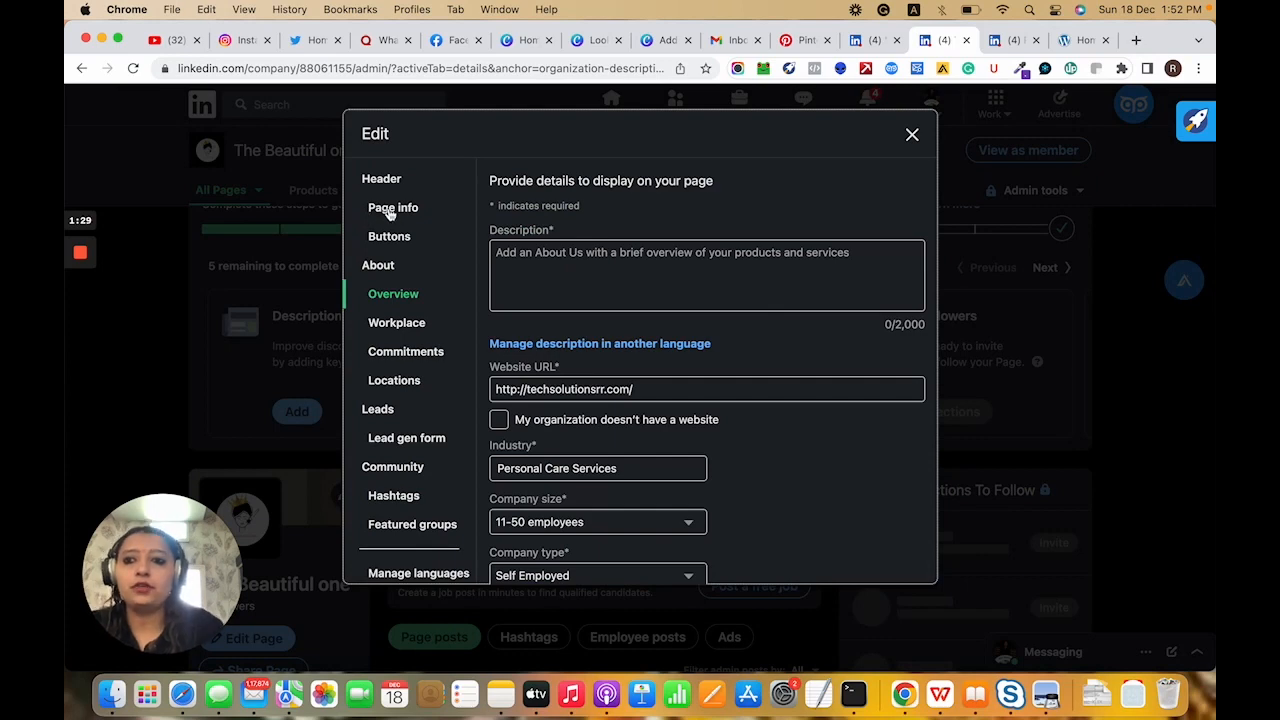
{"action": "left_click", "coordinate": [392, 206]}
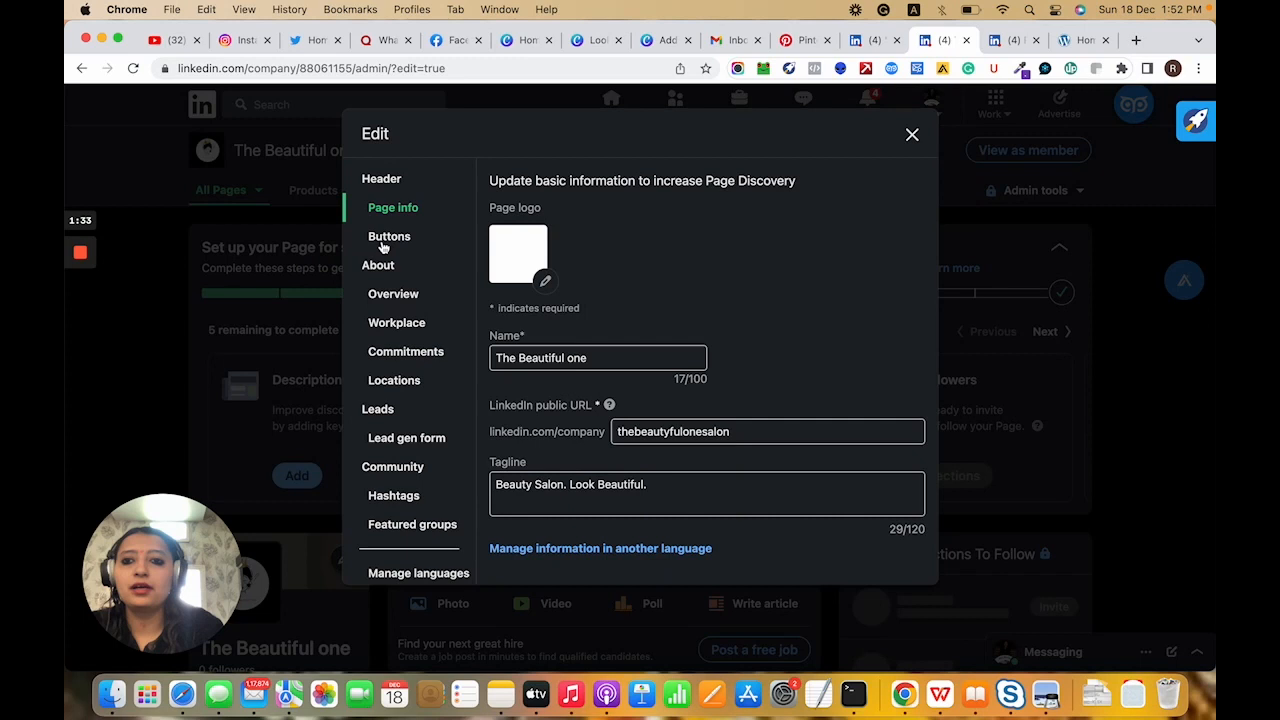
{"action": "left_click", "coordinate": [388, 236]}
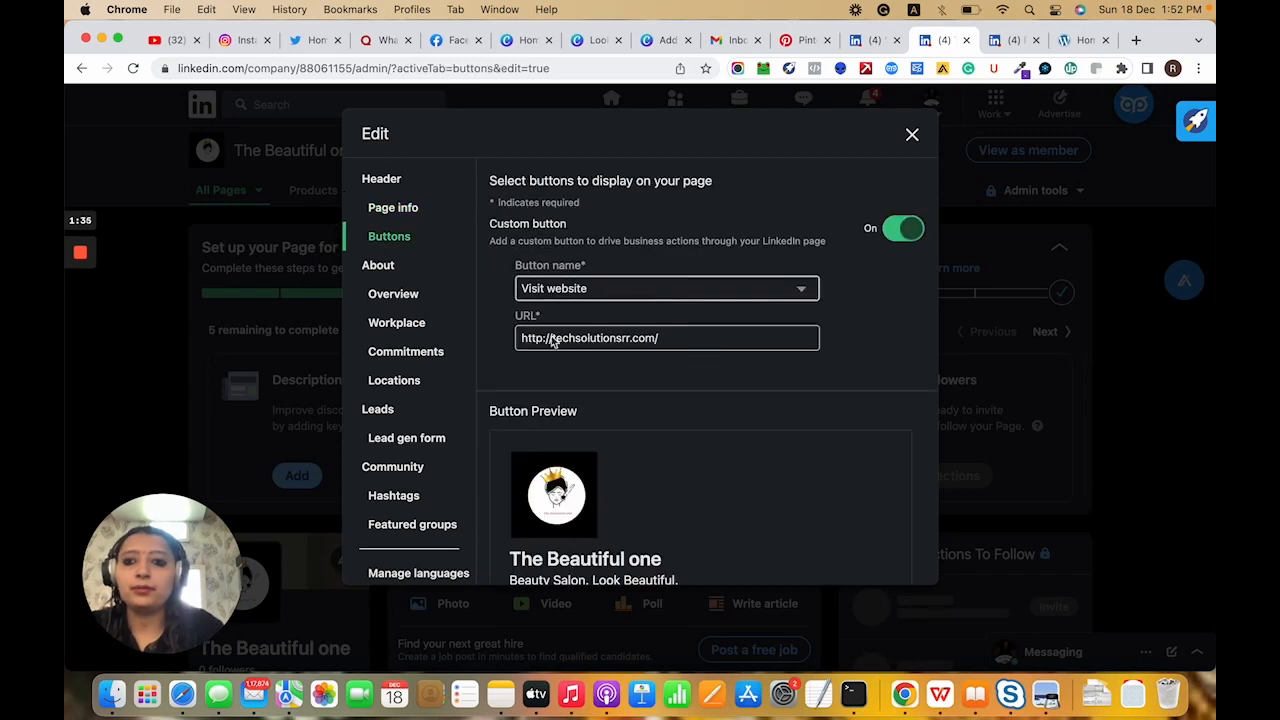
{"action": "left_click", "coordinate": [392, 294]}
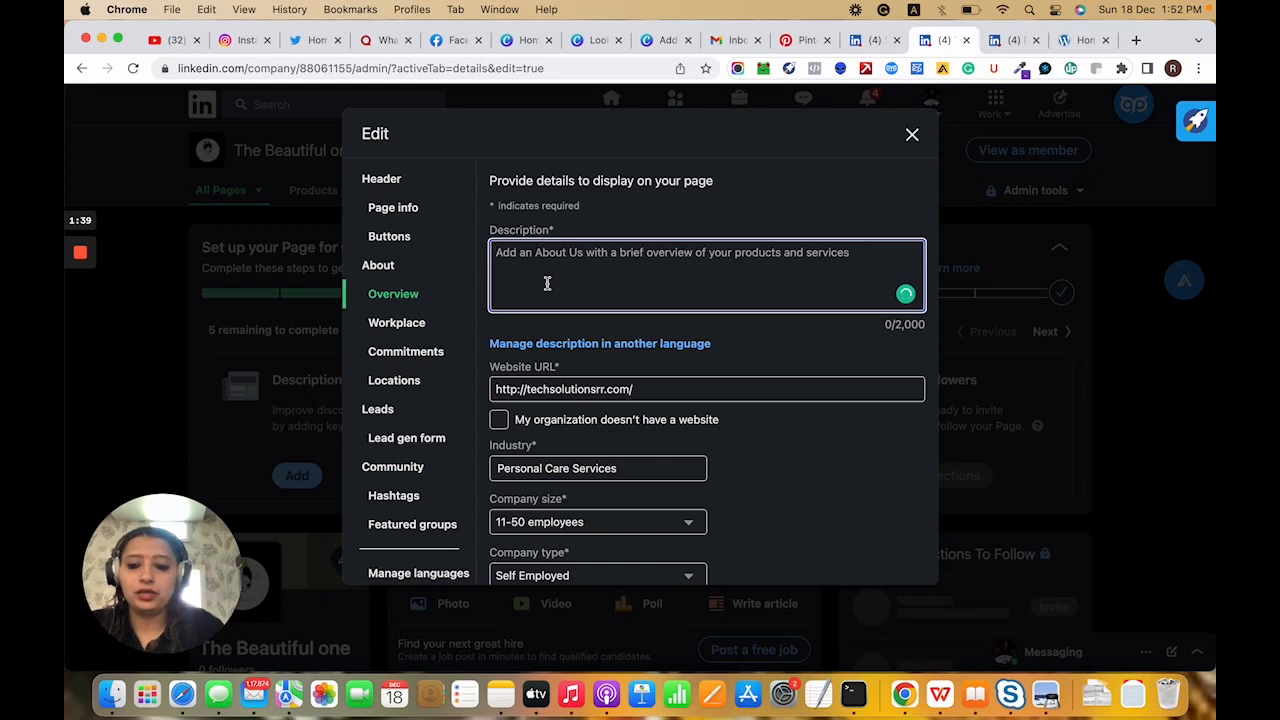
Write the description 'Look beautiful & don't compare yourself to others.'
{"action": "type", "text": "T"}
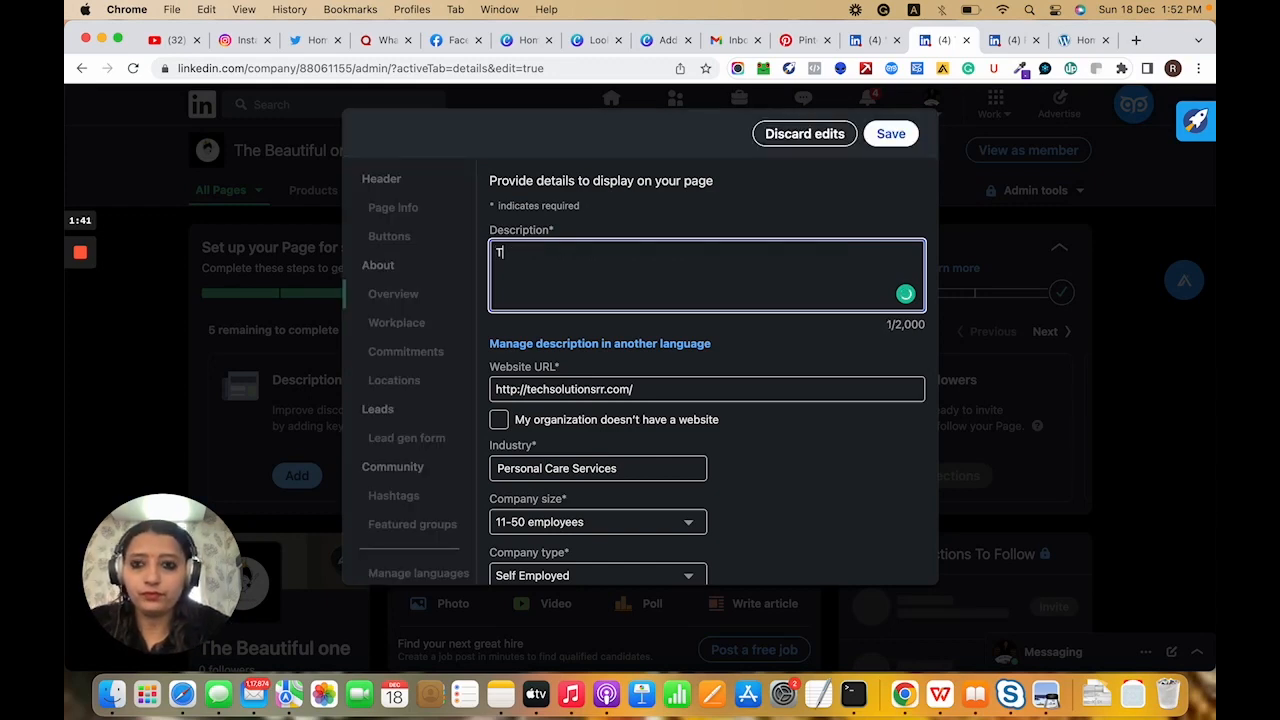
{"action": "type", "text": "Look beaut"}
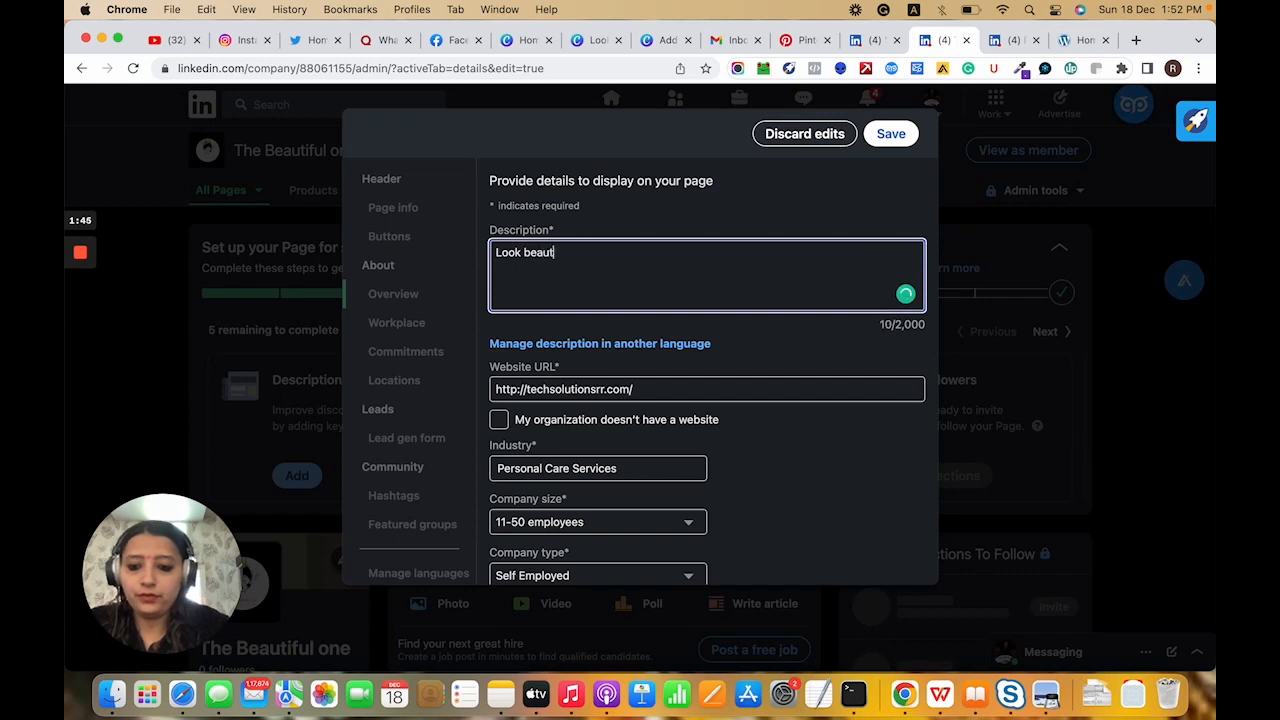
{"action": "type", "text": "iful & don't comapre"}
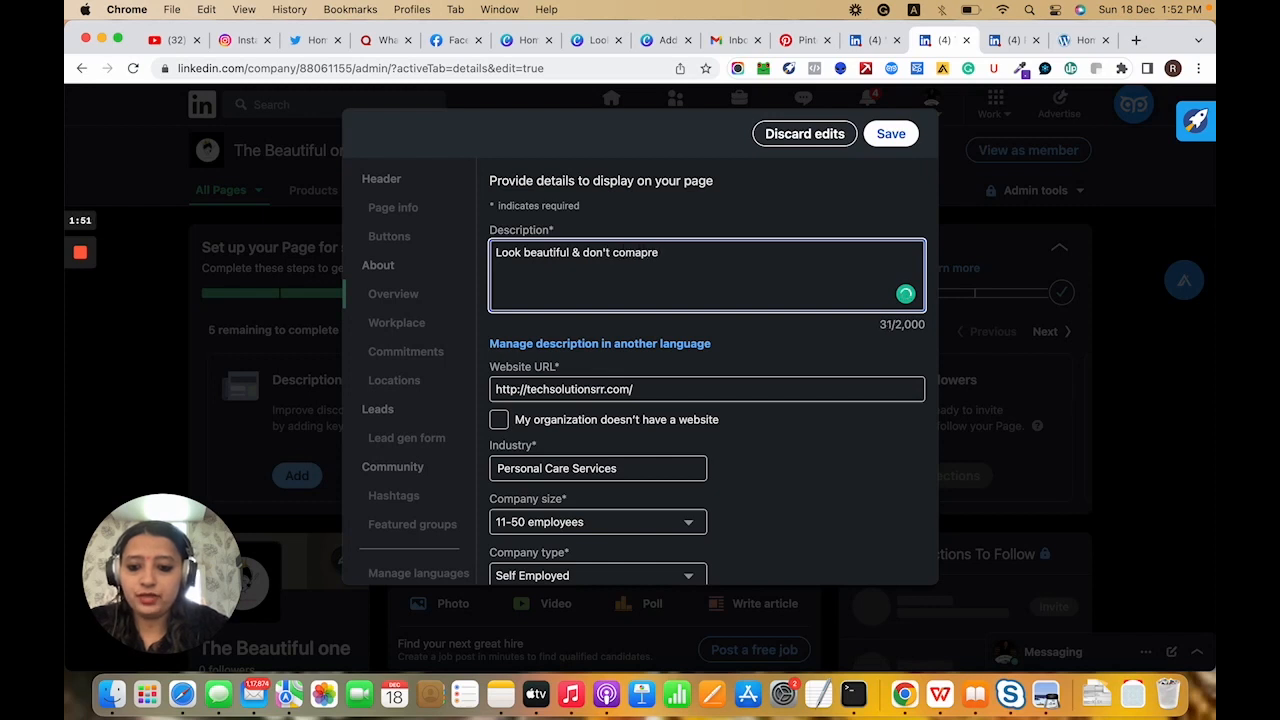
{"action": "type", "text": "your"}
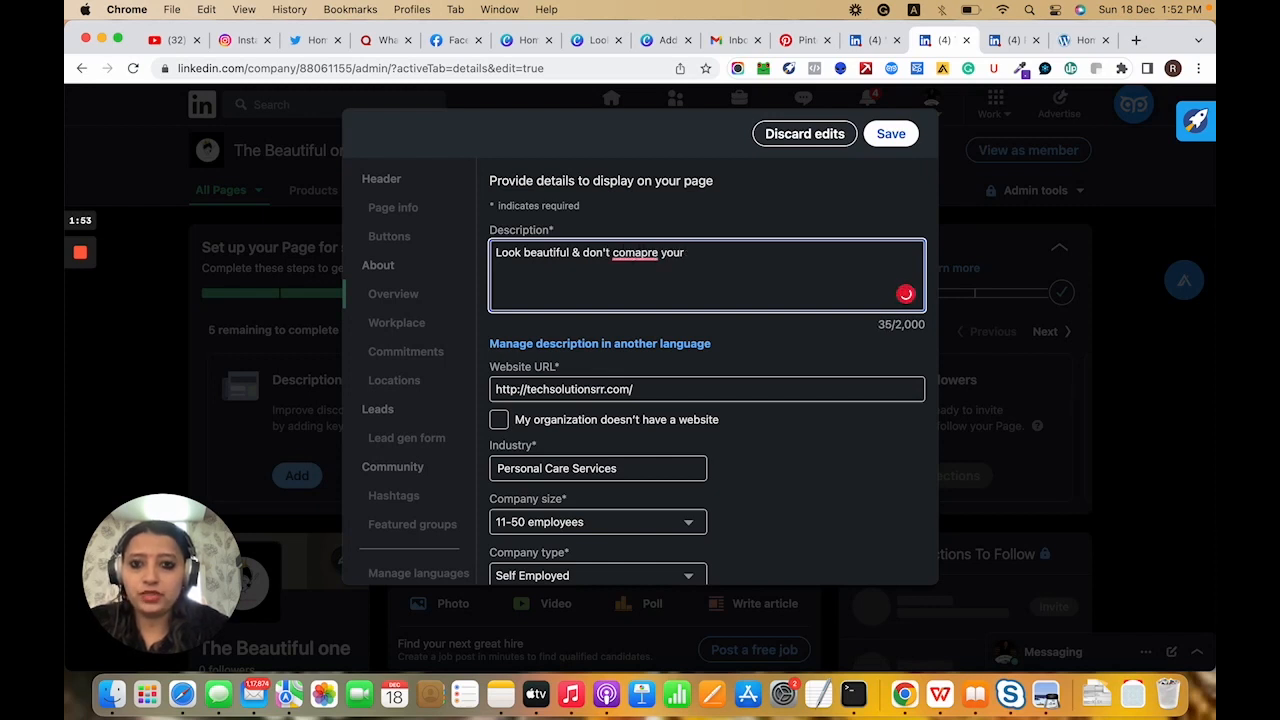
{"action": "type", "text": "yourseld"}
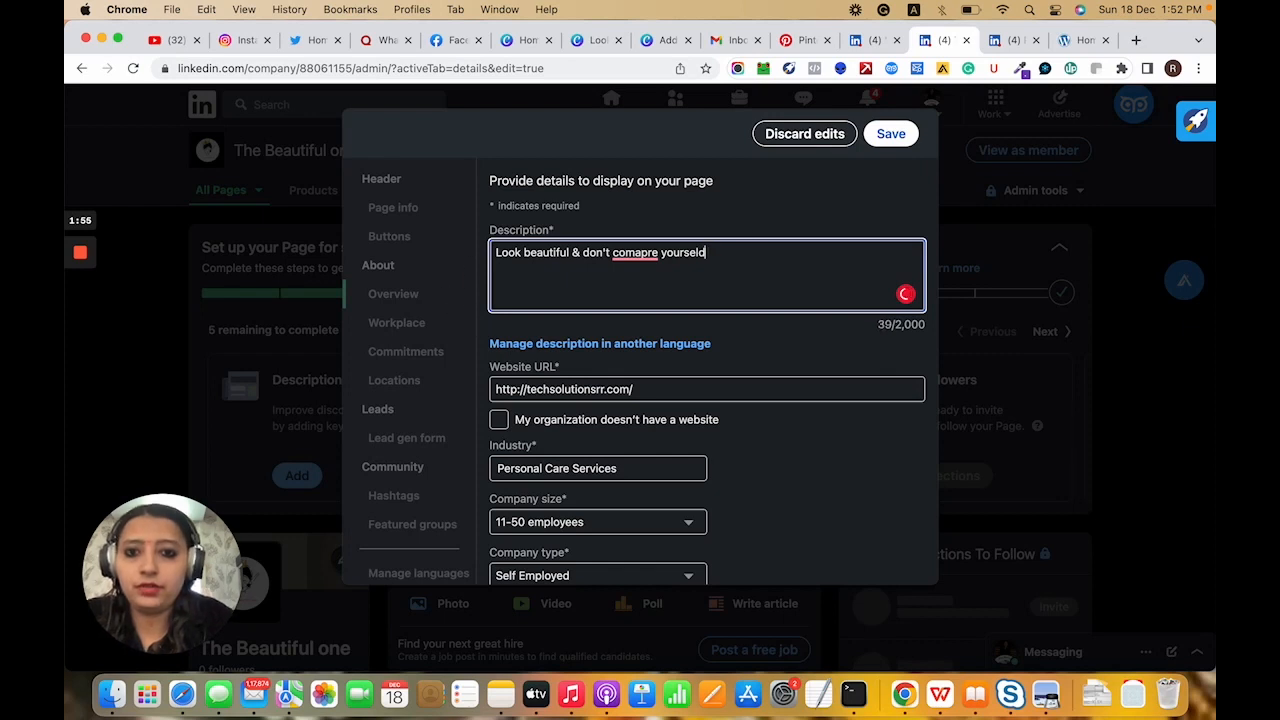
{"action": "type", "text": "to othe"}
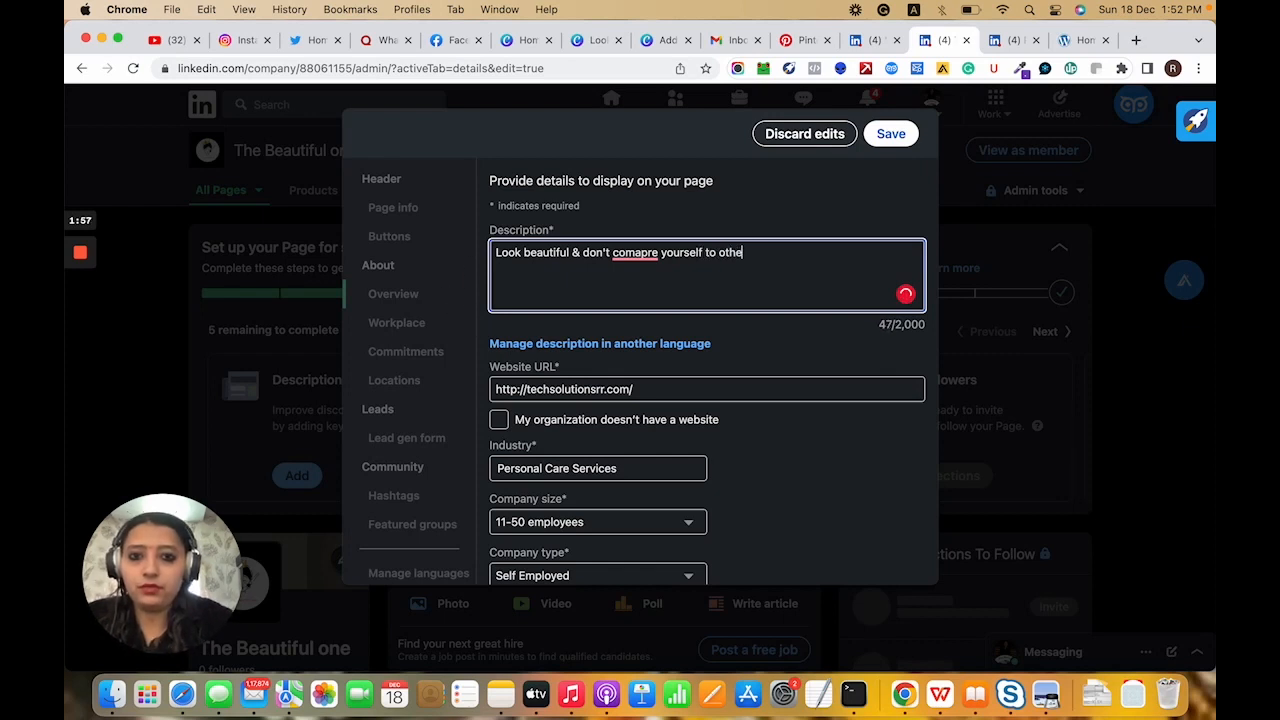
{"action": "type", "text": "rs."}
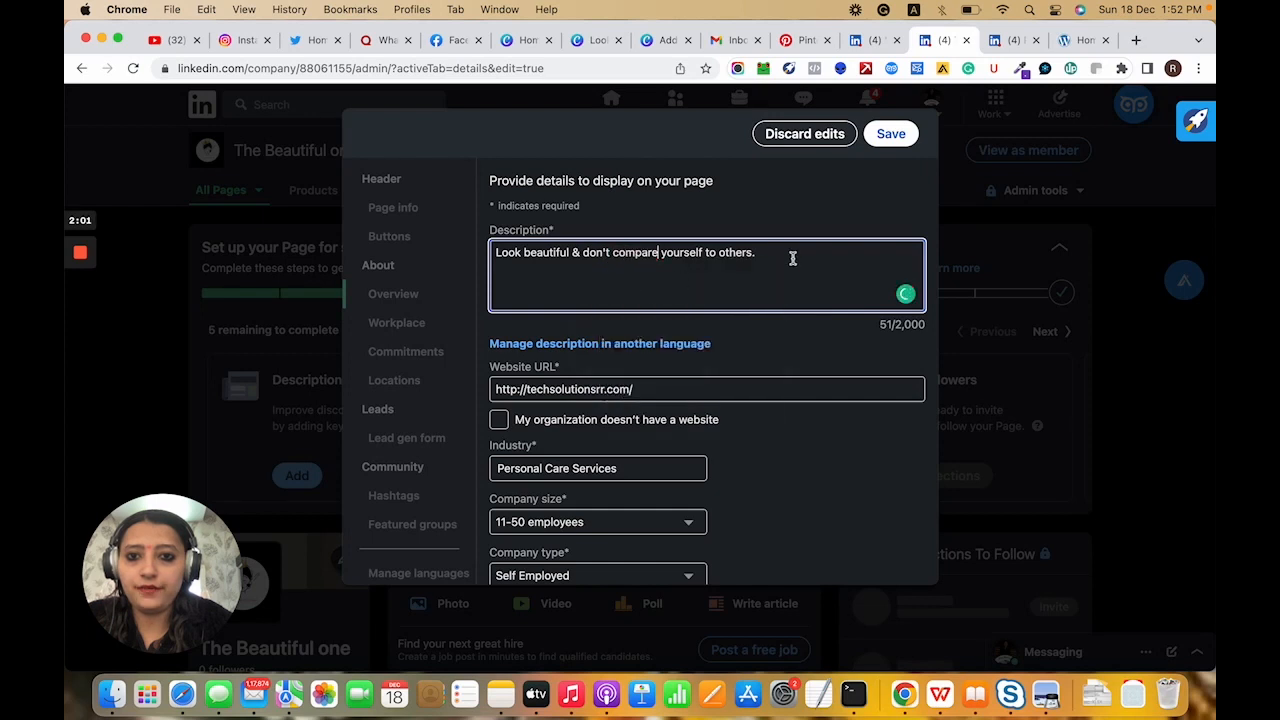
{"action": "mouse_move", "coordinate": [800, 228]}
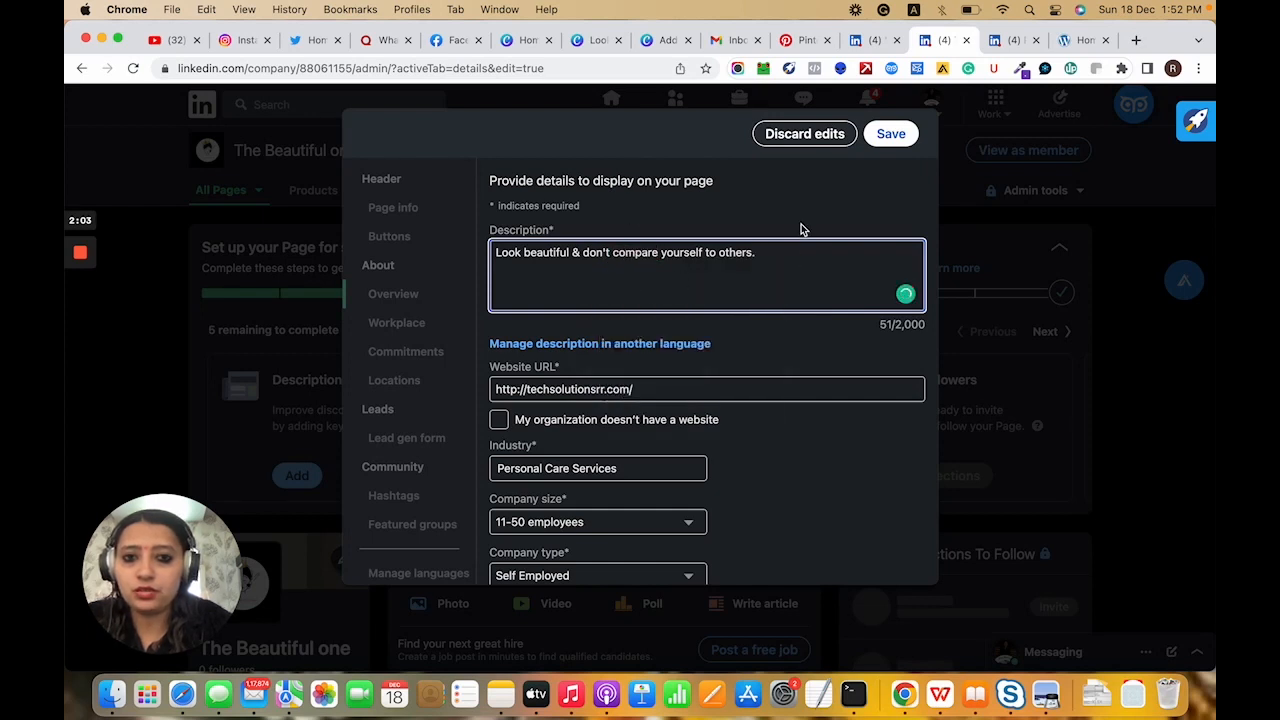
{"action": "key", "text": "Return"}
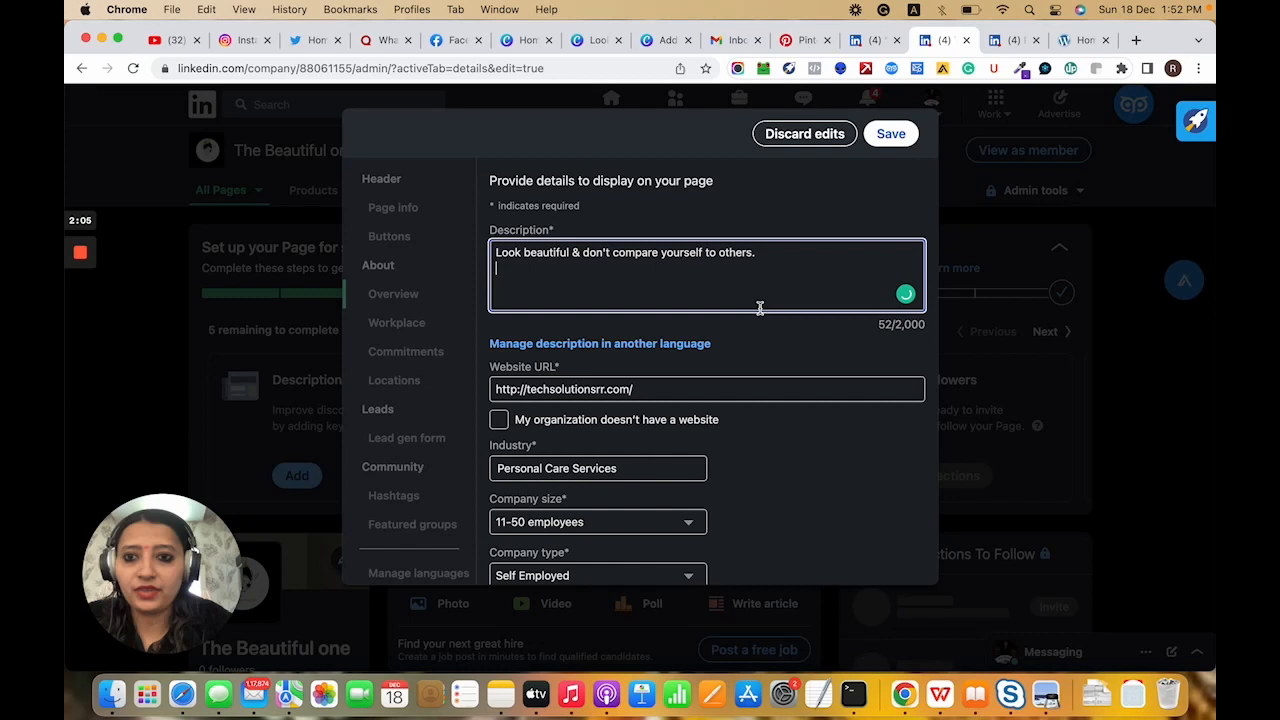
{"action": "mouse_move", "coordinate": [556, 302]}
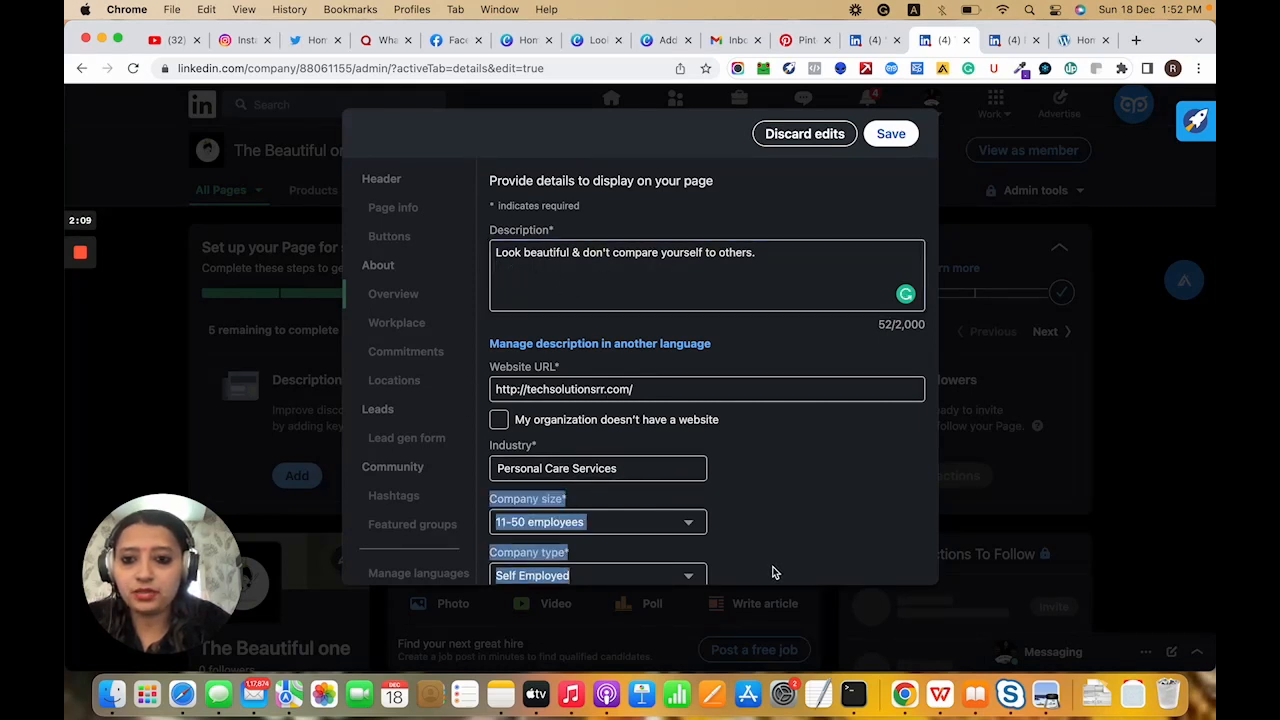
{"action": "left_click", "coordinate": [804, 132]}
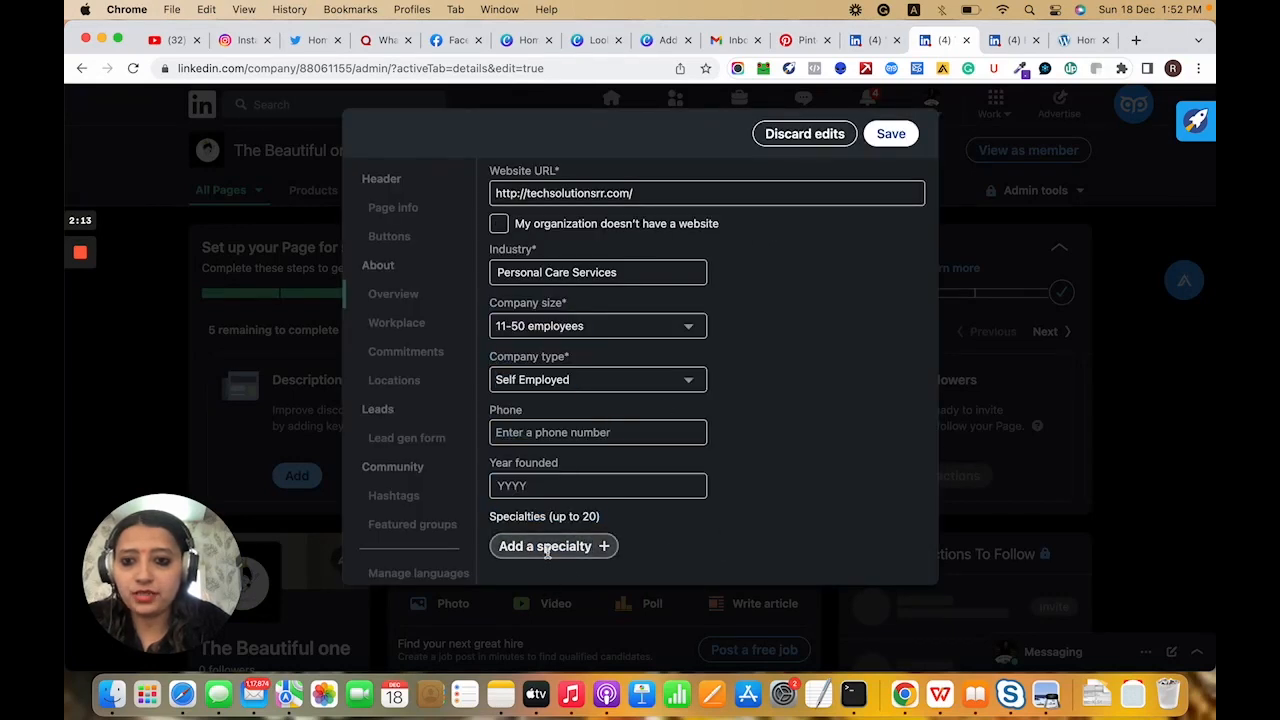
{"action": "mouse_move", "coordinate": [1120, 602]}
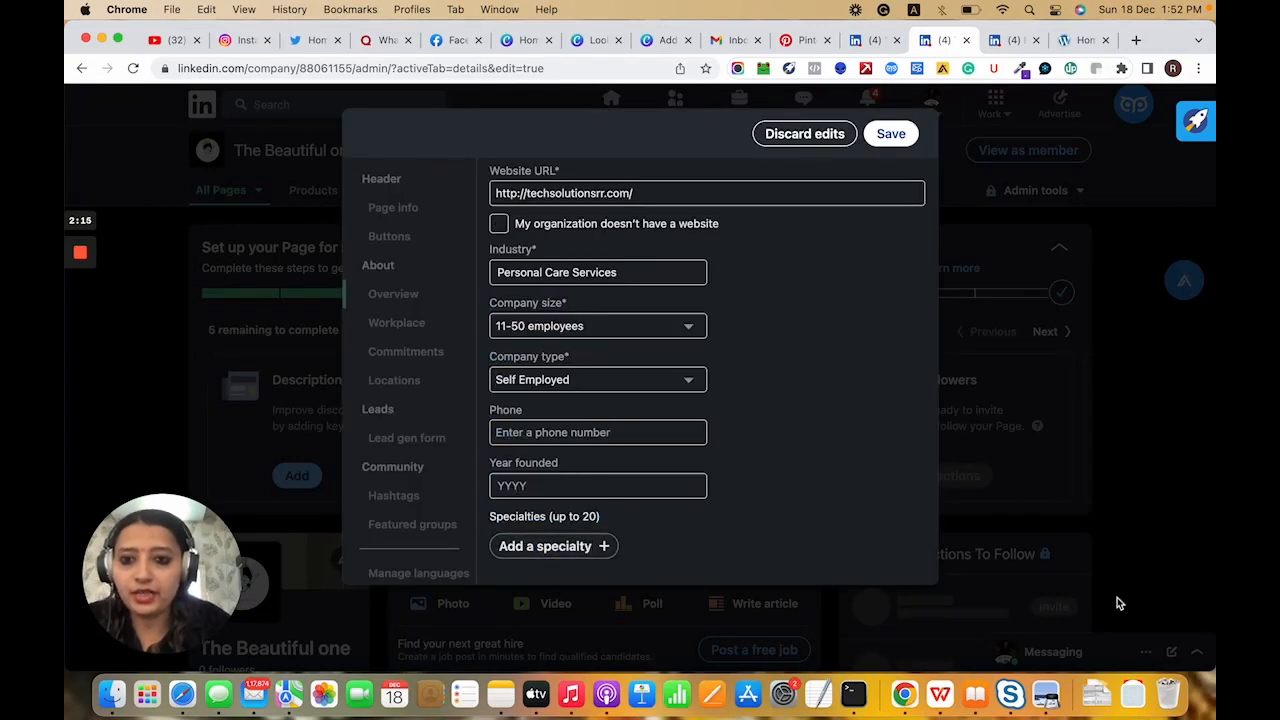
Save the page details, then go through Lead gen form to the empty Hashtags section
{"action": "left_click", "coordinate": [888, 132]}
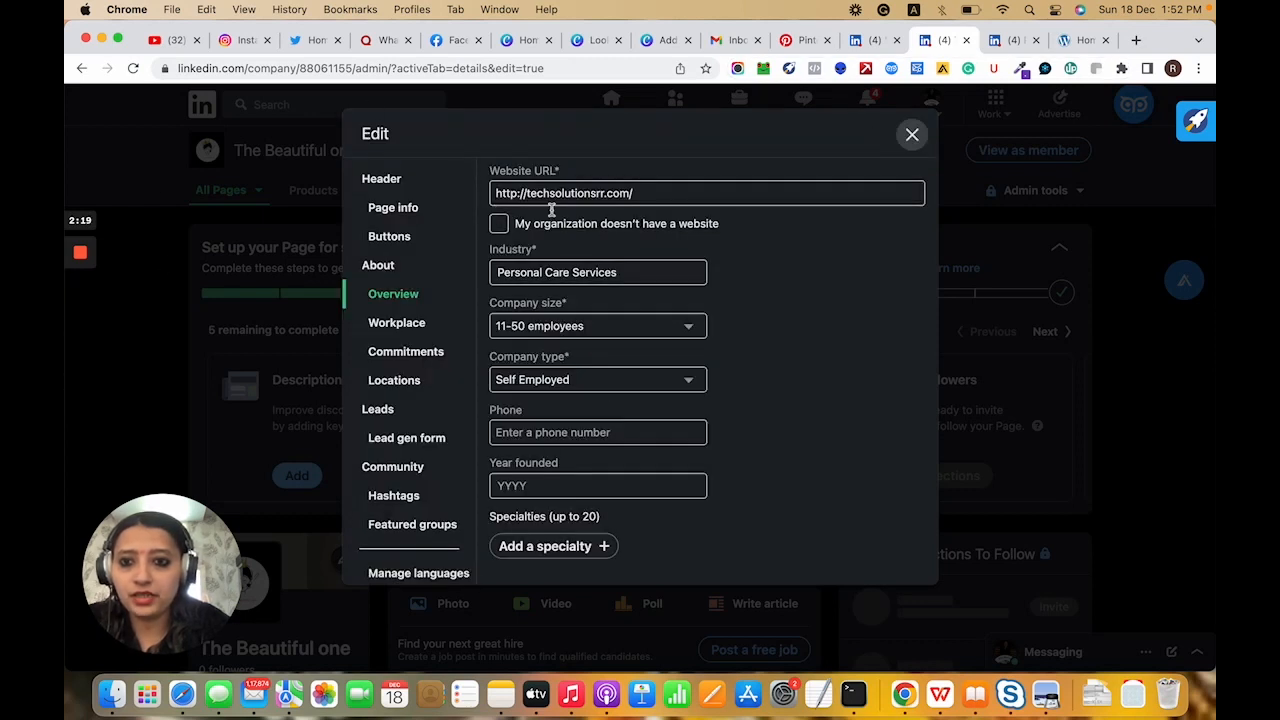
{"action": "mouse_move", "coordinate": [424, 370]}
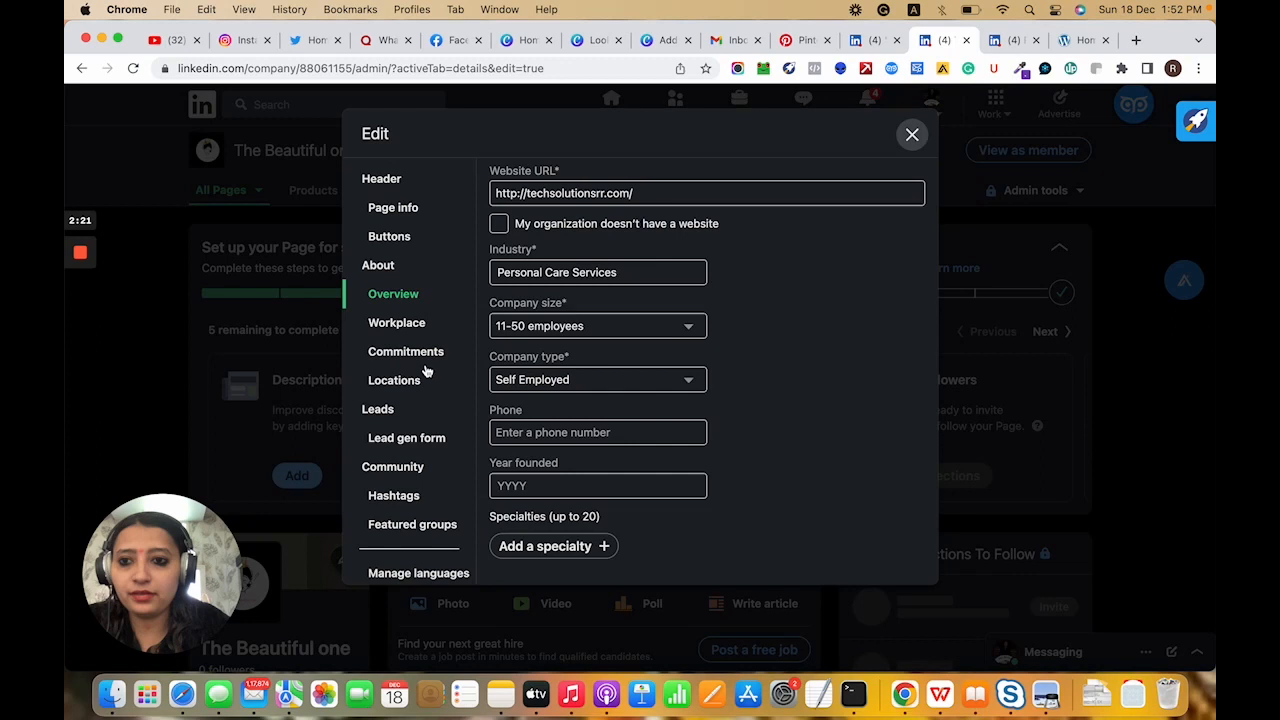
{"action": "left_click", "coordinate": [406, 436]}
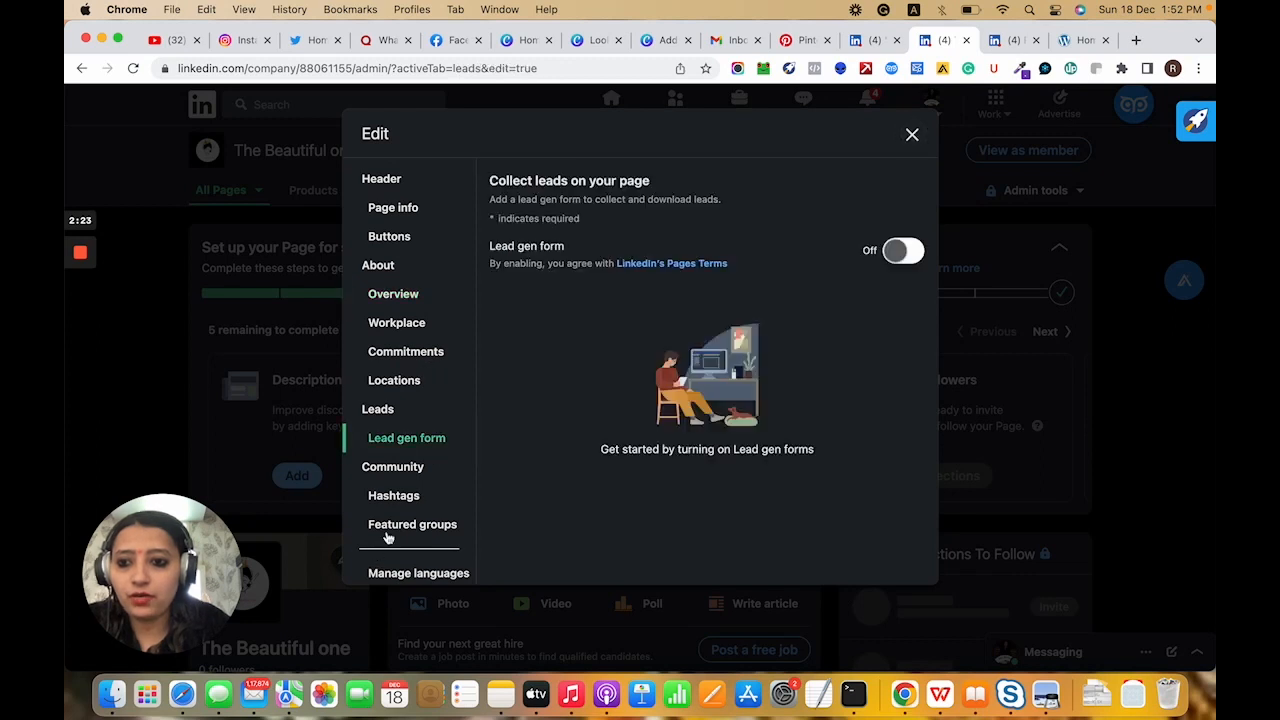
{"action": "left_click", "coordinate": [392, 496]}
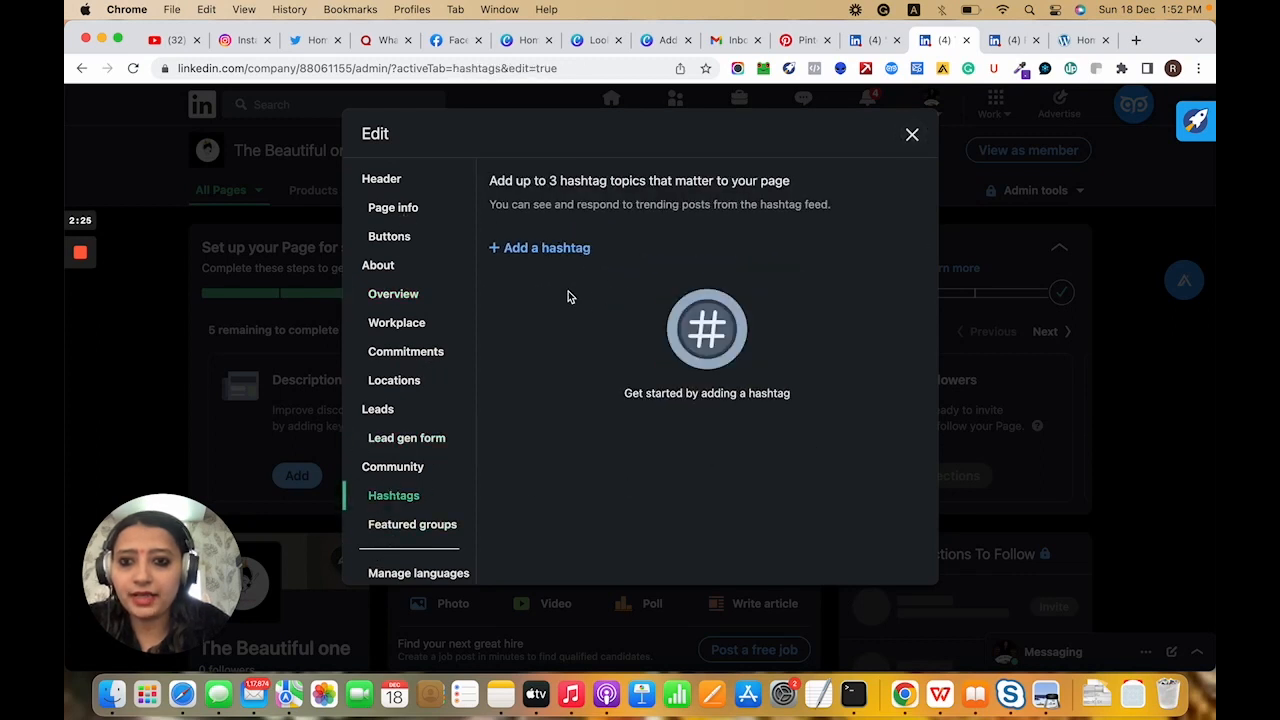
Add hashtags #thebeautifulonelife, #thebeautyfulonesalon and #uniquebeautiful, saving again after the error
{"action": "left_click", "coordinate": [540, 248]}
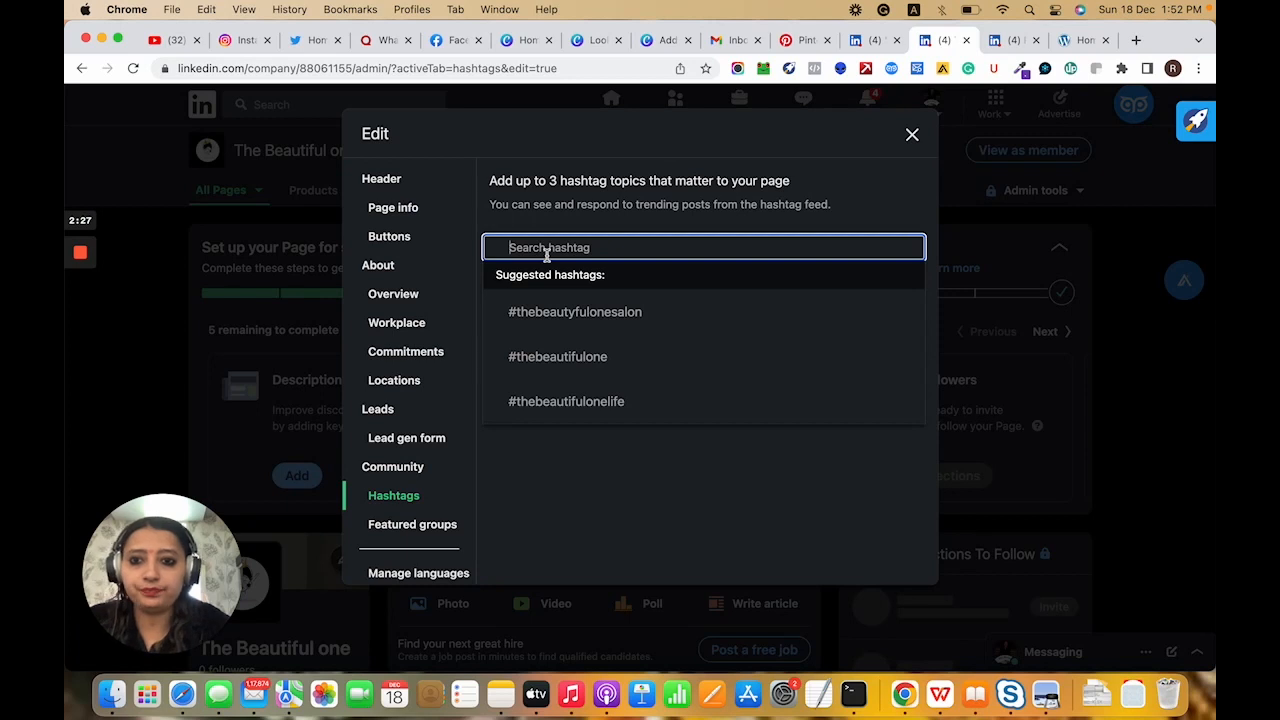
{"action": "mouse_move", "coordinate": [564, 312]}
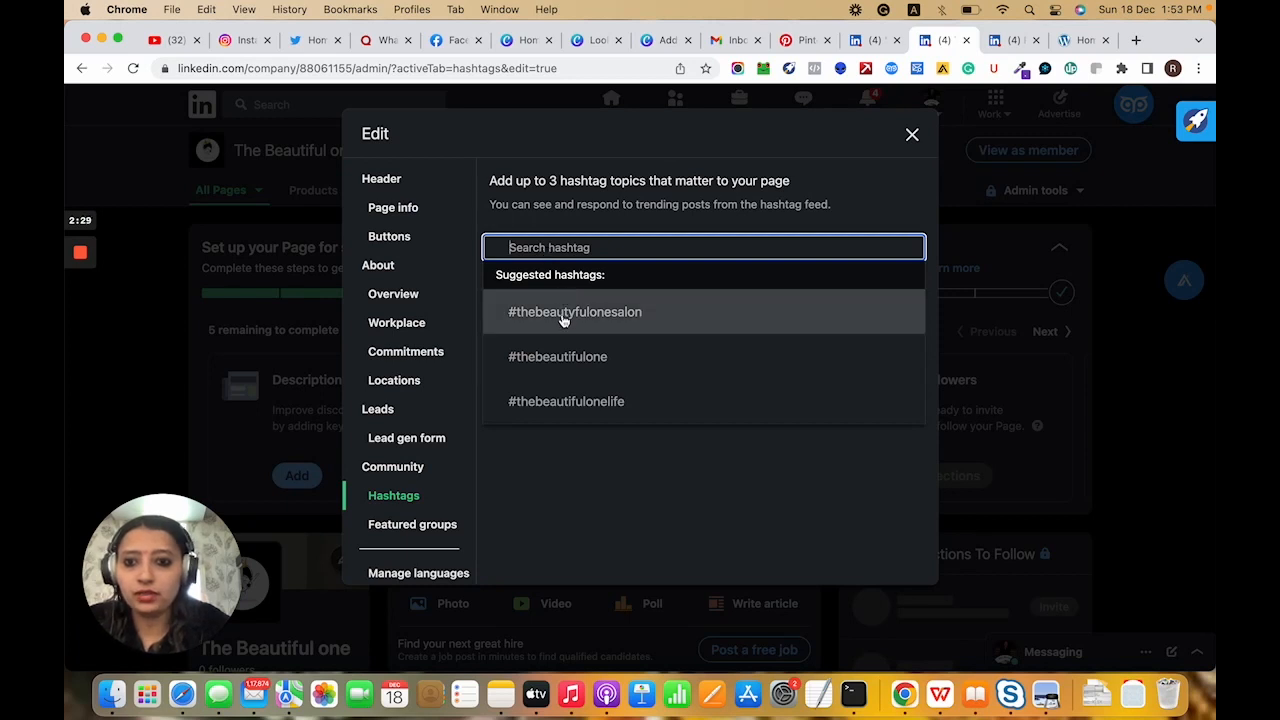
{"action": "mouse_move", "coordinate": [604, 316]}
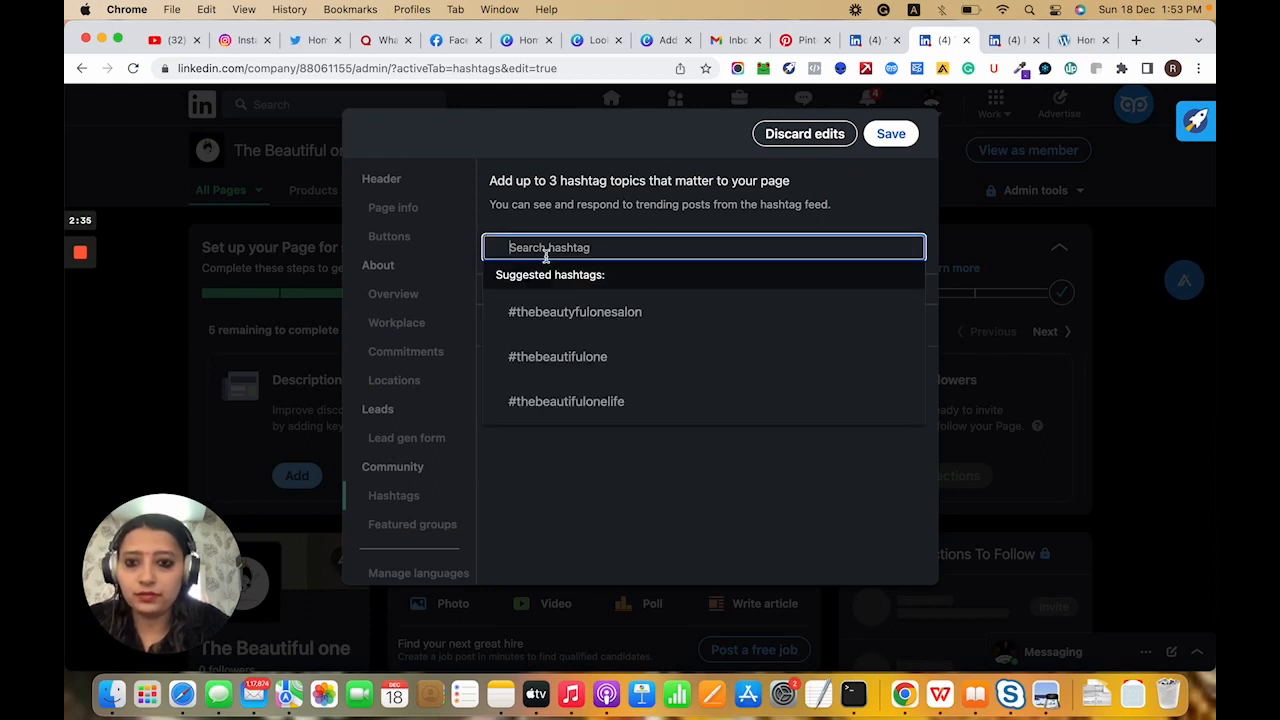
{"action": "type", "text": "#uniqueb"}
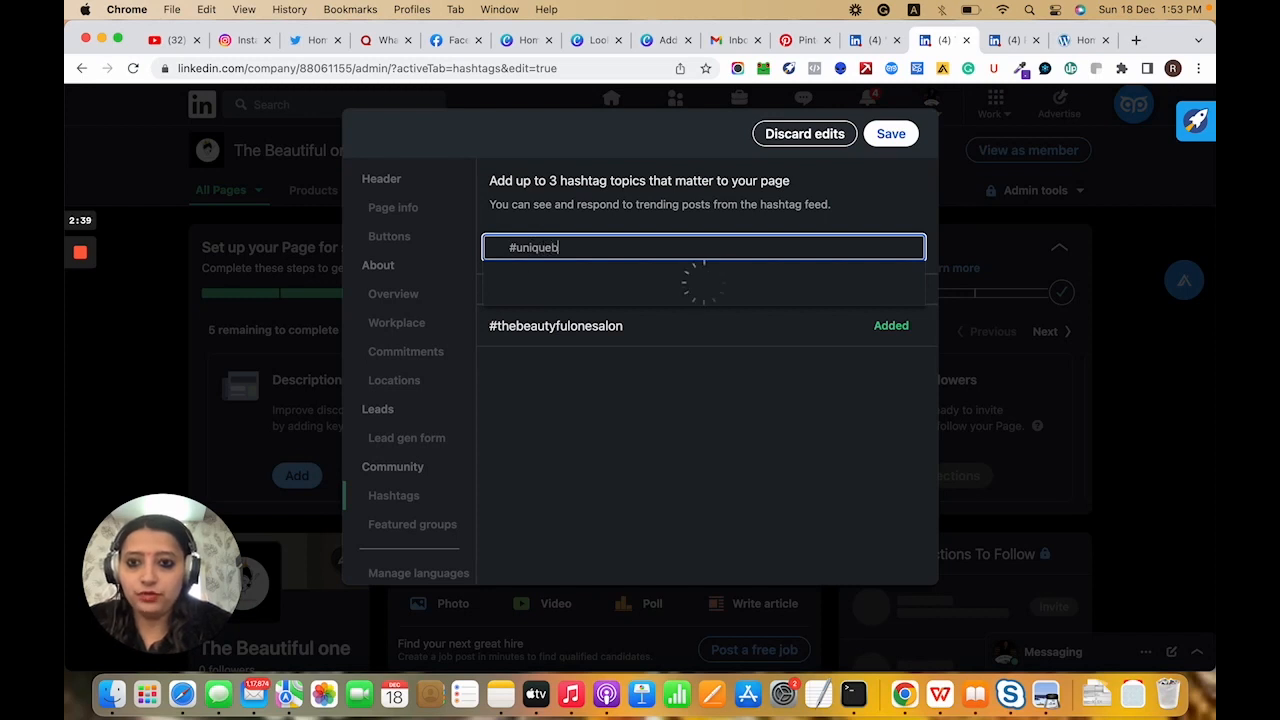
{"action": "type", "text": "eautifu"}
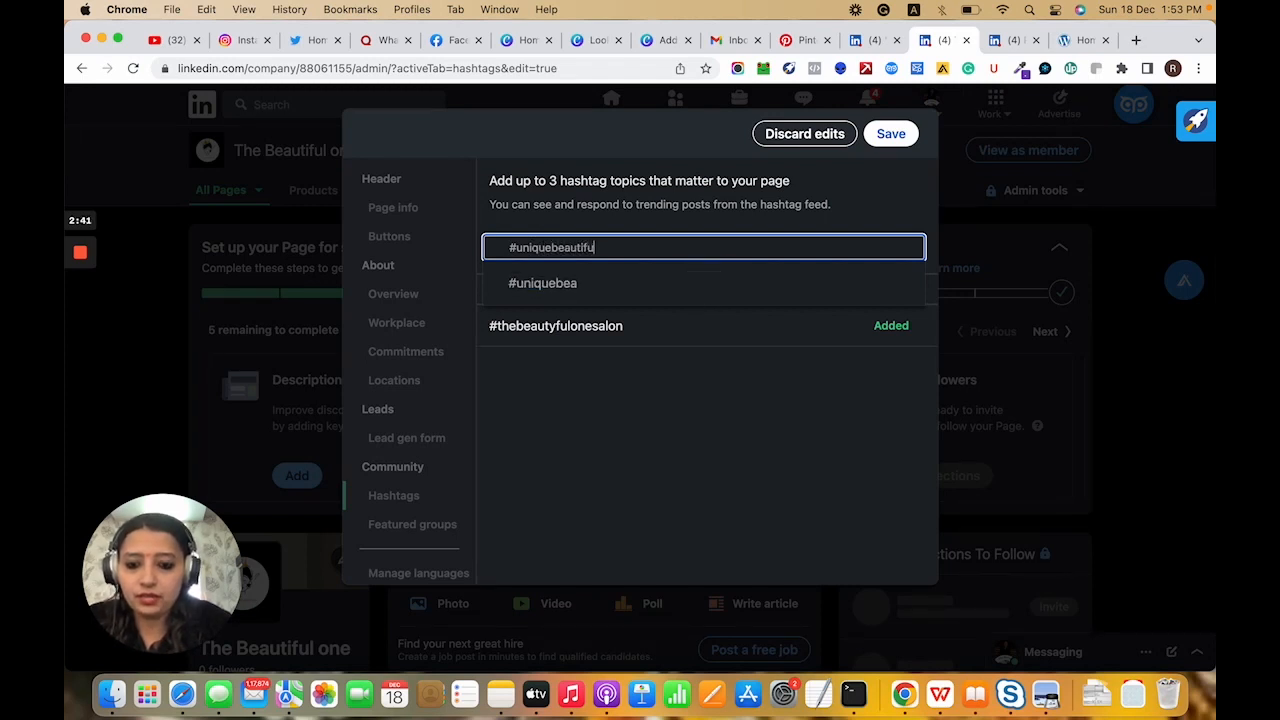
{"action": "type", "text": "l"}
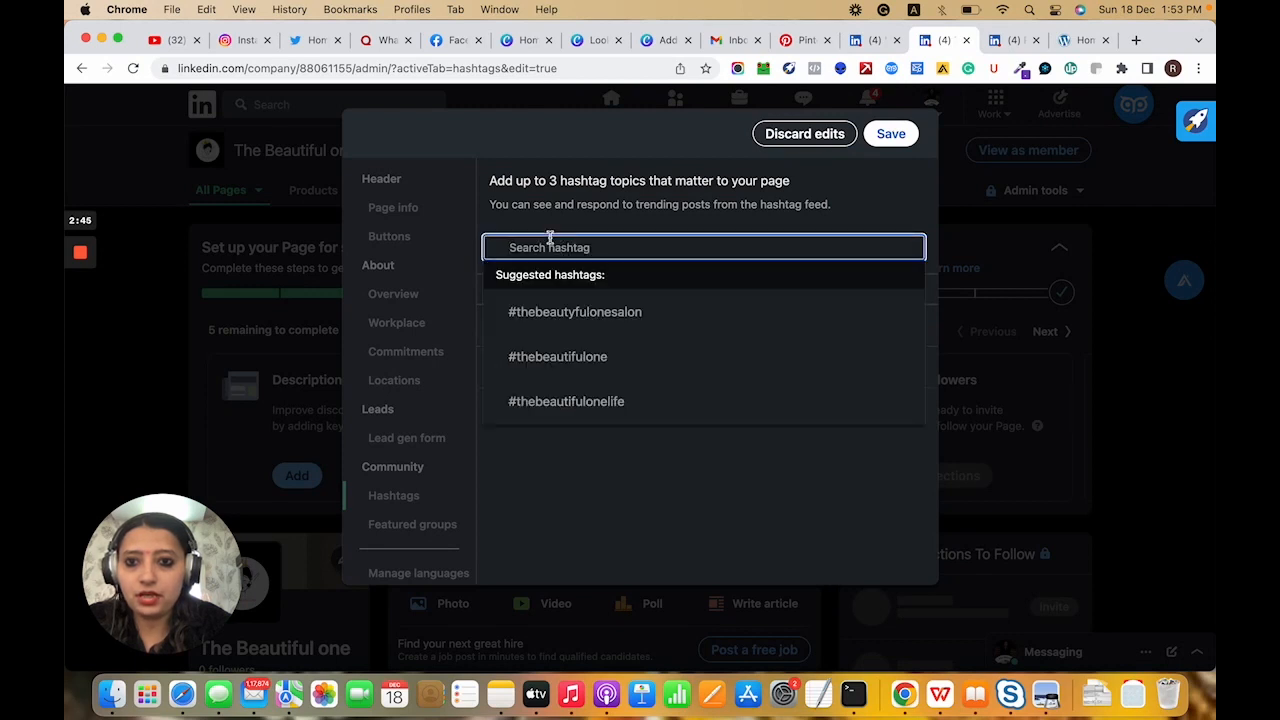
{"action": "mouse_move", "coordinate": [556, 356]}
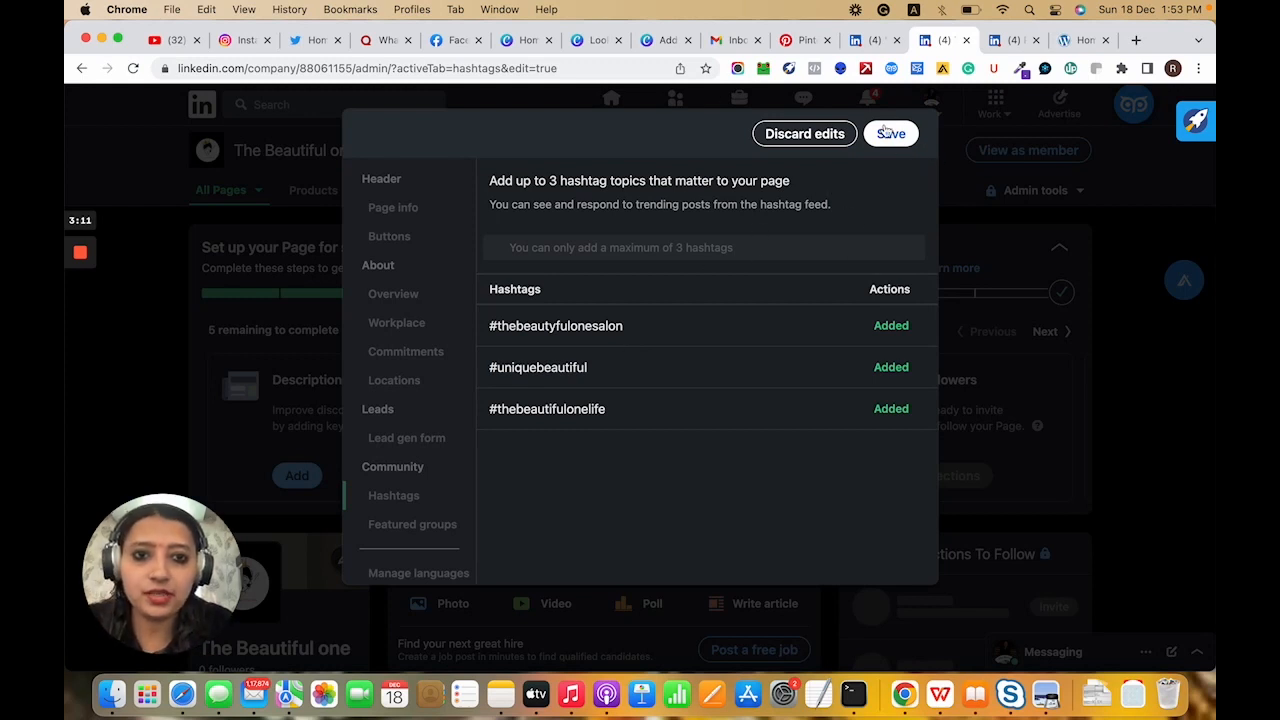
{"action": "left_click", "coordinate": [888, 132]}
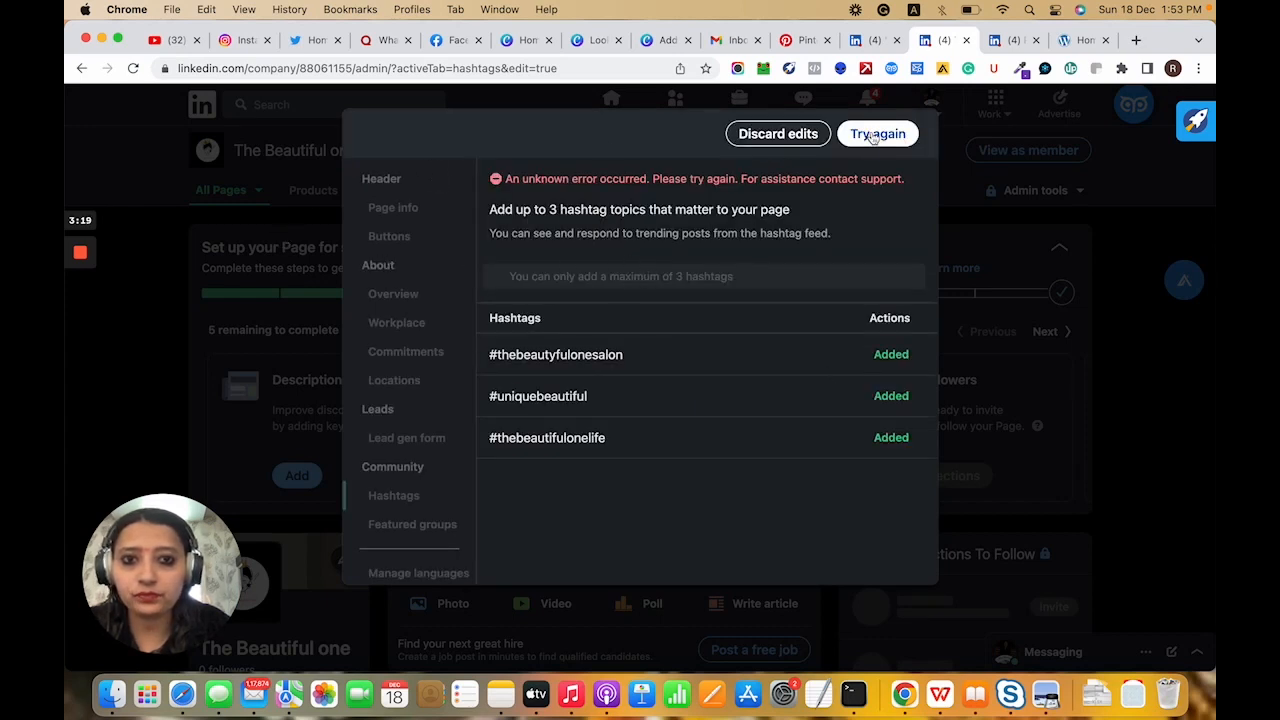
{"action": "left_click", "coordinate": [876, 132]}
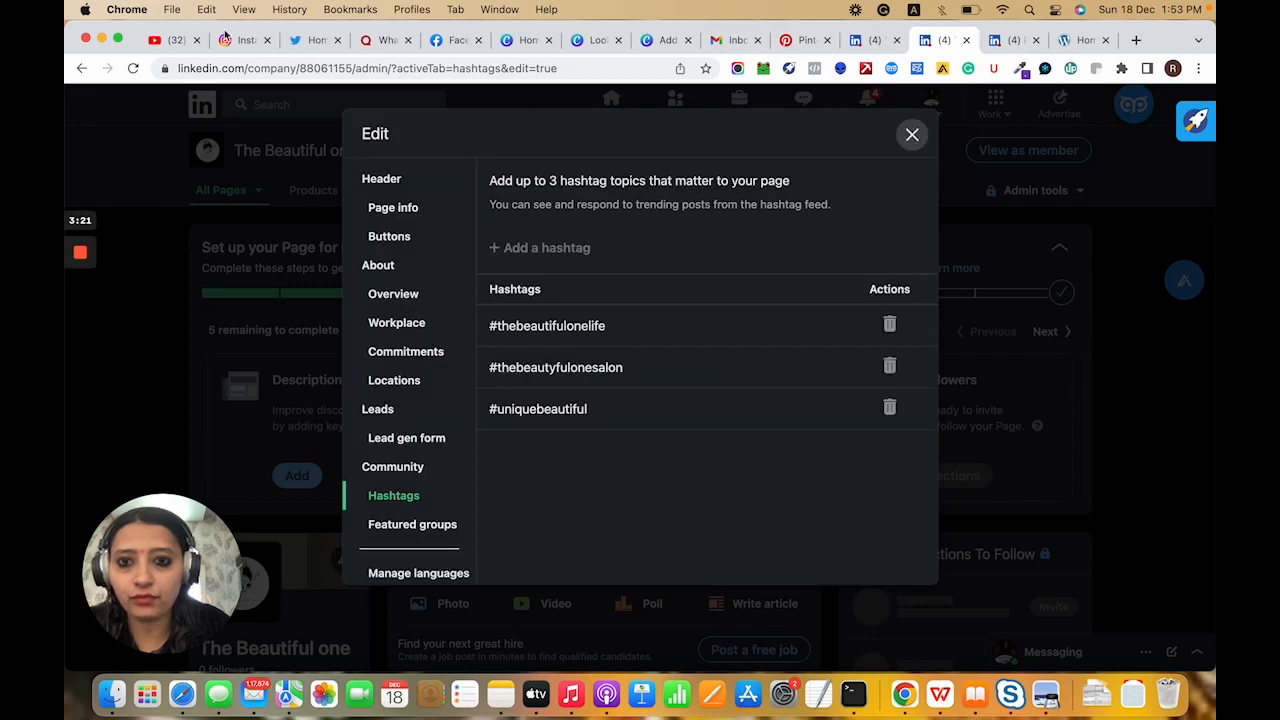
Close the editor without sharing the edits as a post and start adding a Location
{"action": "left_click", "coordinate": [912, 134]}
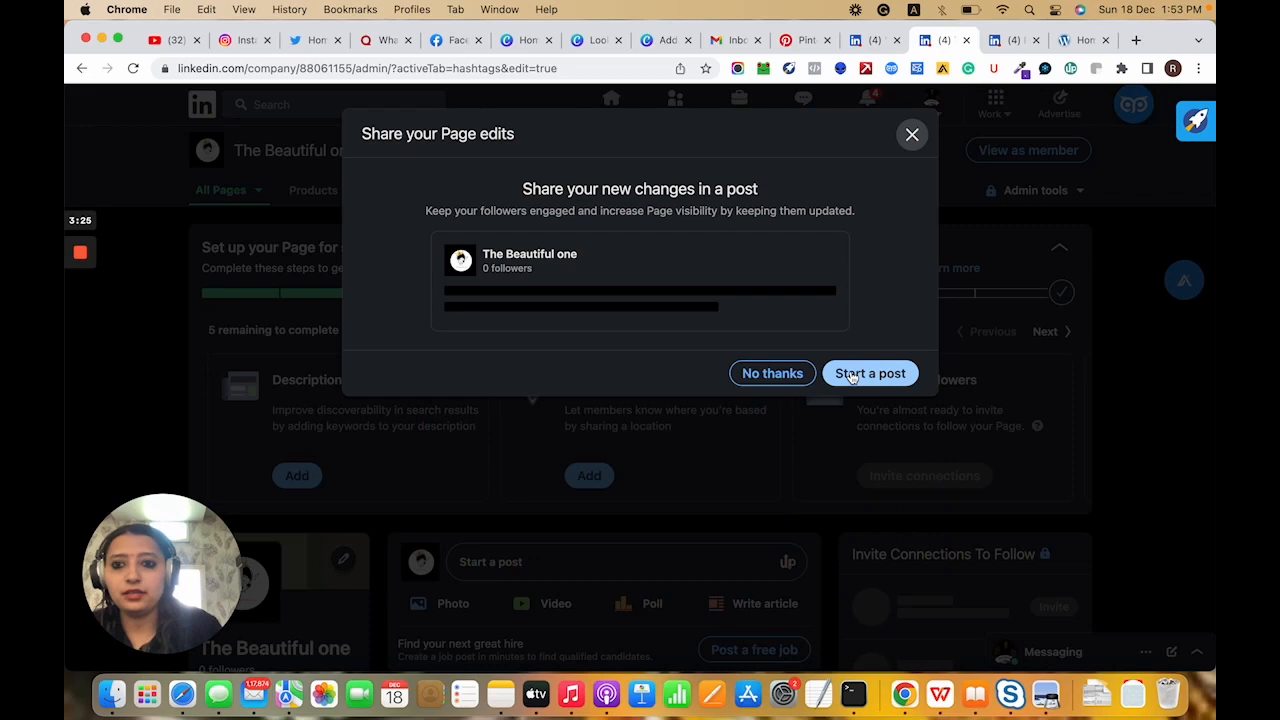
{"action": "left_click", "coordinate": [772, 374]}
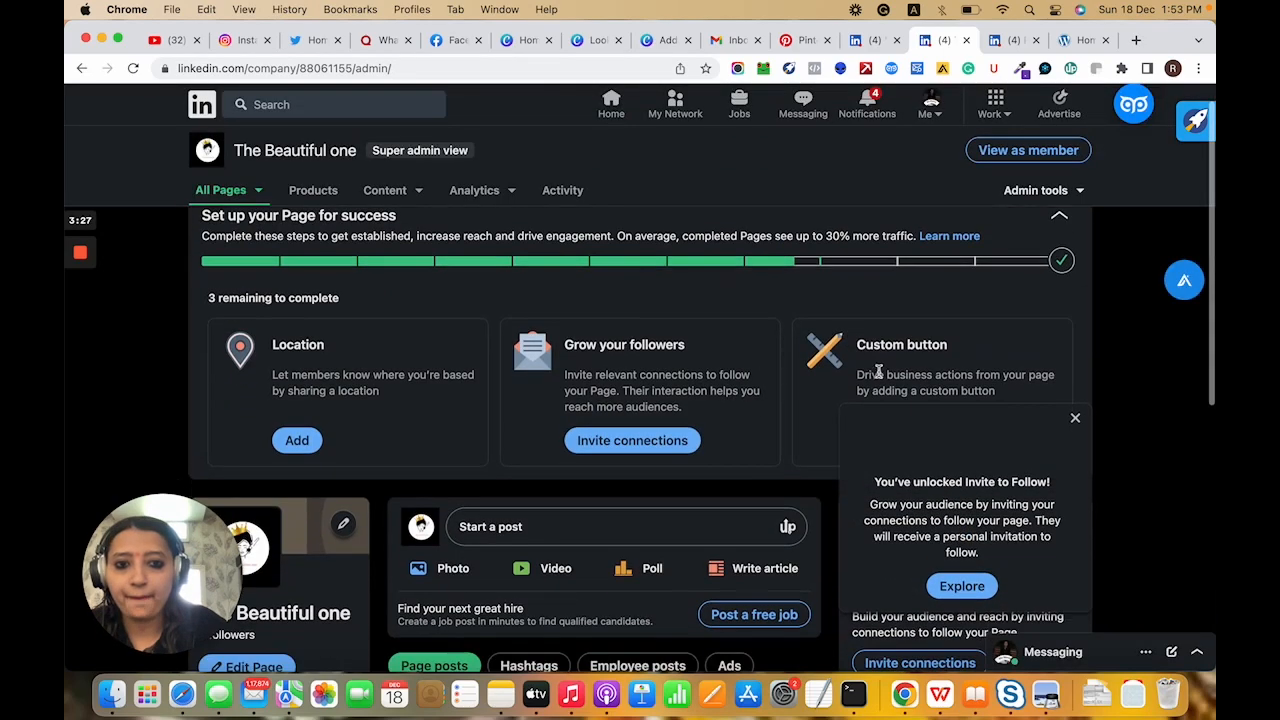
{"action": "scroll", "scroll_direction": "down", "scroll_amount": 3}
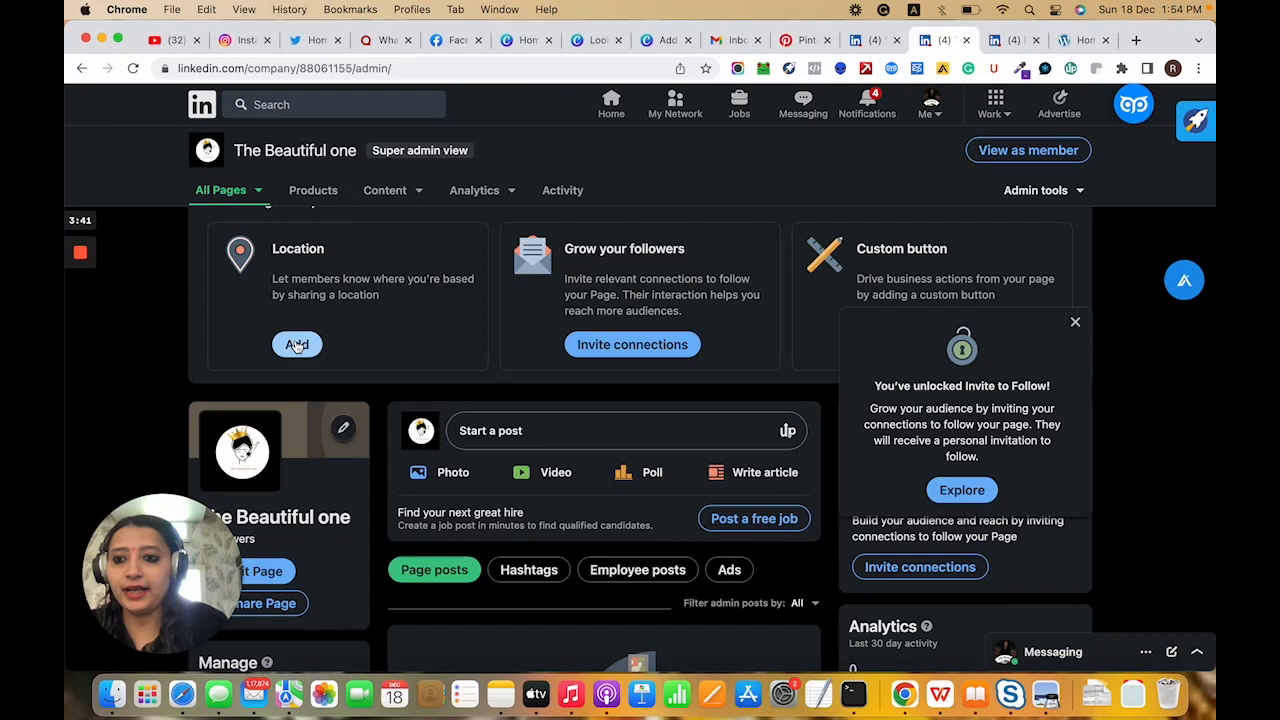
{"action": "left_click", "coordinate": [296, 344]}
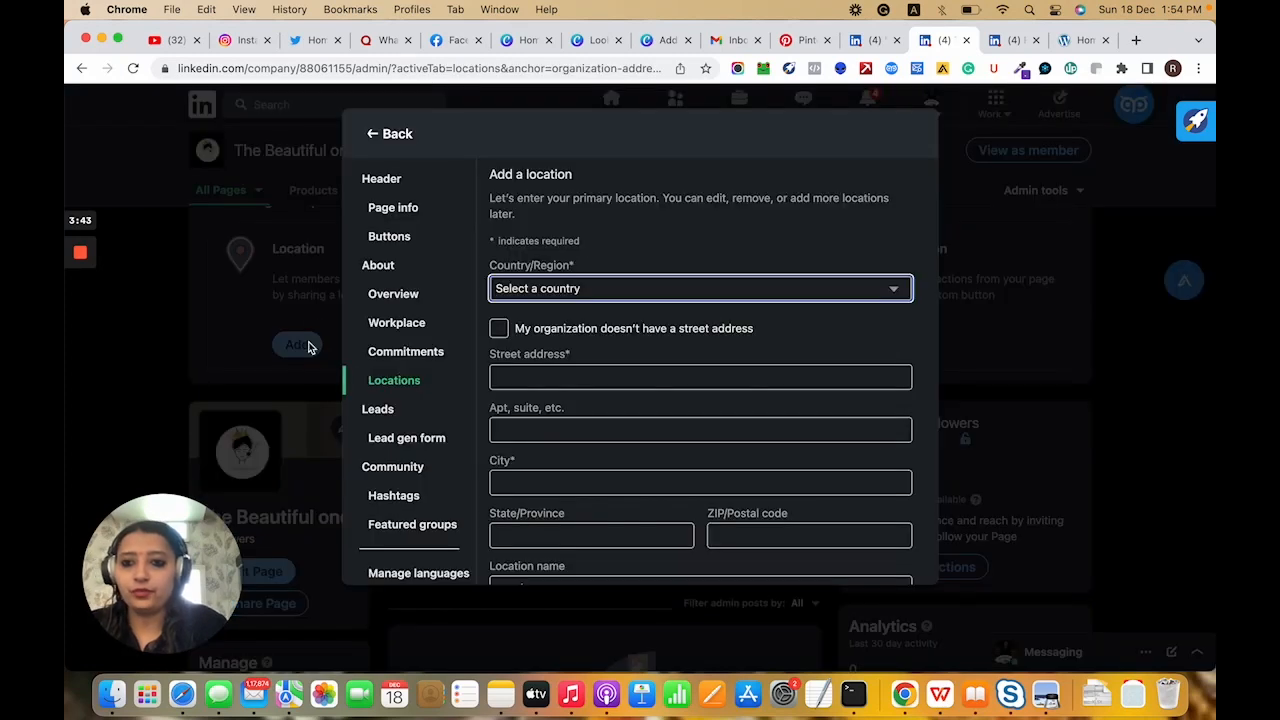
Choose United States and begin a San Francisco address, continuing after an accidental dismiss
{"action": "left_click", "coordinate": [696, 288]}
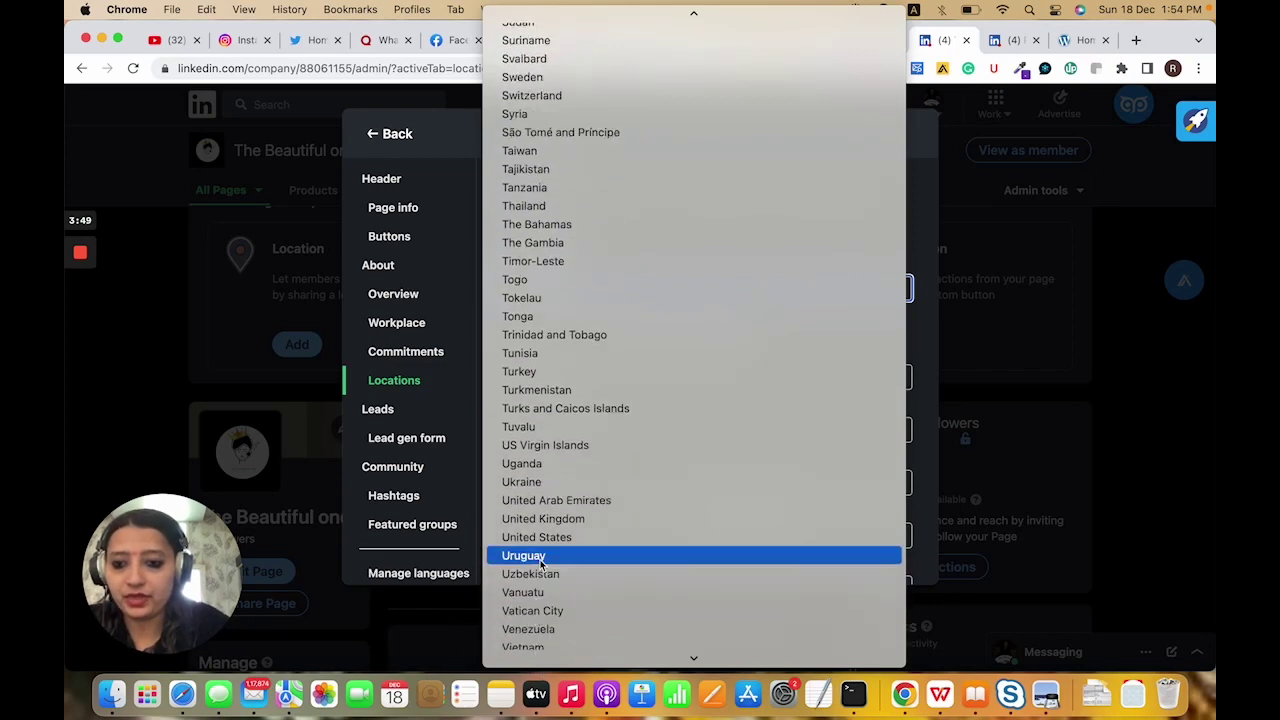
{"action": "left_click", "coordinate": [536, 536]}
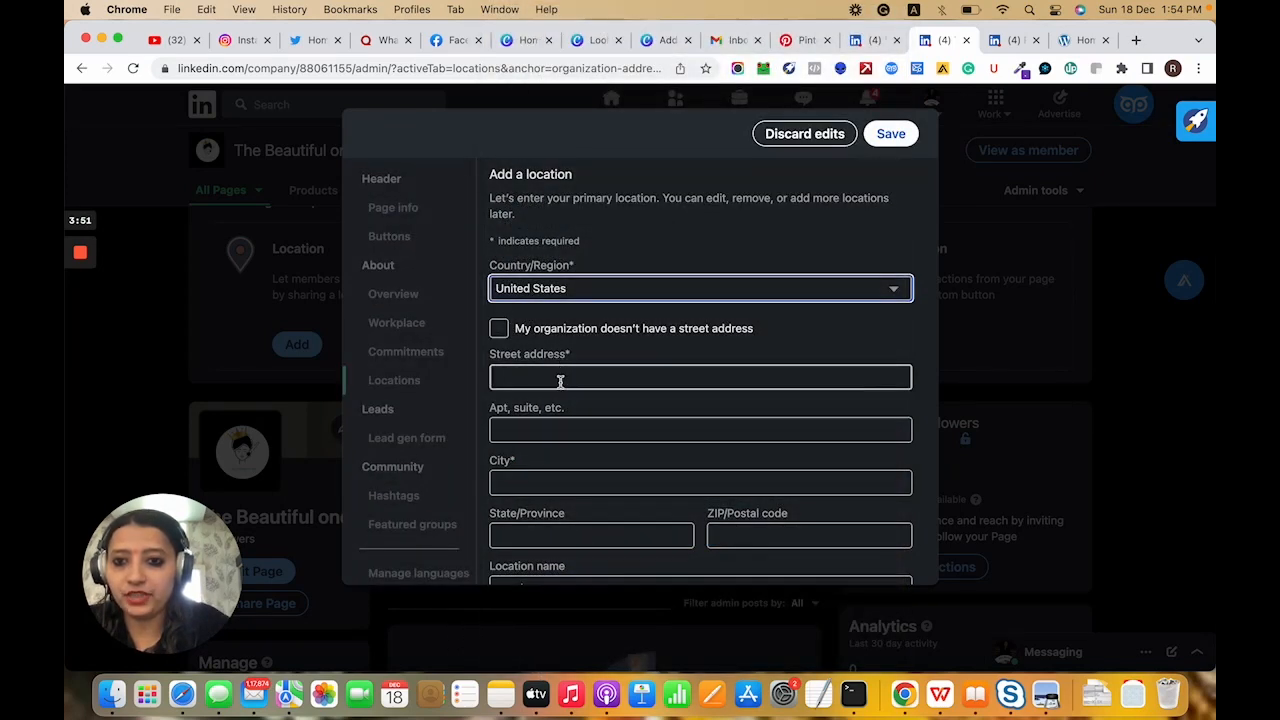
{"action": "left_click", "coordinate": [700, 444]}
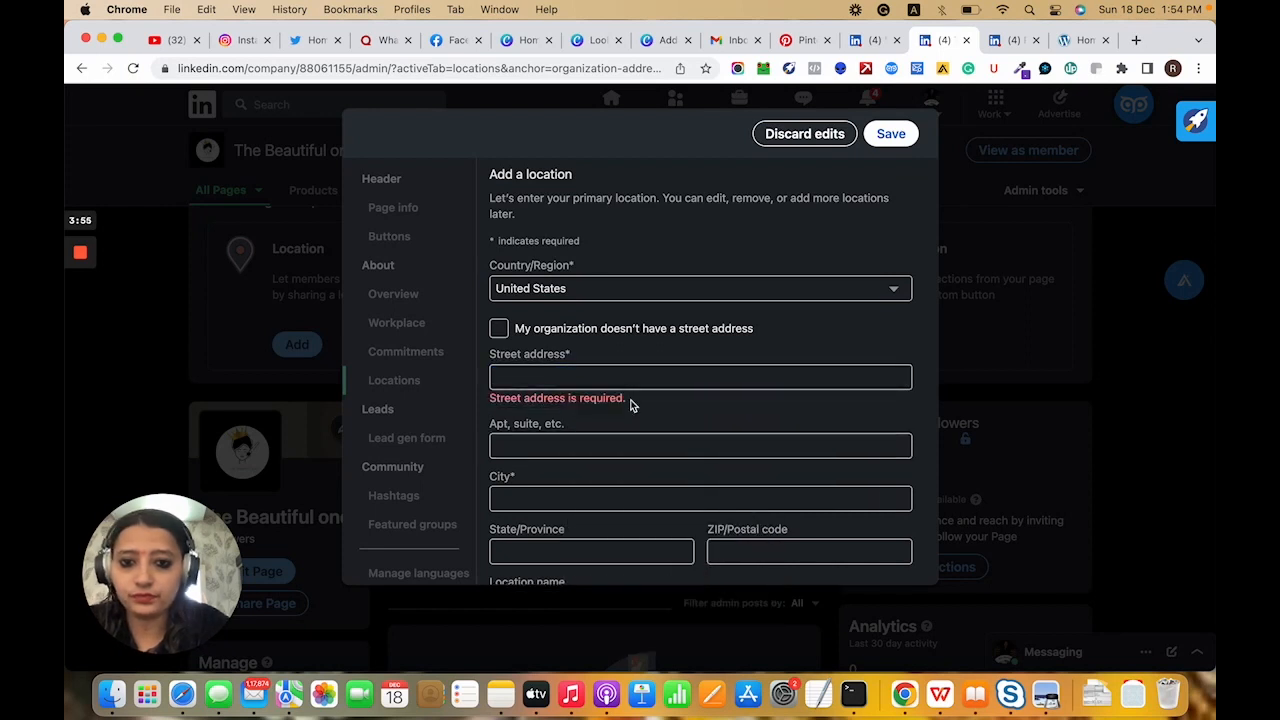
{"action": "left_click", "coordinate": [804, 132]}
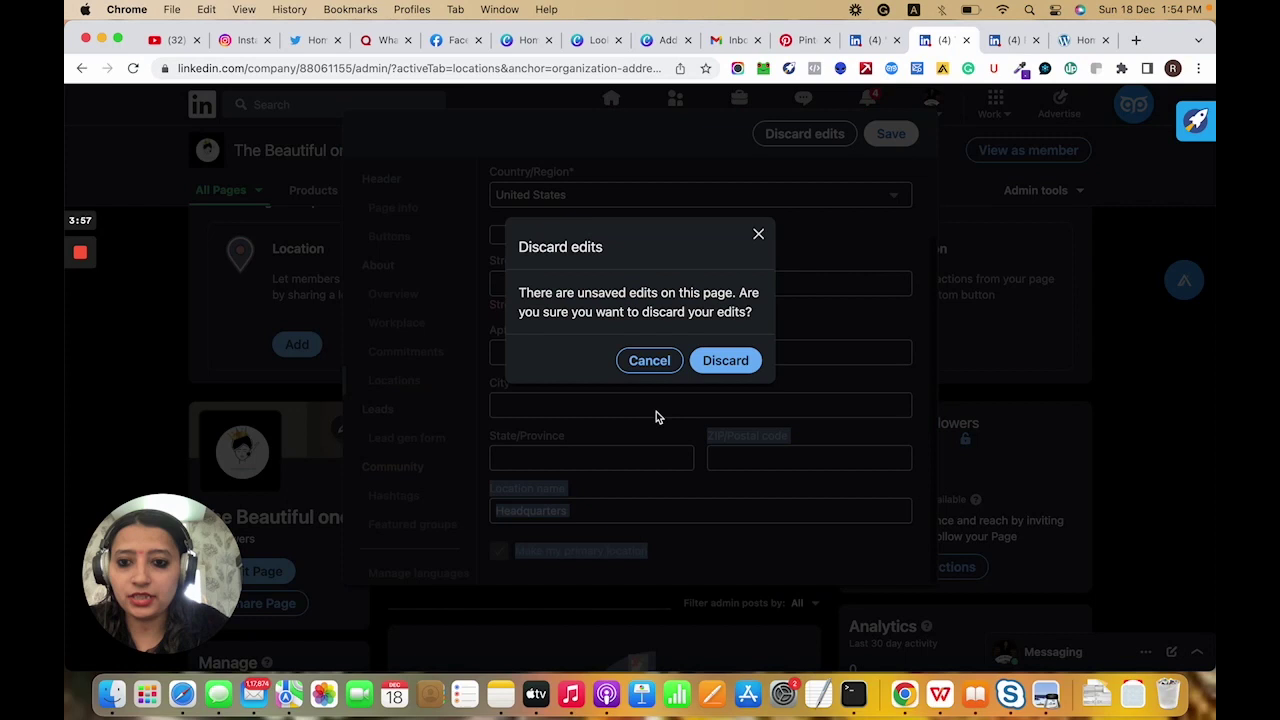
{"action": "left_click", "coordinate": [648, 360]}
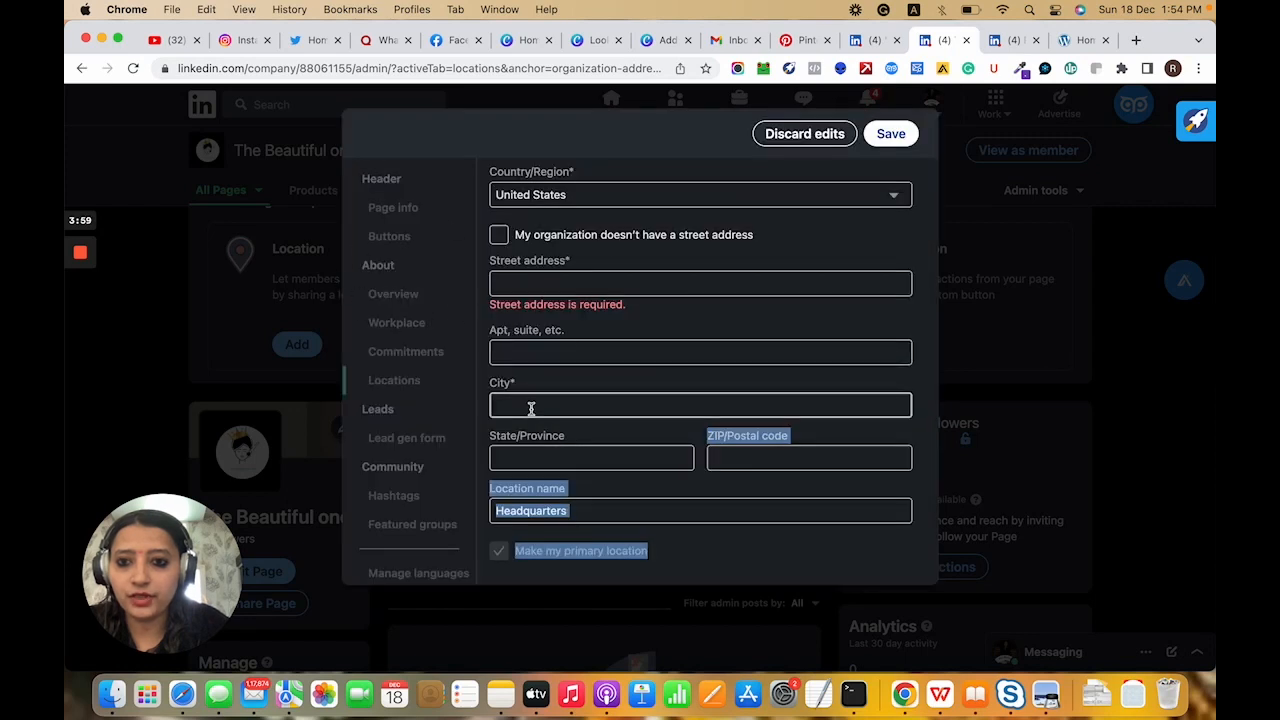
{"action": "type", "text": "San"}
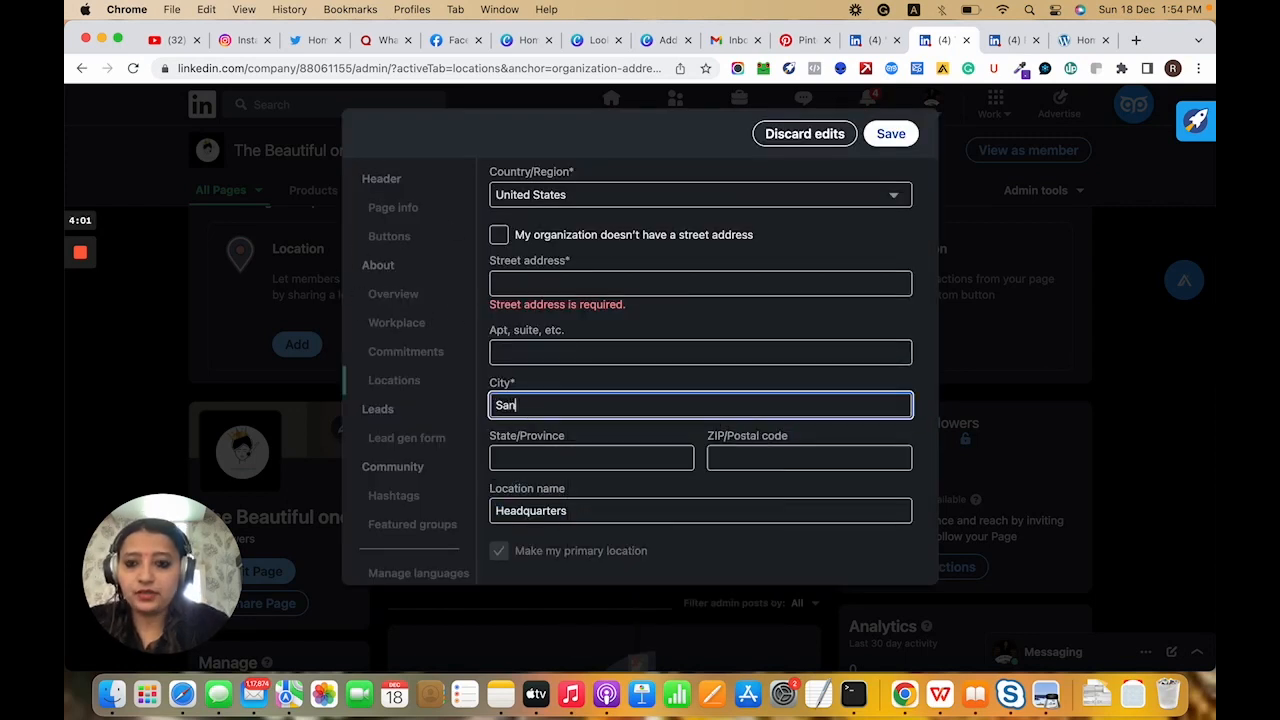
{"action": "type", "text": "Fra"}
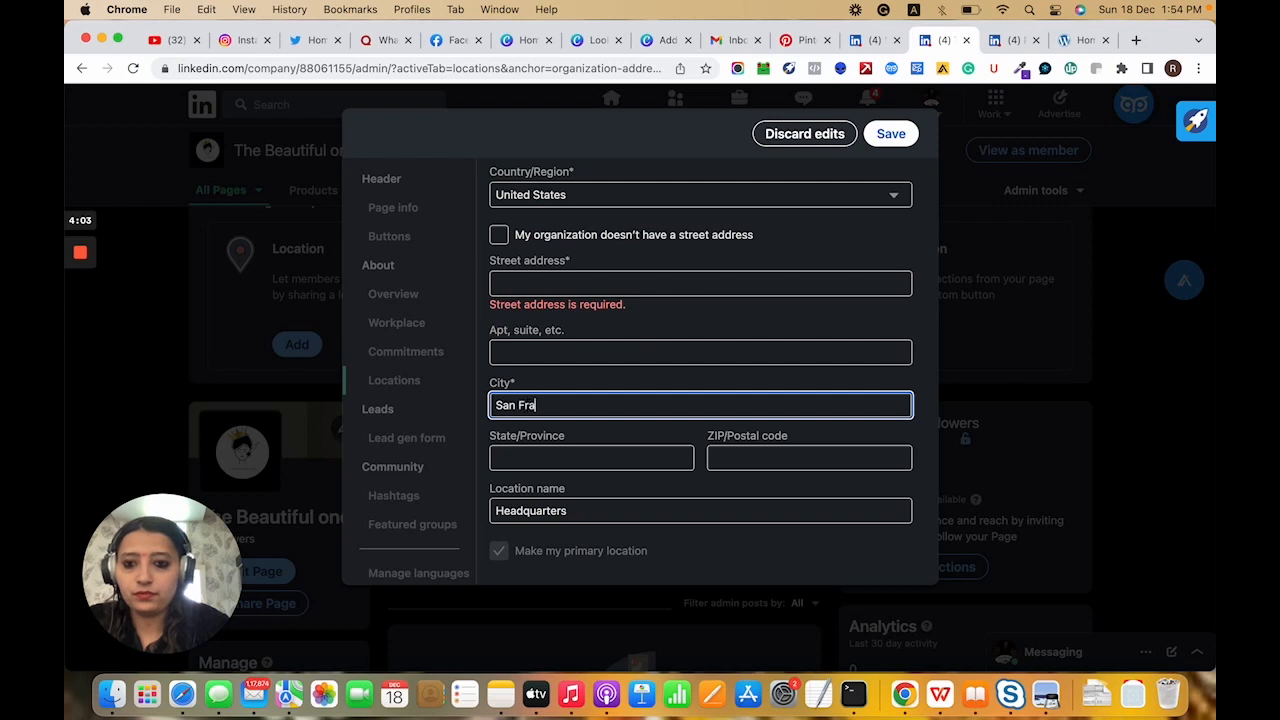
{"action": "type", "text": "ncisco"}
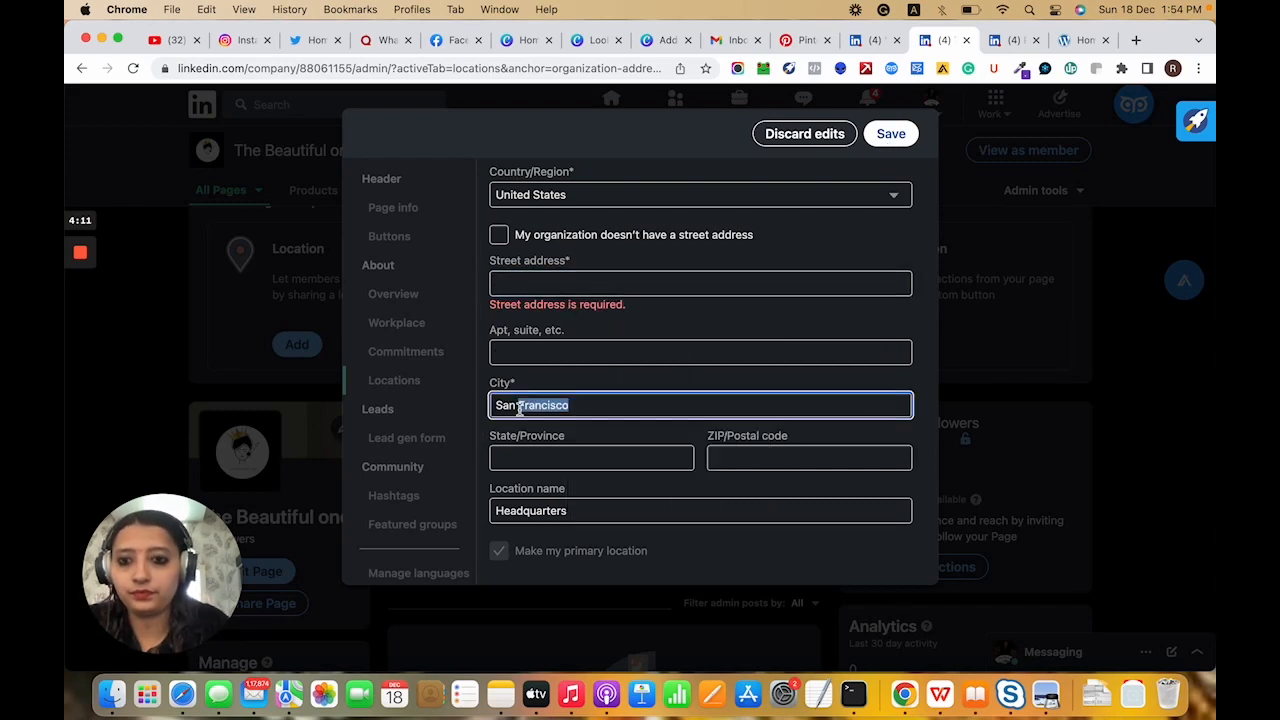
Fill the street address from the Stanford suggestion and attempt to save the location
{"action": "left_click", "coordinate": [700, 284]}
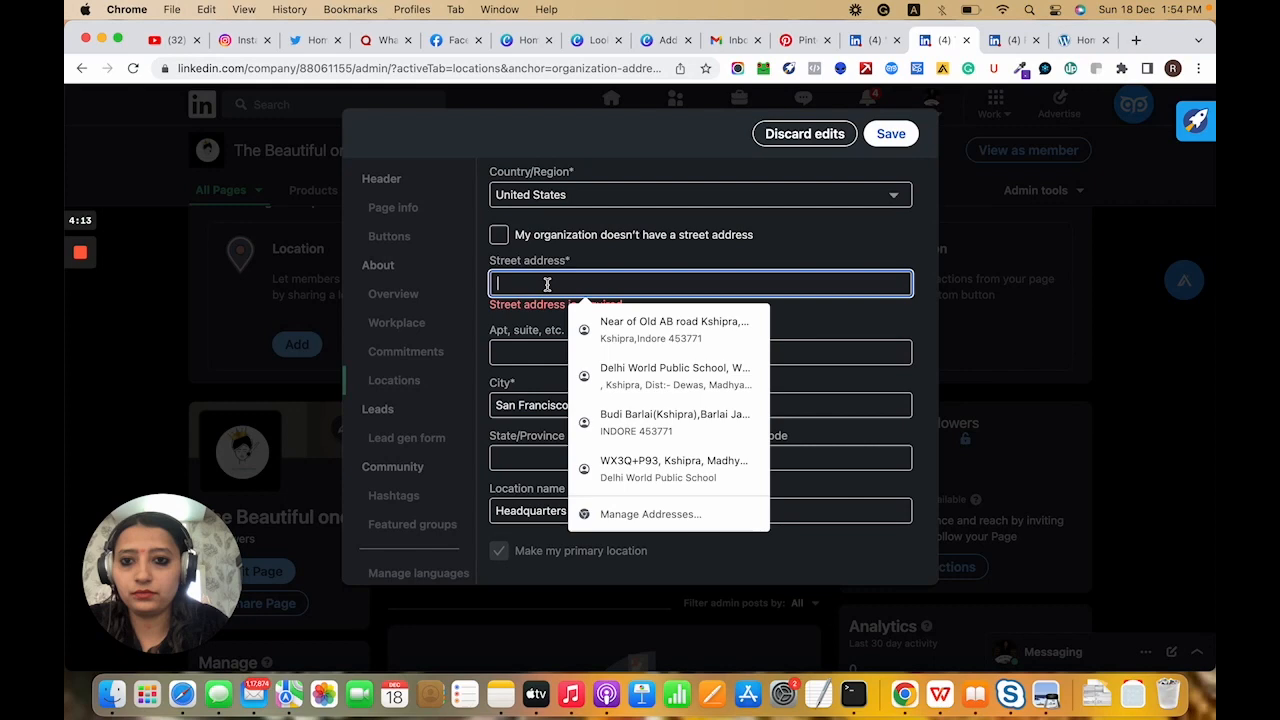
{"action": "type", "text": "San Francisco"}
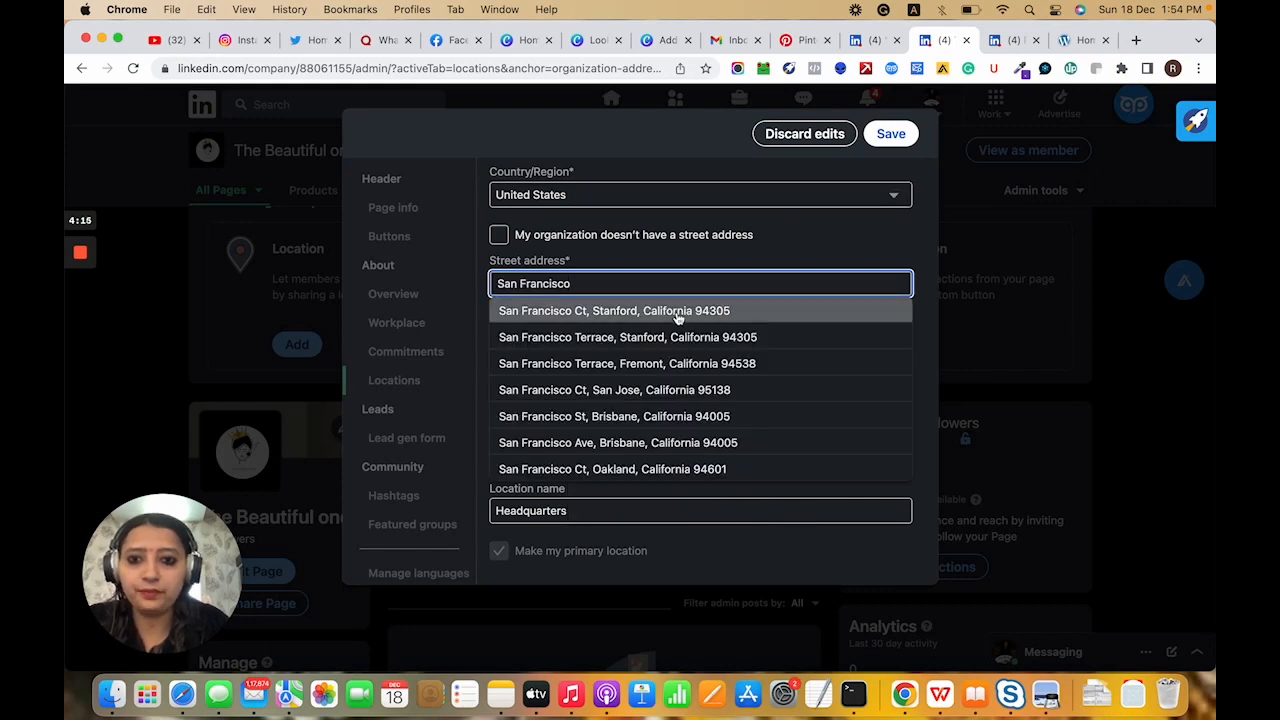
{"action": "left_click", "coordinate": [614, 310]}
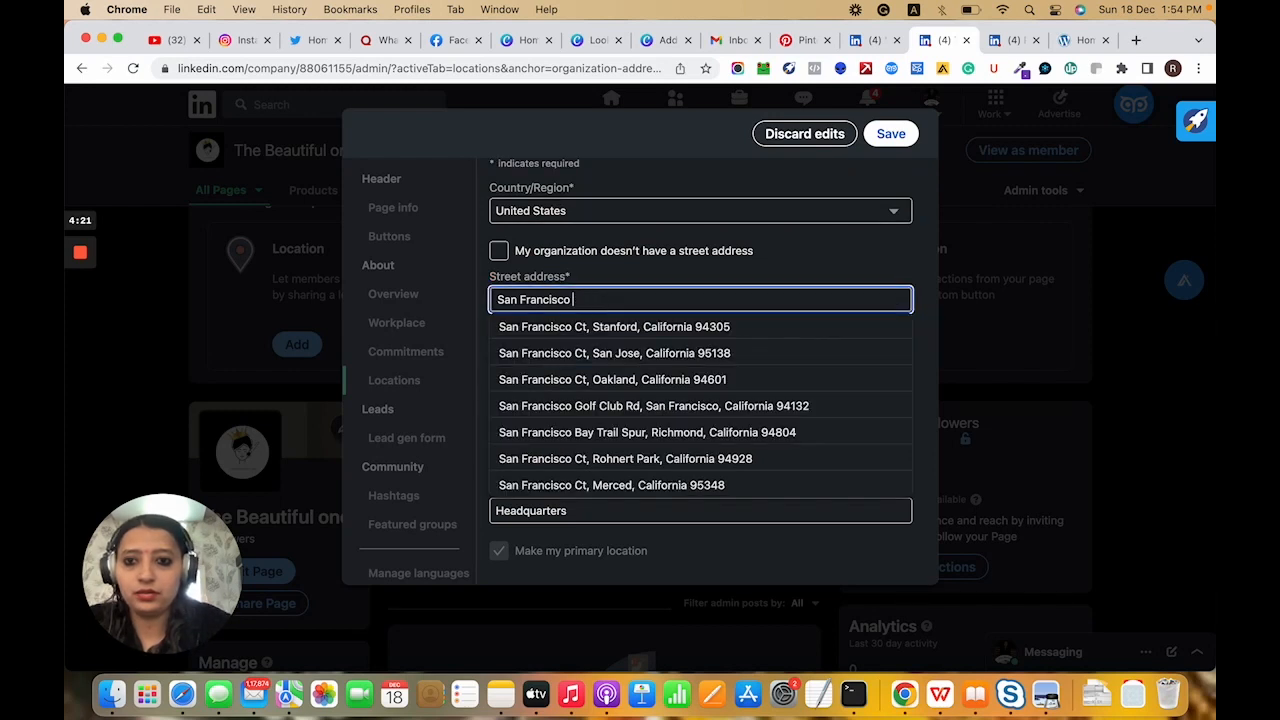
{"action": "left_click", "coordinate": [612, 326]}
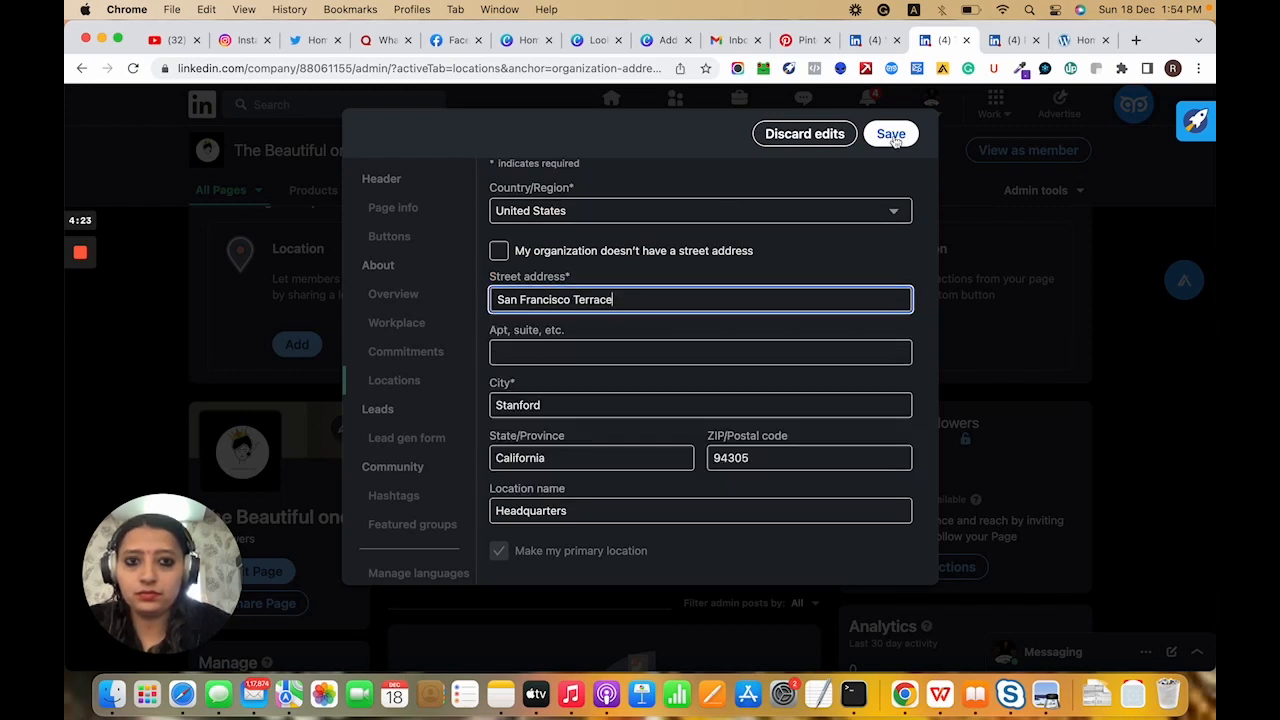
{"action": "left_click", "coordinate": [888, 132]}
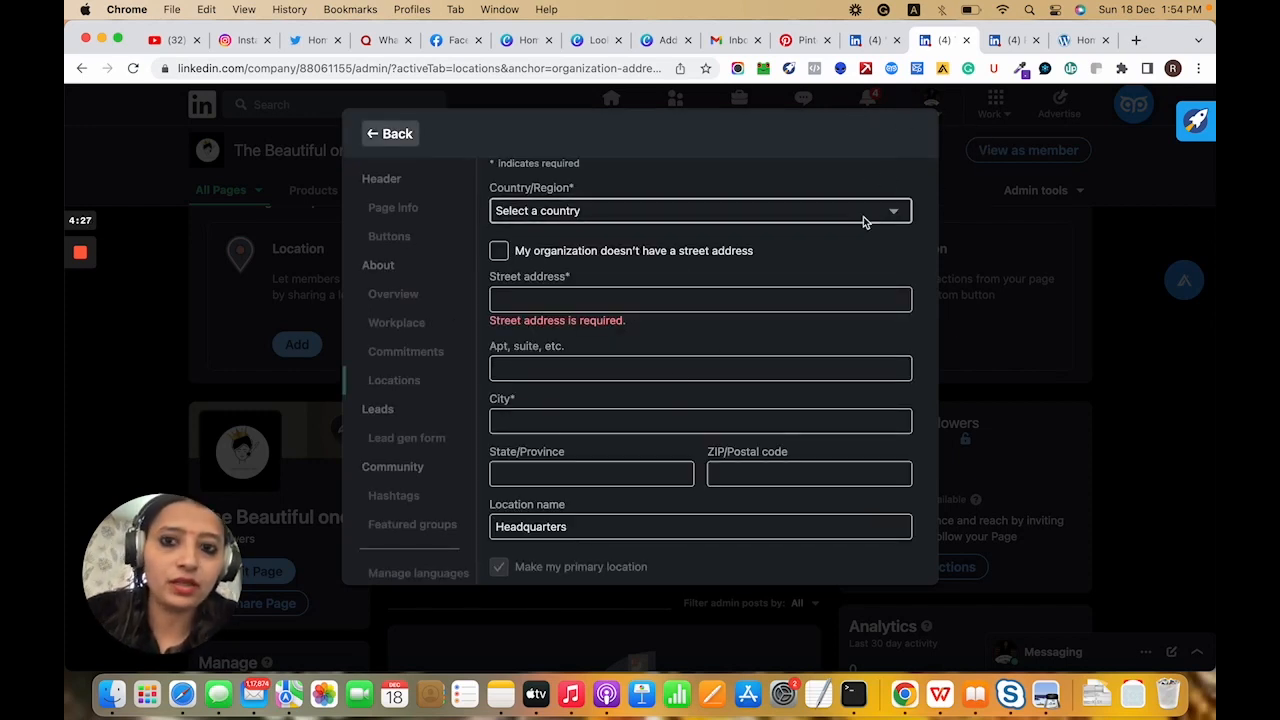
Discard the unsaved location edits and close the page editor
{"action": "left_click", "coordinate": [700, 210]}
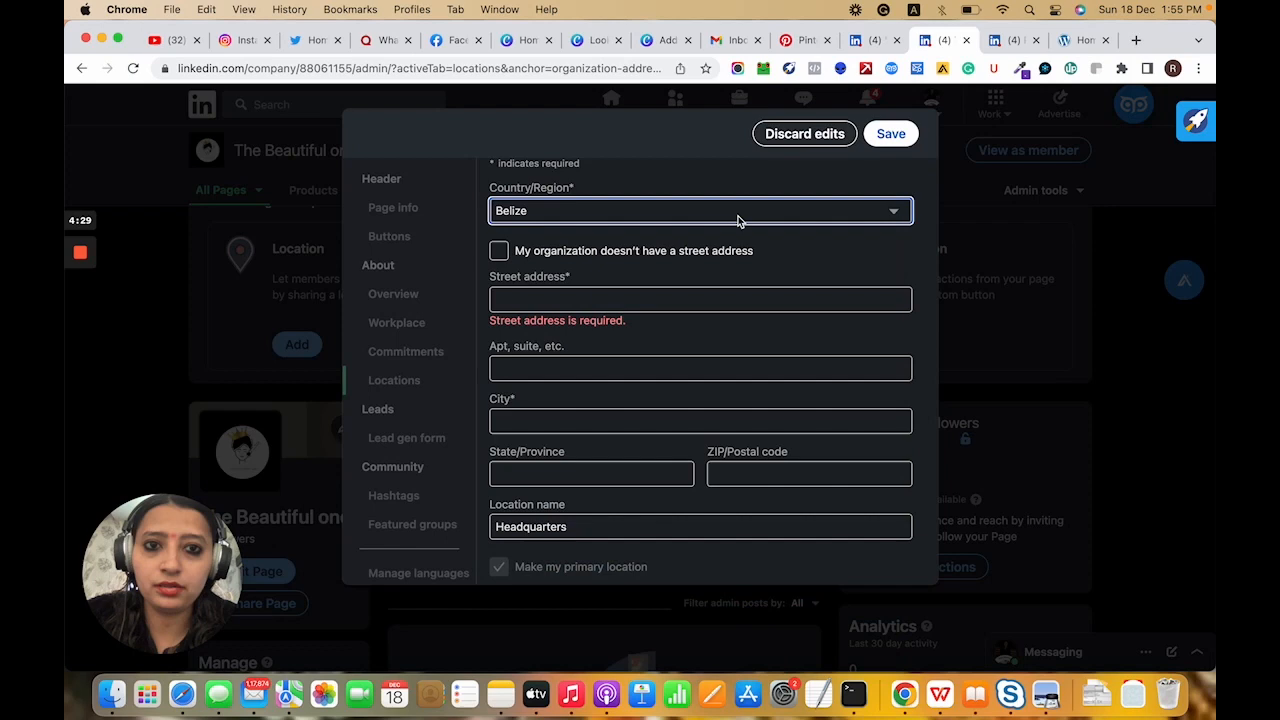
{"action": "left_click", "coordinate": [700, 420]}
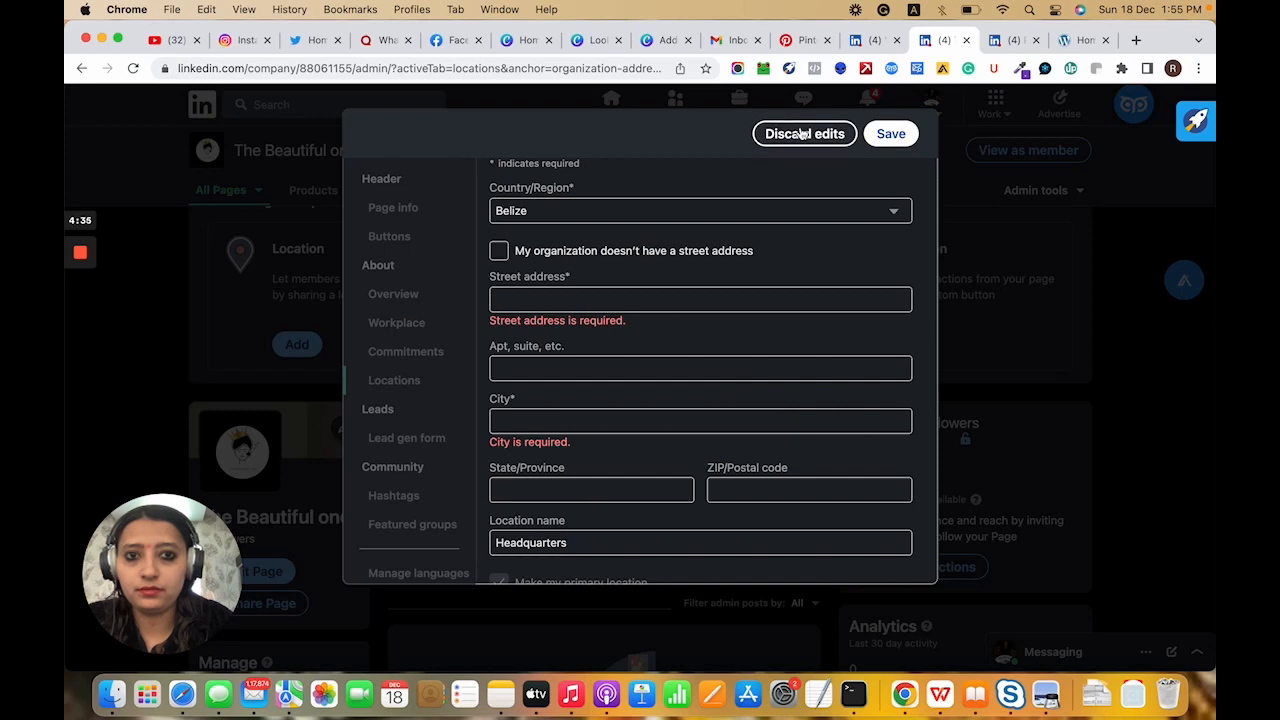
{"action": "left_click", "coordinate": [804, 132]}
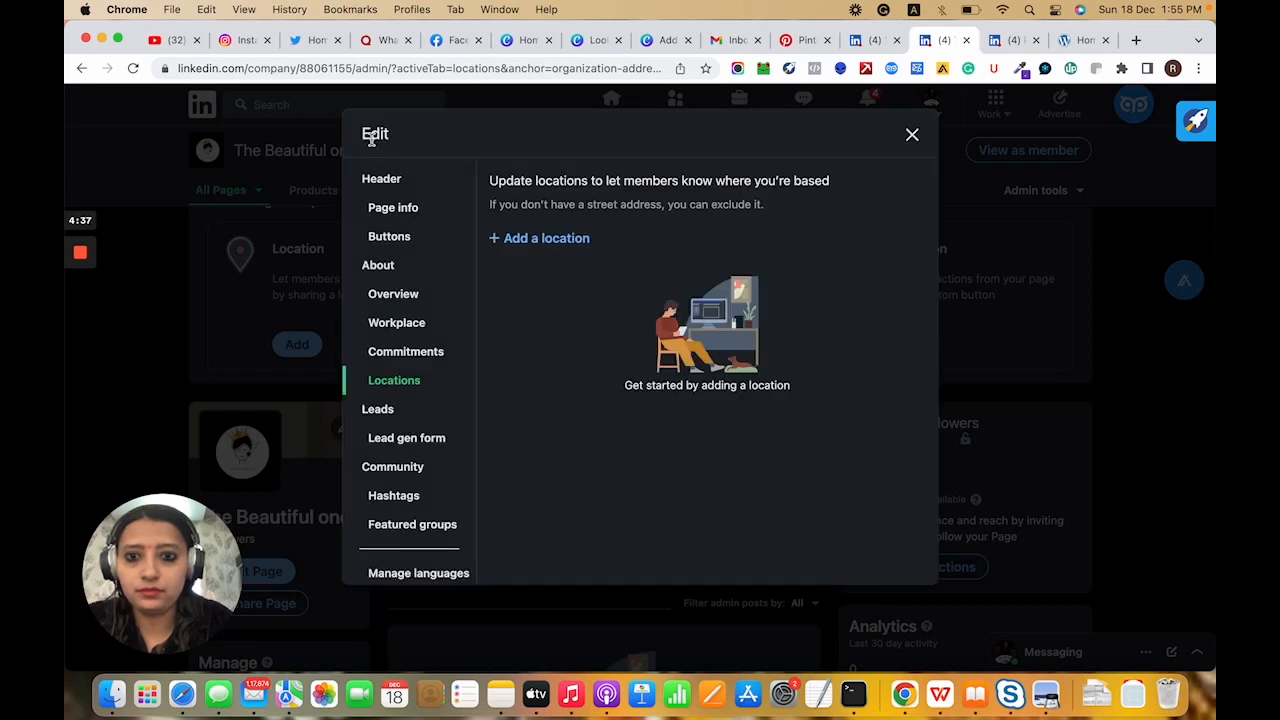
{"action": "left_click", "coordinate": [912, 134]}
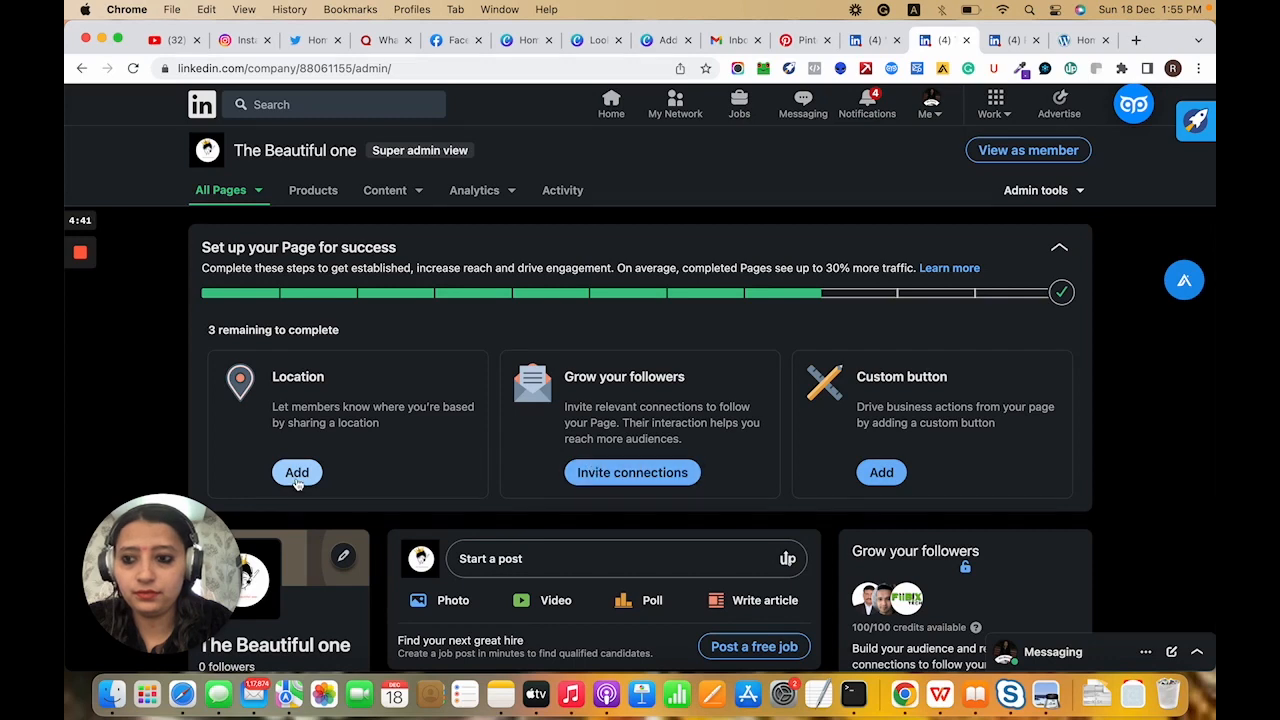
Enter a United States location with city San Francisco, correcting the misspelled city along the way
{"action": "left_click", "coordinate": [296, 472]}
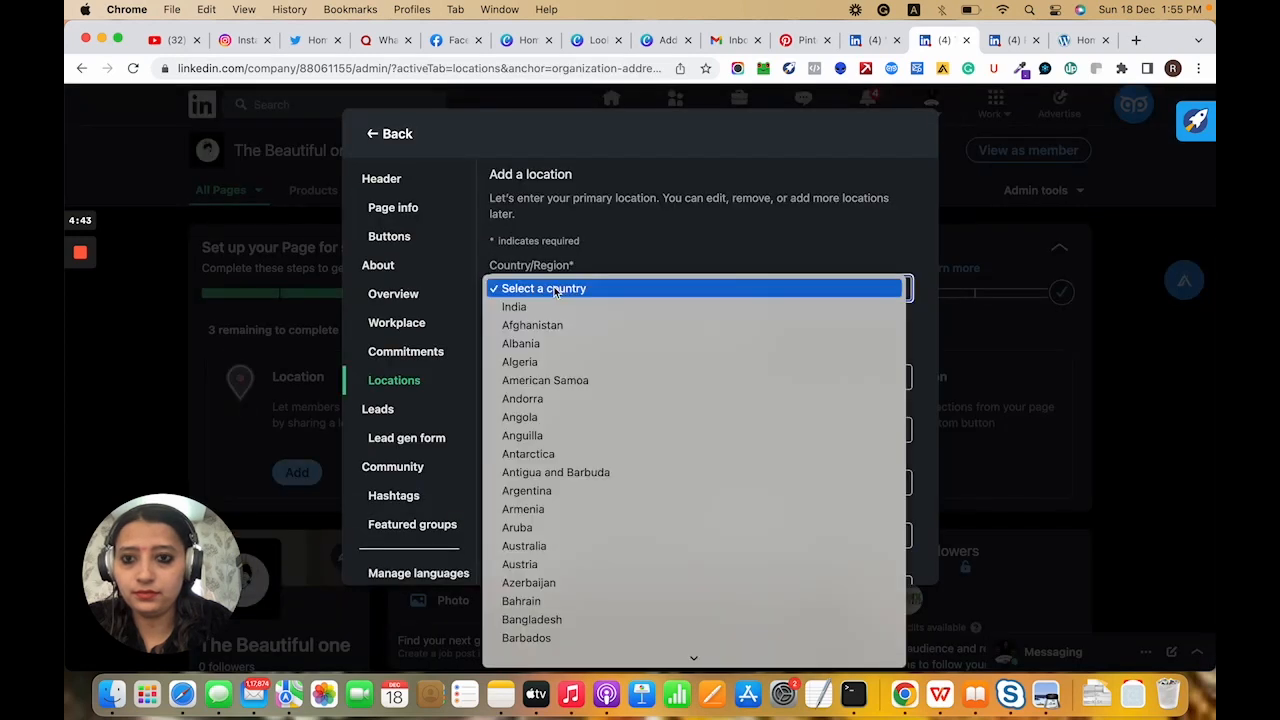
{"action": "scroll", "scroll_direction": "down", "scroll_amount": 3}
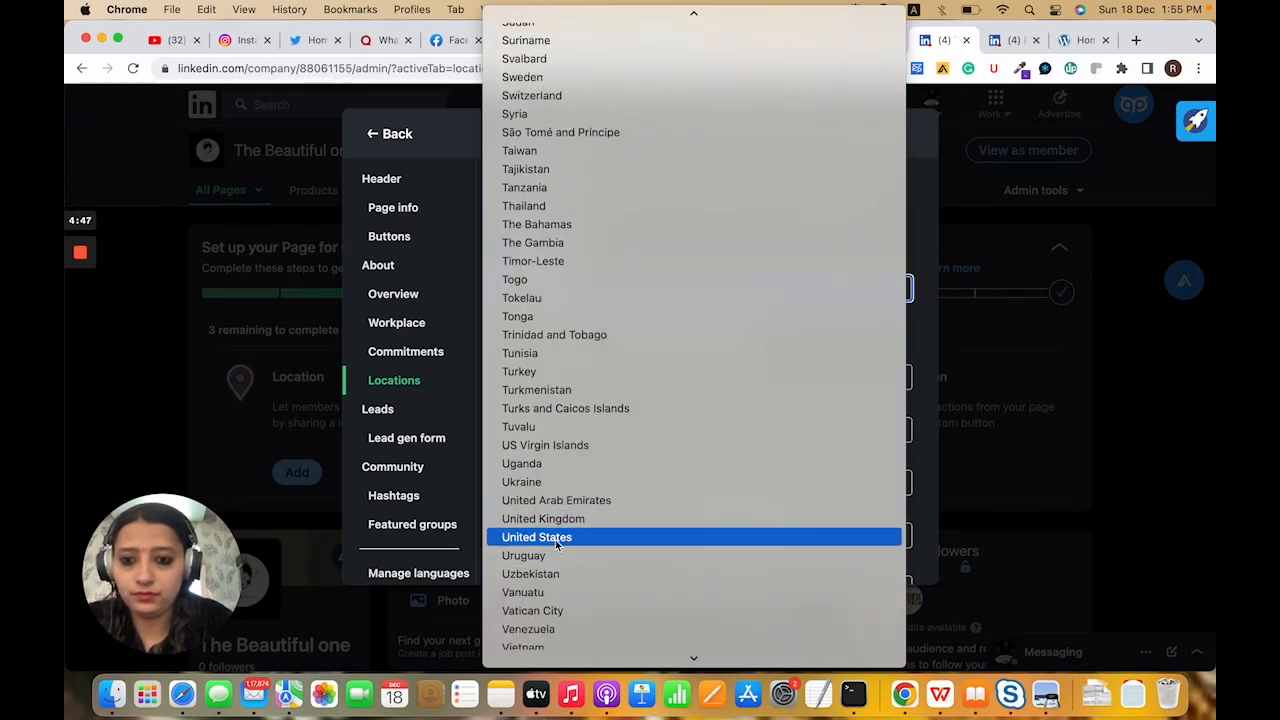
{"action": "left_click", "coordinate": [538, 536]}
{"action": "type", "text": "S"}
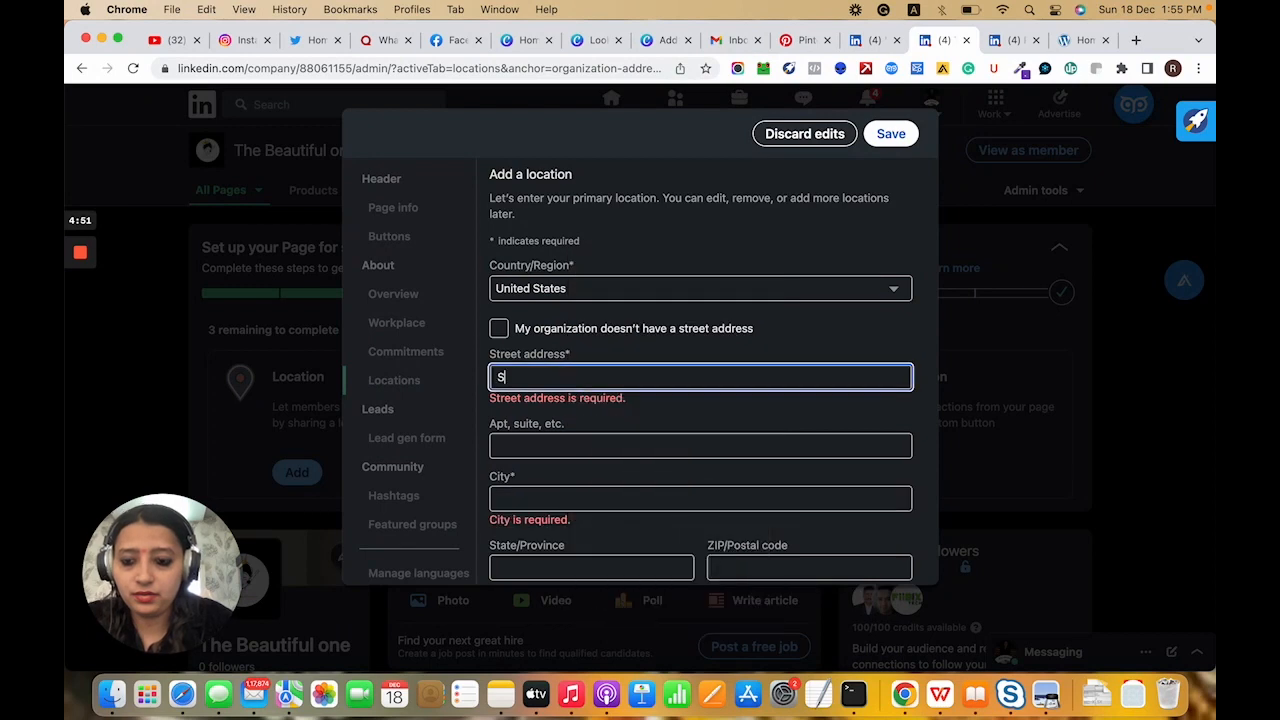
{"action": "type", "text": "an"}
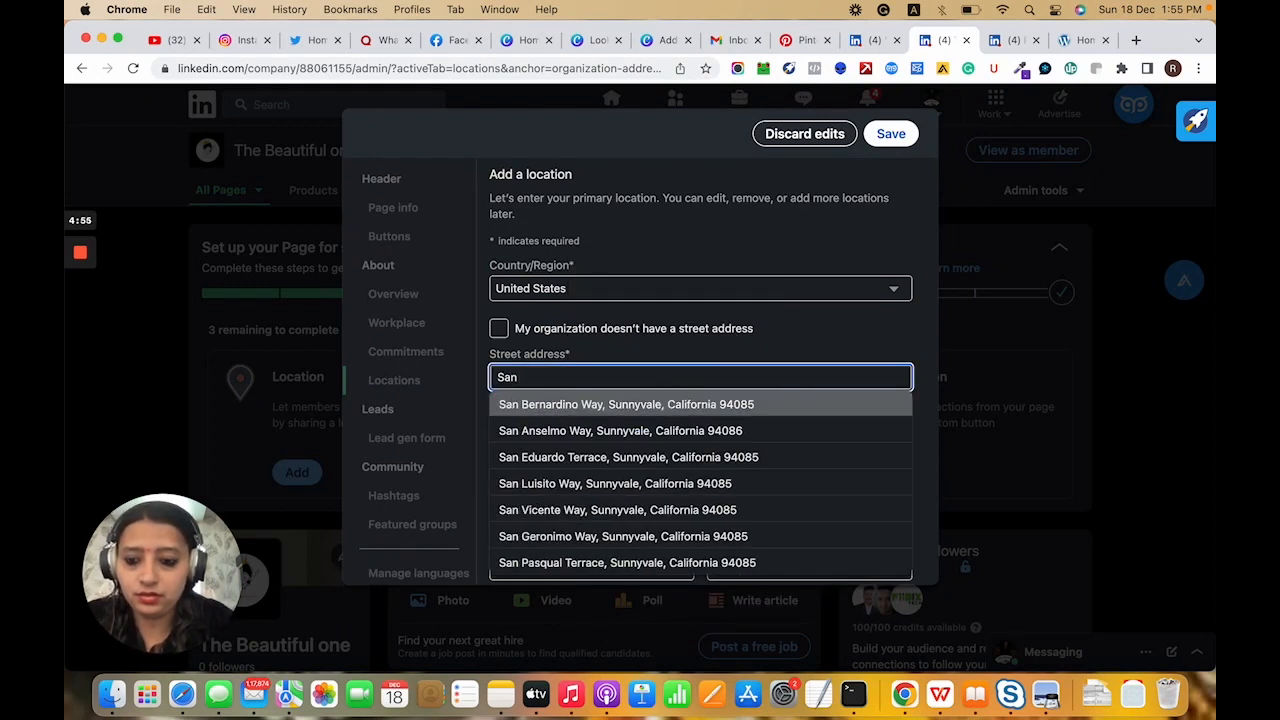
{"action": "type", "text": "Fa"}
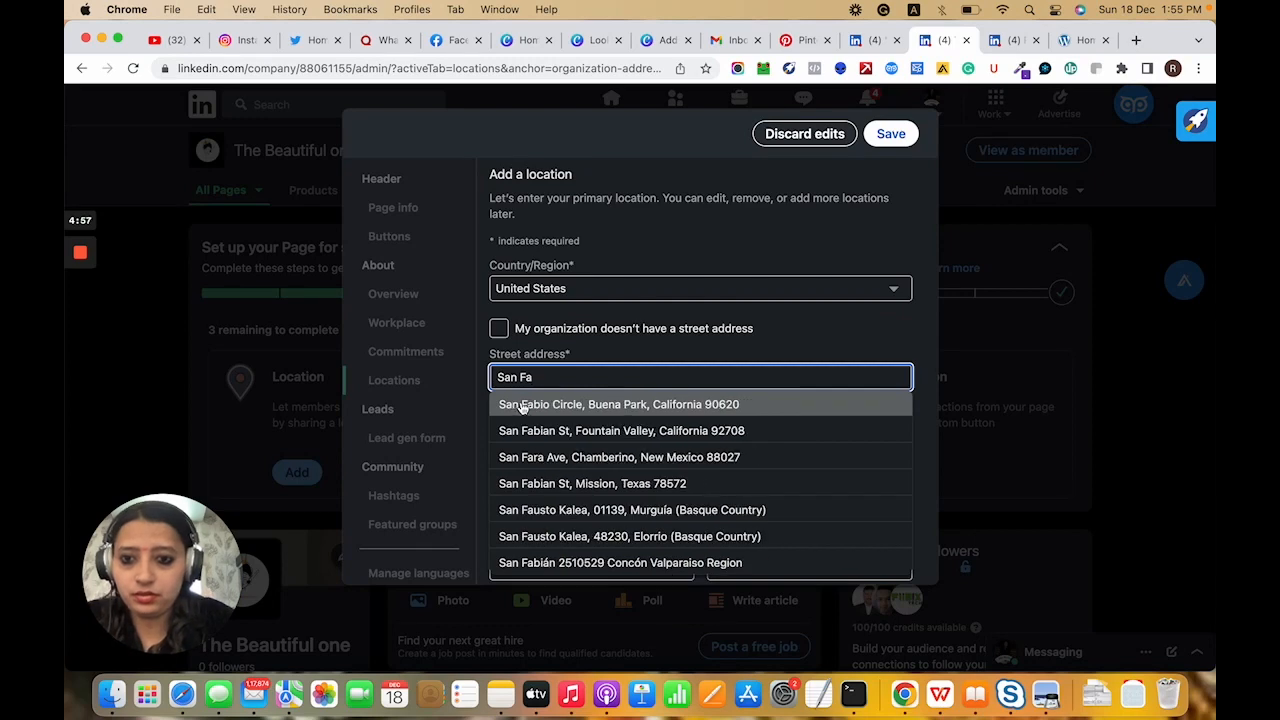
{"action": "type", "text": "r"}
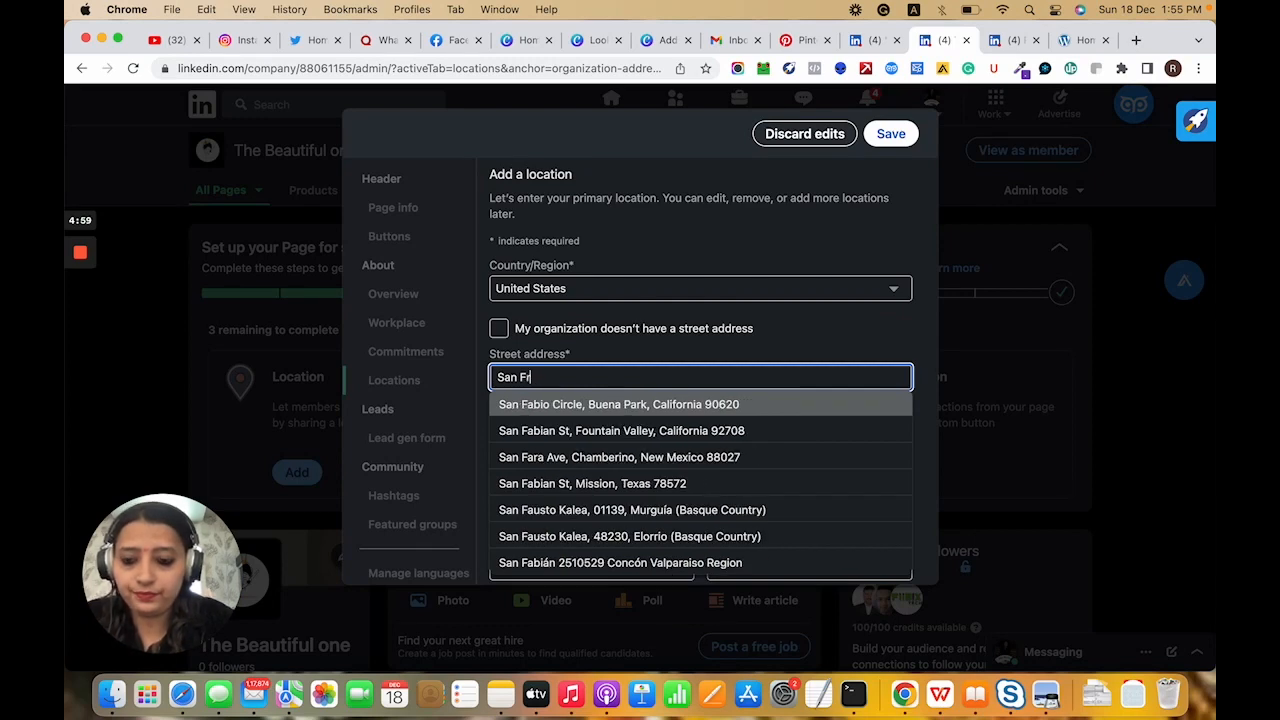
{"action": "type", "text": "ancisco Terrace"}
{"action": "type", "text": "San fran"}
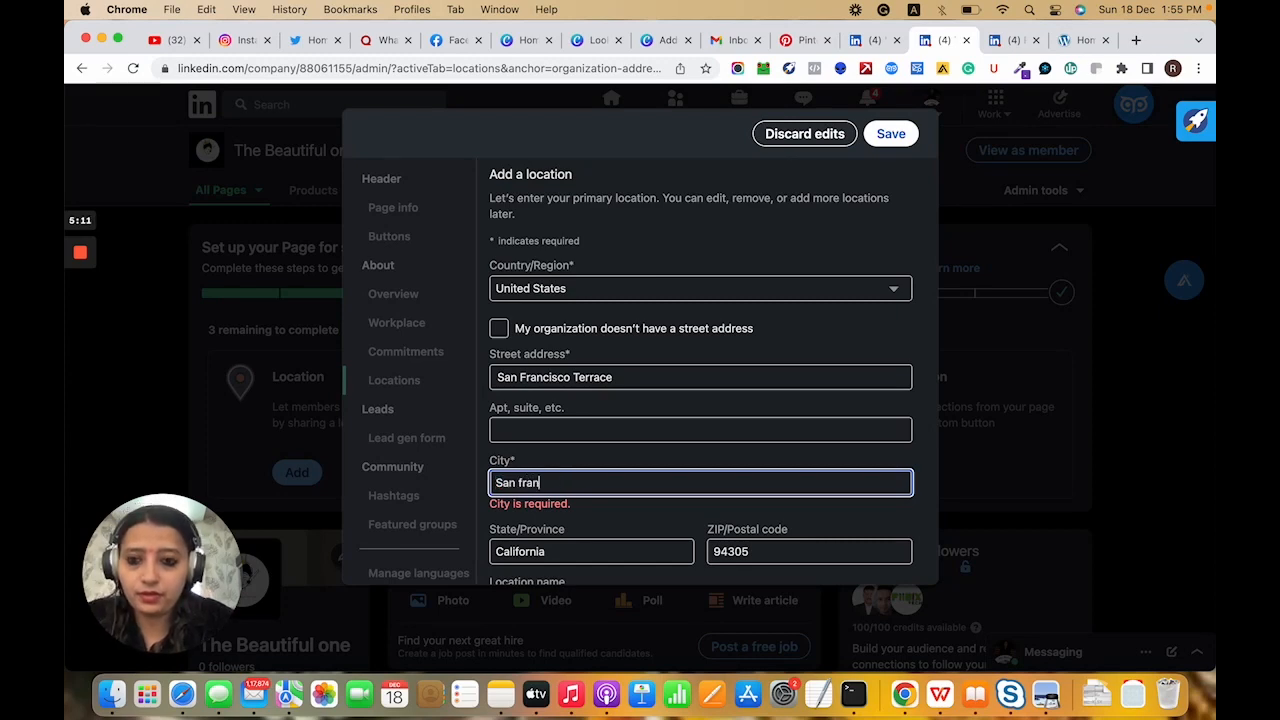
{"action": "key", "text": "Backspace"}
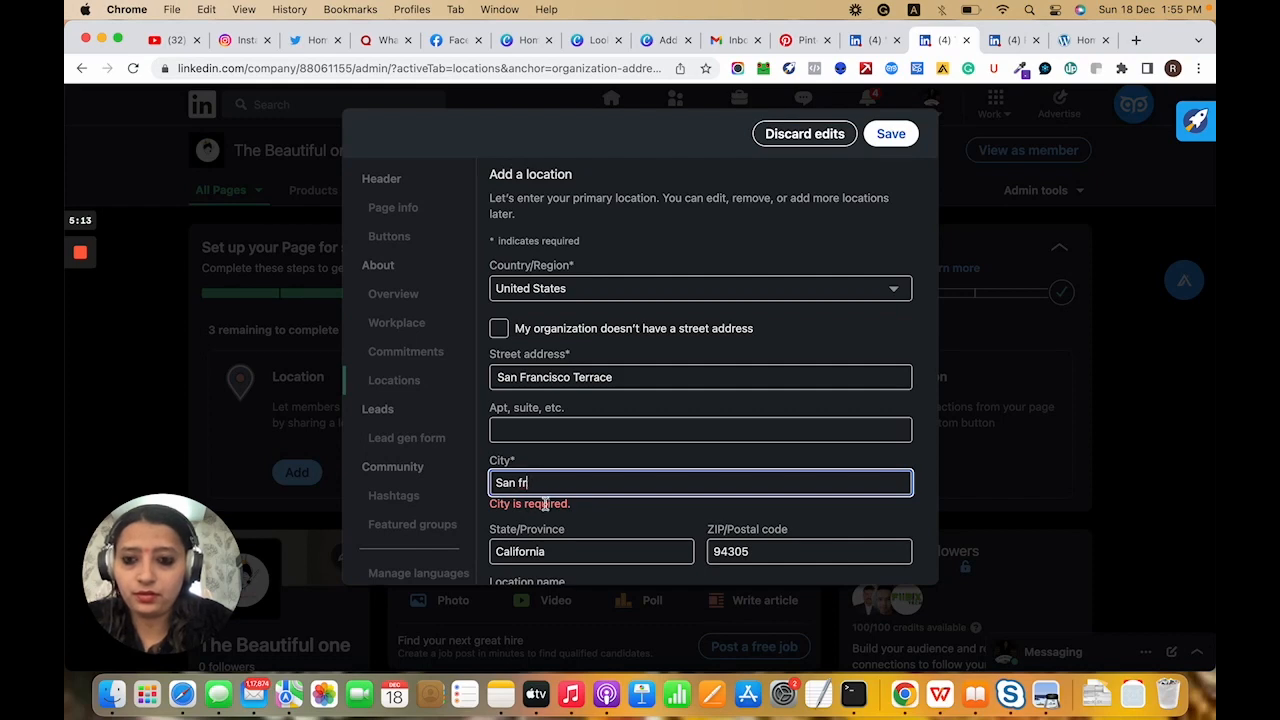
{"action": "key", "text": "Backspace"}
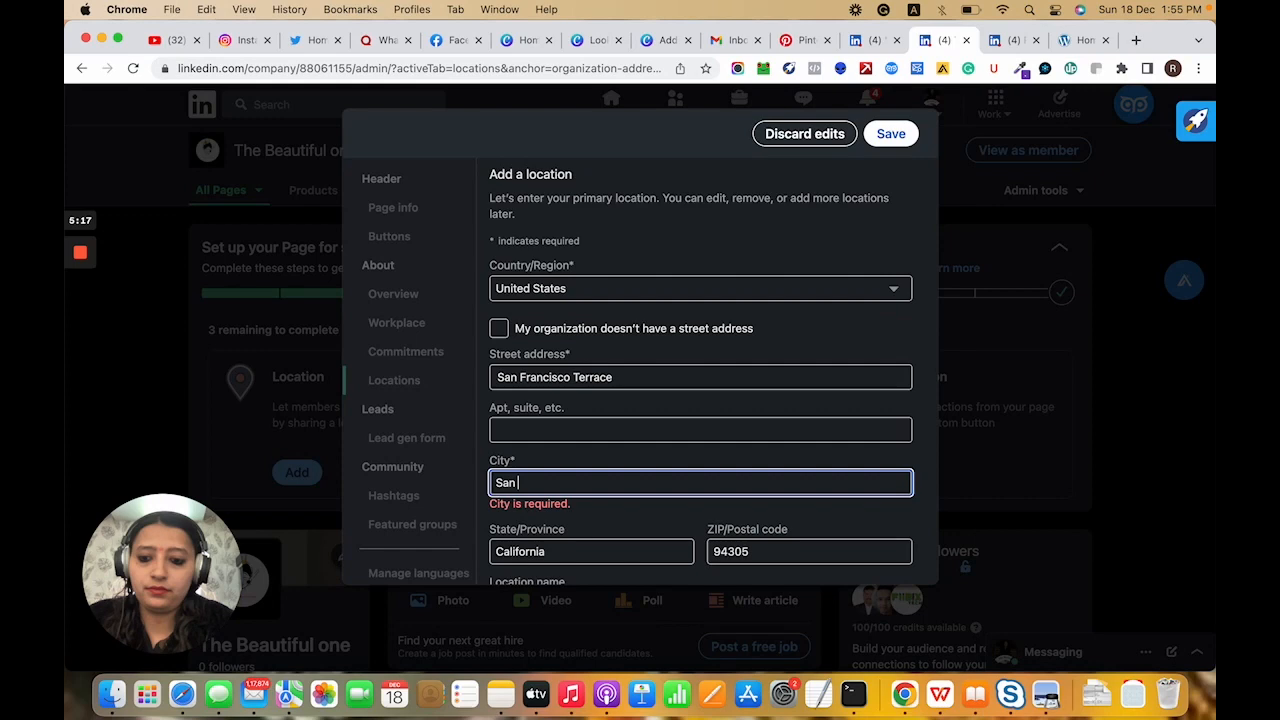
{"action": "type", "text": "Frans"}
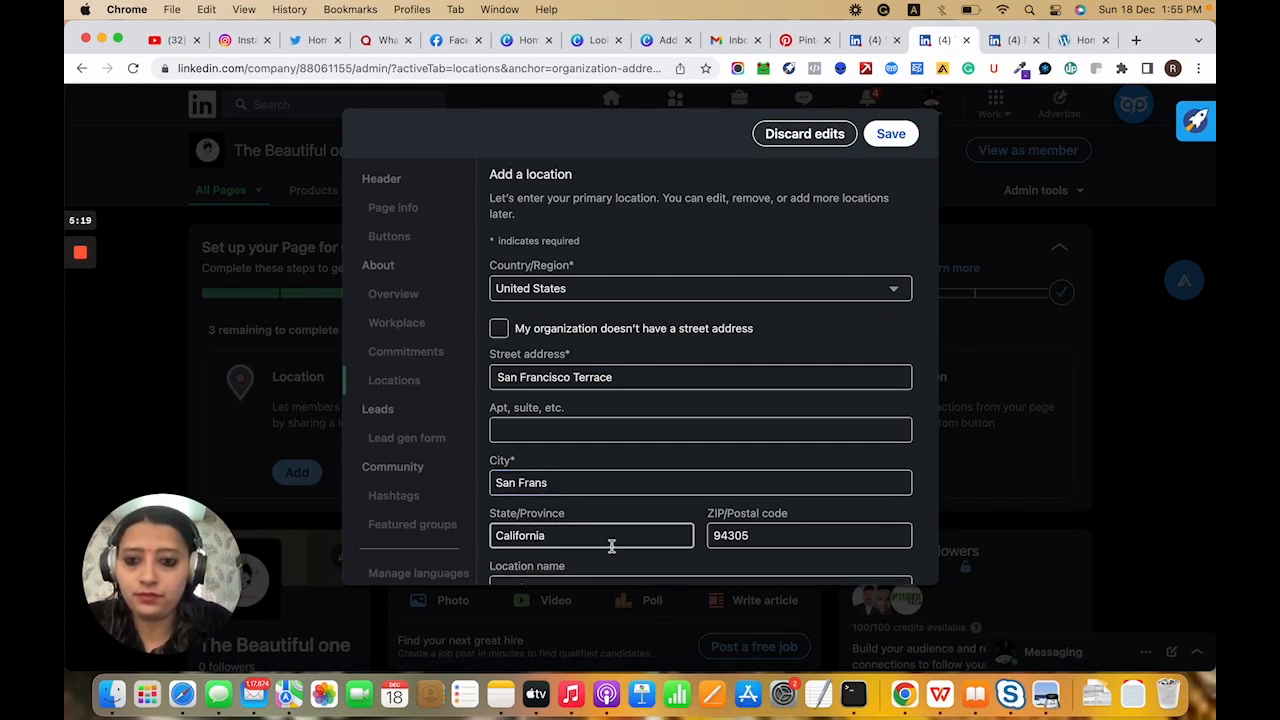
{"action": "left_click", "coordinate": [804, 132]}
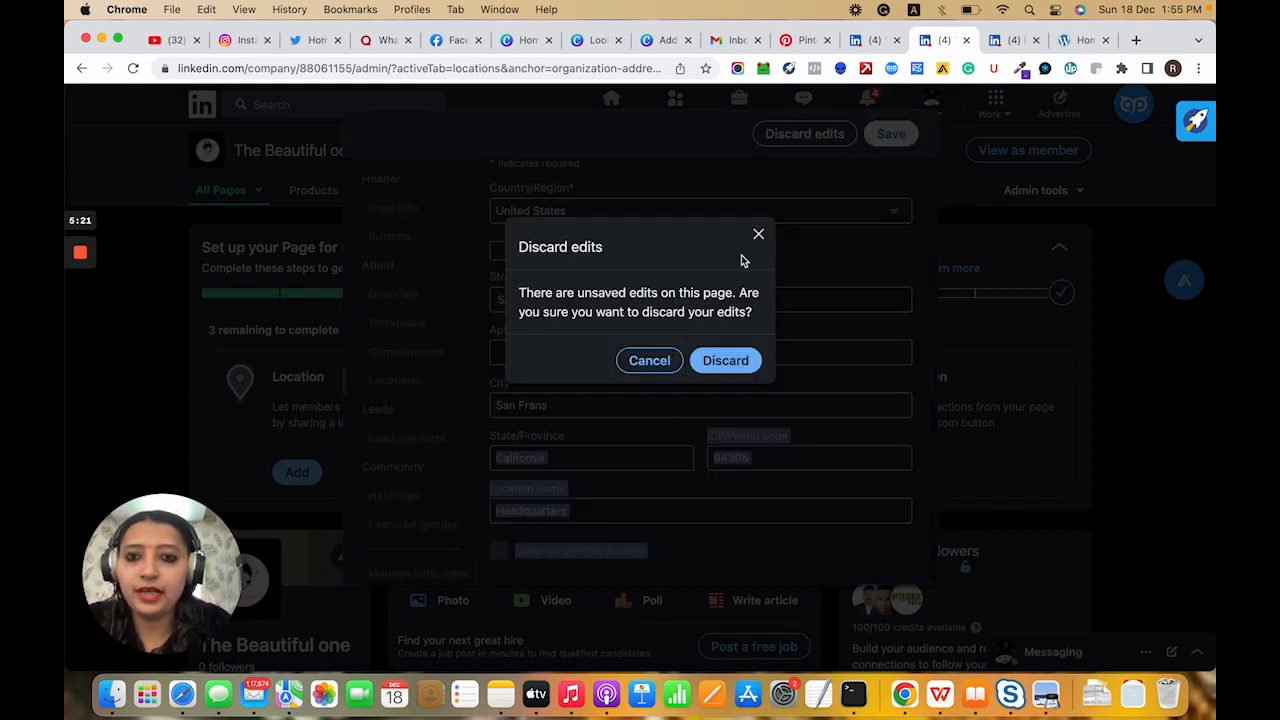
{"action": "left_click", "coordinate": [648, 360]}
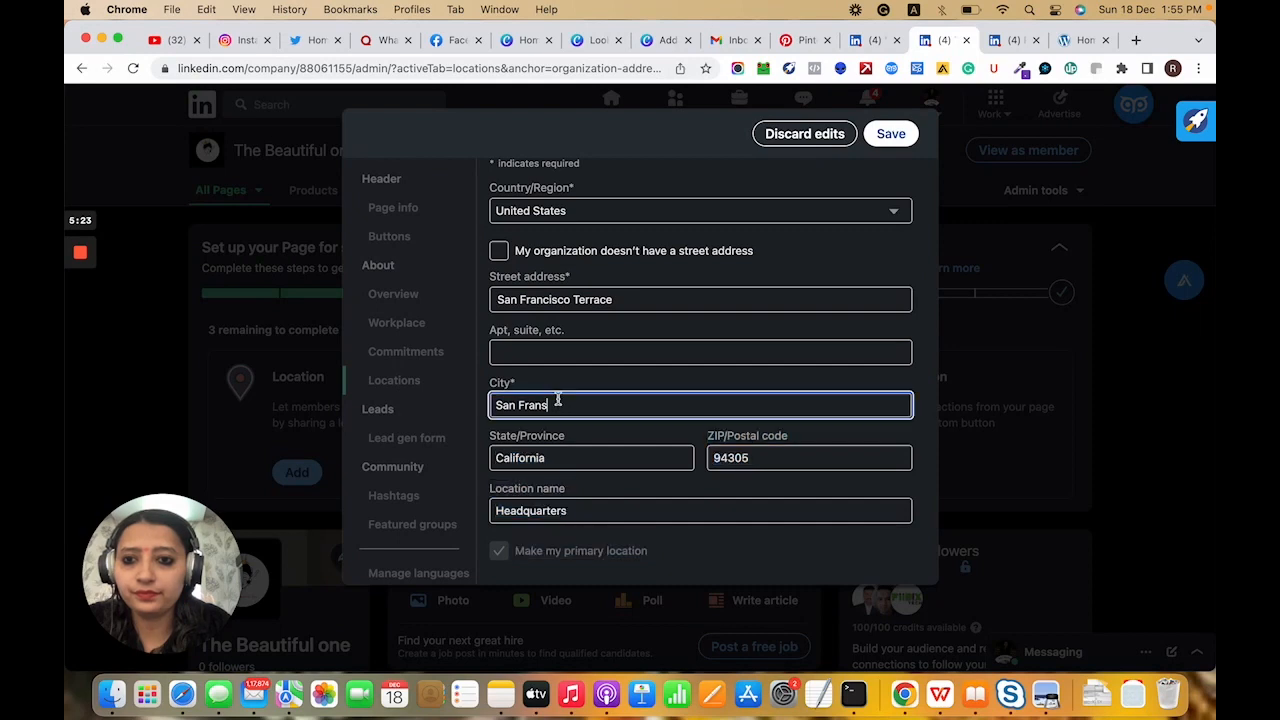
{"action": "key", "text": "Backspace"}
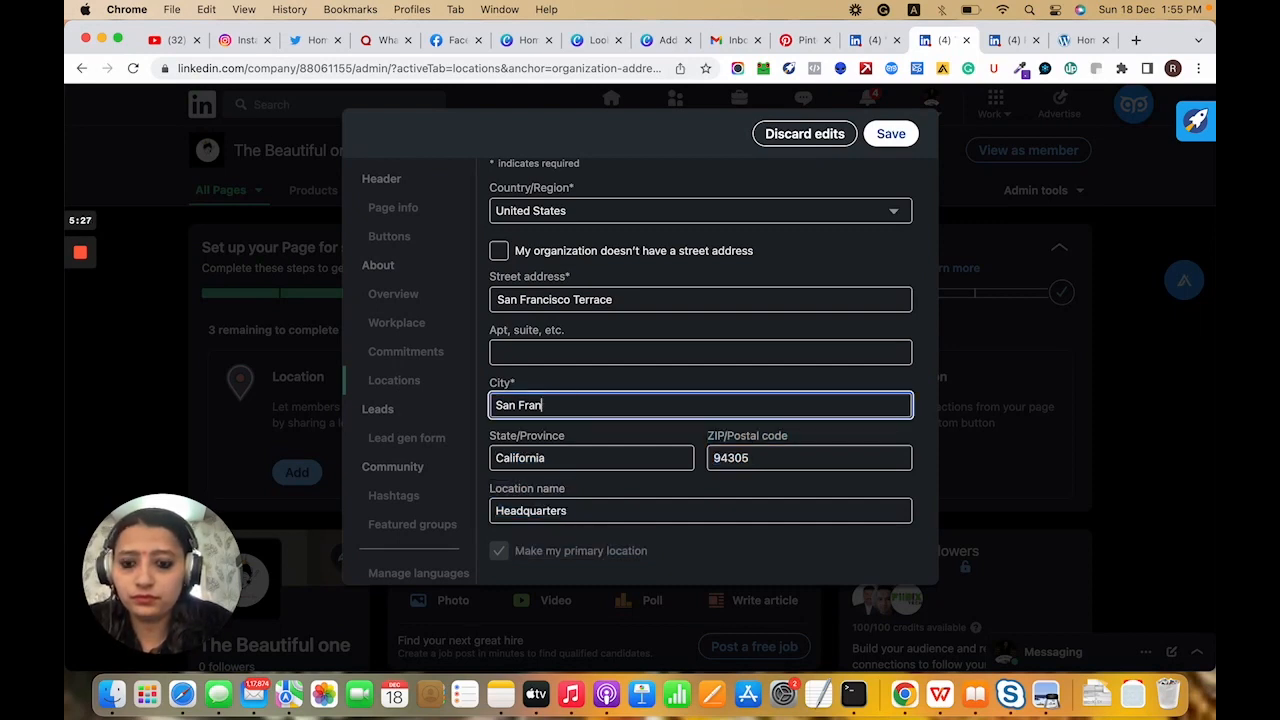
{"action": "type", "text": "cisc"}
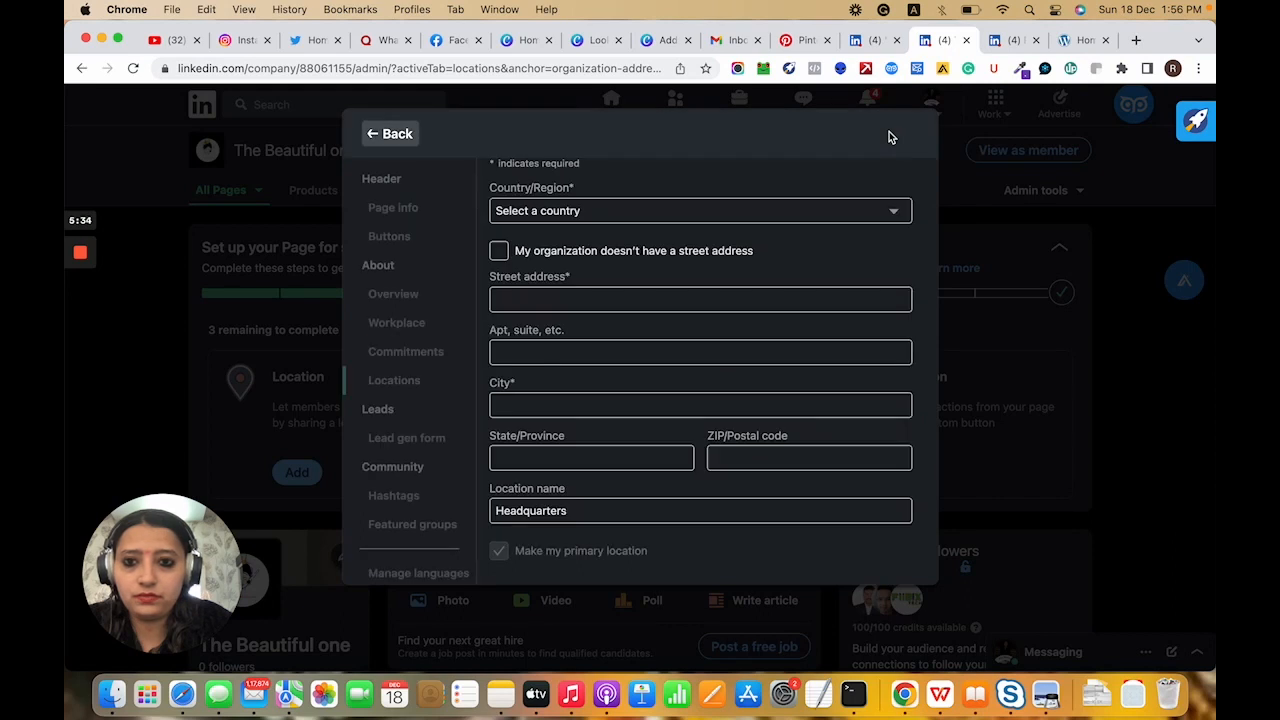
Leave the locations editor without saving and discard the unsaved edits
{"action": "left_click", "coordinate": [388, 132]}
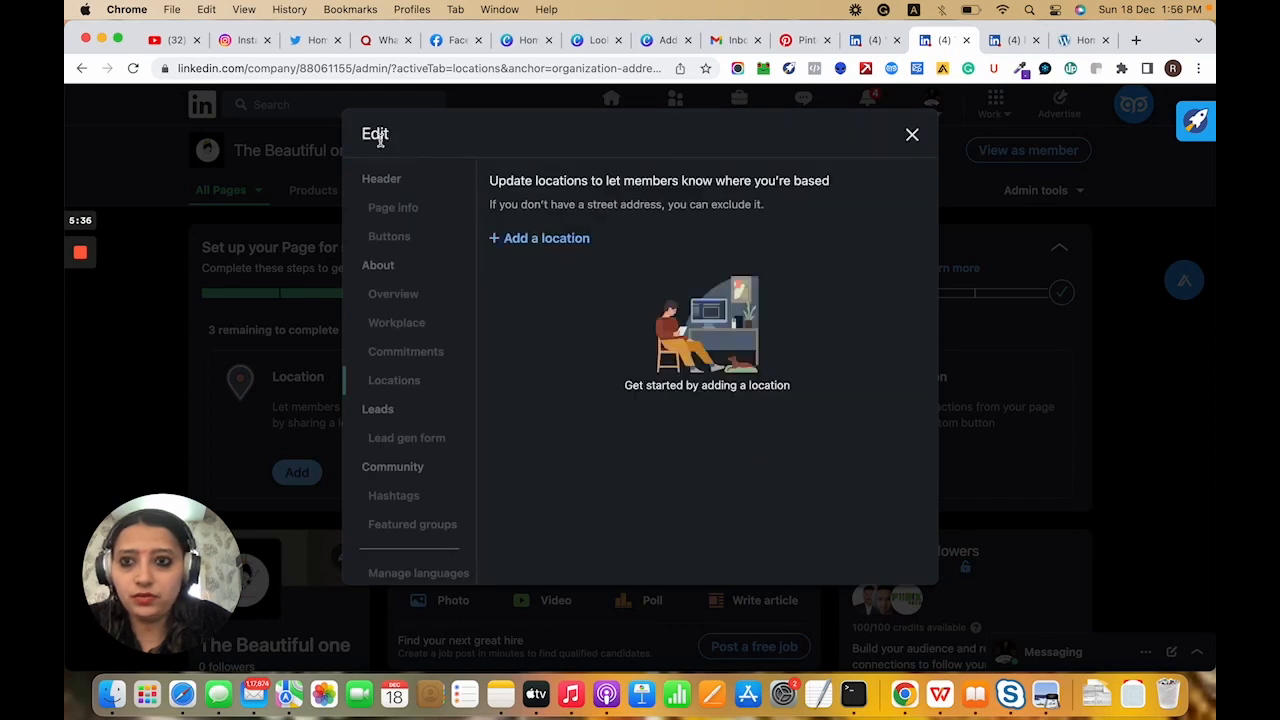
{"action": "left_click", "coordinate": [912, 134]}
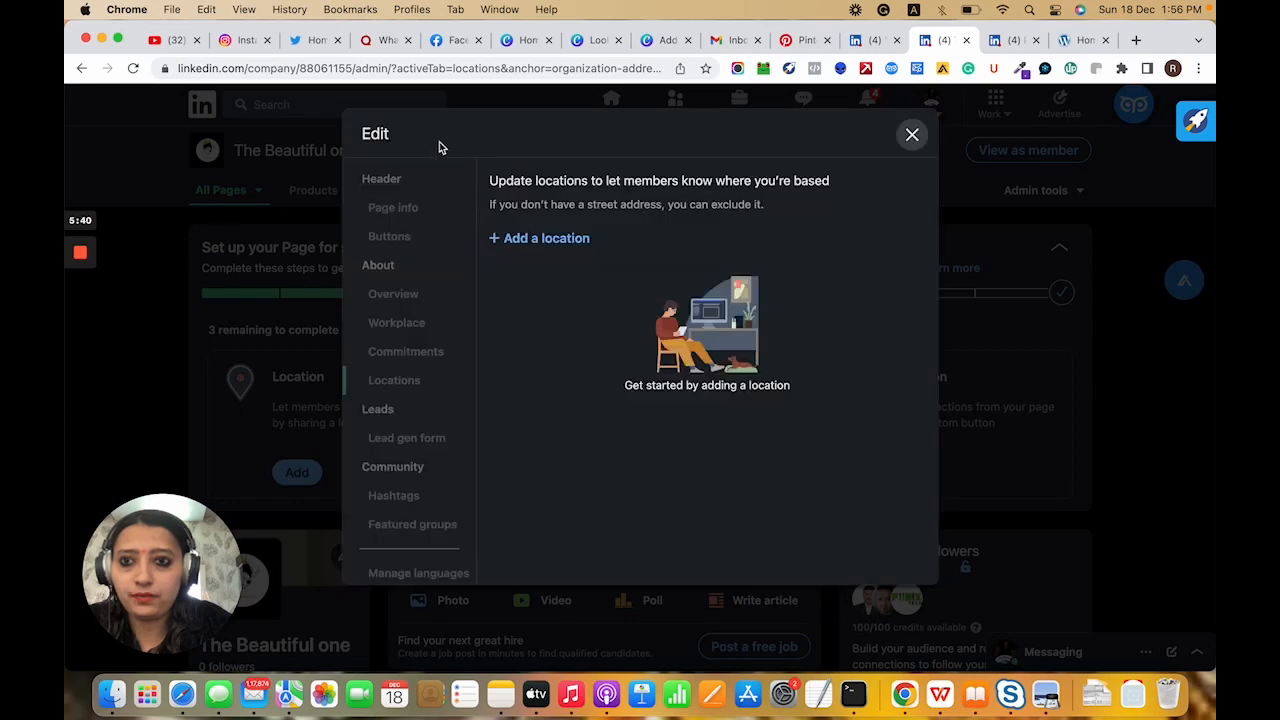
{"action": "left_click", "coordinate": [912, 134]}
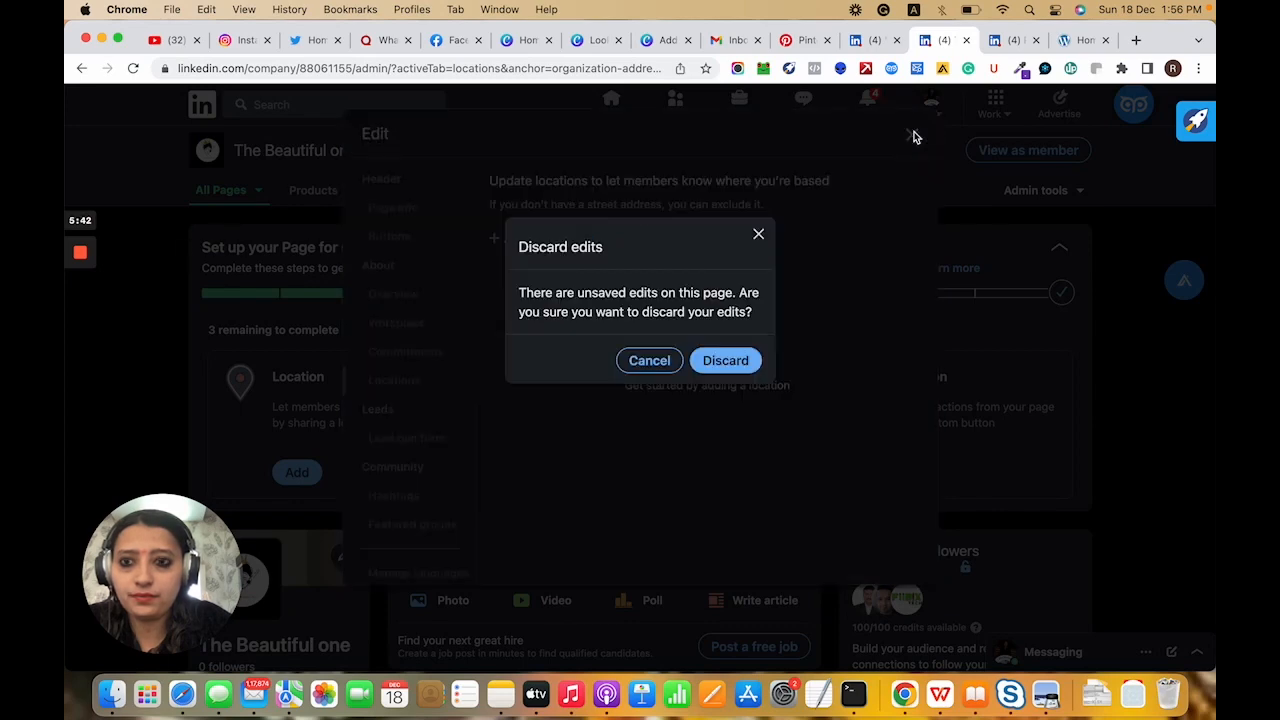
{"action": "left_click", "coordinate": [724, 360]}
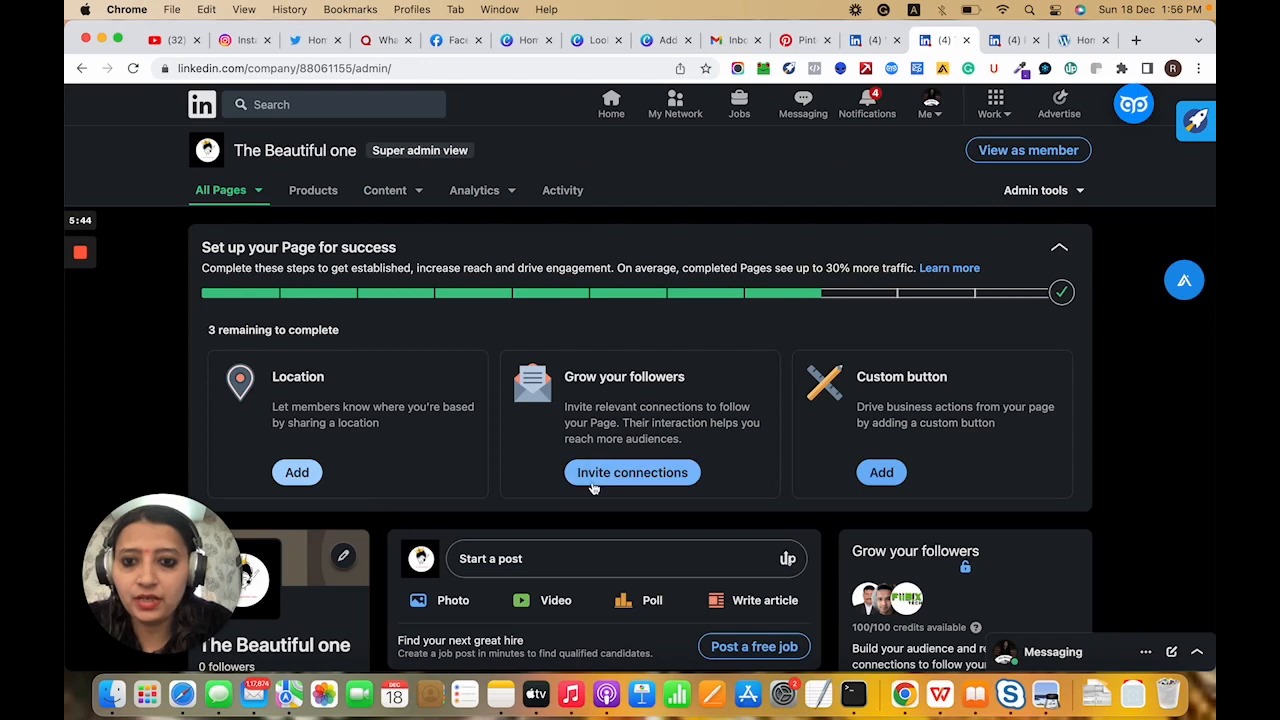
{"action": "left_click", "coordinate": [632, 472]}
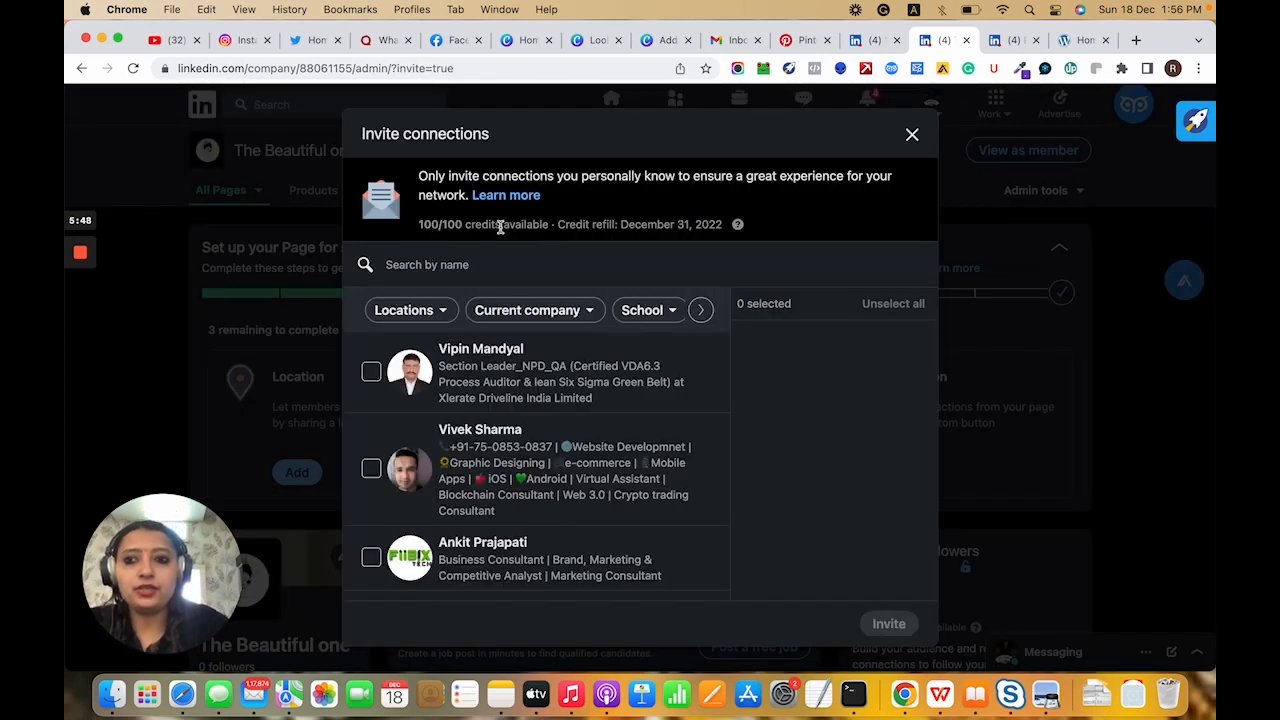
{"action": "double_click", "coordinate": [438, 224]}
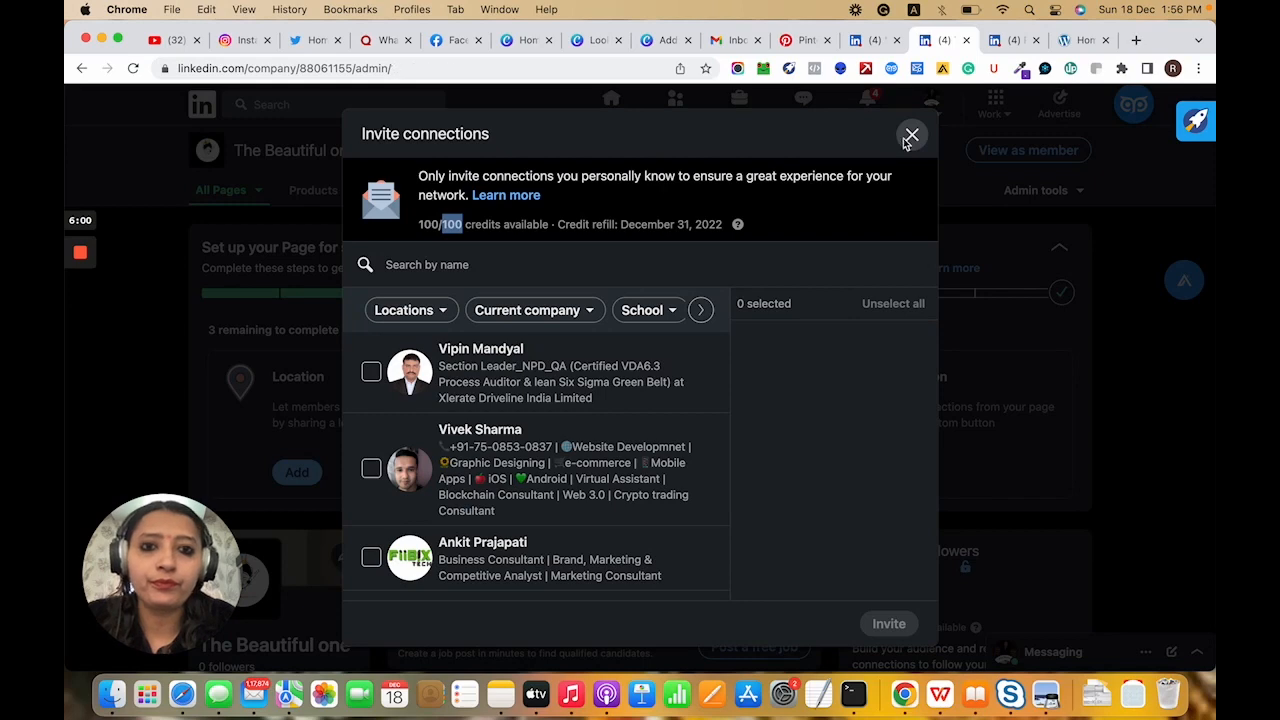
{"action": "left_click", "coordinate": [912, 134]}
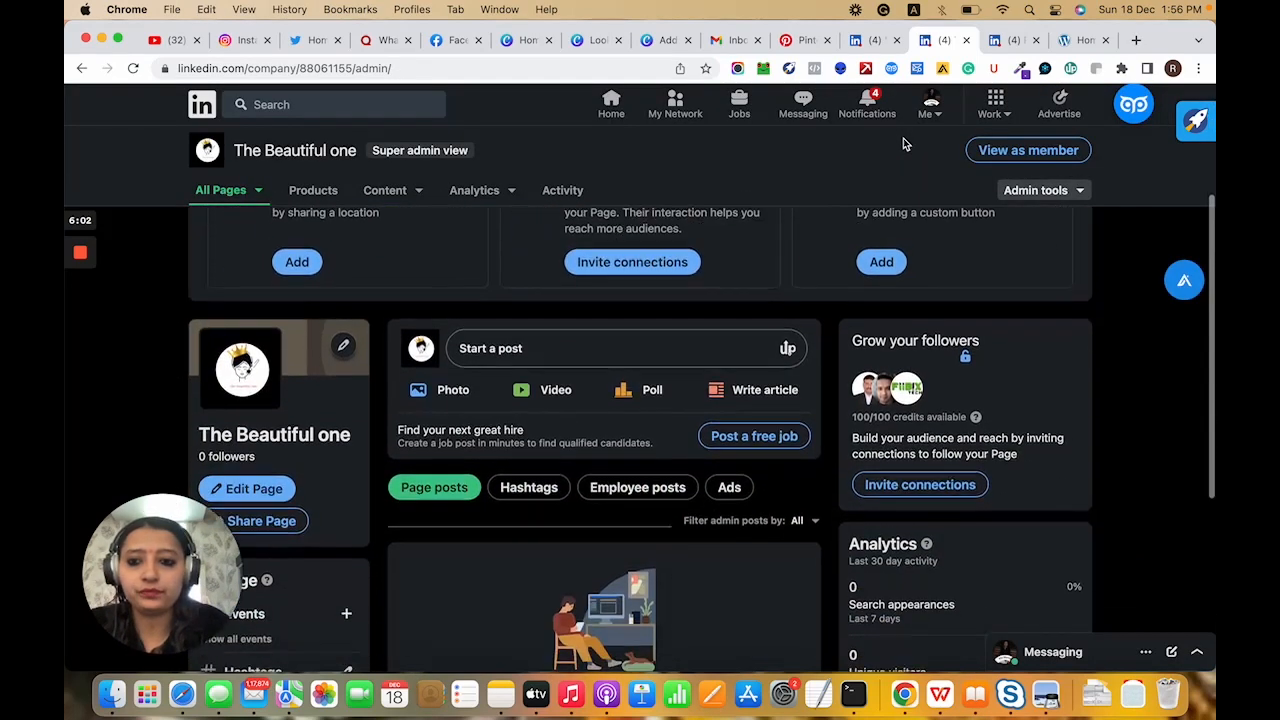
{"action": "scroll", "scroll_direction": "down", "scroll_amount": 3}
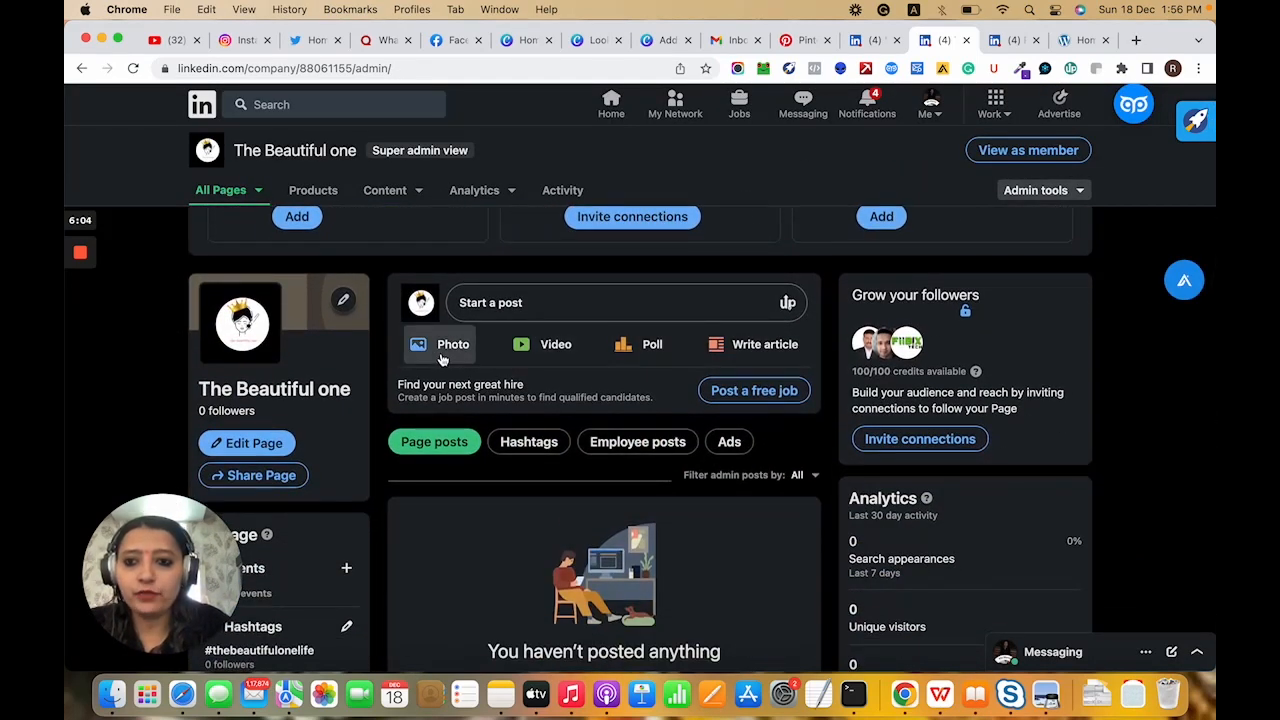
{"action": "mouse_move", "coordinate": [764, 344]}
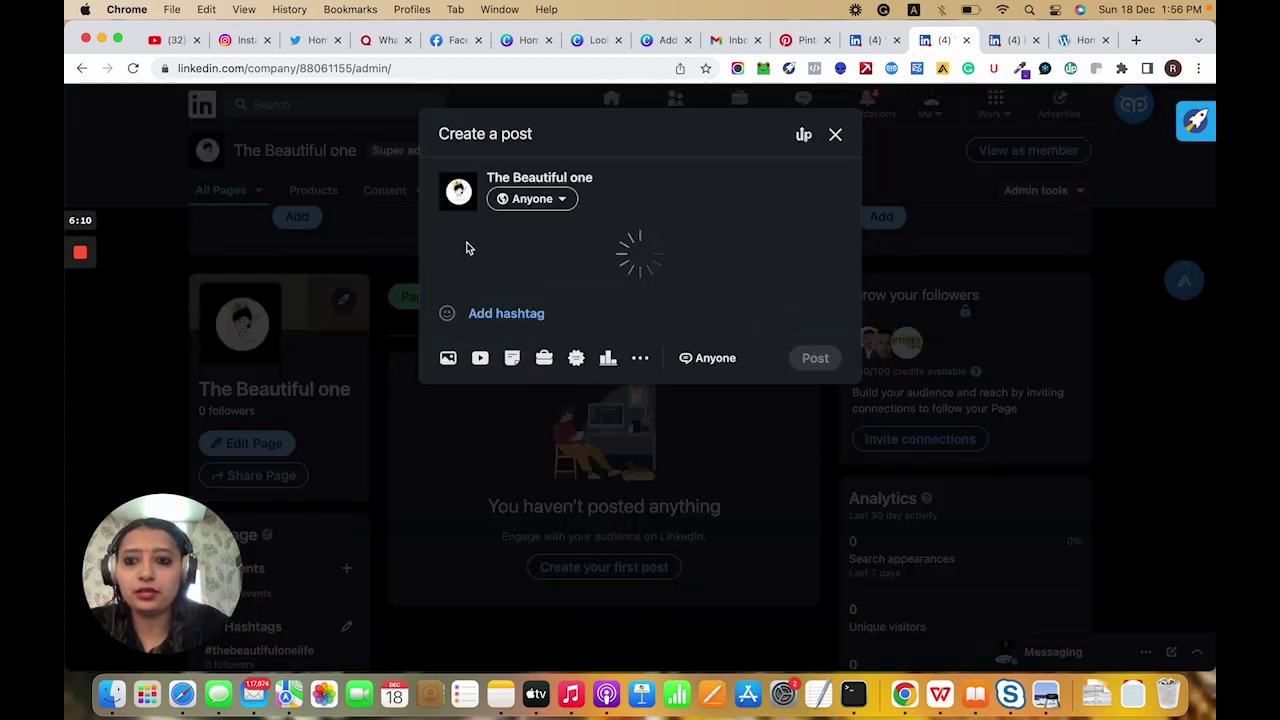
{"action": "mouse_move", "coordinate": [548, 262]}
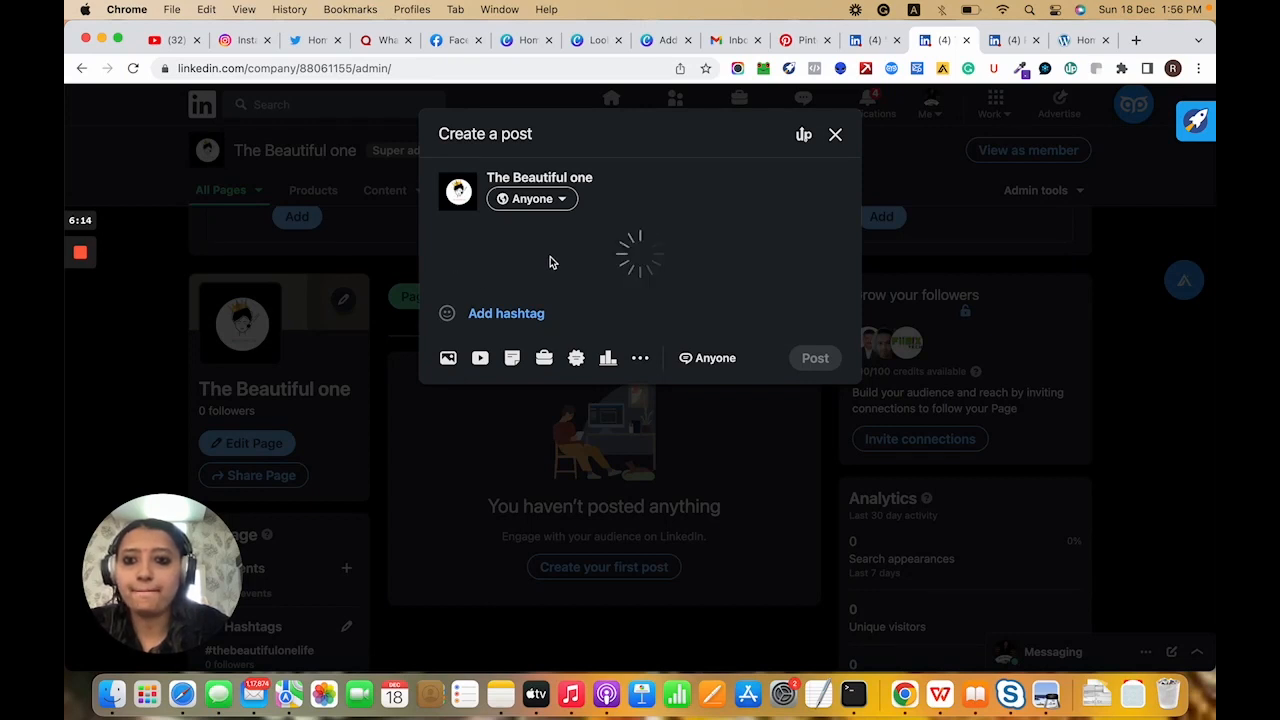
{"action": "mouse_move", "coordinate": [448, 358]}
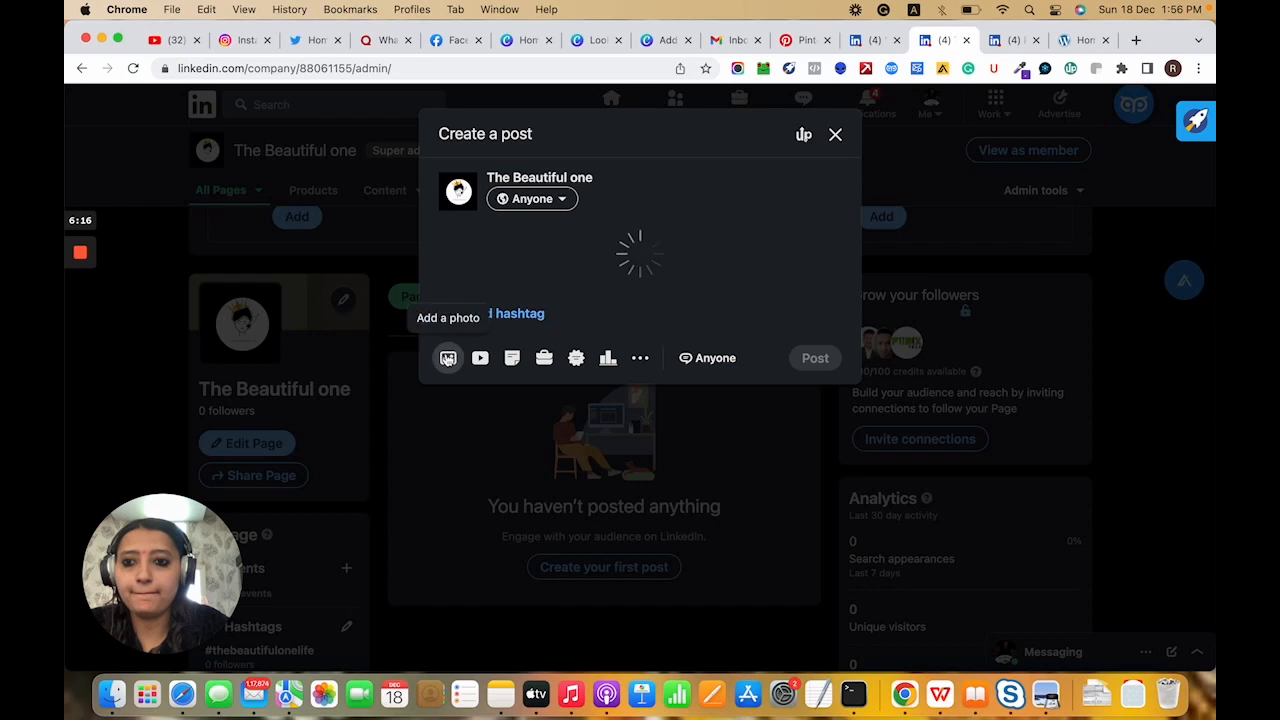
Attach the Look Beautiful image from the project folder to the new post
{"action": "left_click", "coordinate": [448, 358]}
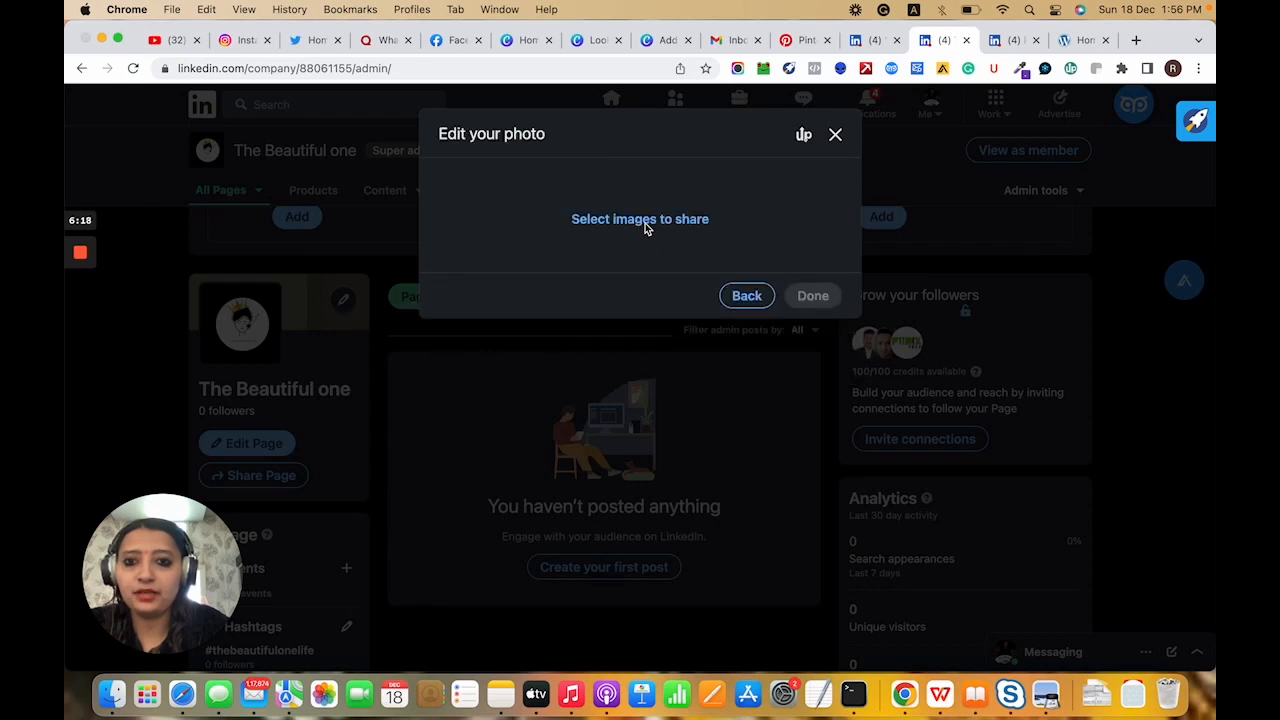
{"action": "left_click", "coordinate": [640, 218]}
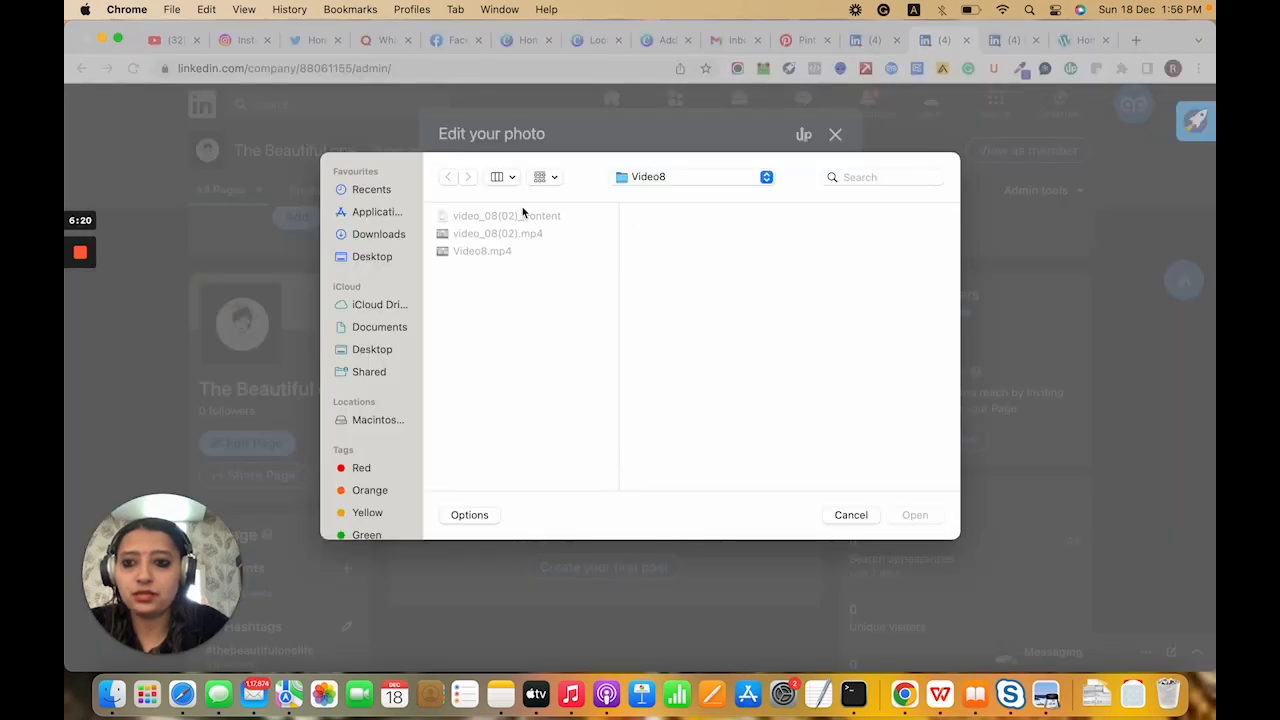
{"action": "left_click", "coordinate": [378, 420]}
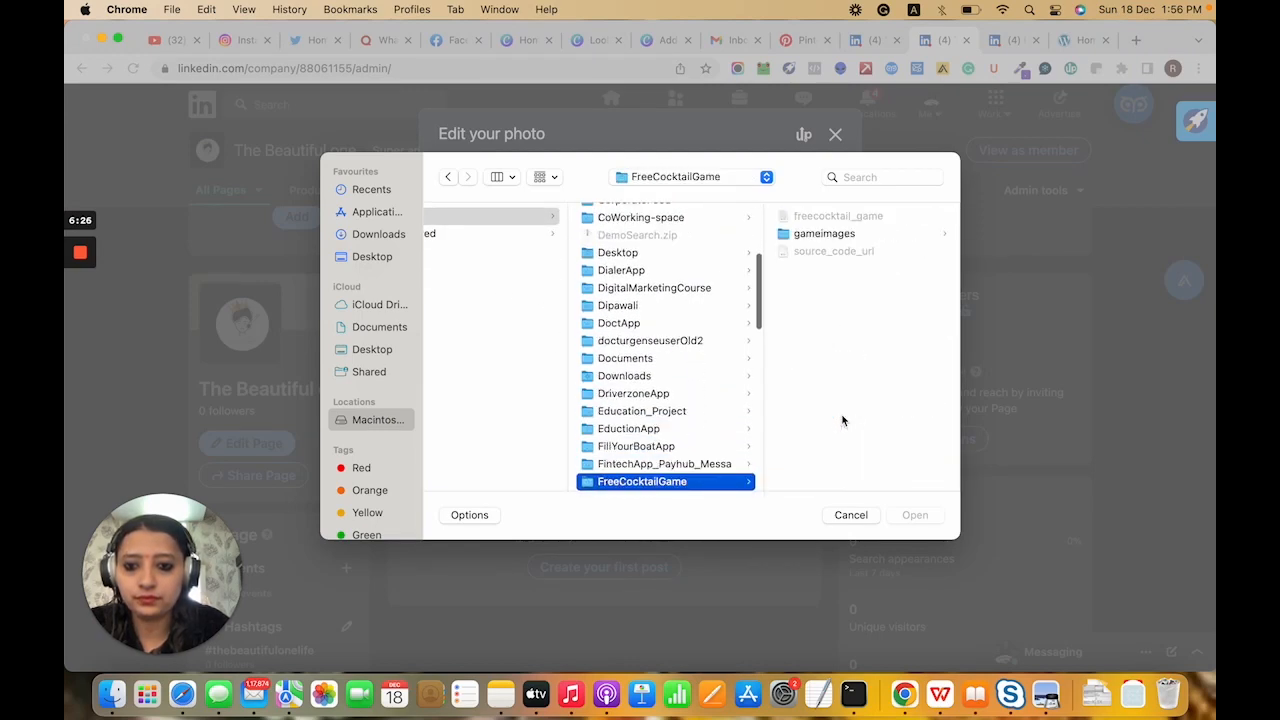
{"action": "left_click", "coordinate": [638, 480]}
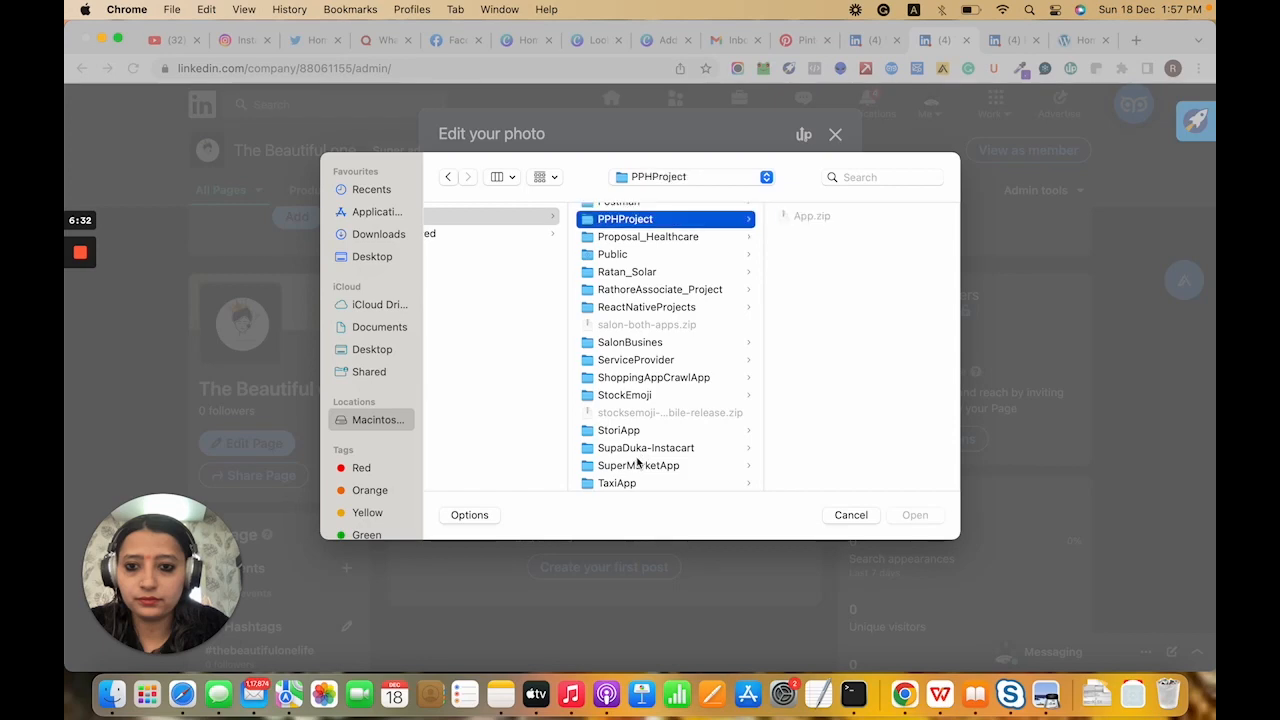
{"action": "left_click", "coordinate": [630, 342]}
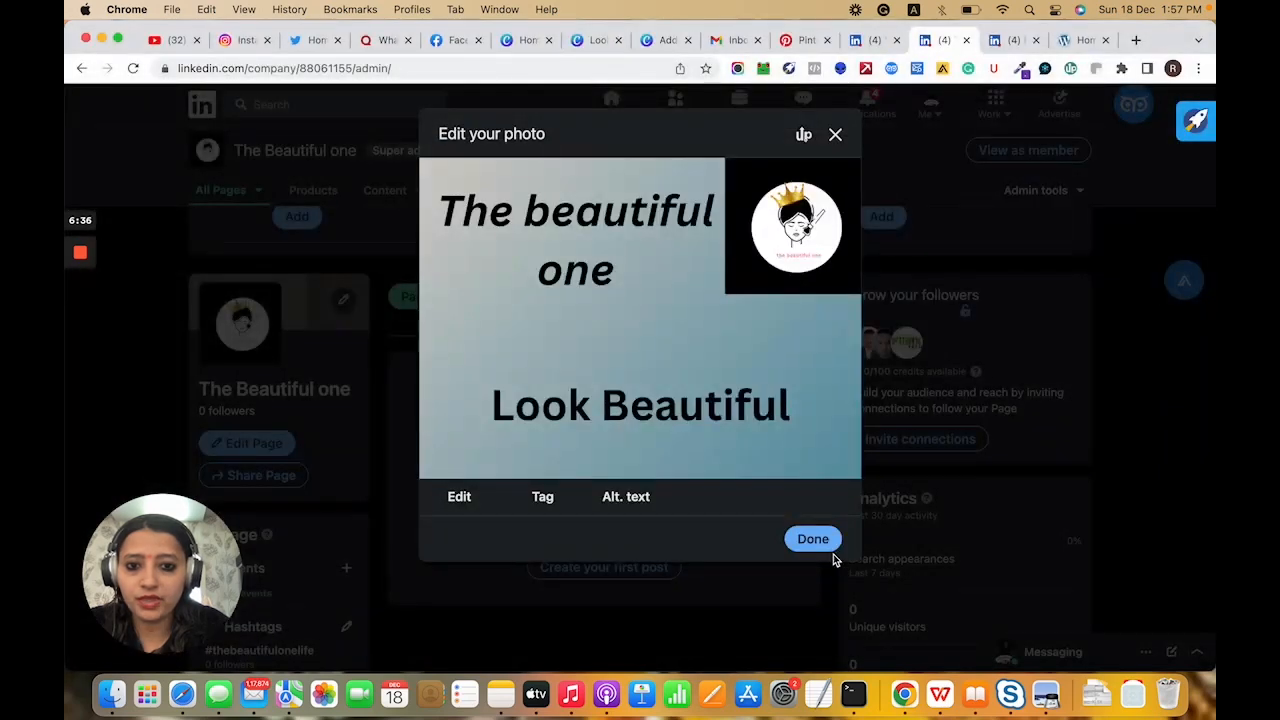
{"action": "left_click", "coordinate": [812, 538]}
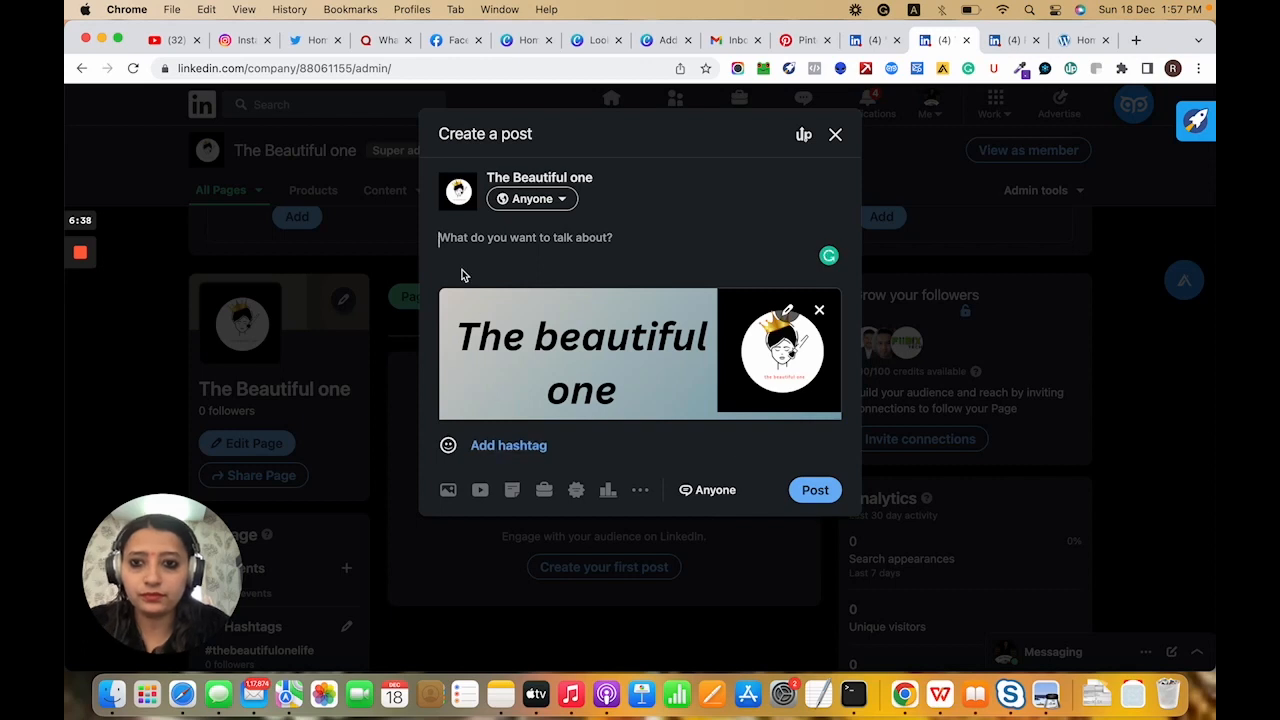
Write the caption 'Look Beautiful, Feel Beautiful. Don't compare yourself to others.'
{"action": "type", "text": "Look"}
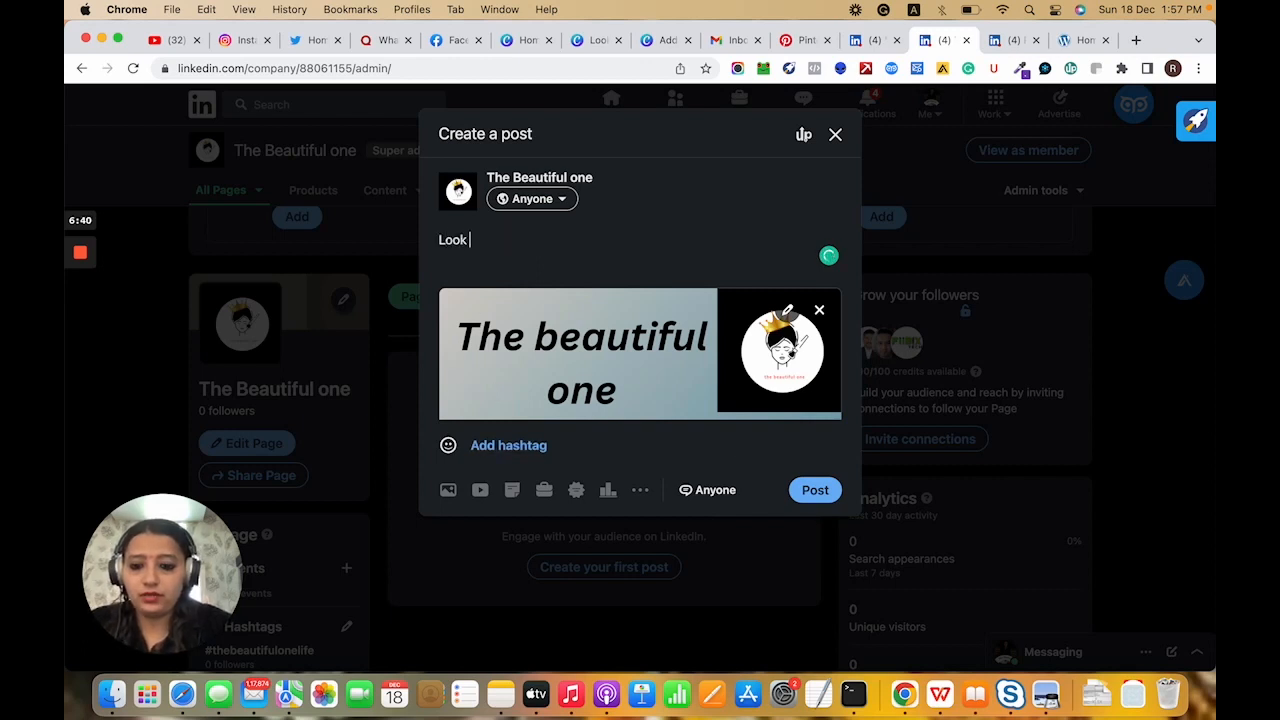
{"action": "type", "text": "Beautiful"}
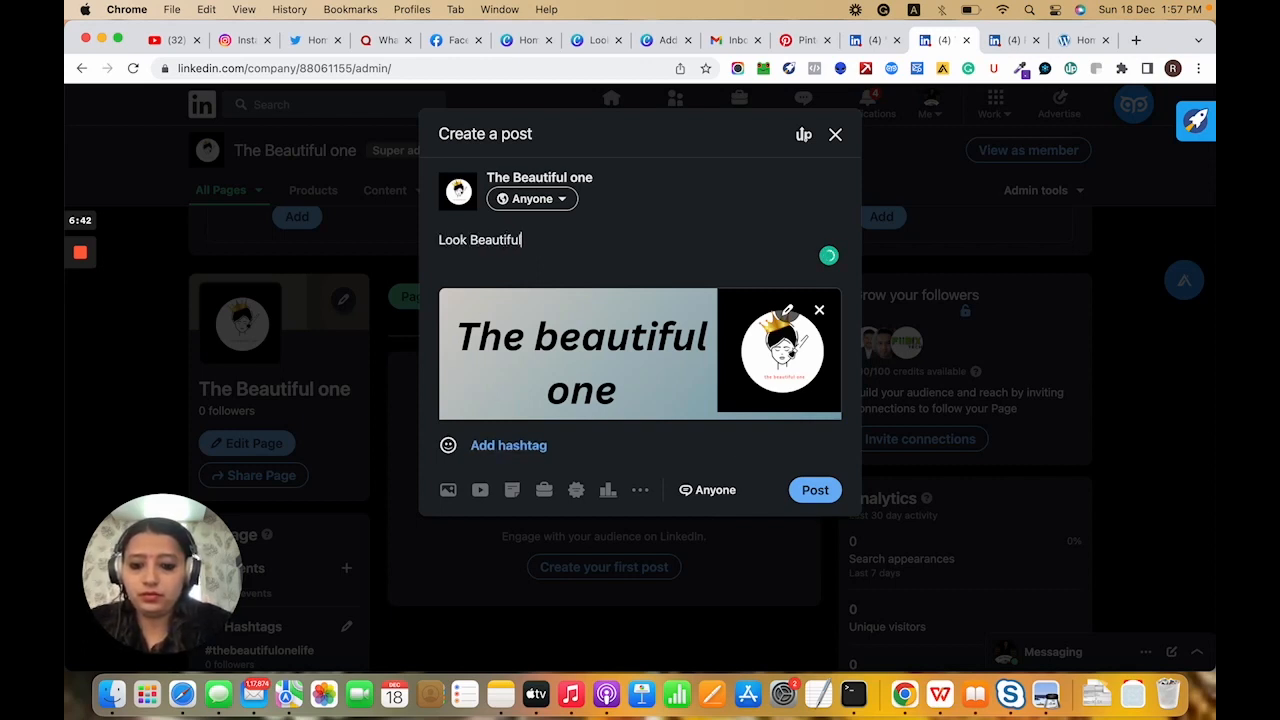
{"action": "type", "text": ",Feel"}
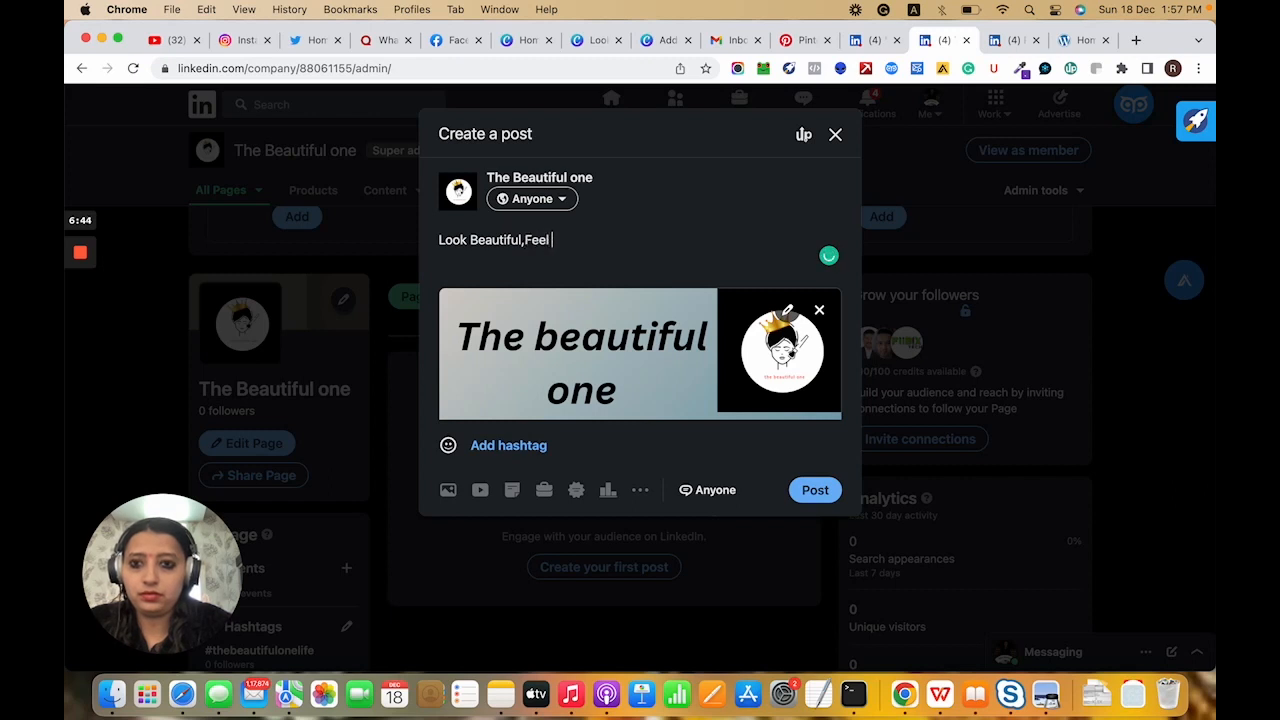
{"action": "type", "text": "Beaut"}
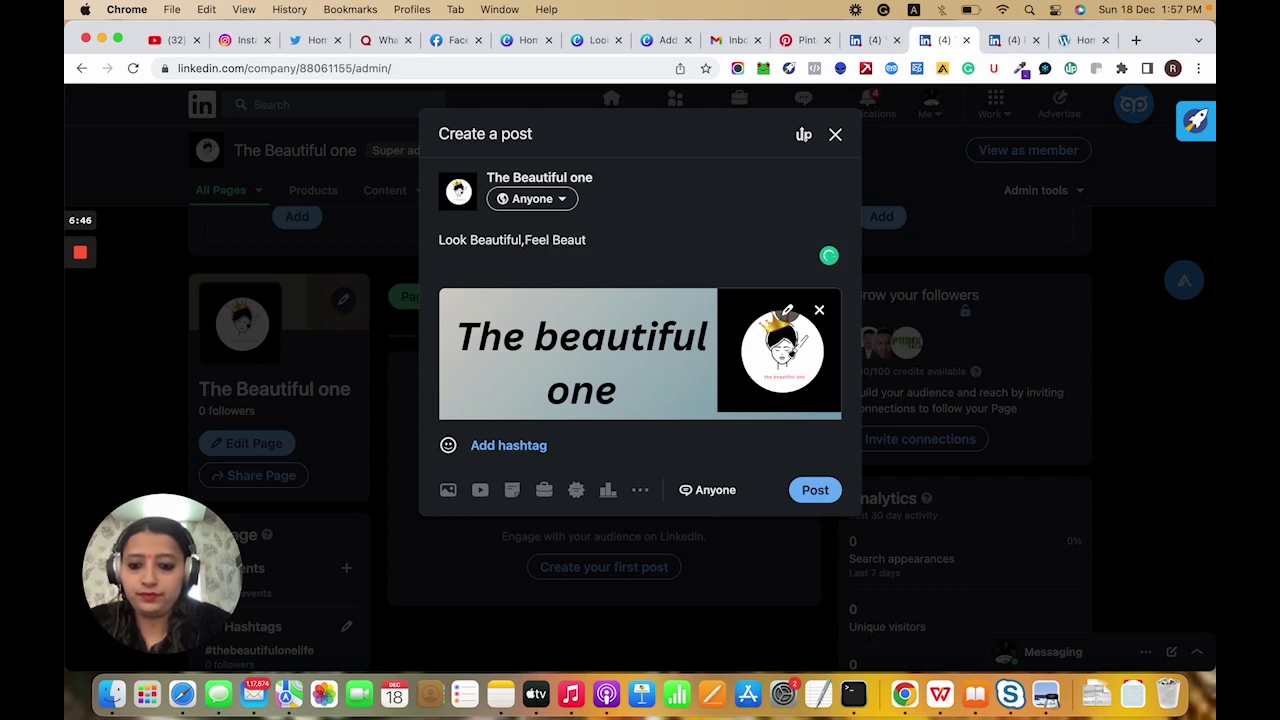
{"action": "type", "text": "iful."}
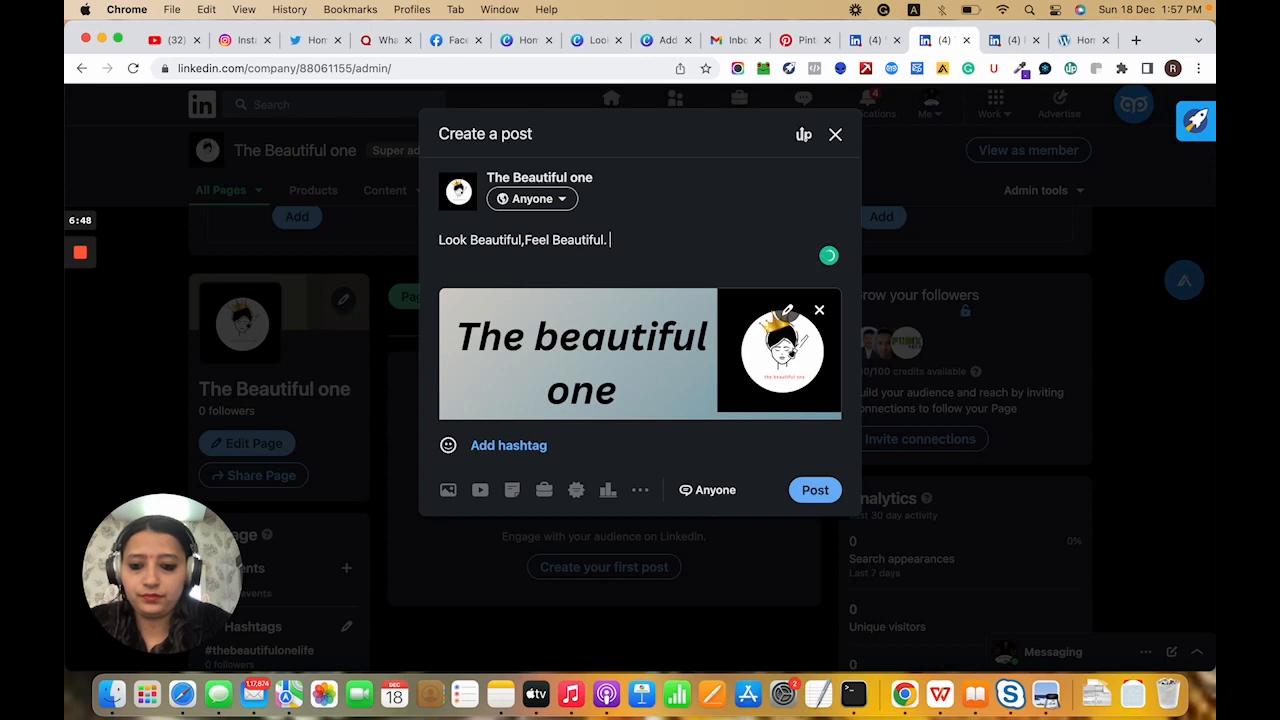
{"action": "type", "text": "Don;t"}
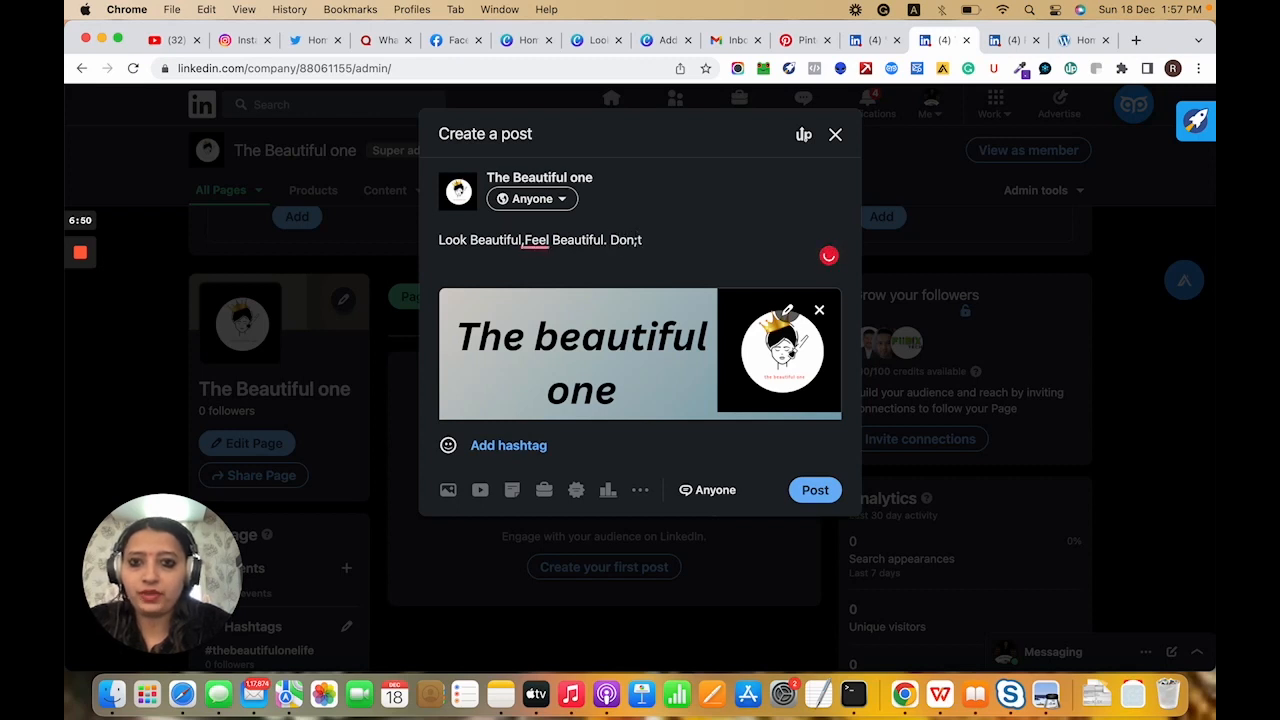
{"action": "key", "text": "Backspace"}
{"action": "type", "text": "'t compa"}
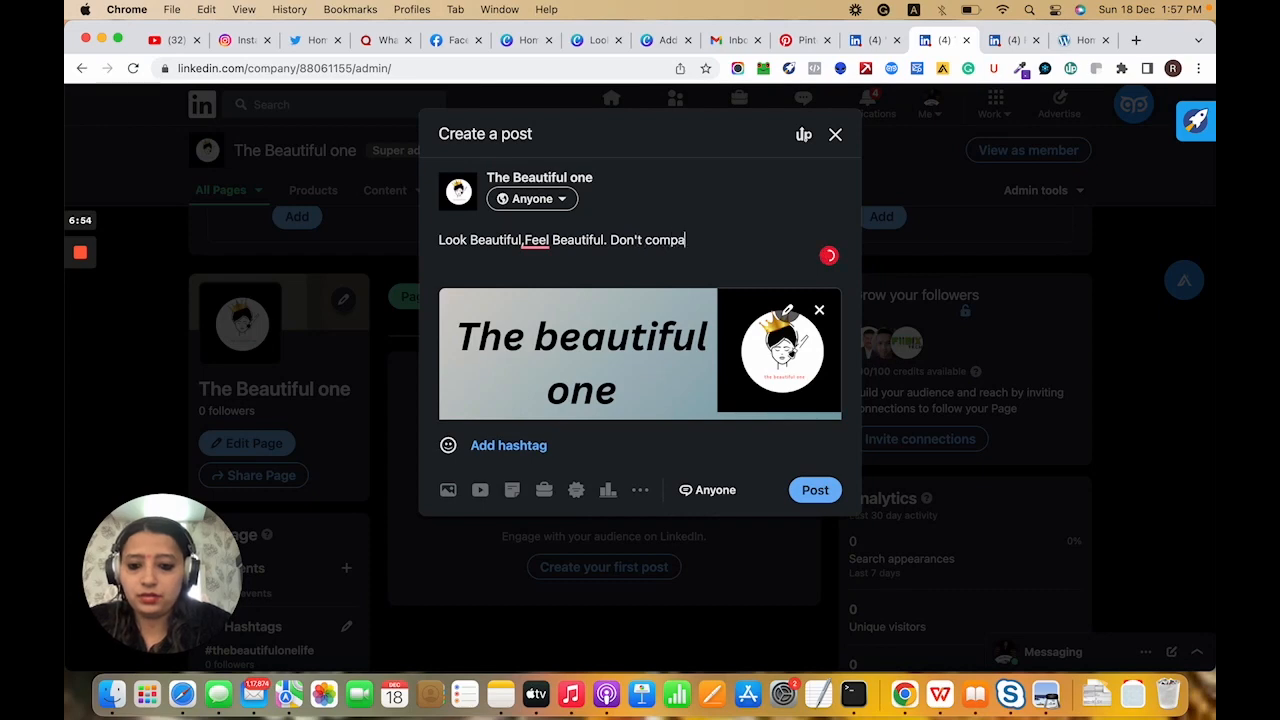
{"action": "type", "text": "rt"}
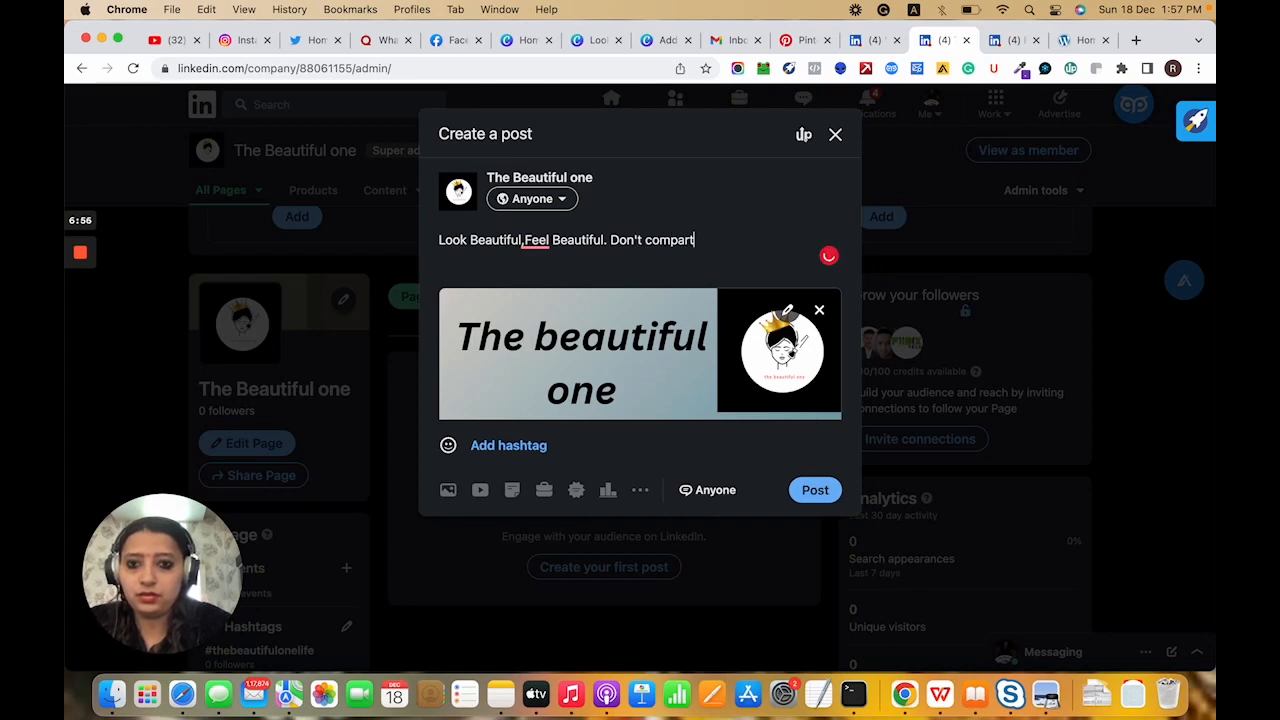
{"action": "type", "text": "e"}
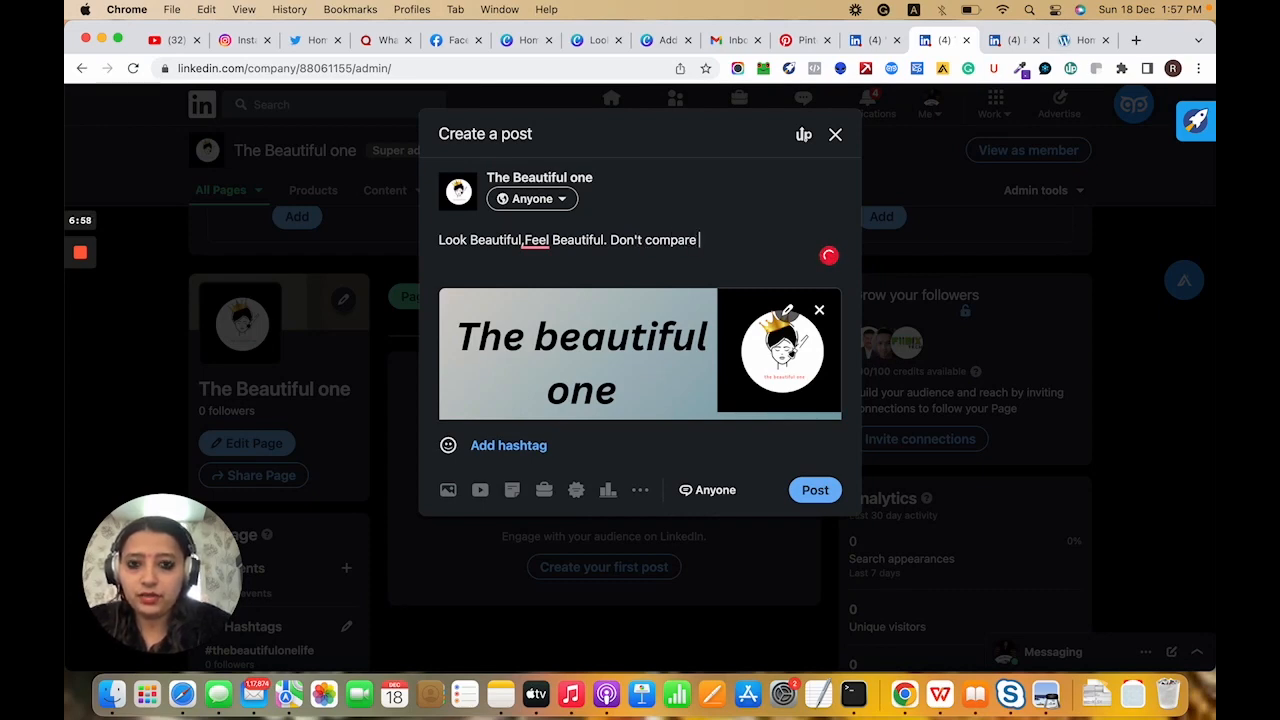
{"action": "type", "text": "yoursel"}
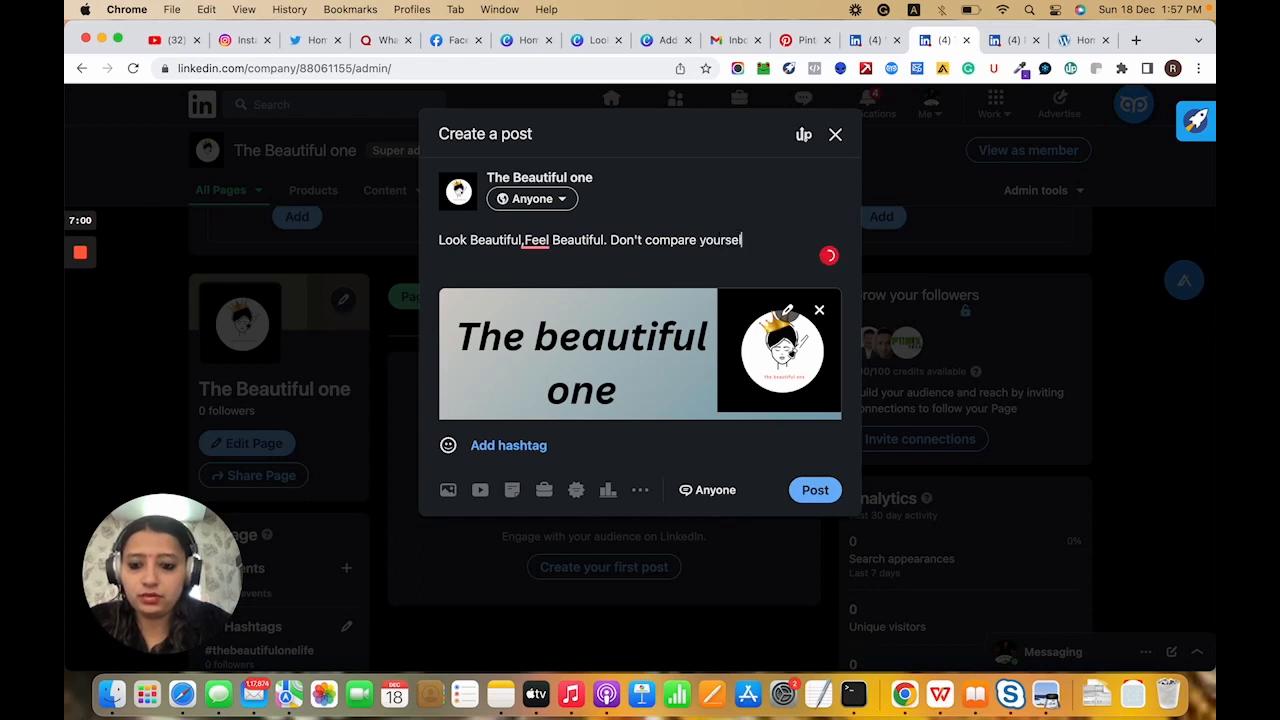
{"action": "type", "text": "to"}
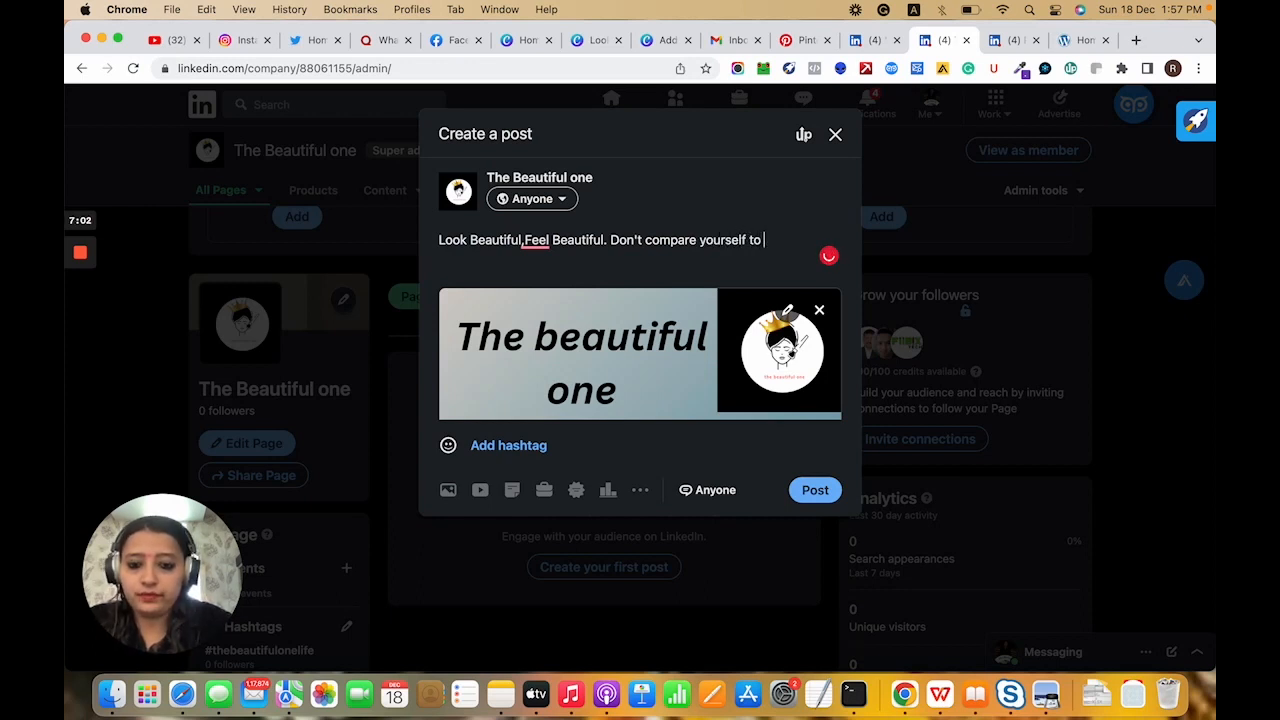
{"action": "type", "text": "other.s"}
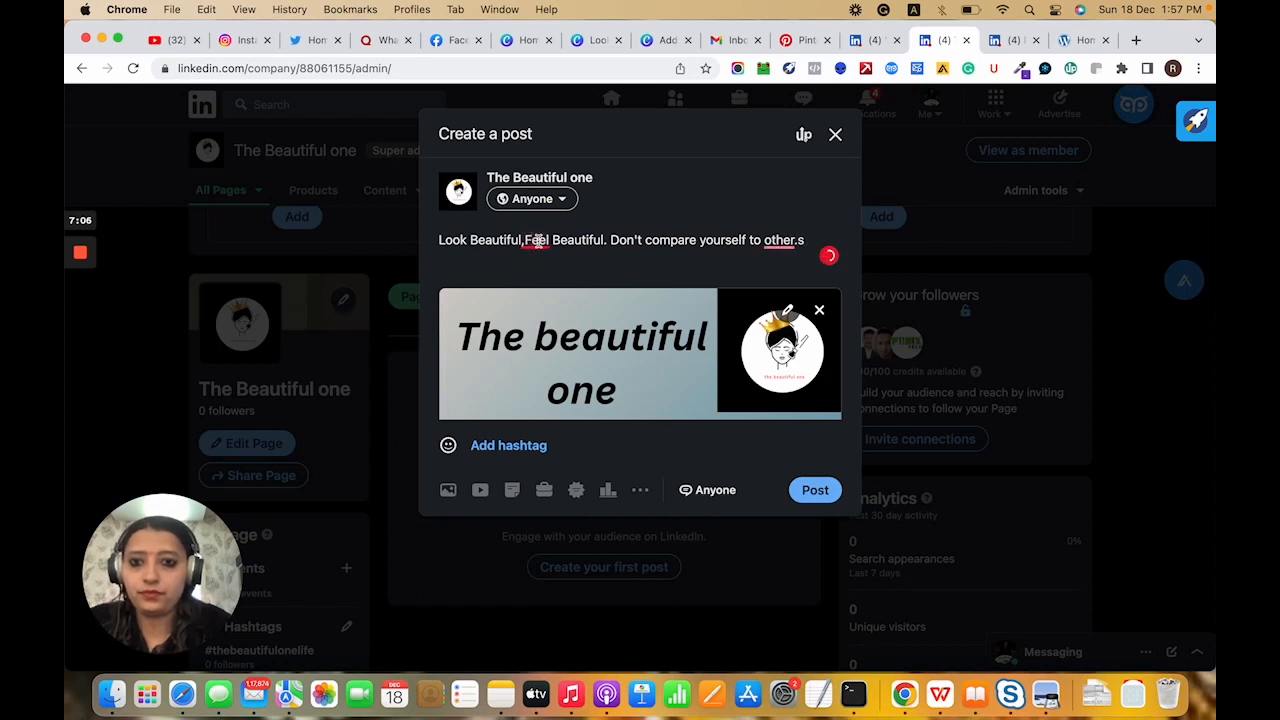
{"action": "left_click", "coordinate": [788, 240]}
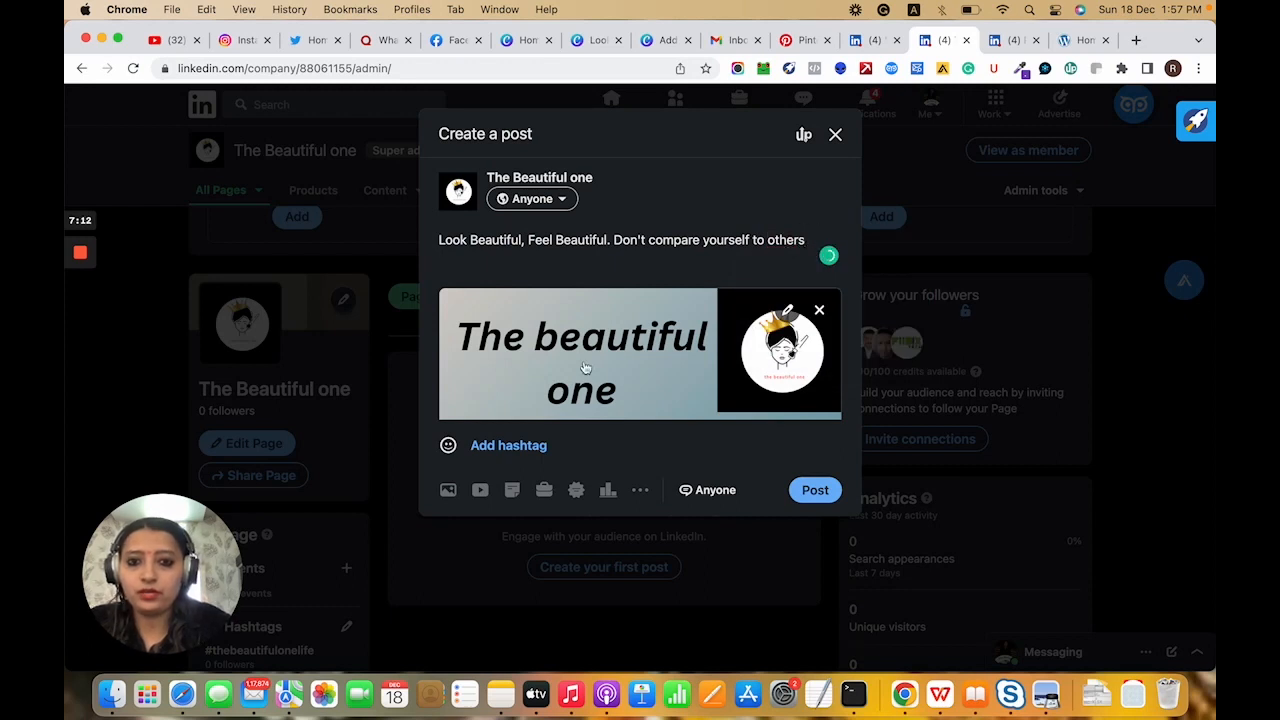
{"action": "mouse_move", "coordinate": [504, 278]}
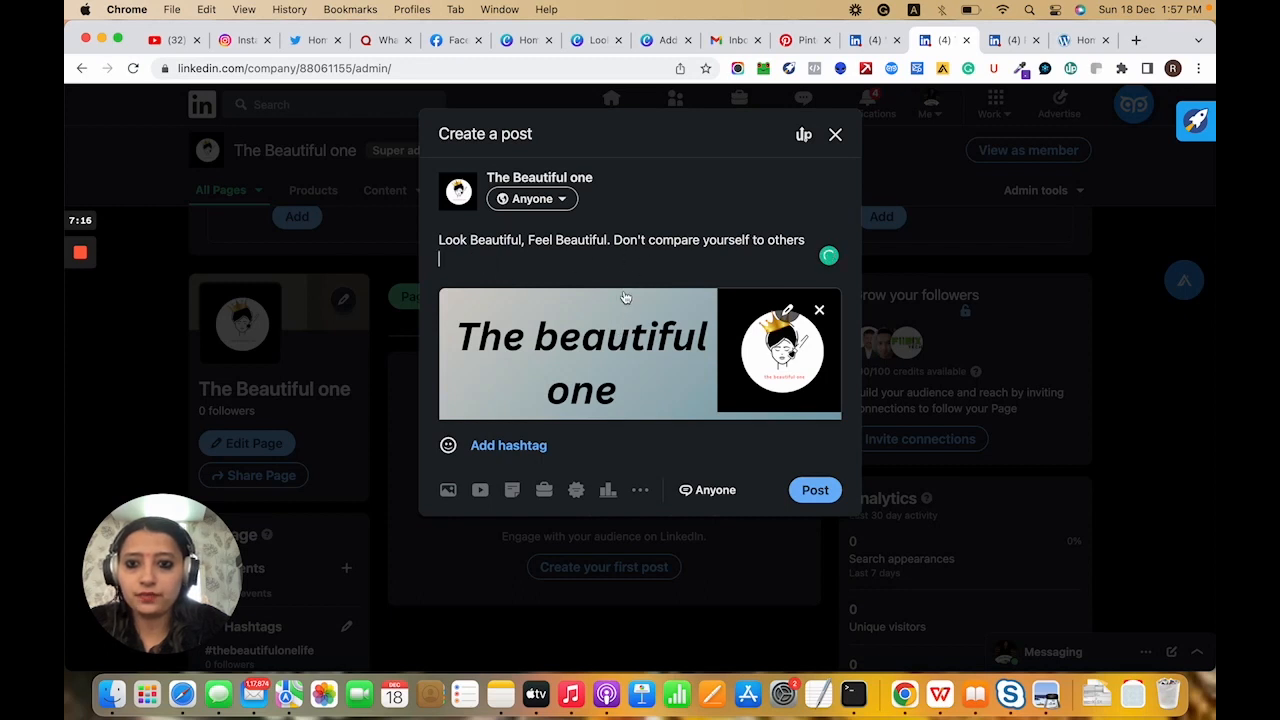
Add a second line inviting enquiries via the website, messages or a free consultation call
{"action": "type", "text": "For"}
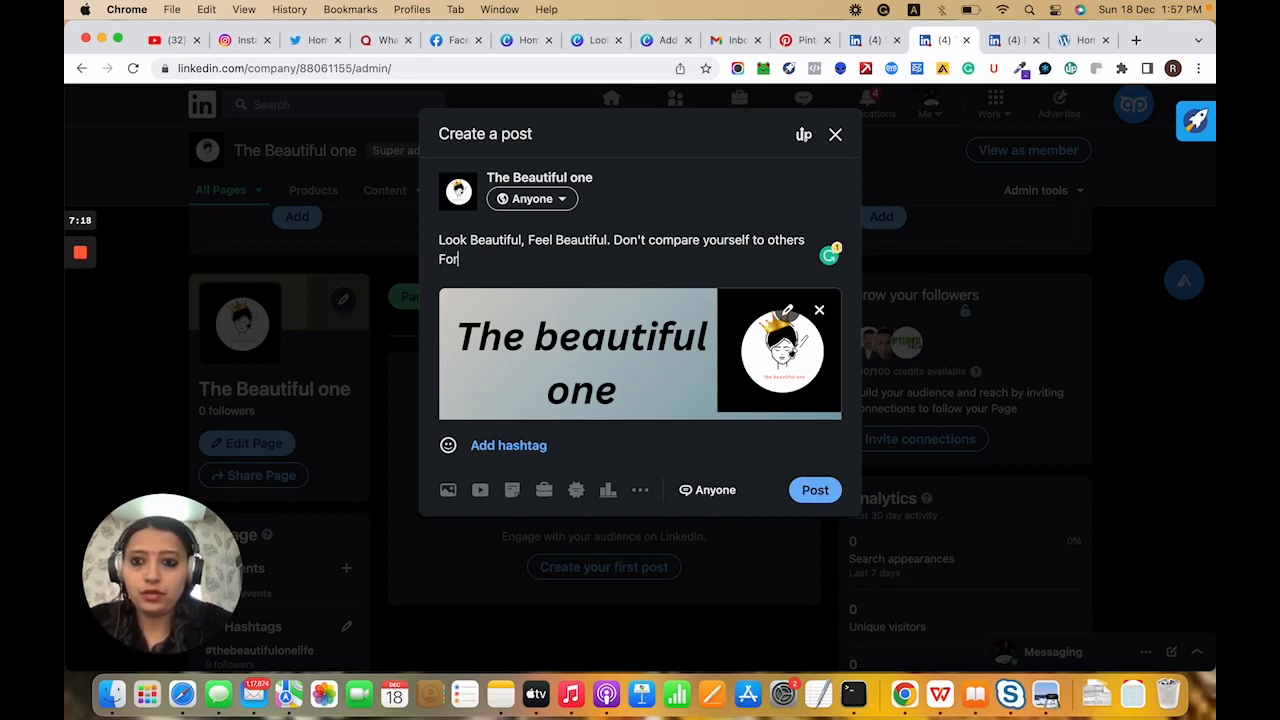
{"action": "type", "text": "more"}
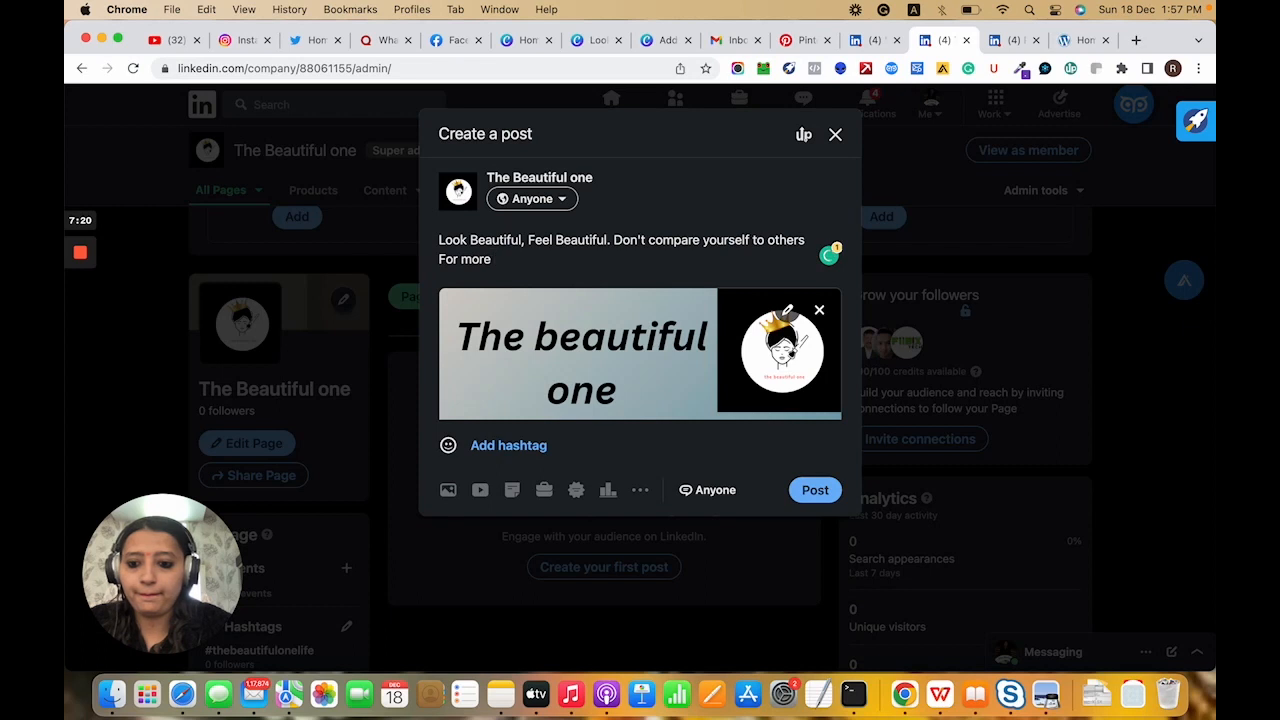
{"action": "type", "text": "enw"}
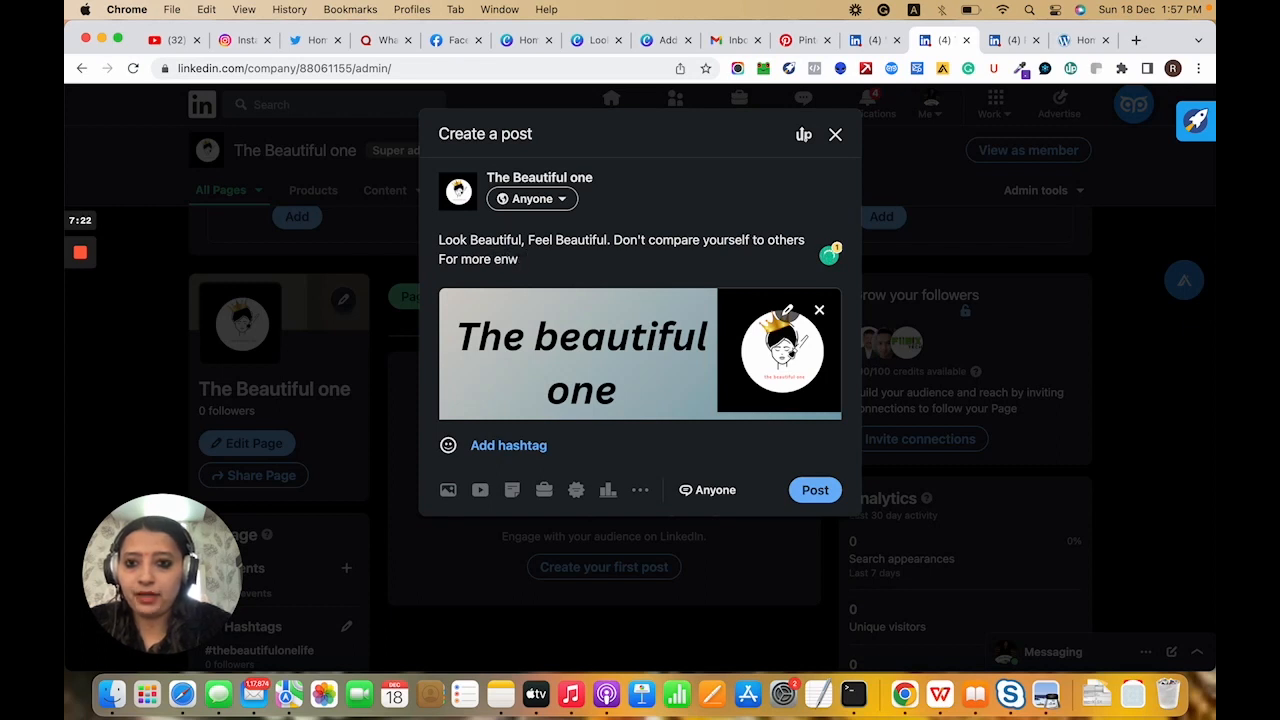
{"action": "type", "text": "qu"}
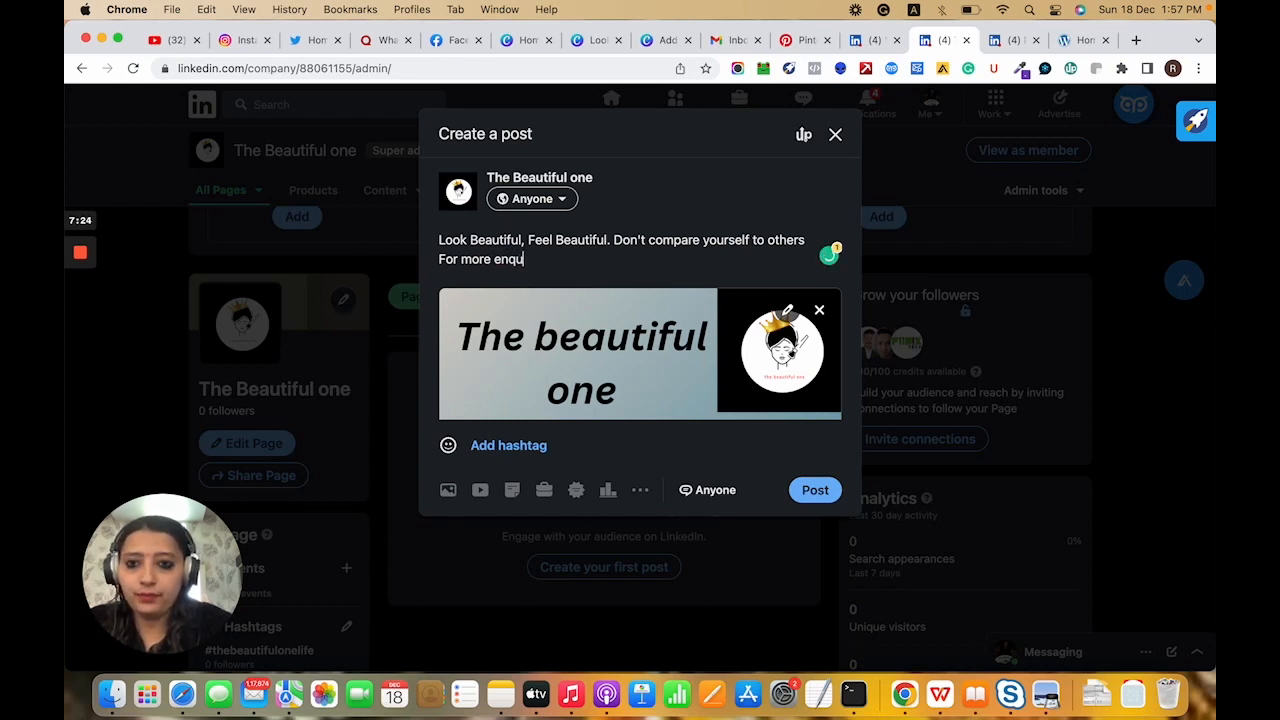
{"action": "type", "text": "iry"}
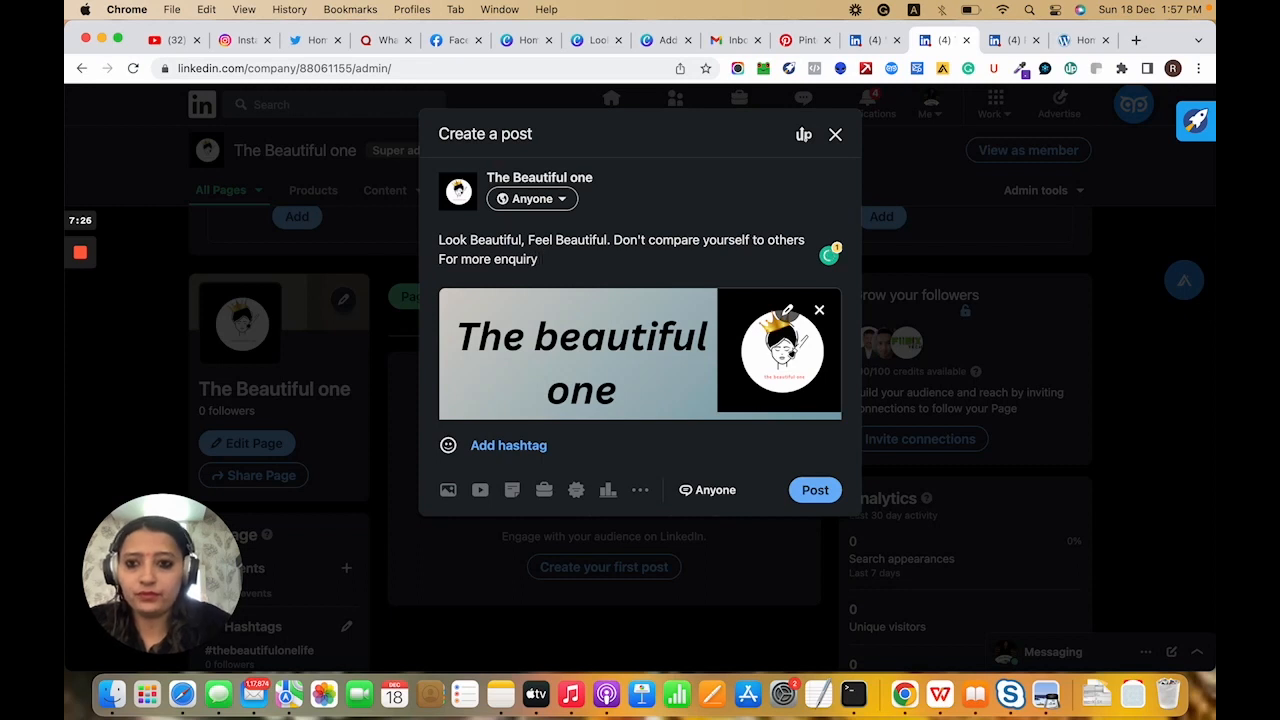
{"action": "type", "text": "please"}
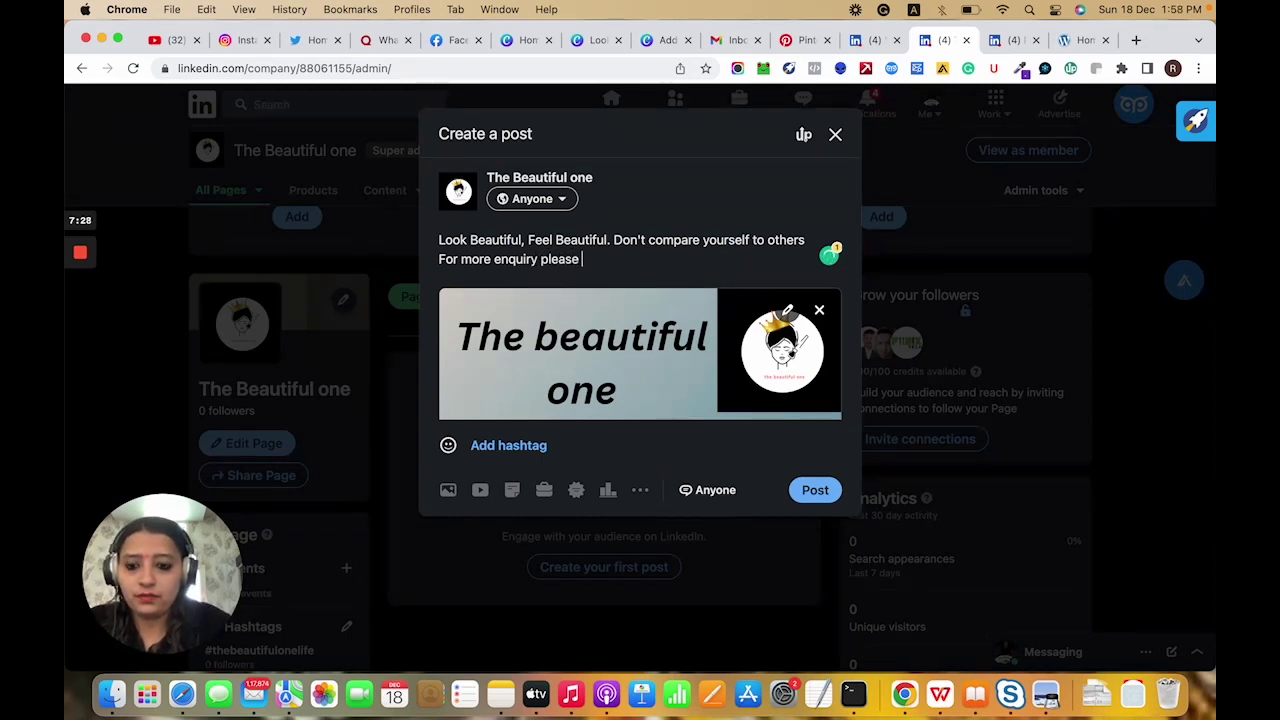
{"action": "type", "text": "visit"}
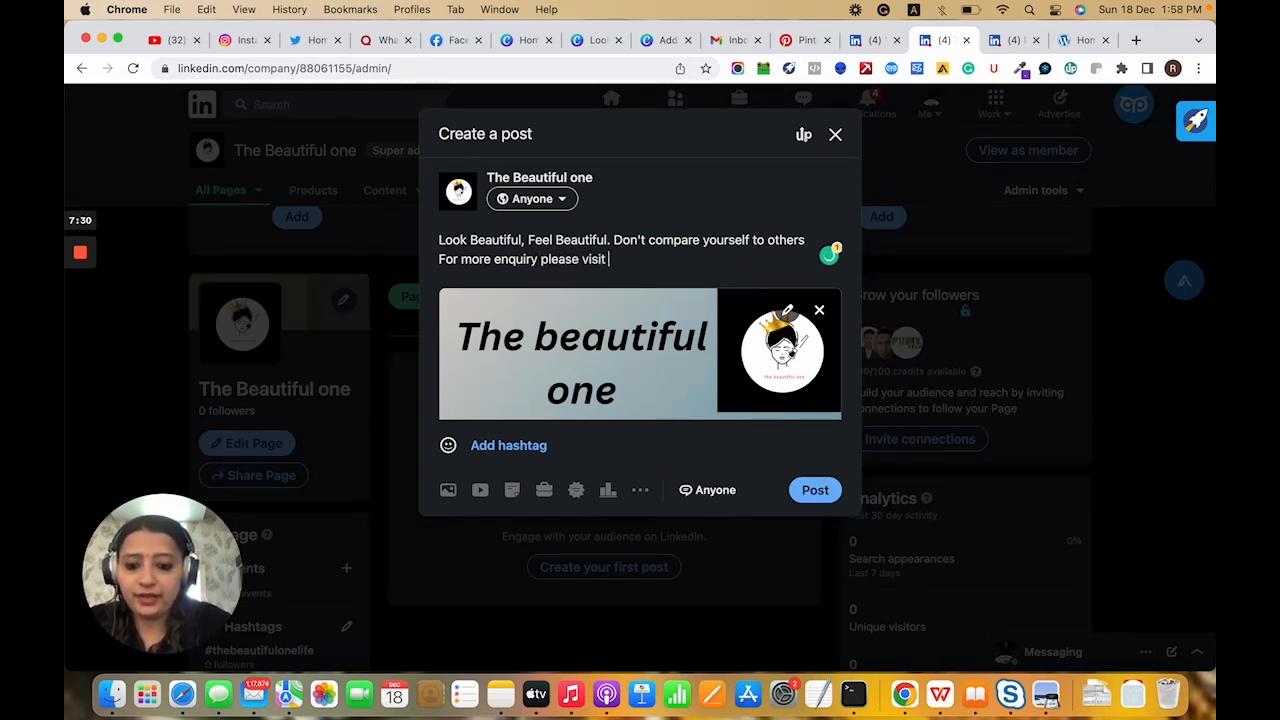
{"action": "type", "text": "our we"}
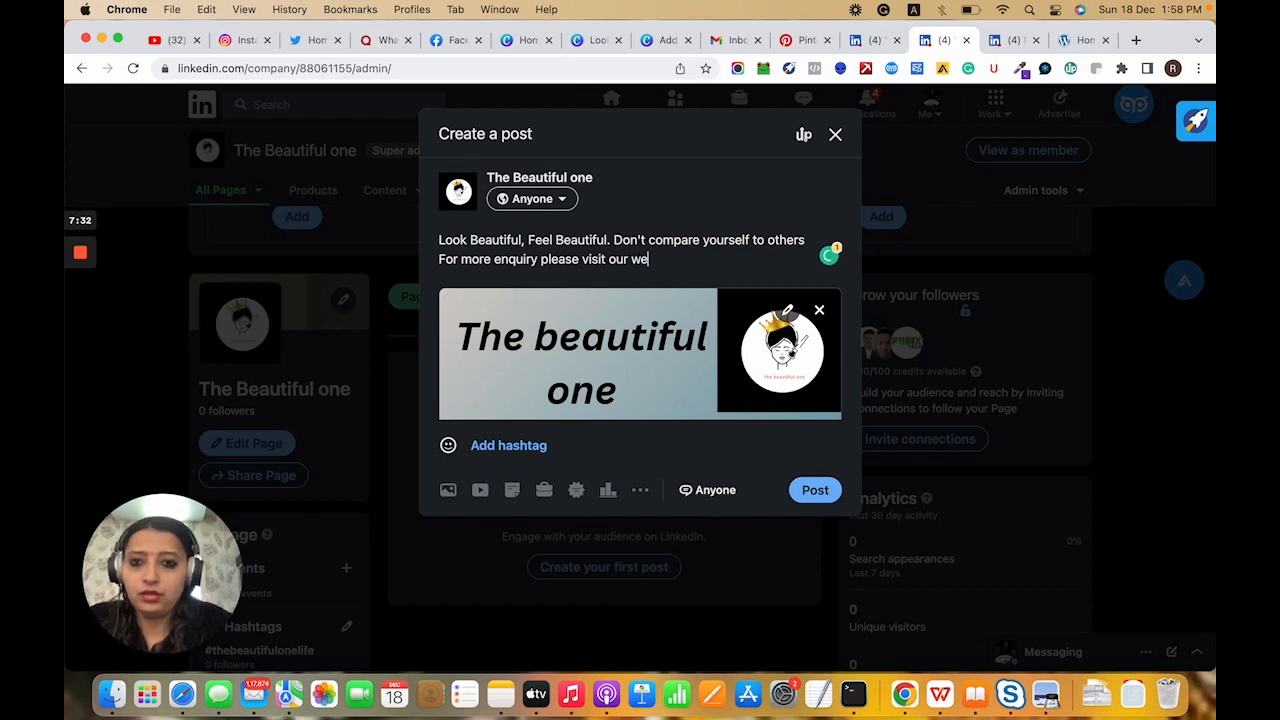
{"action": "type", "text": "bsite 0"}
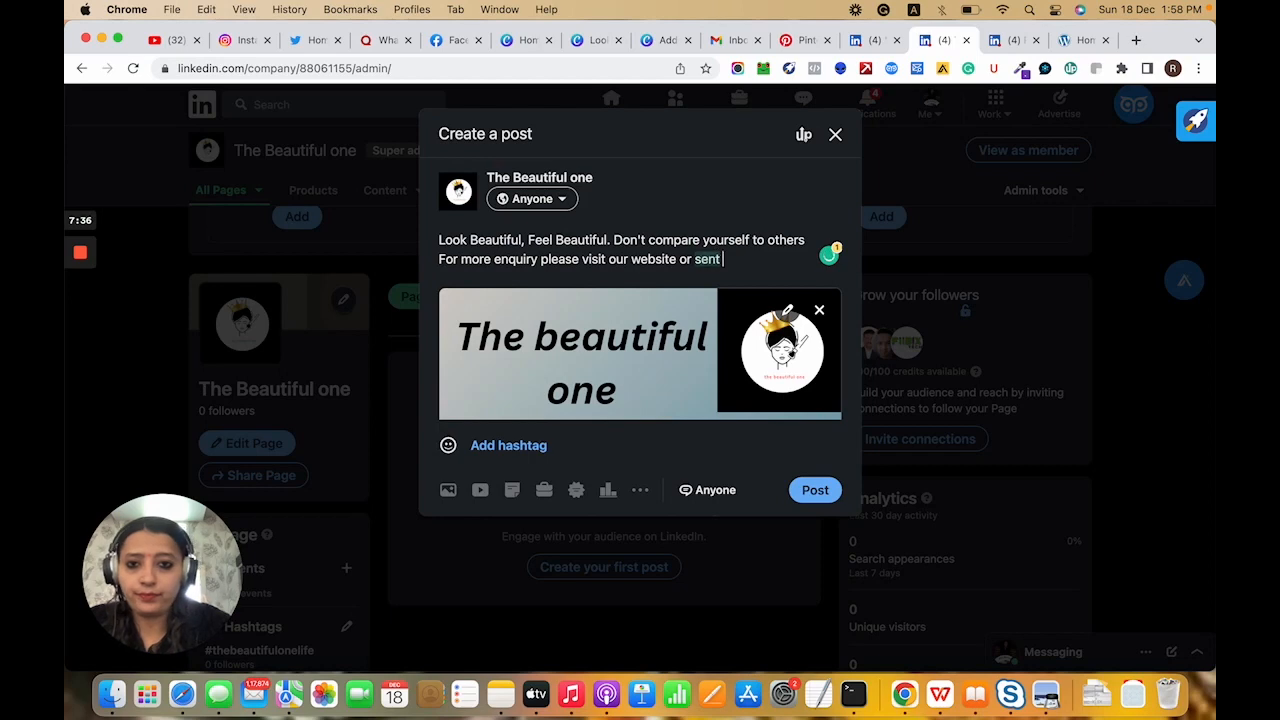
{"action": "type", "text": "messagews"}
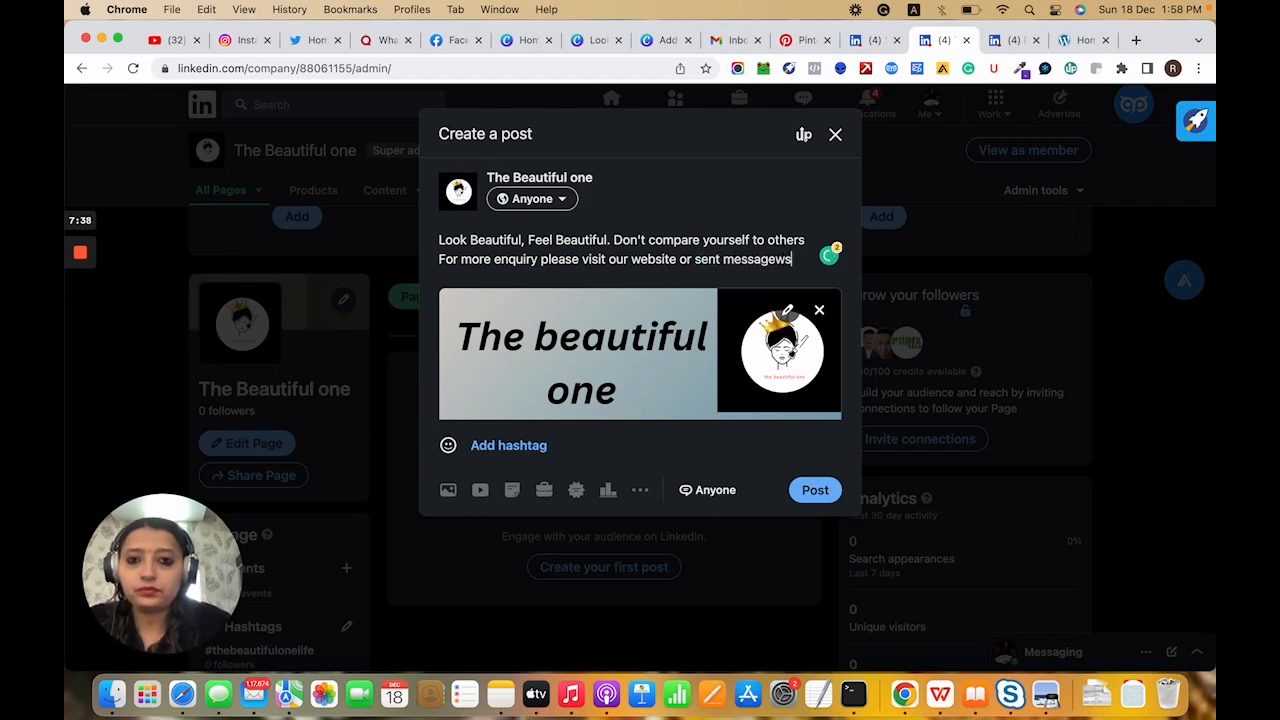
{"action": "key", "text": "backspace"}
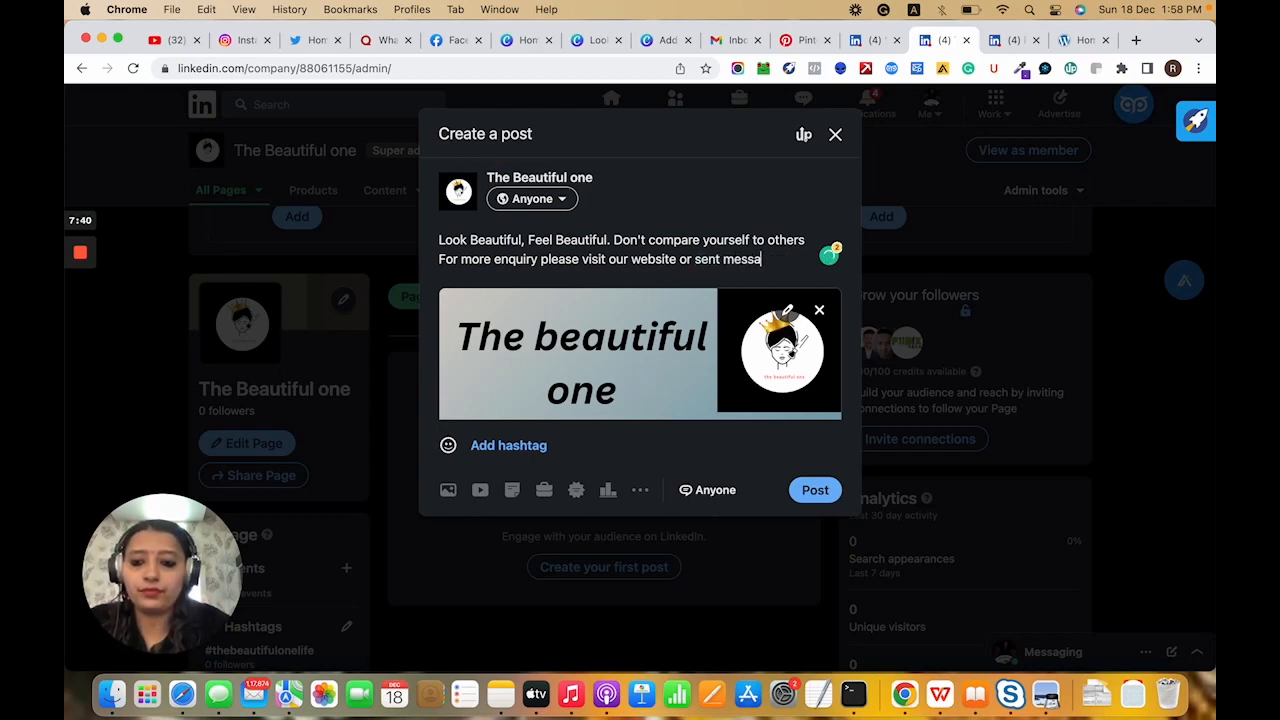
{"action": "type", "text": "ges or book"}
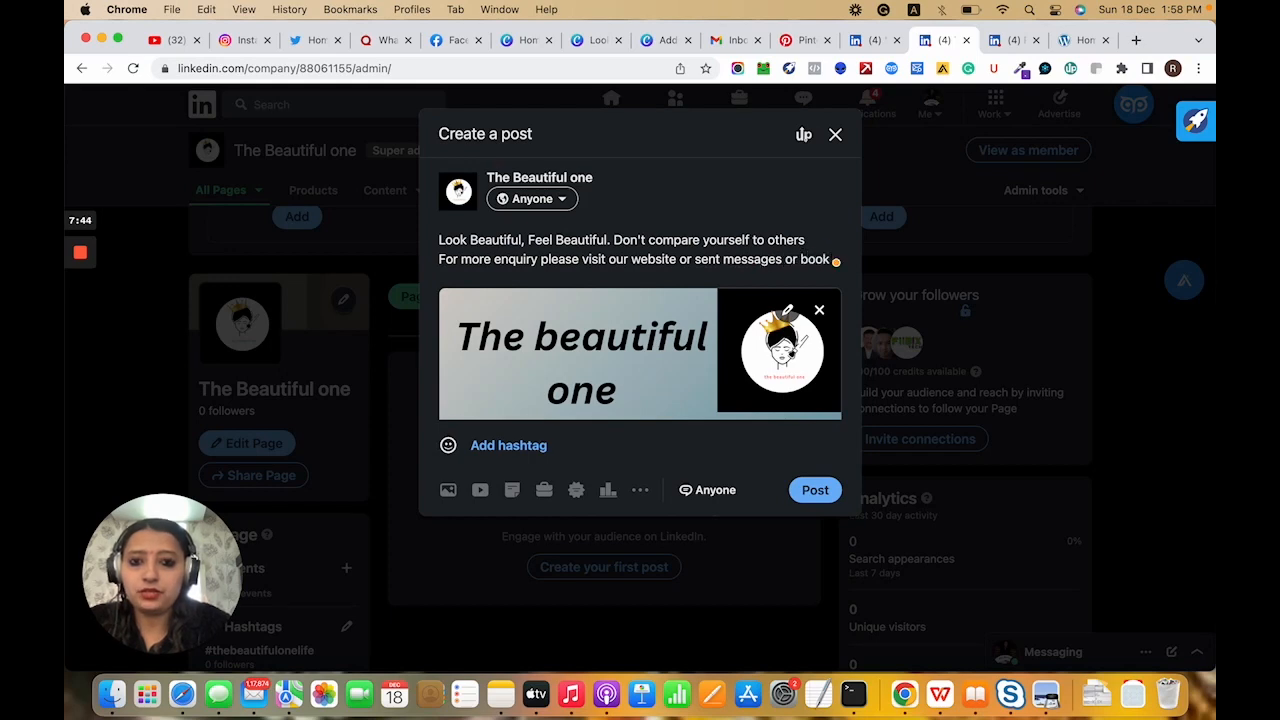
{"action": "type", "text": "a free"}
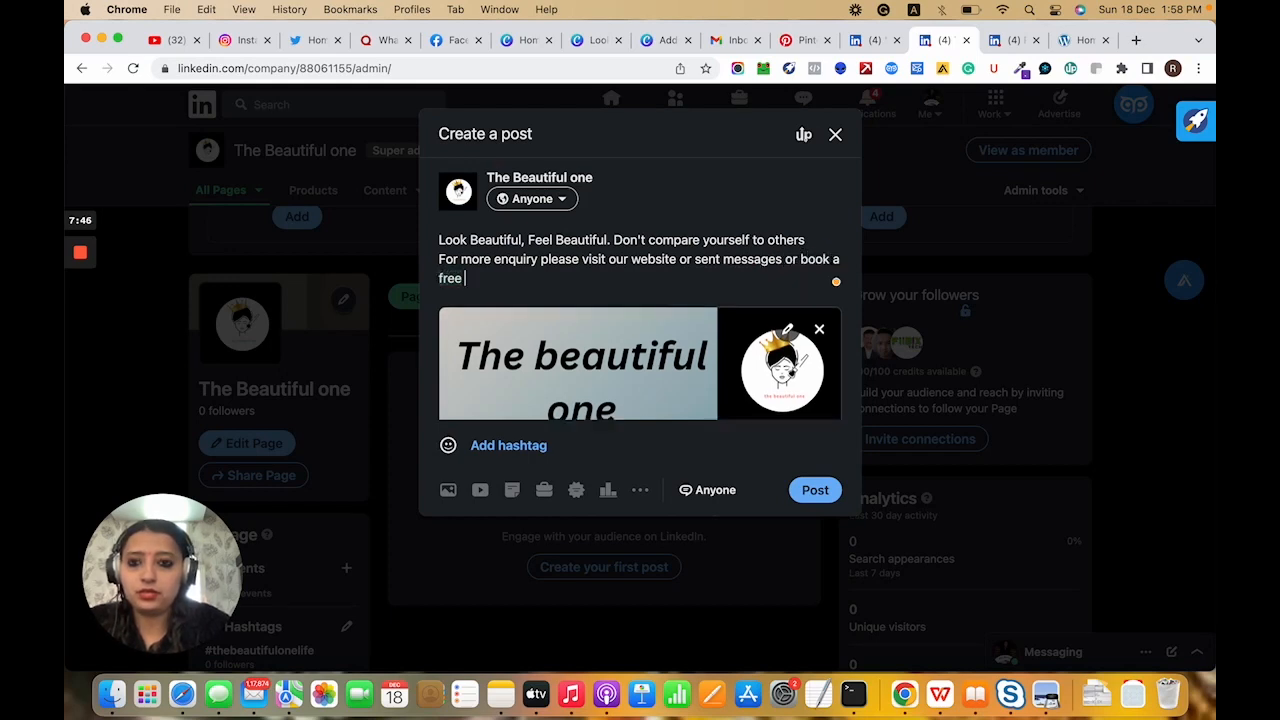
{"action": "type", "text": "consultation calls"}
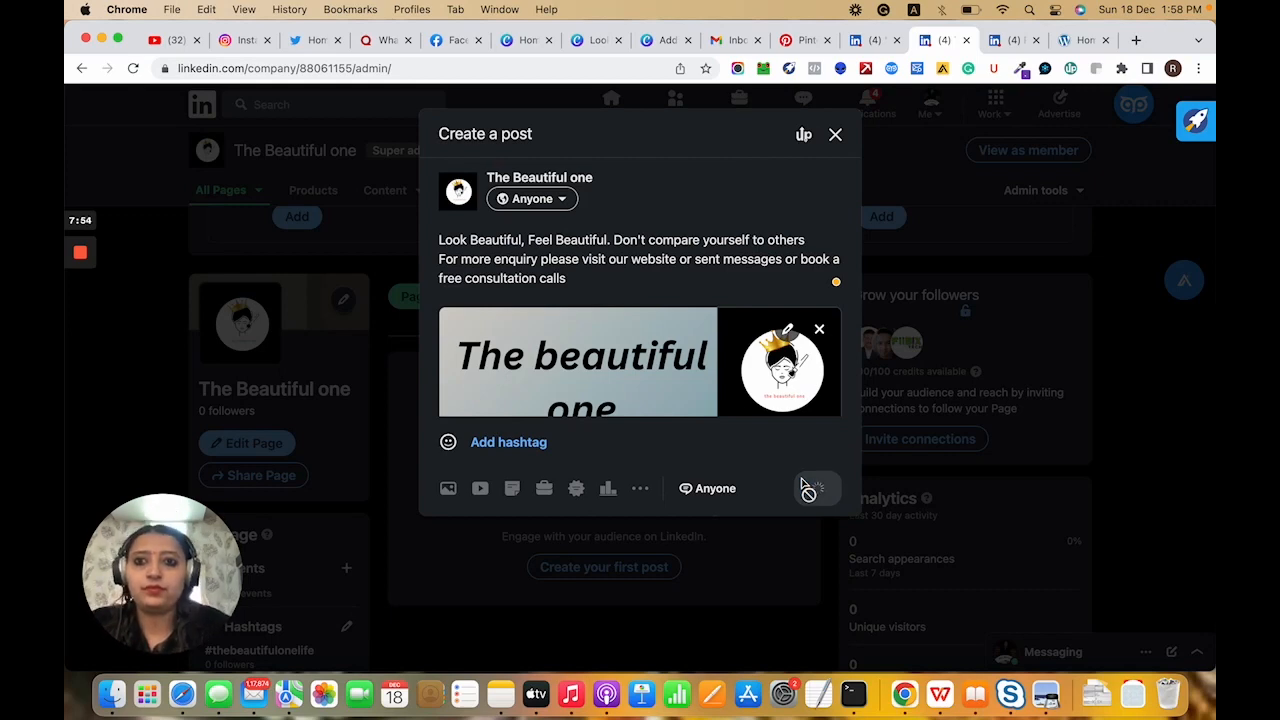
Publish the image post, then try a #salon hashtag in the fresh composer
{"action": "left_click", "coordinate": [836, 134]}
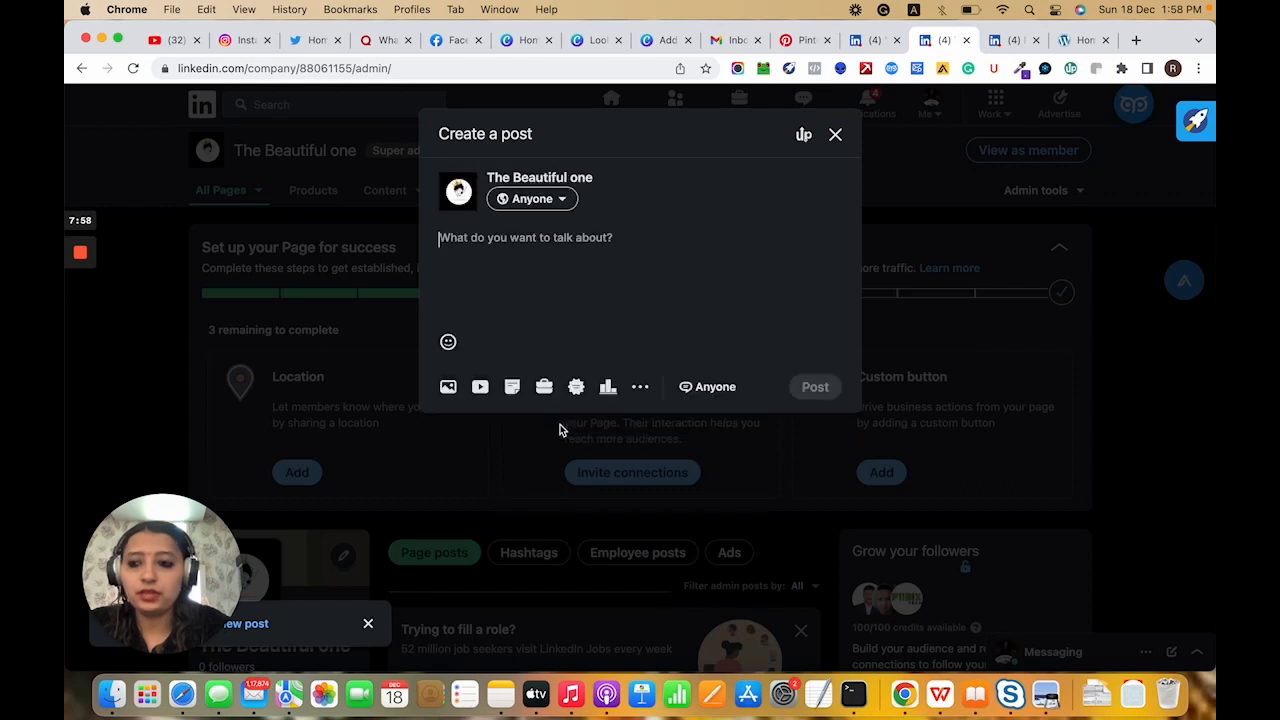
{"action": "mouse_move", "coordinate": [448, 388]}
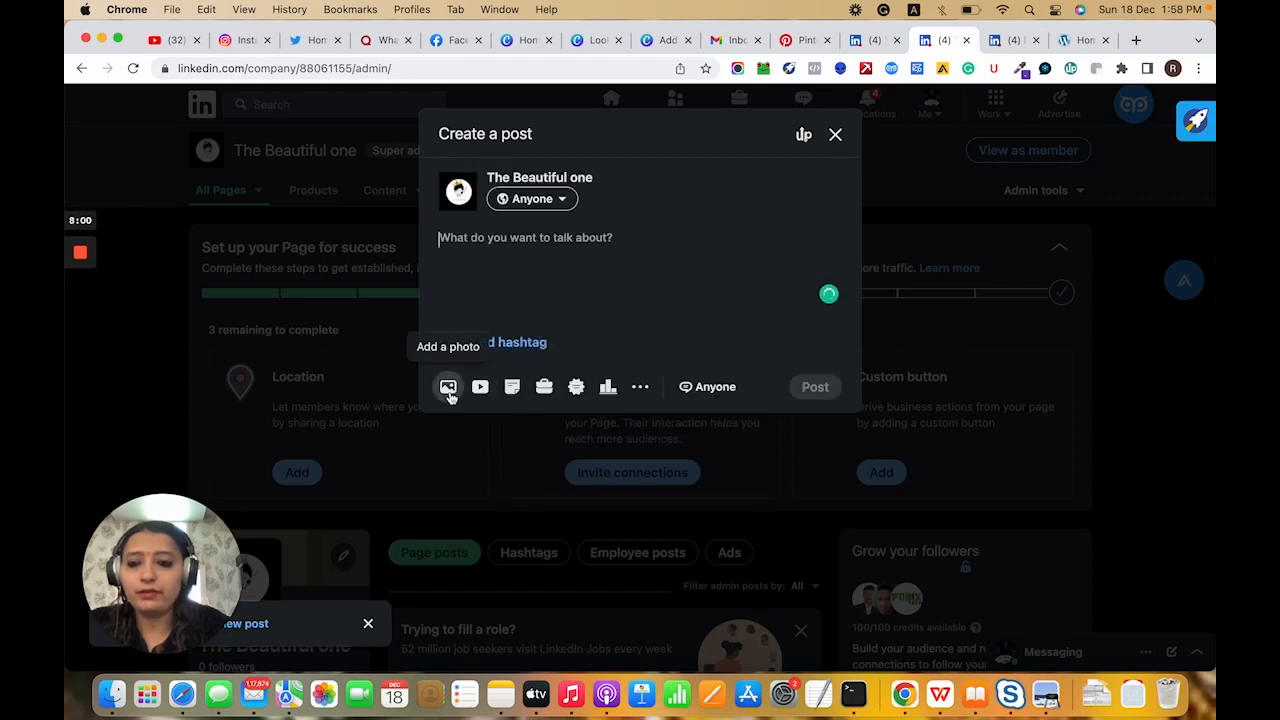
{"action": "mouse_move", "coordinate": [544, 388]}
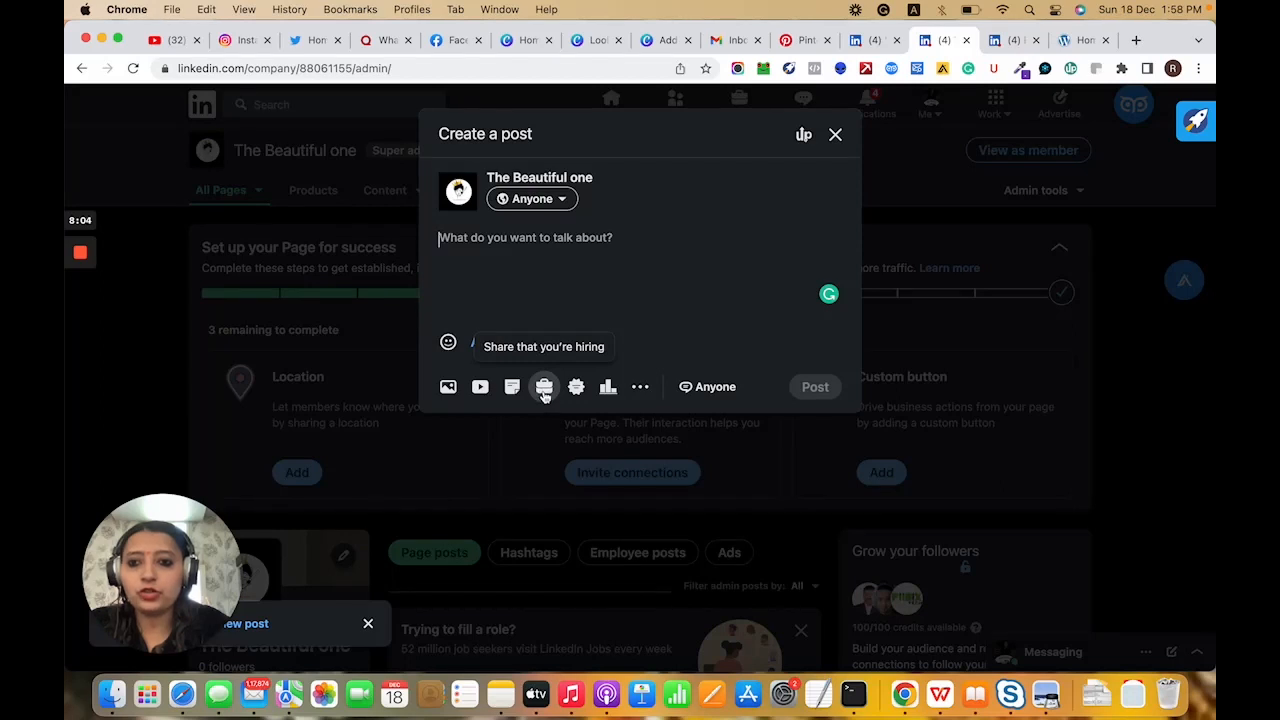
{"action": "mouse_move", "coordinate": [608, 388]}
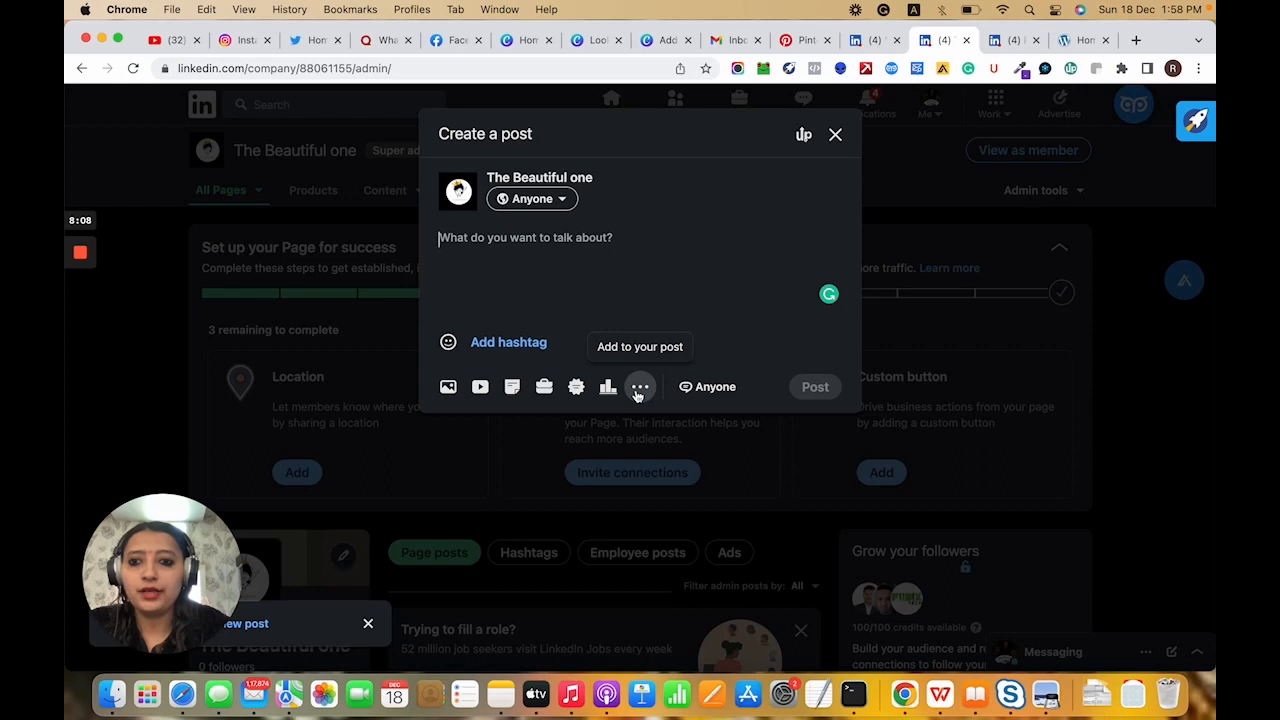
{"action": "left_click", "coordinate": [508, 340]}
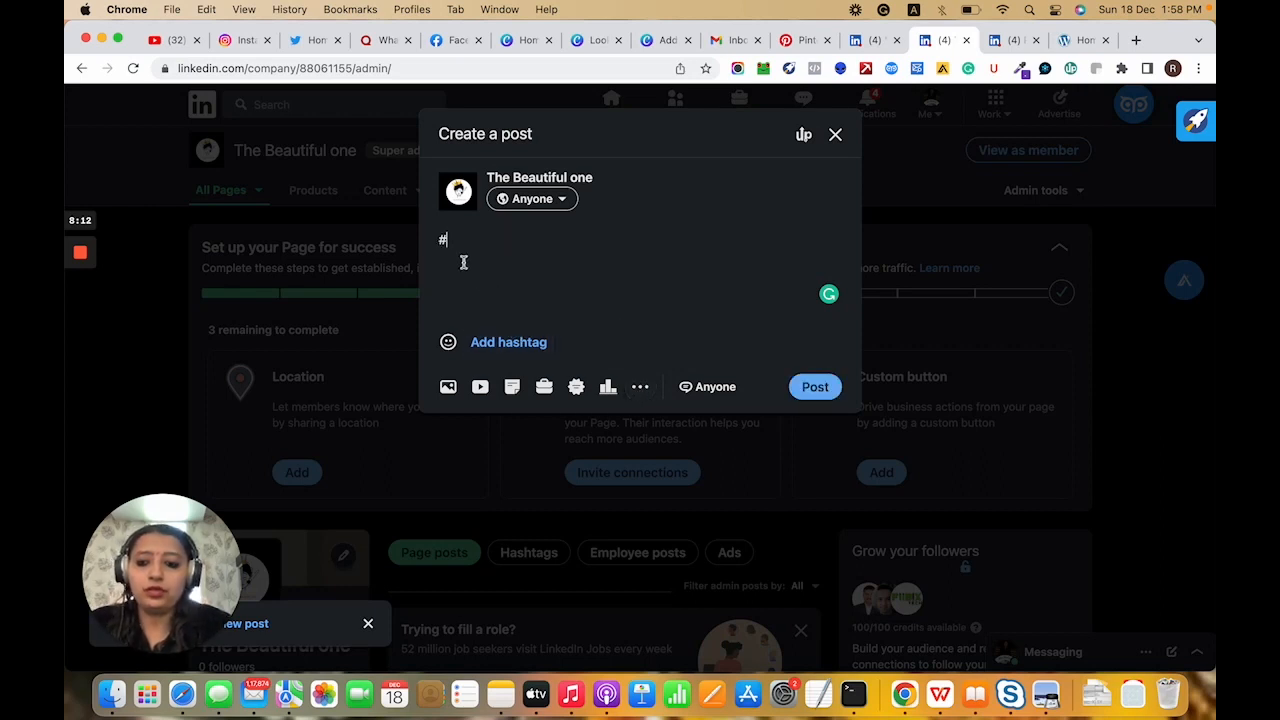
{"action": "type", "text": "salon"}
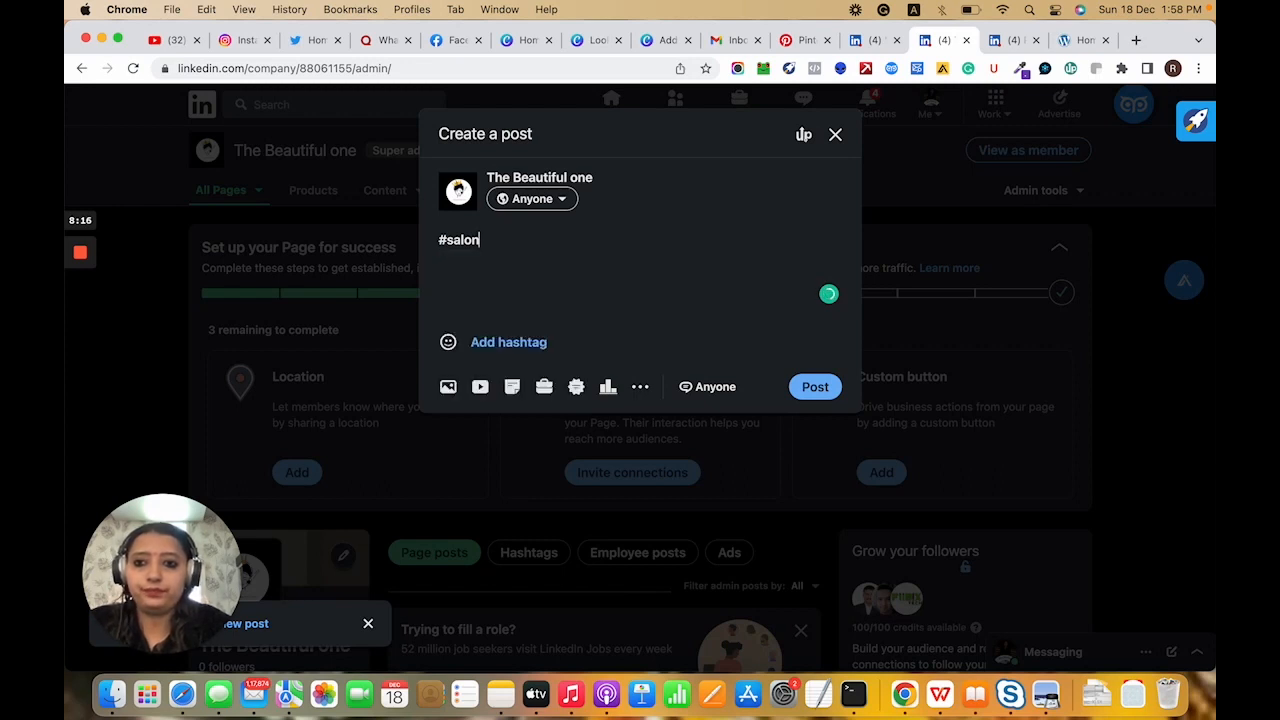
{"action": "type", "text": ". #salon"}
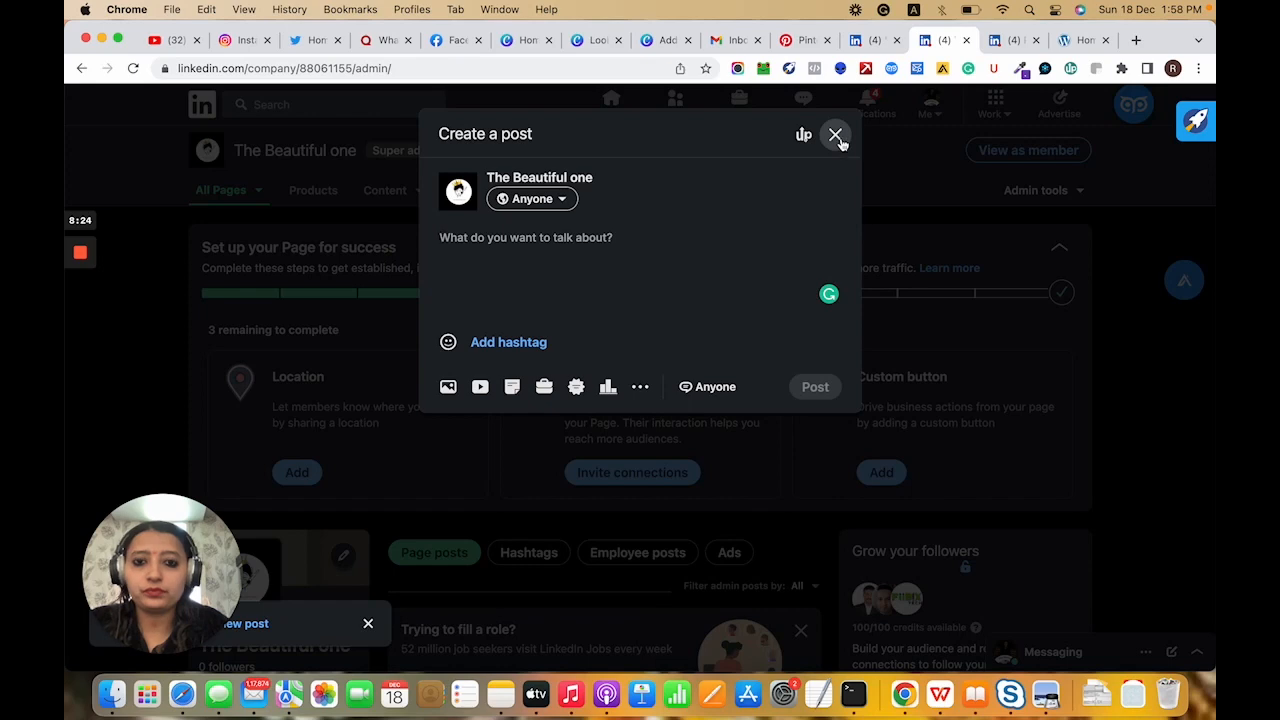
Close the empty composer and scroll the page feed to the published Look Beautiful post
{"action": "left_click", "coordinate": [836, 134]}
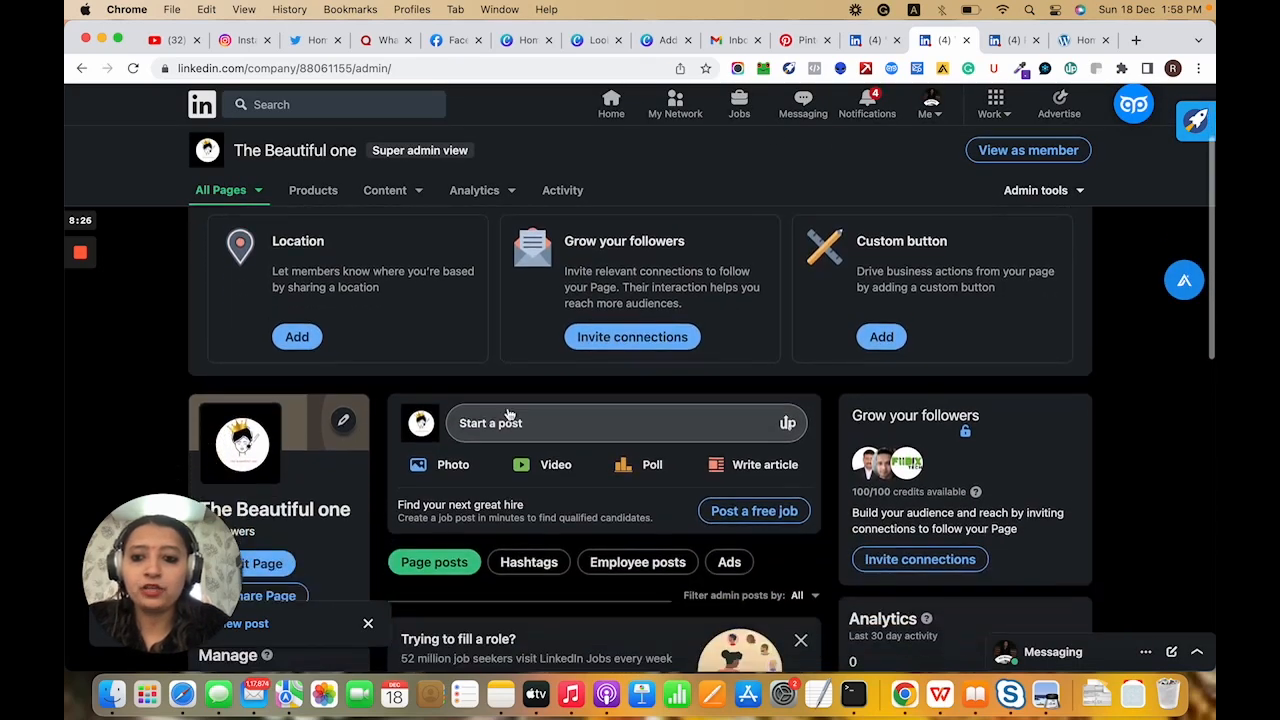
{"action": "scroll", "scroll_direction": "down", "scroll_amount": 3}
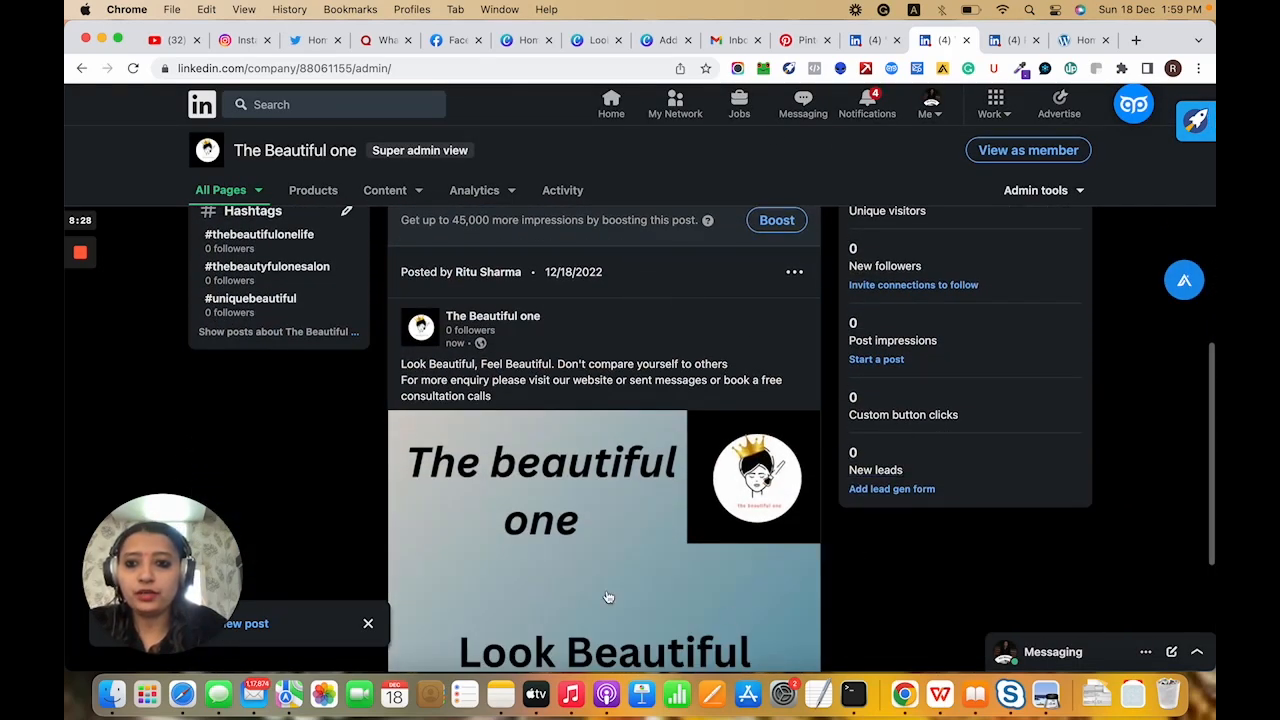
{"action": "scroll", "scroll_direction": "down", "scroll_amount": 3}
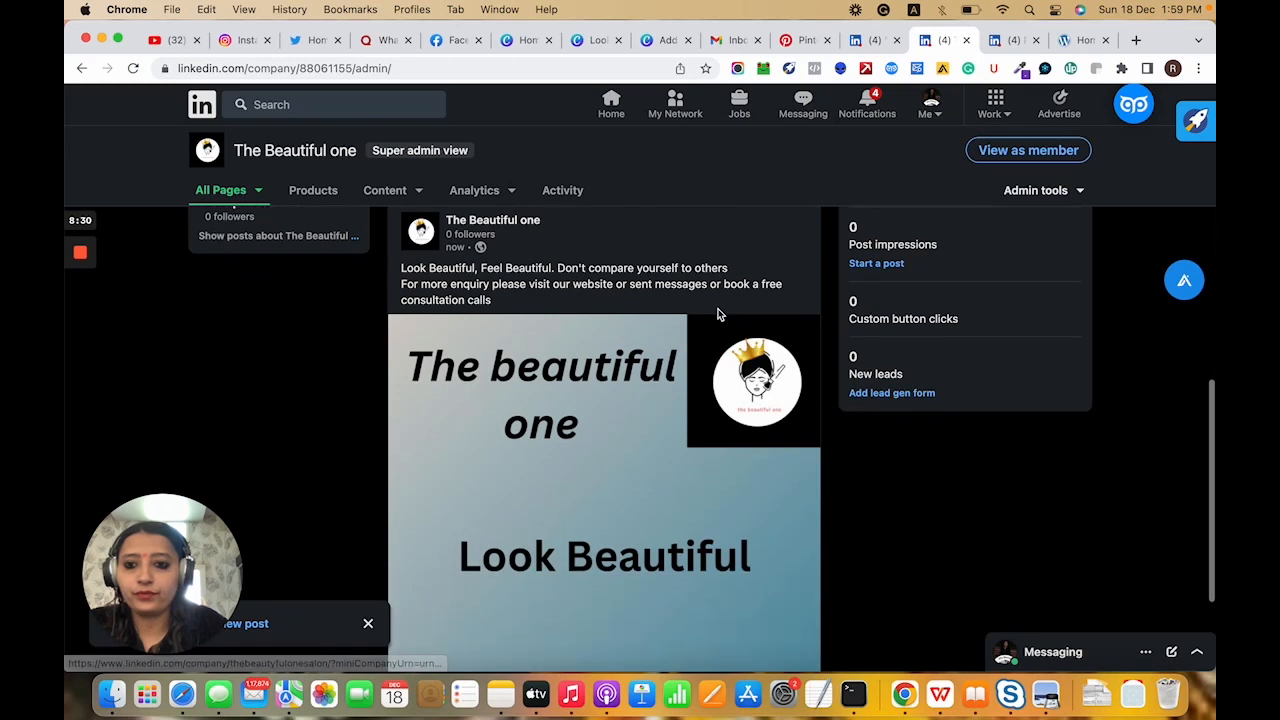
{"action": "scroll", "scroll_direction": "down", "scroll_amount": 3}
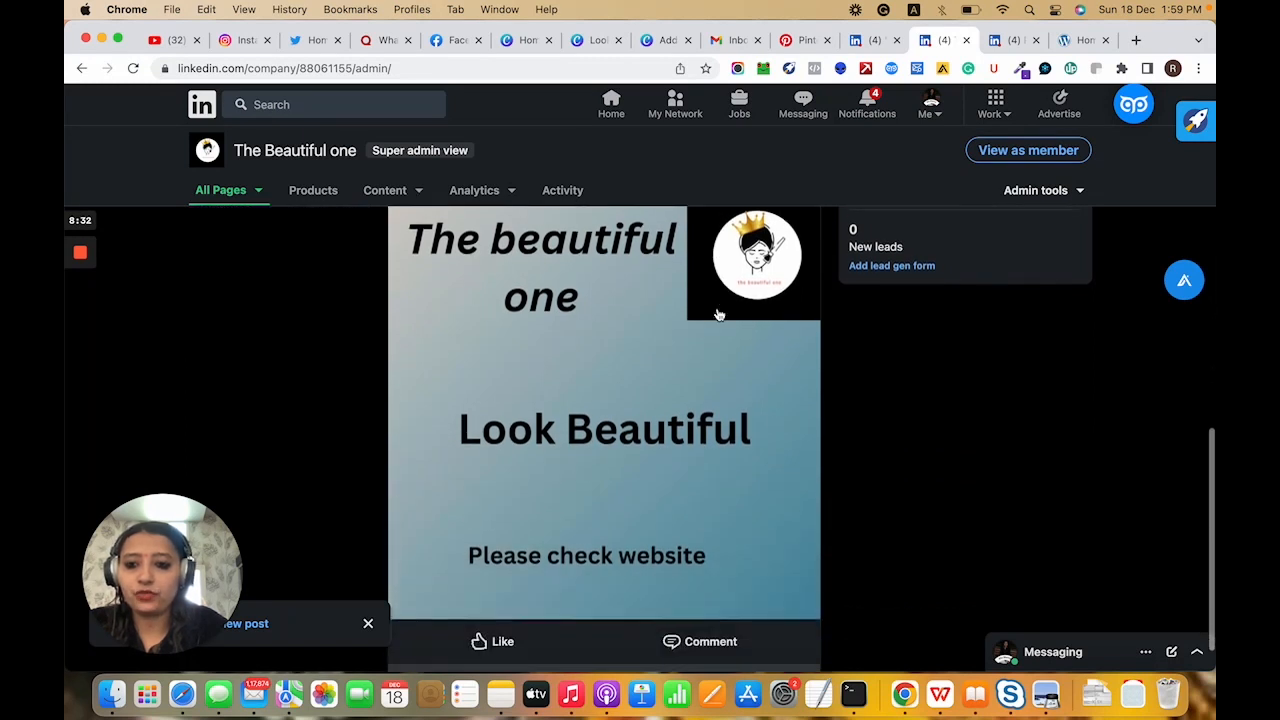